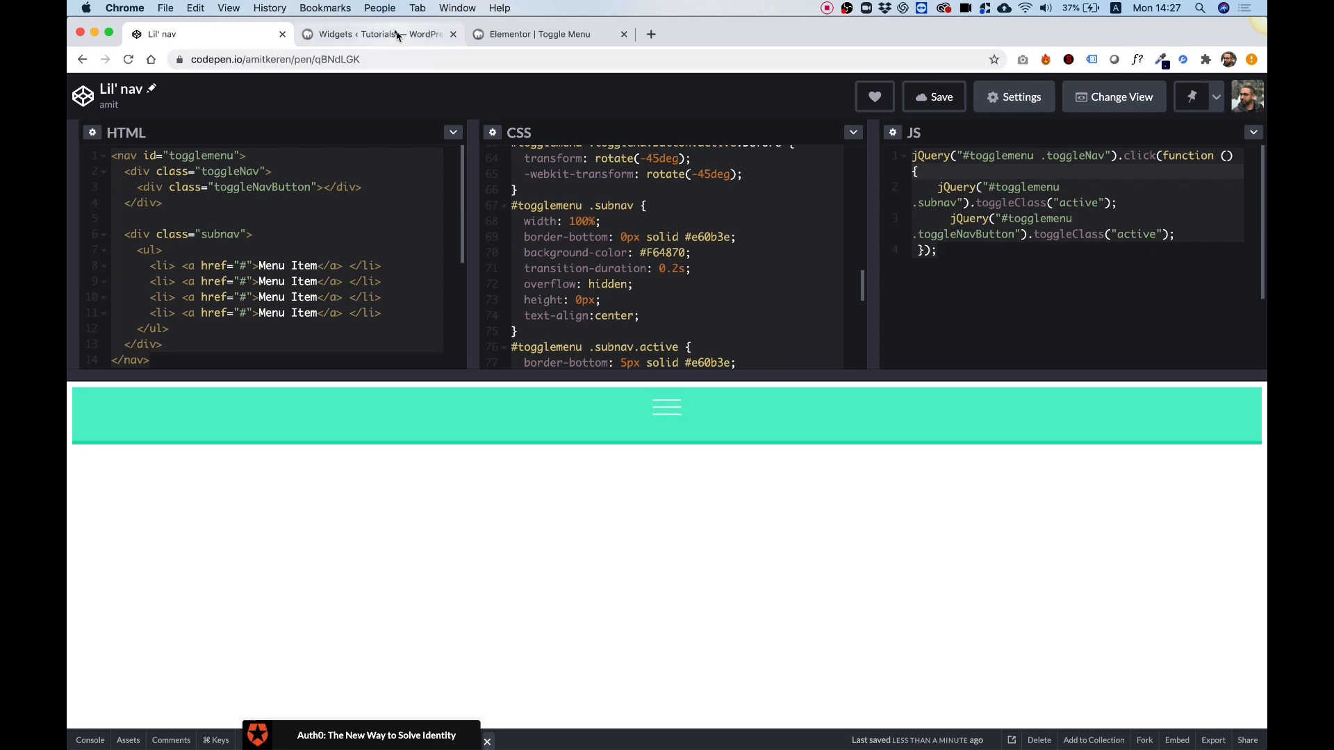
Step: Return to the edited Elementor page and re-expand the second toggle menu to show Home, About, Contact
left_click(379, 34)
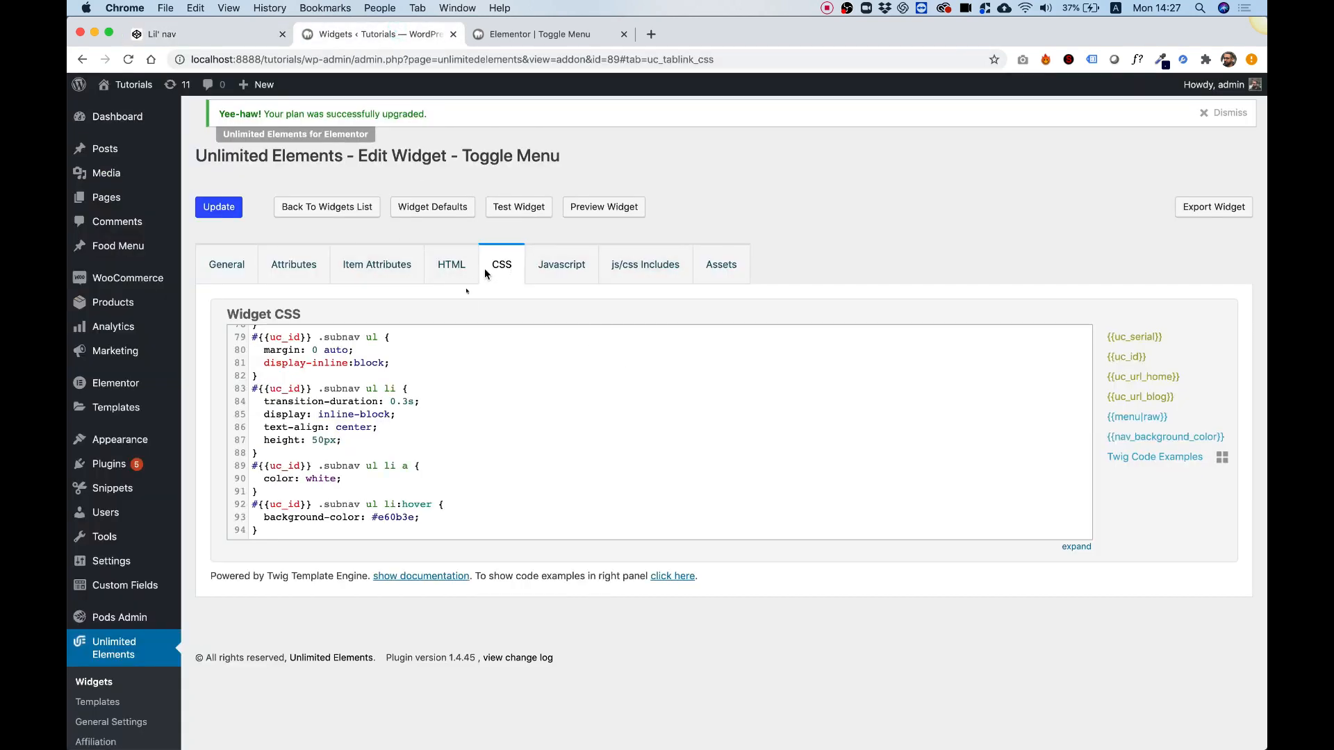
left_click(541, 34)
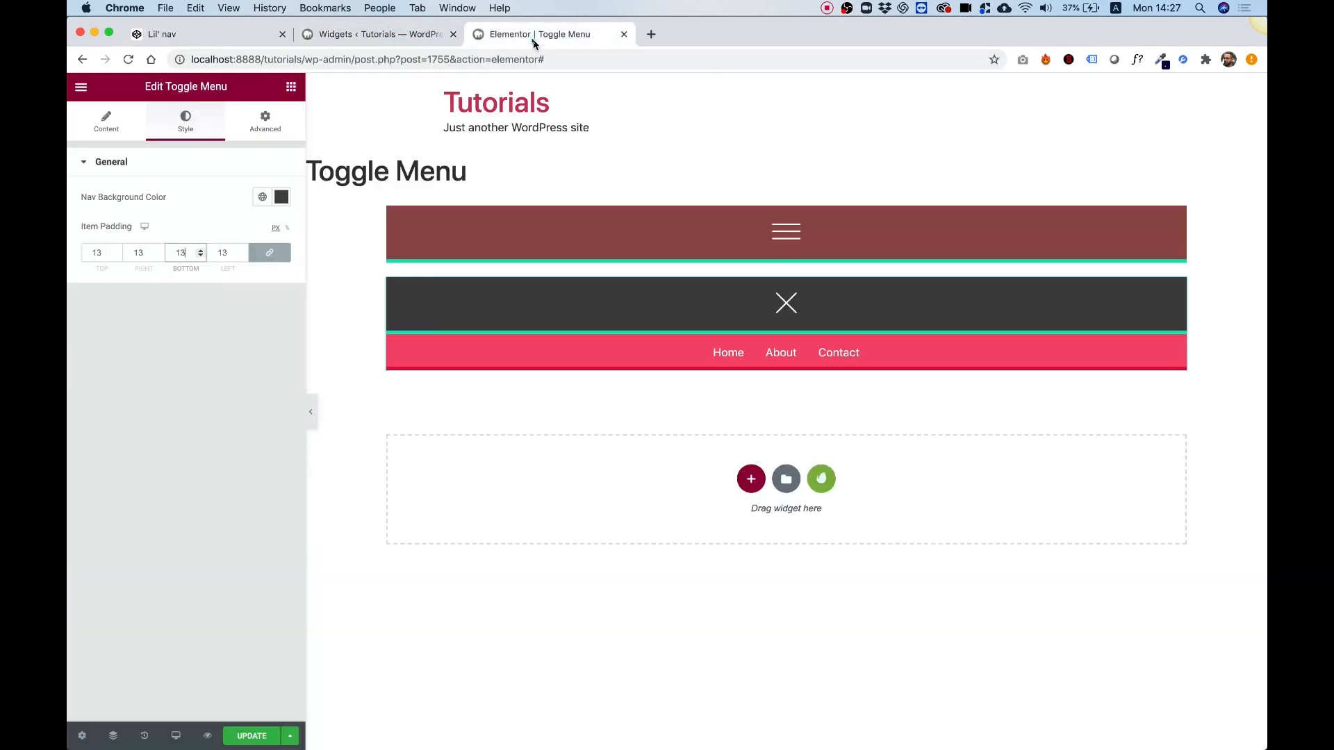
left_click(785, 303)
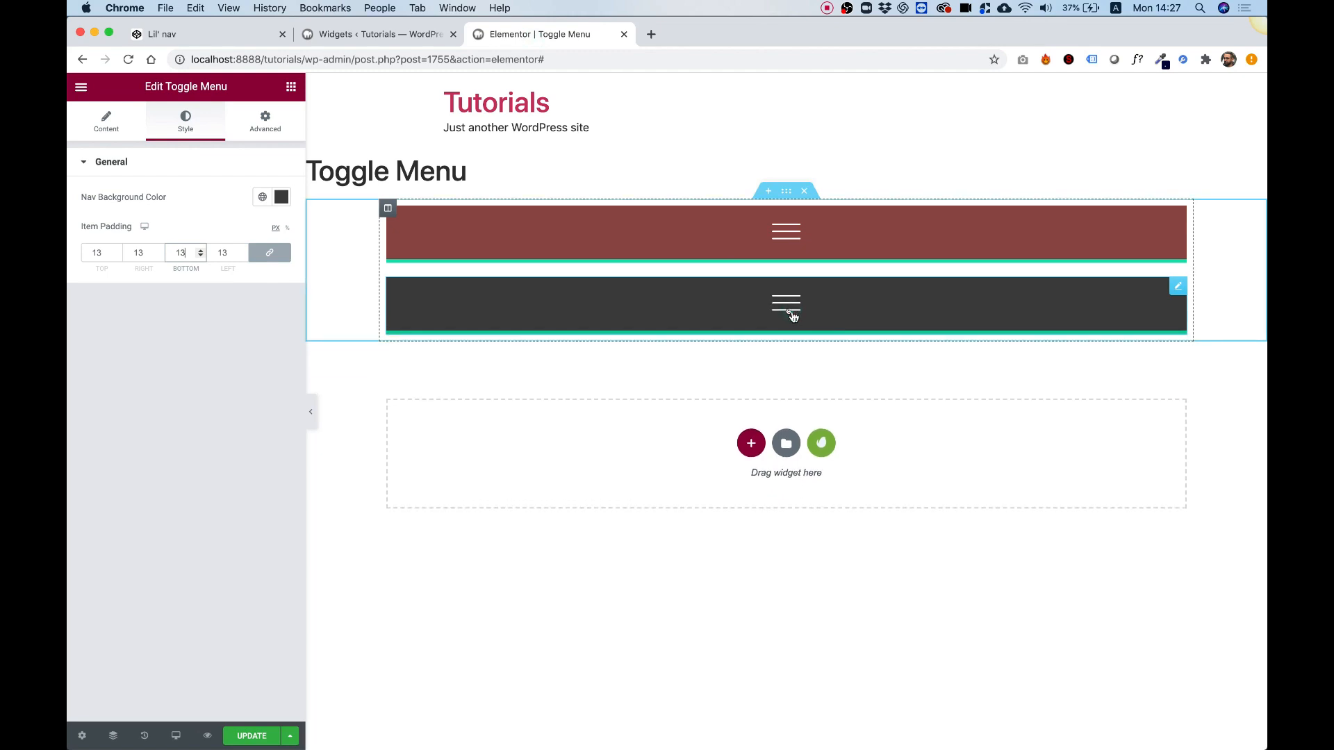
left_click(785, 304)
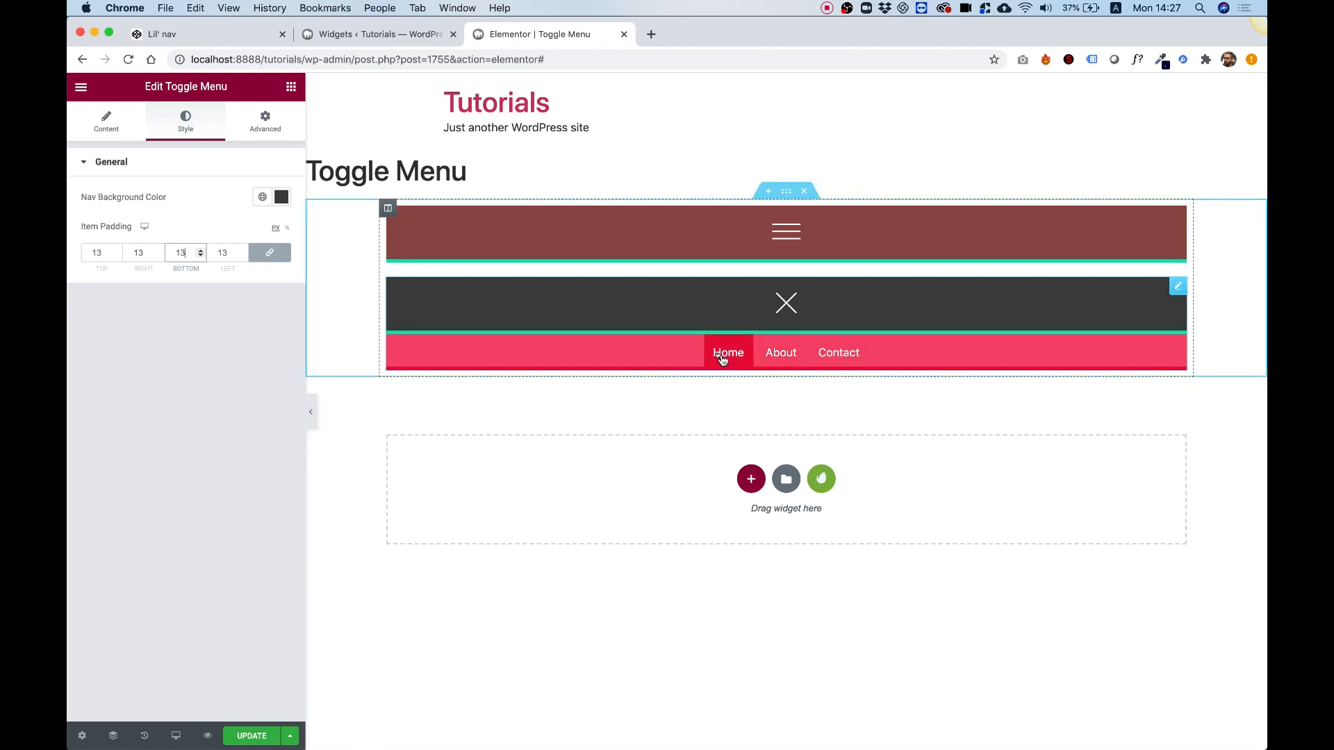
mouse_move(281, 197)
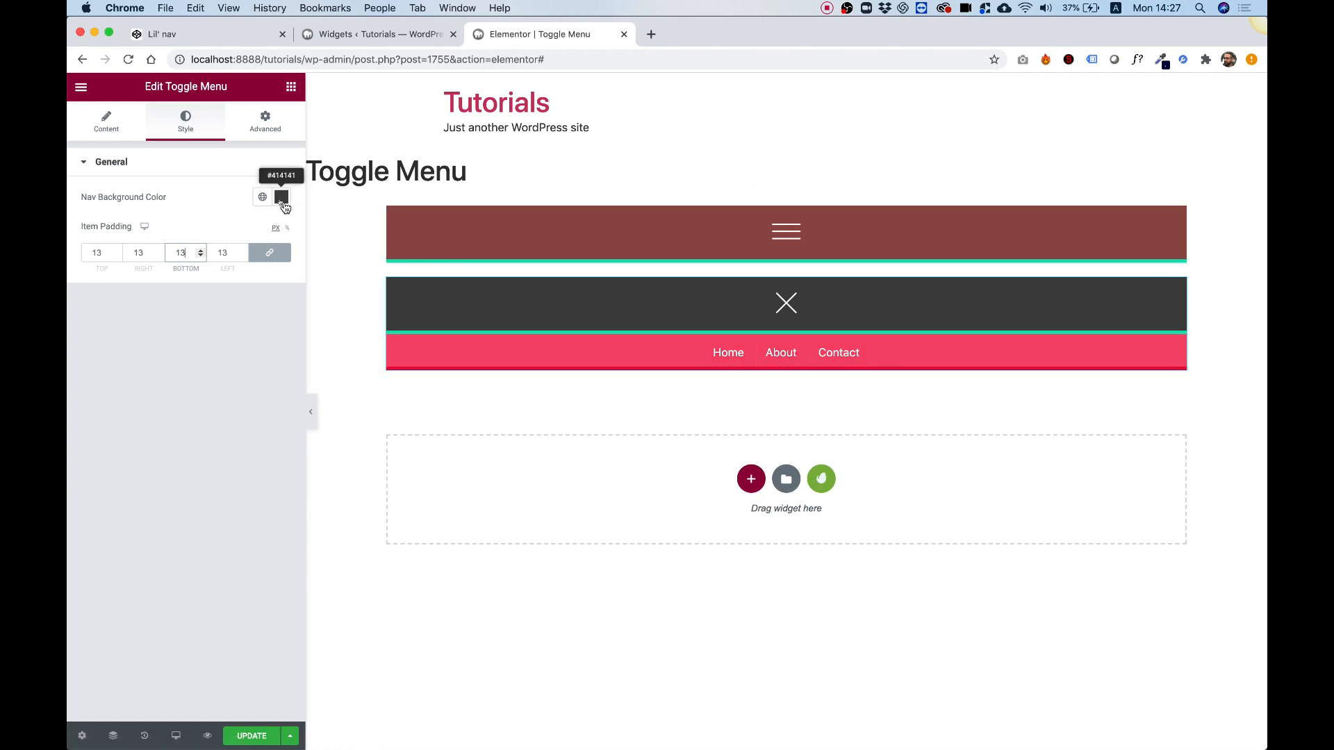
Step: Give the Toggle Menu a blue Nav Background Color and linked Item Padding of 7 on every side
left_click(281, 197)
type("7")
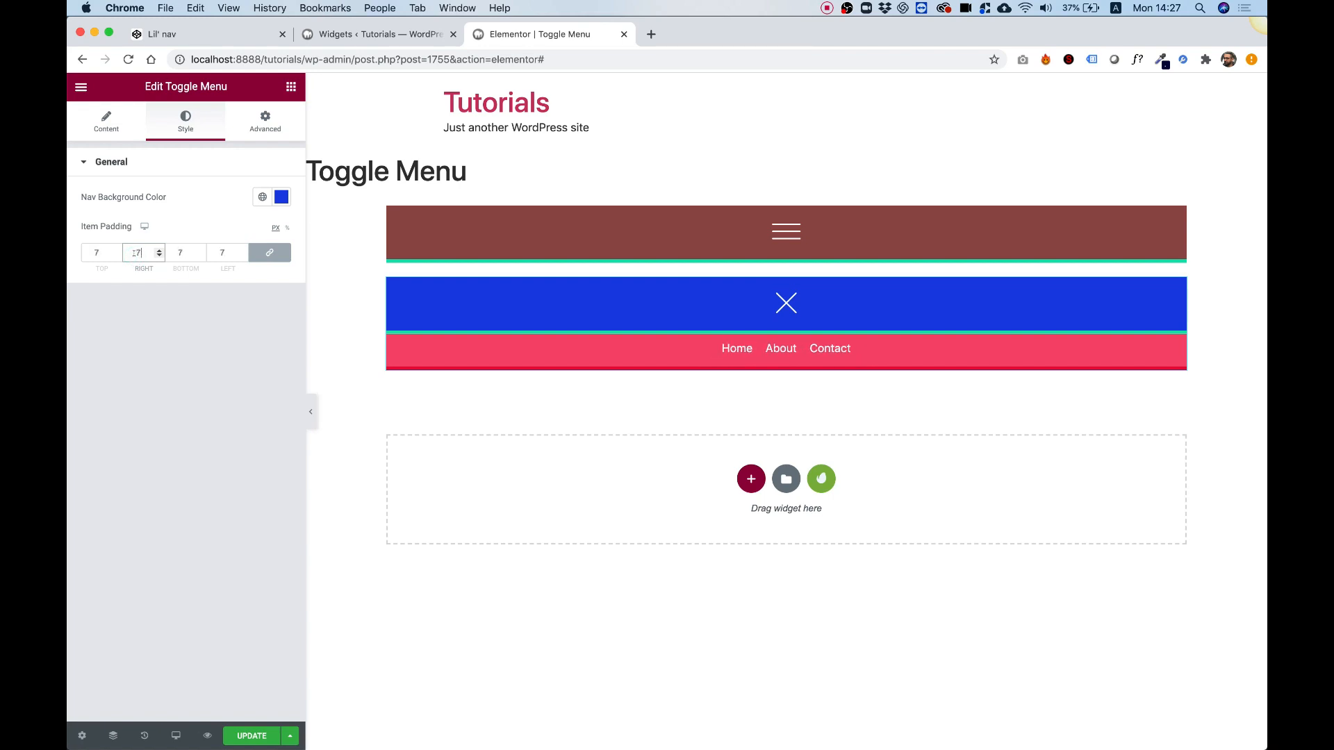
left_click(158, 34)
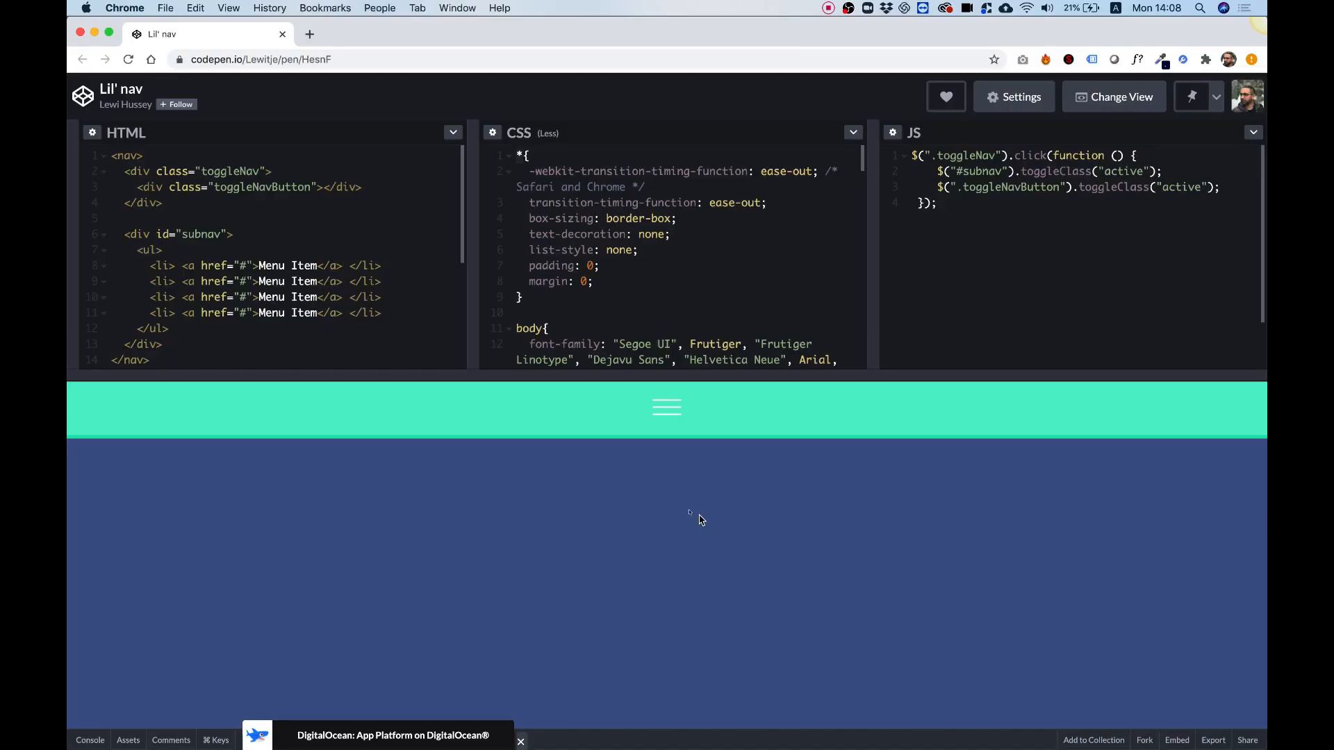
mouse_move(666, 409)
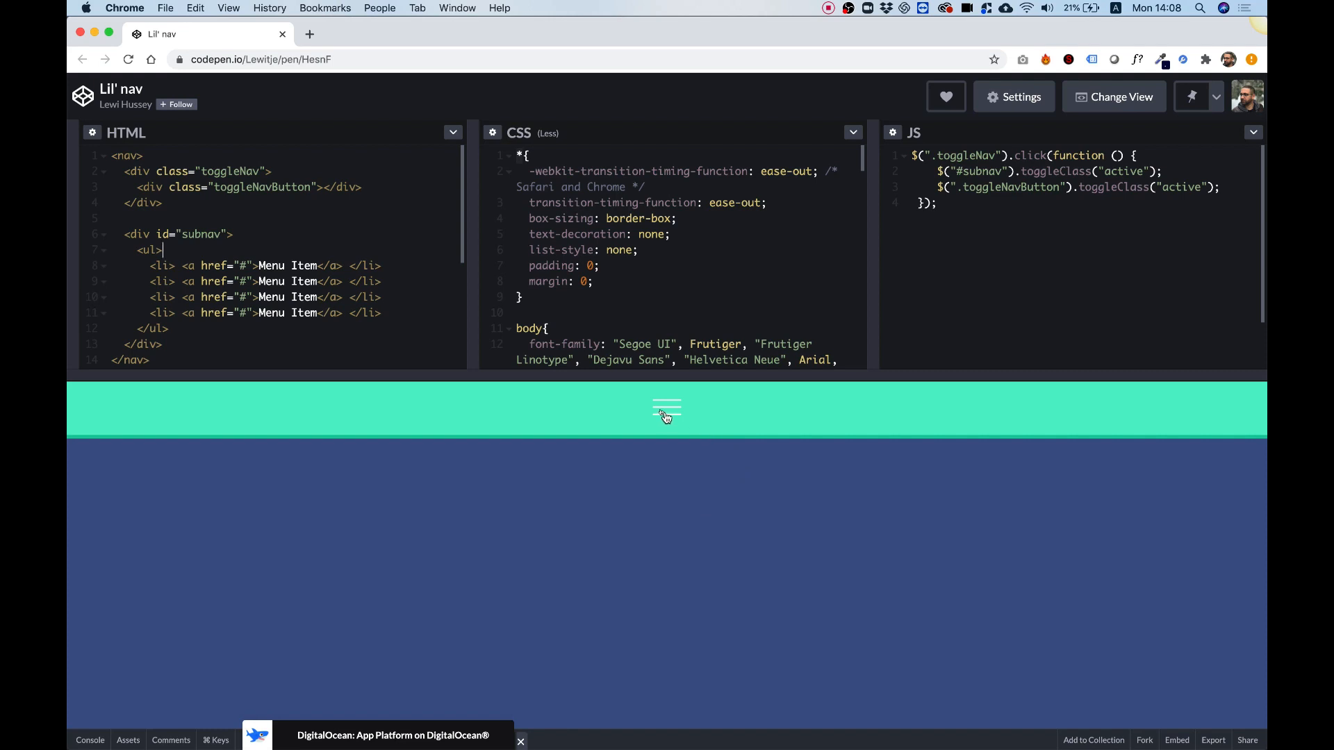
Step: Expand the Lil' nav pen's hamburger menu to reveal its four Menu Item links
left_click(667, 409)
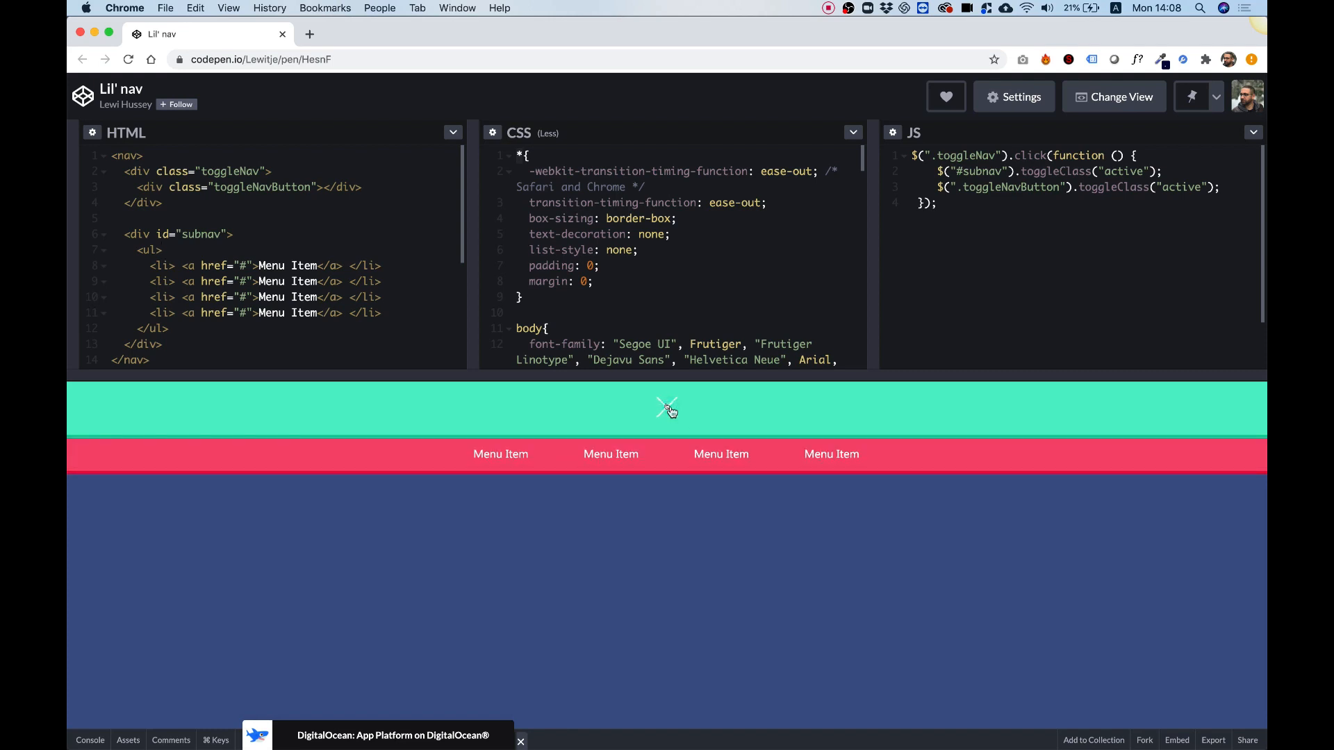
mouse_move(665, 412)
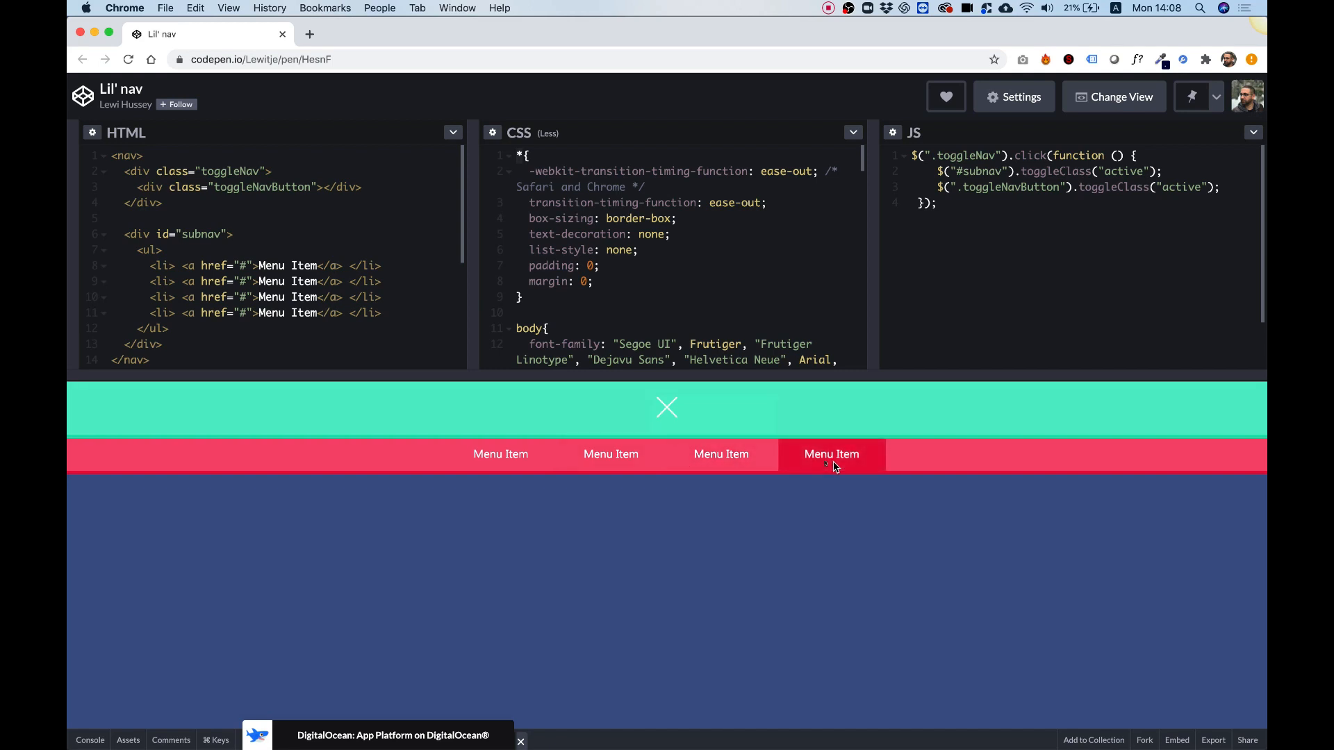
mouse_move(910, 458)
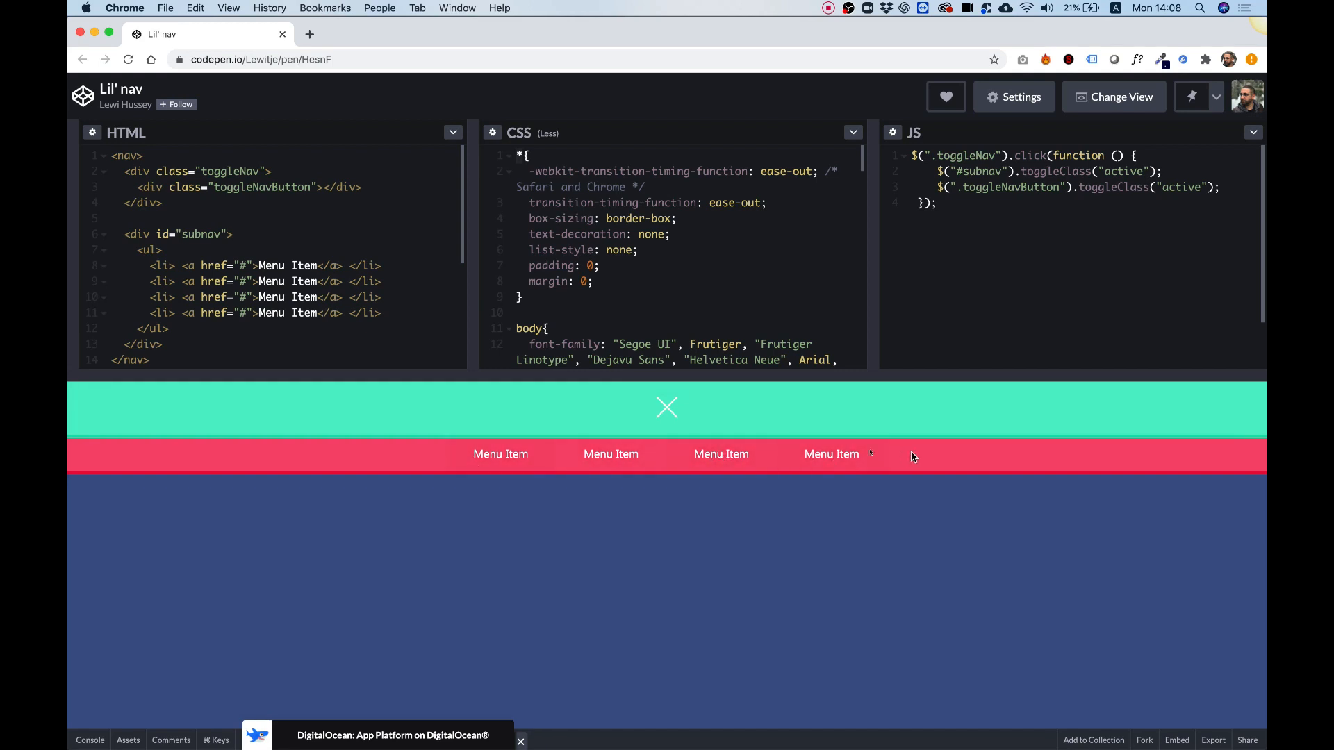
mouse_move(667, 410)
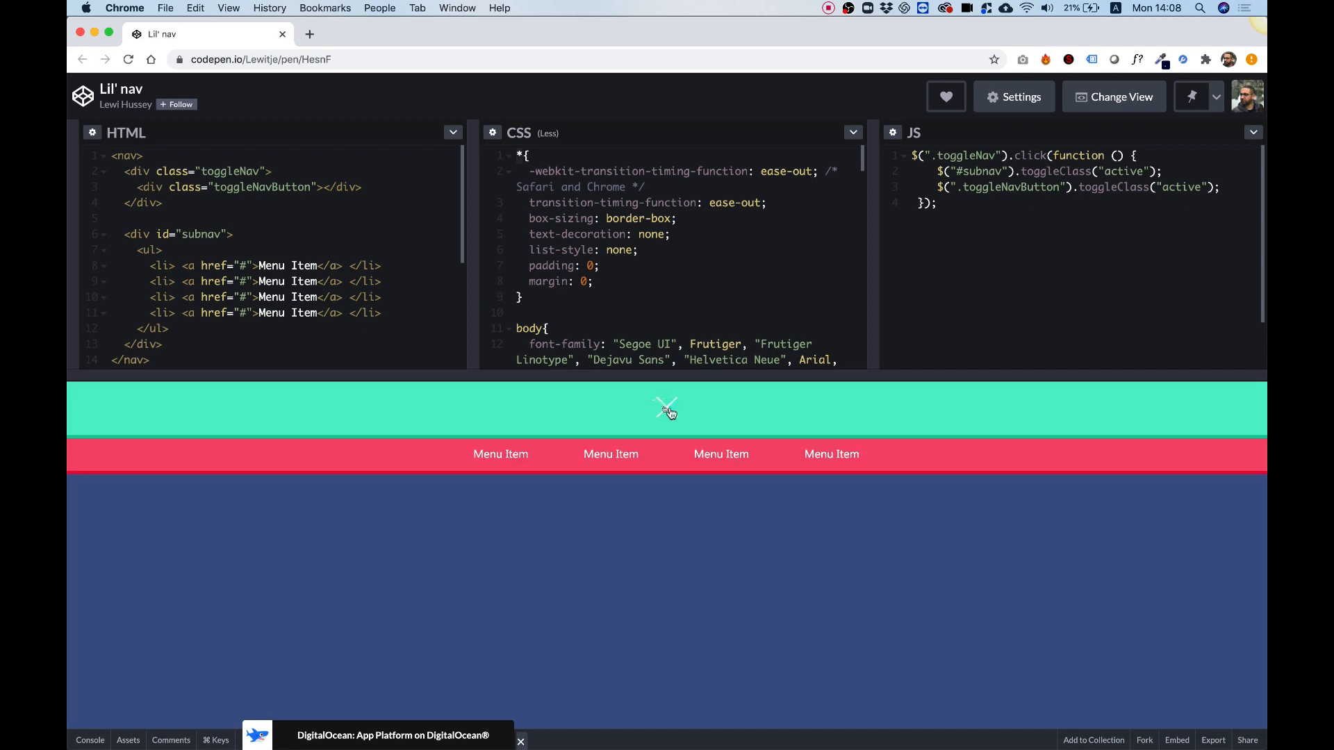
mouse_move(831, 453)
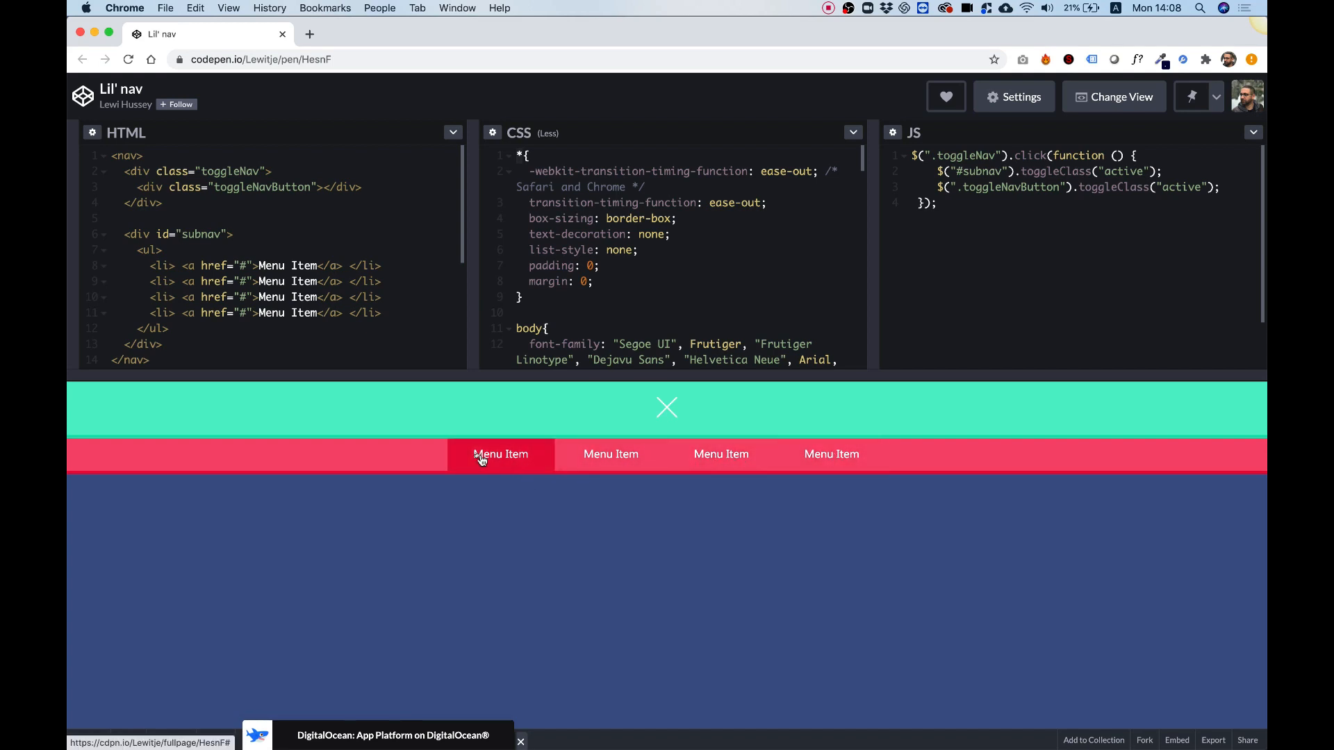
mouse_move(442, 457)
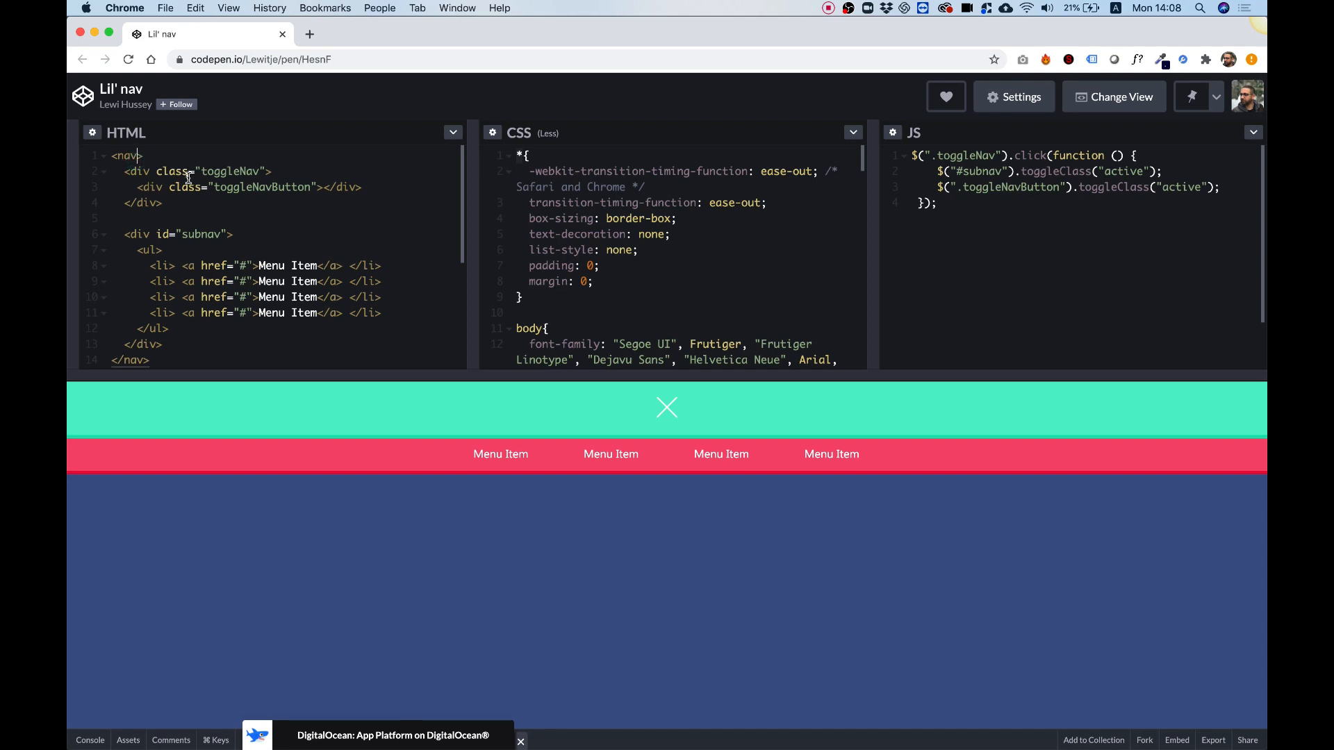
Step: Add id="togglemenu" to the opening nav tag in the HTML editor
type("id=\"")
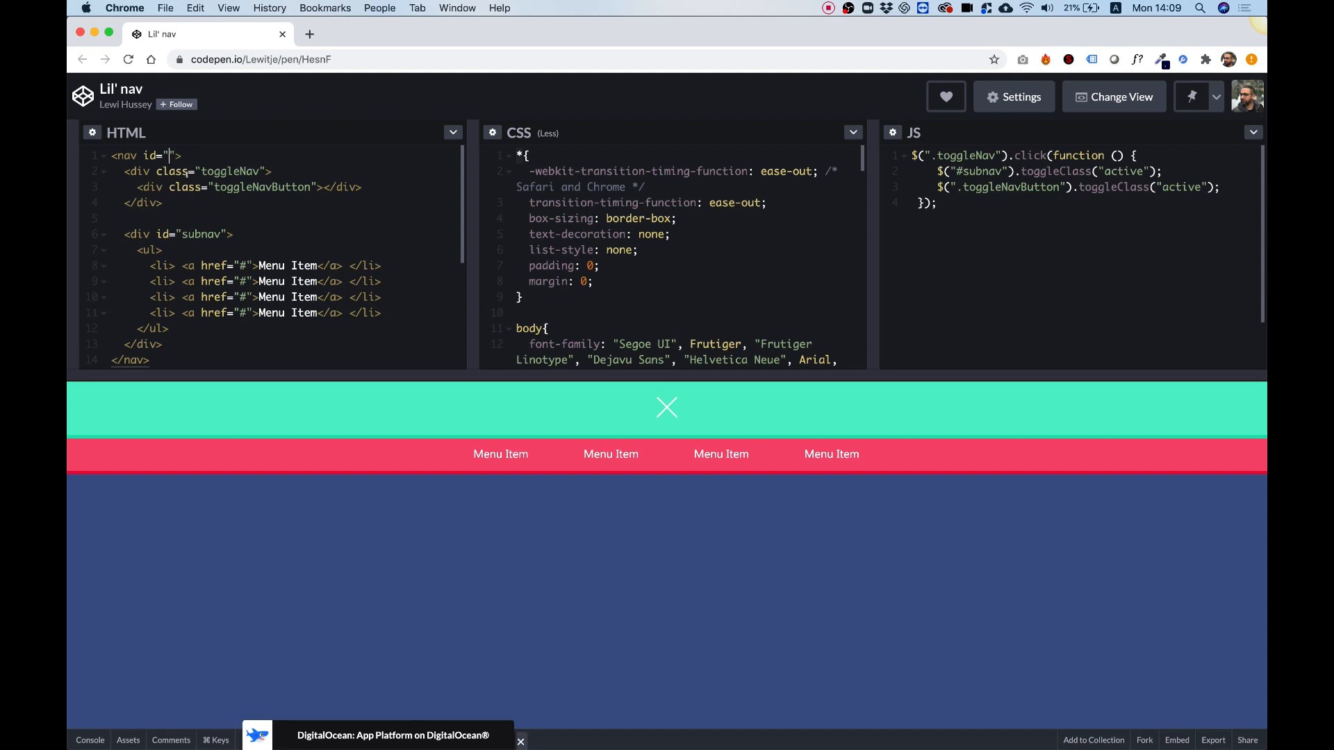
type("togglemenu")
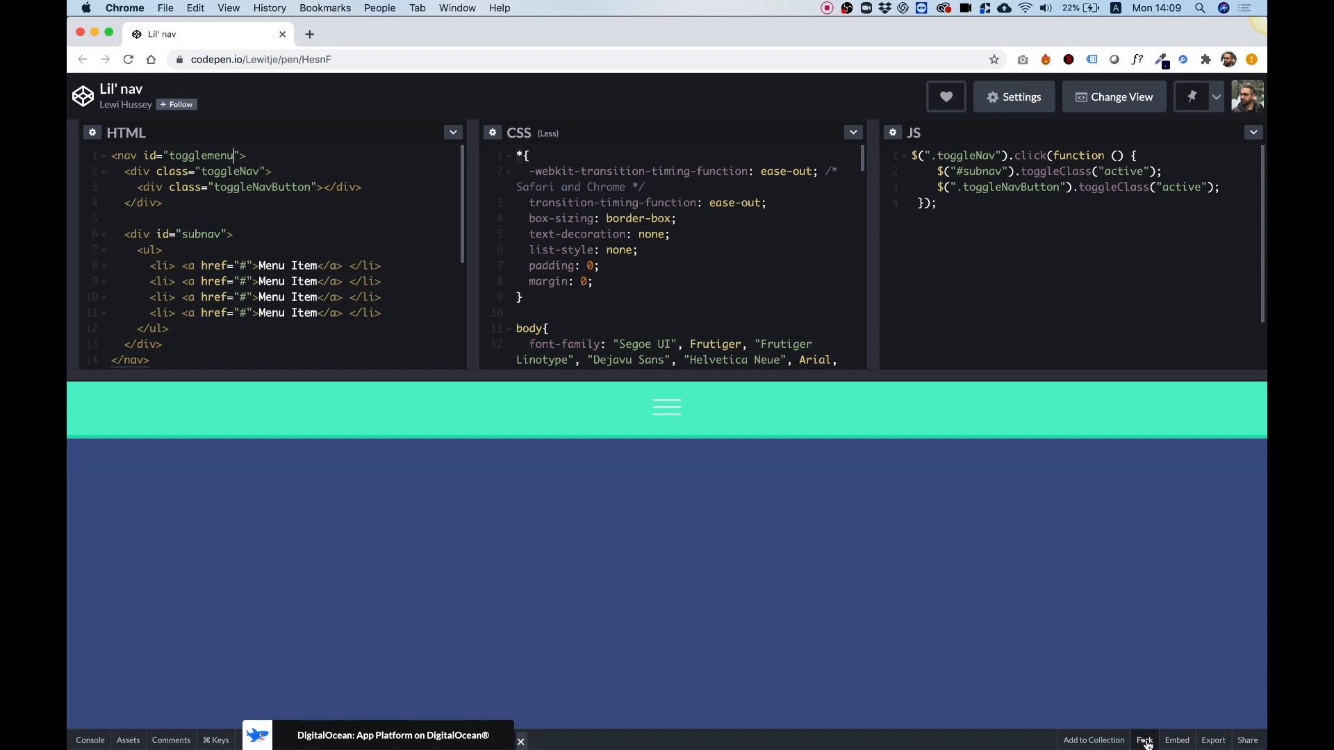
Step: Fork the Lil' nav pen into a personal copy under my own account
left_click(1144, 740)
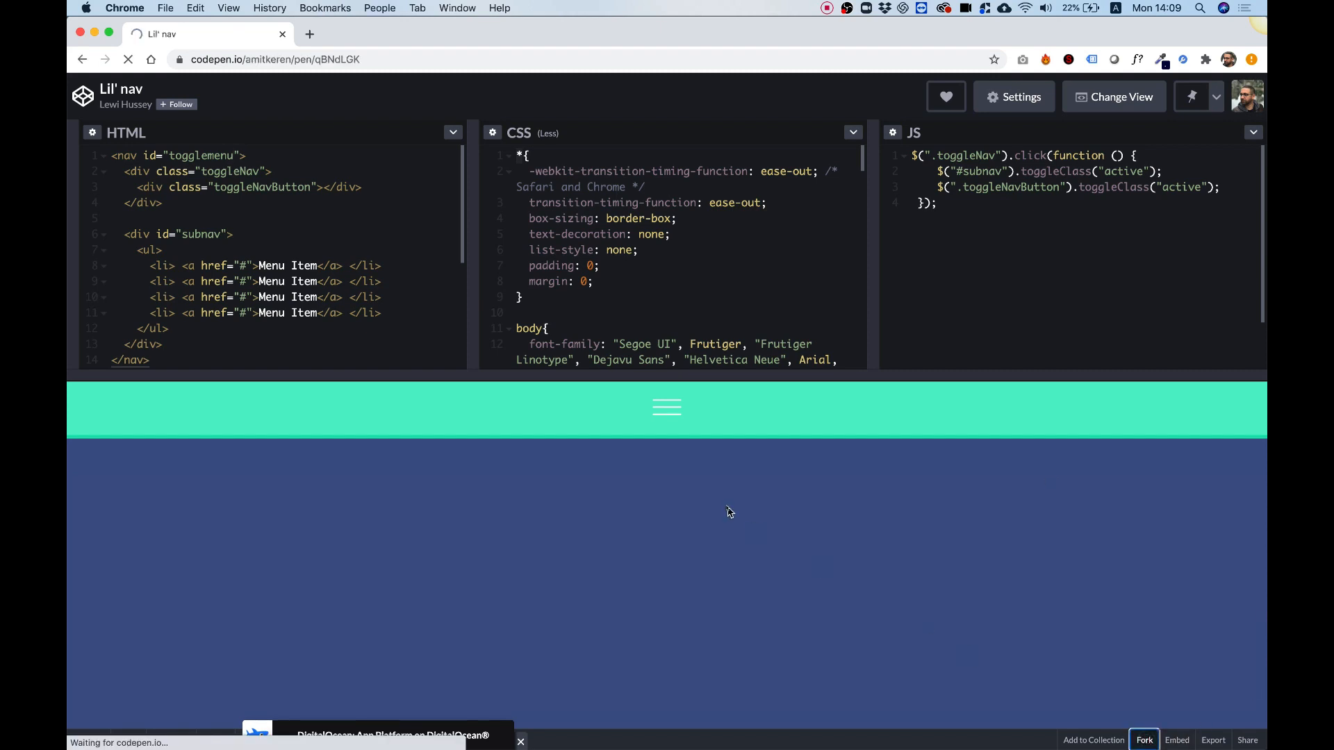
left_click(1143, 739)
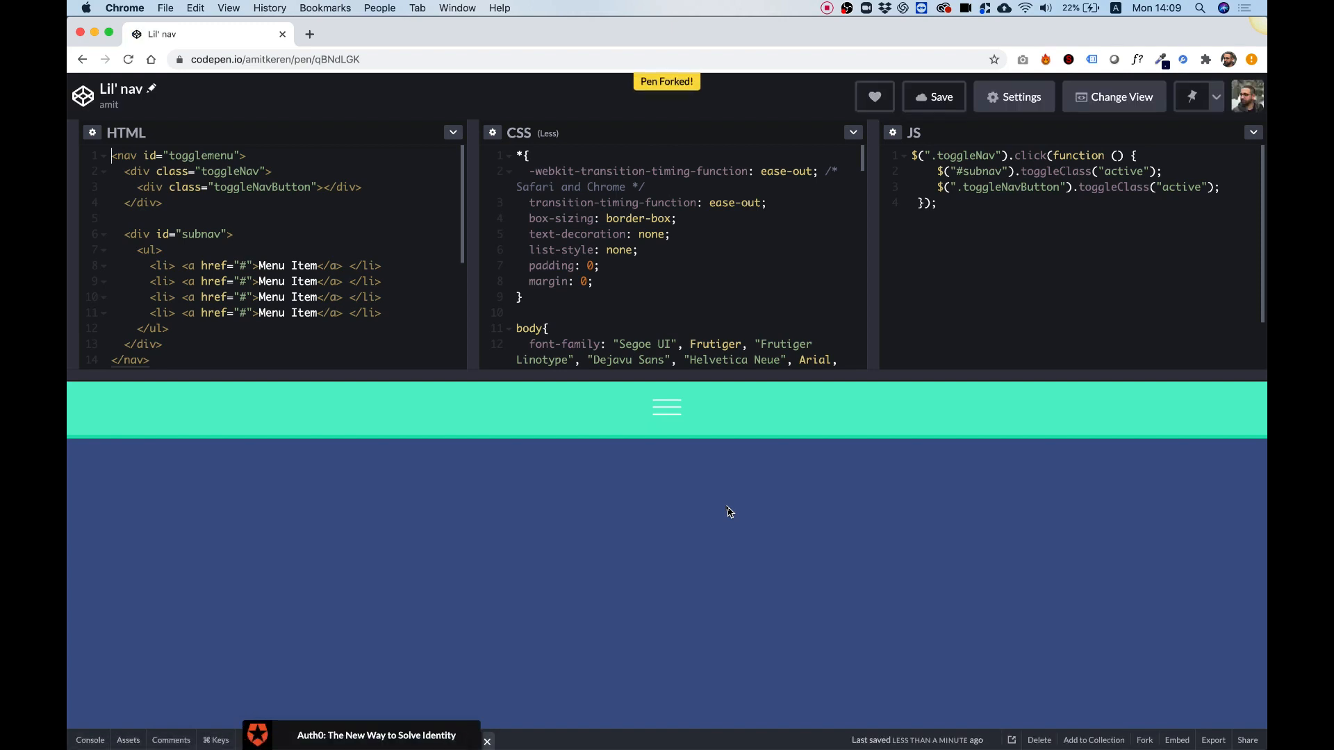
mouse_move(119, 117)
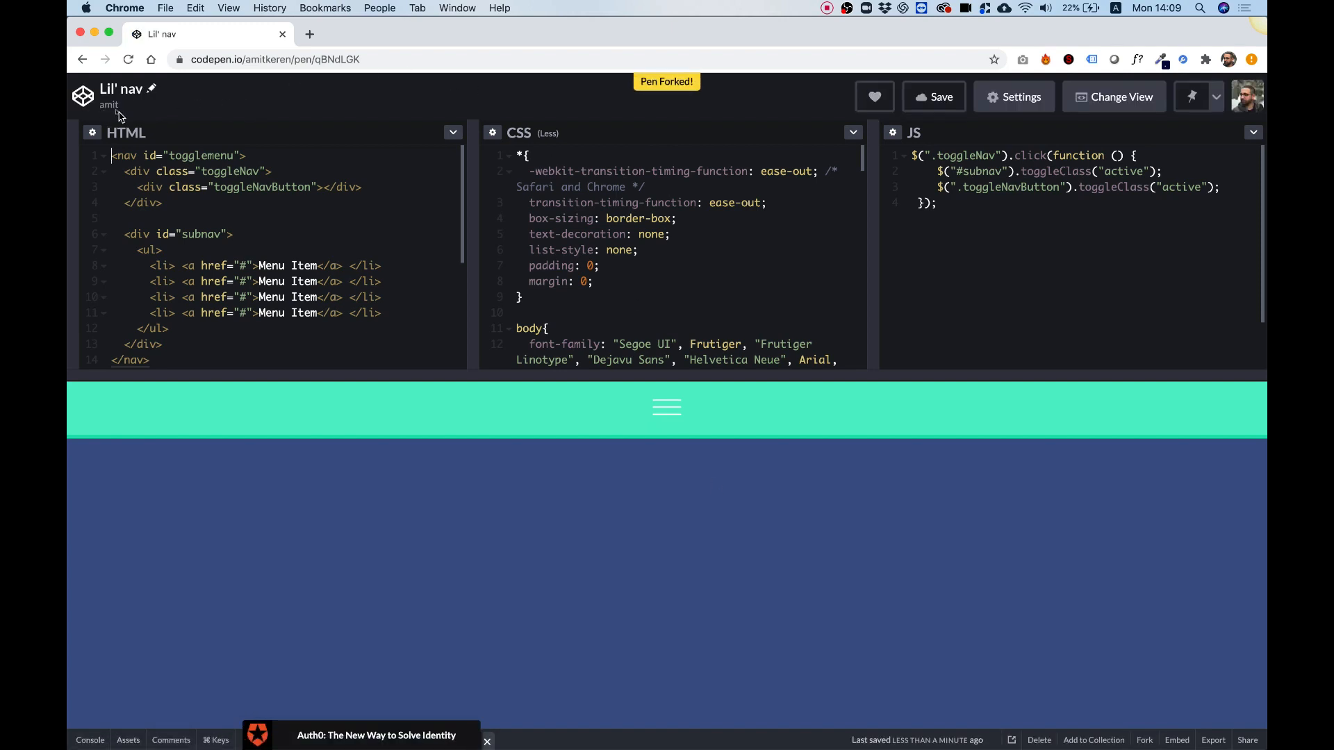
mouse_move(109, 105)
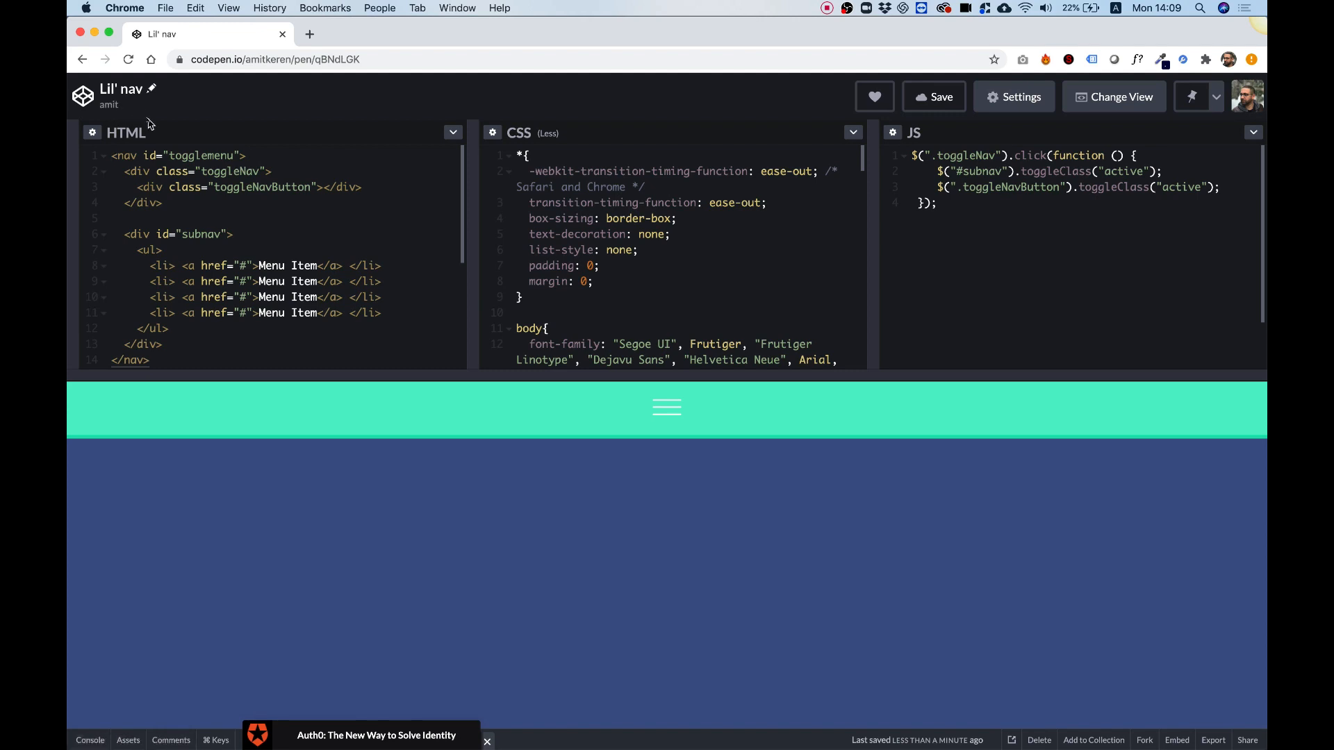
mouse_move(467, 232)
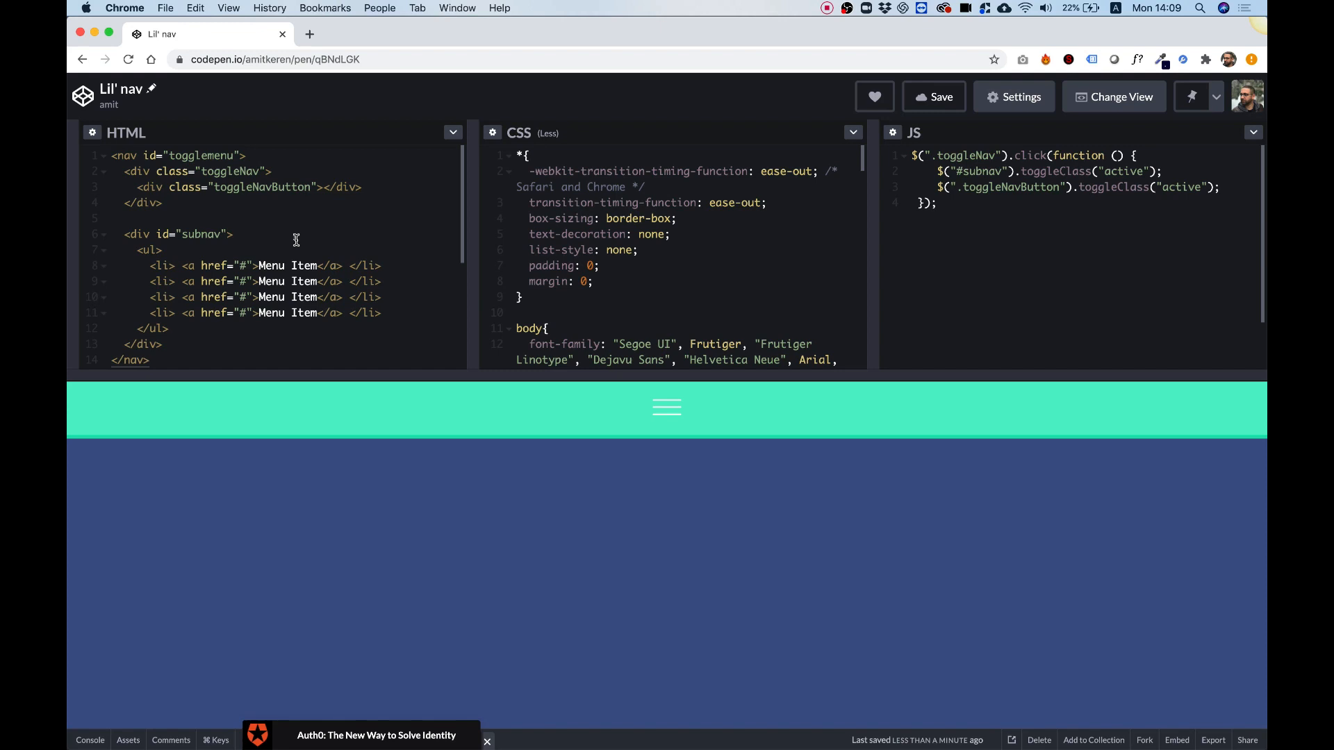
mouse_move(1010, 209)
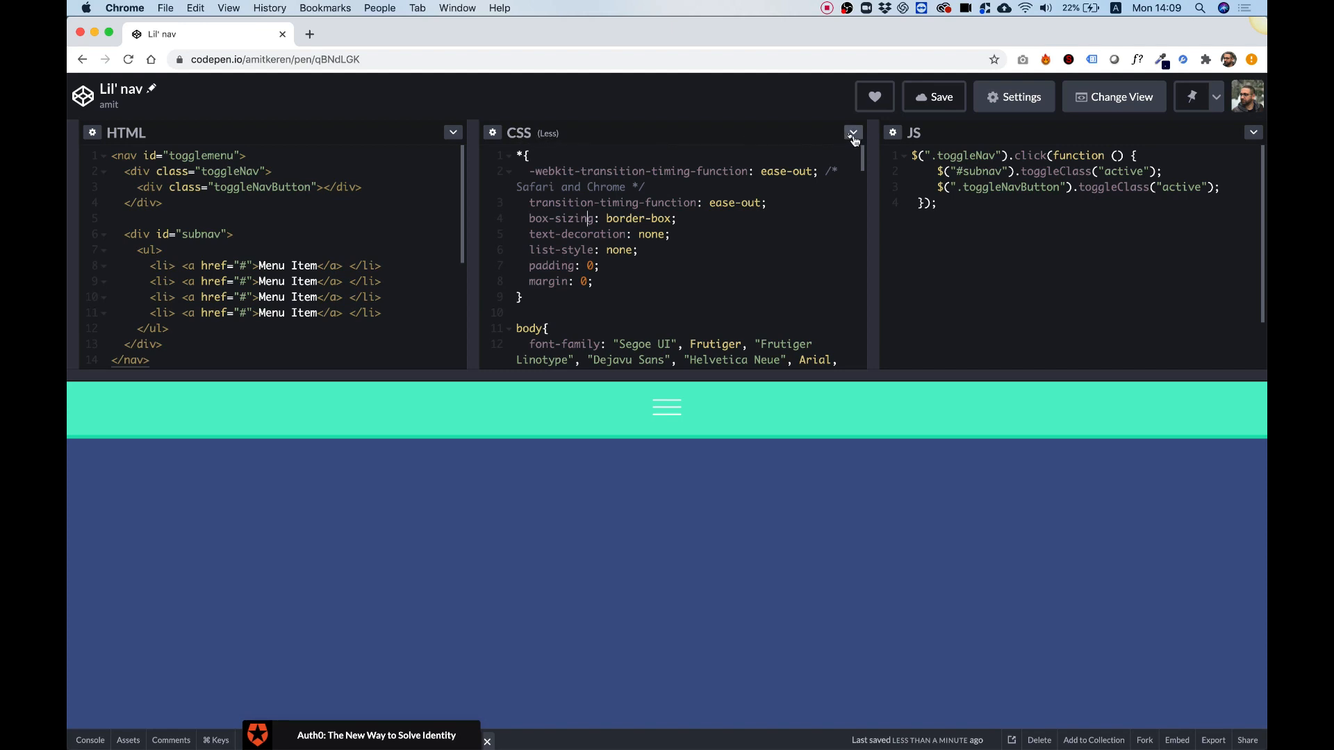
left_click(852, 134)
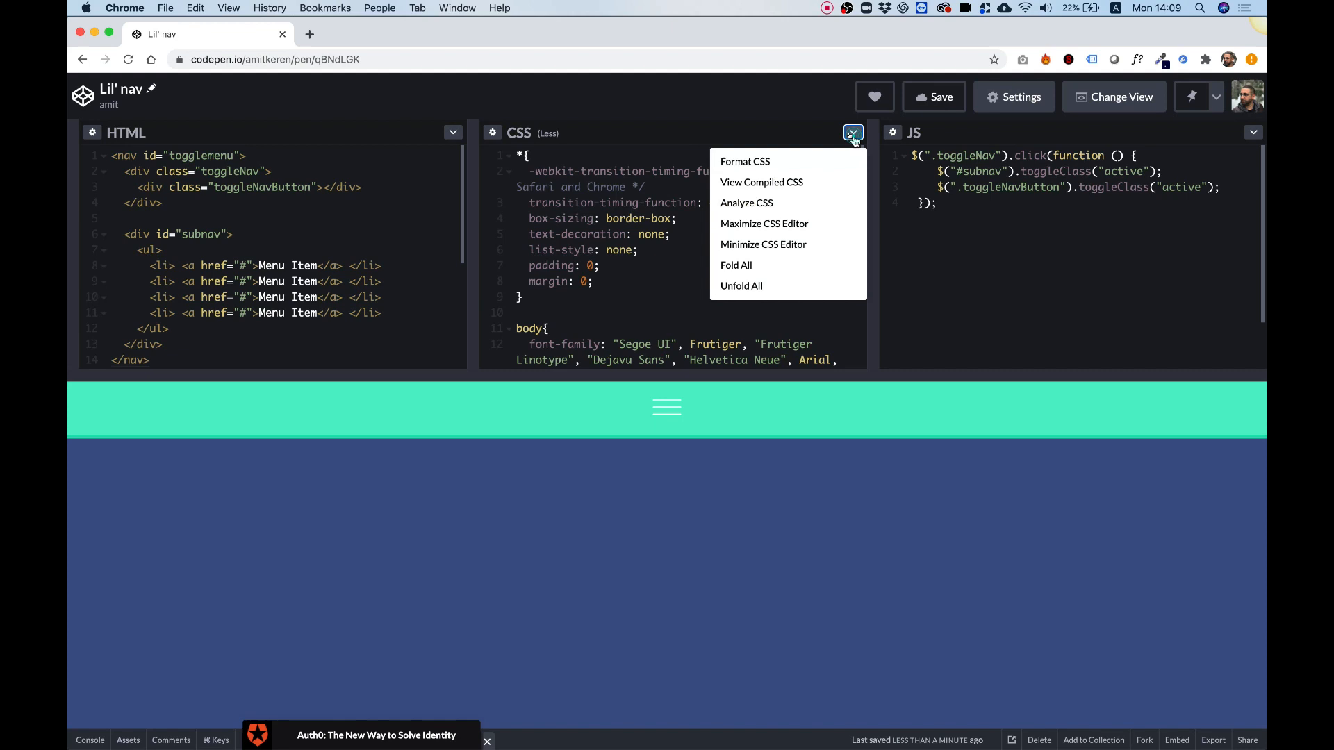
left_click(744, 162)
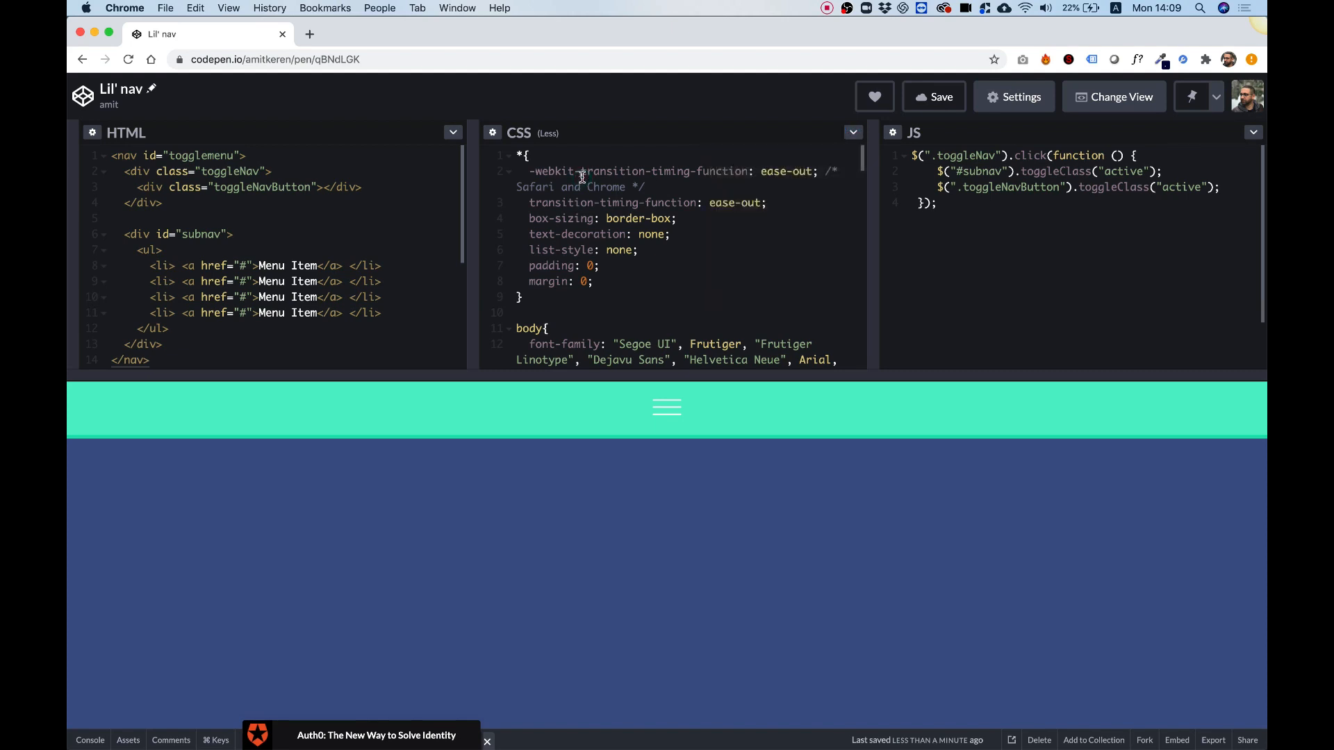
left_click(852, 132)
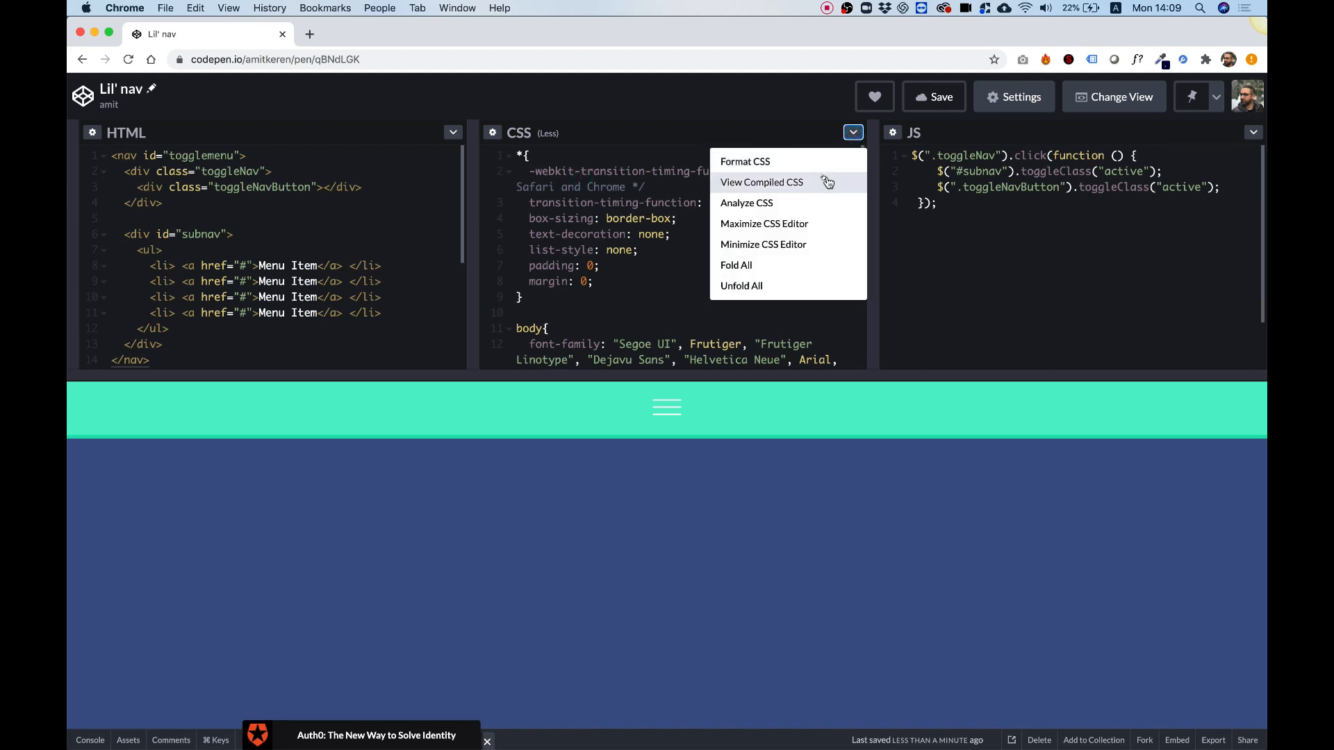
left_click(762, 182)
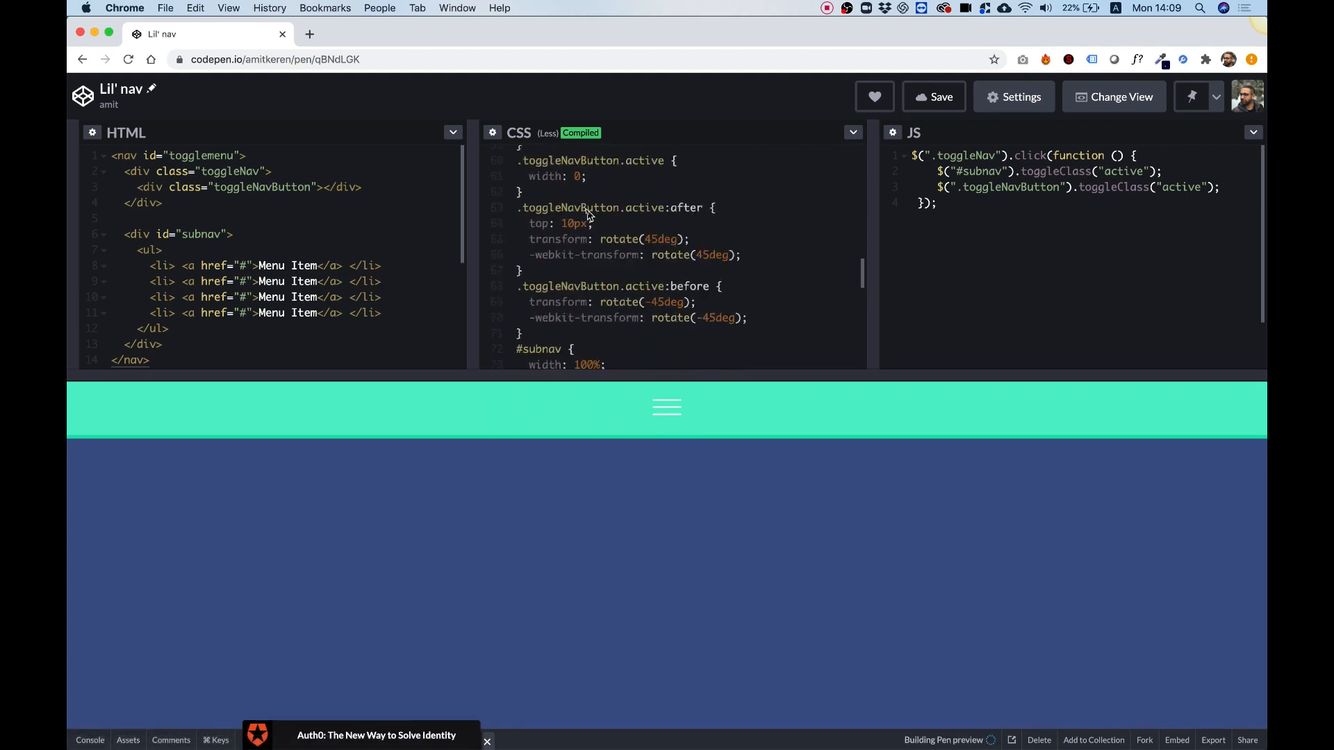
scroll("down", 3)
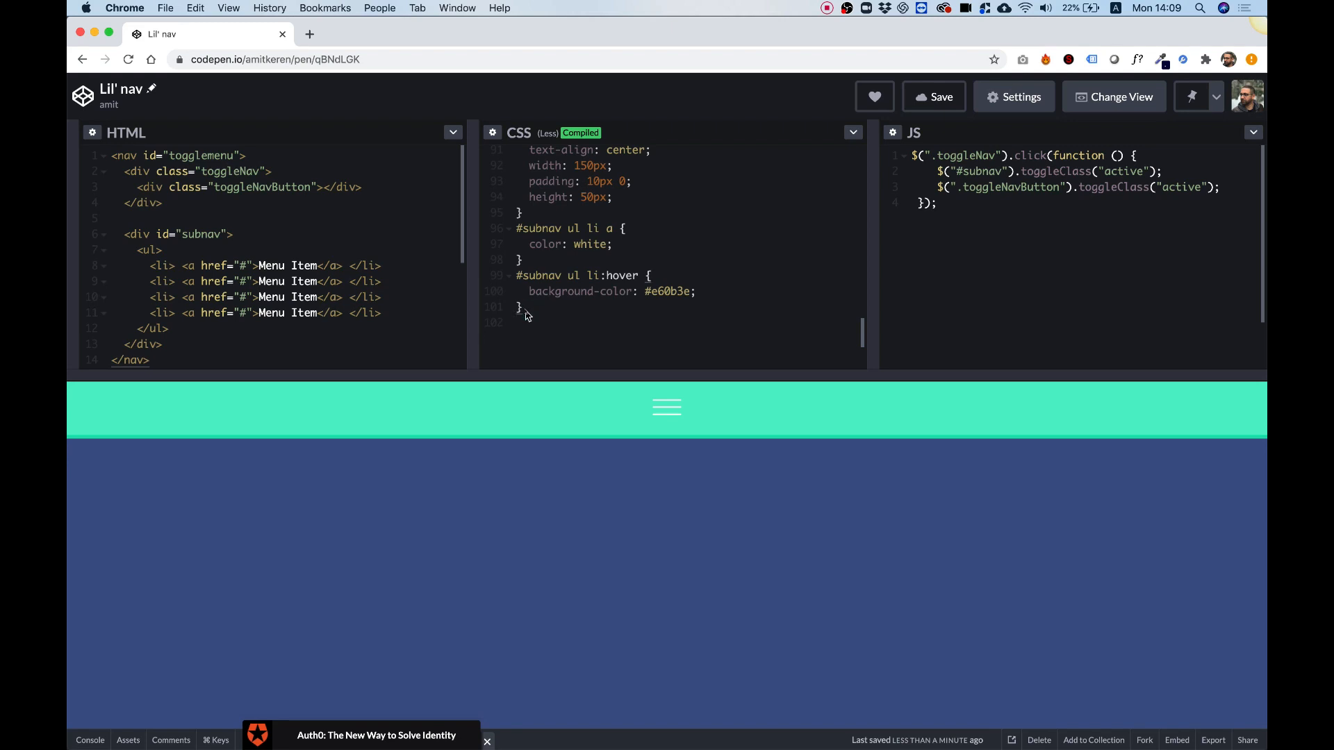
mouse_move(532, 317)
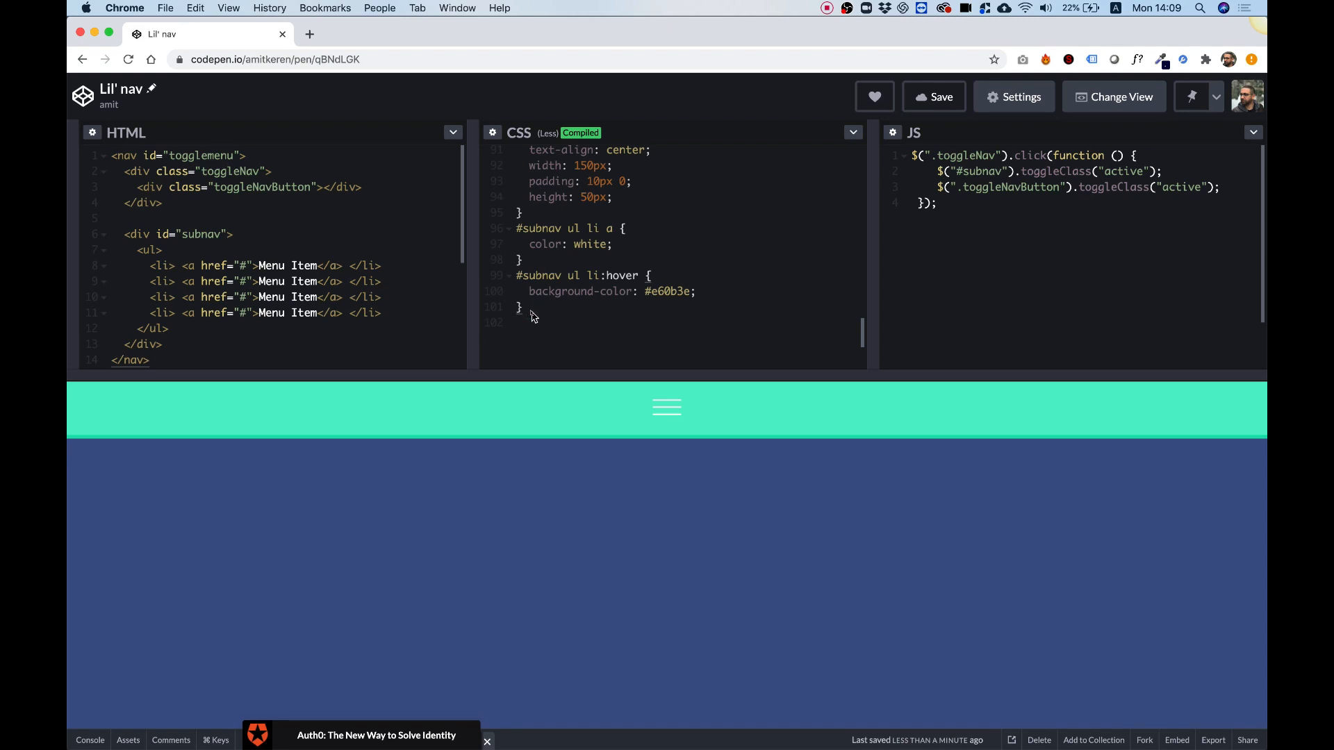
mouse_move(549, 321)
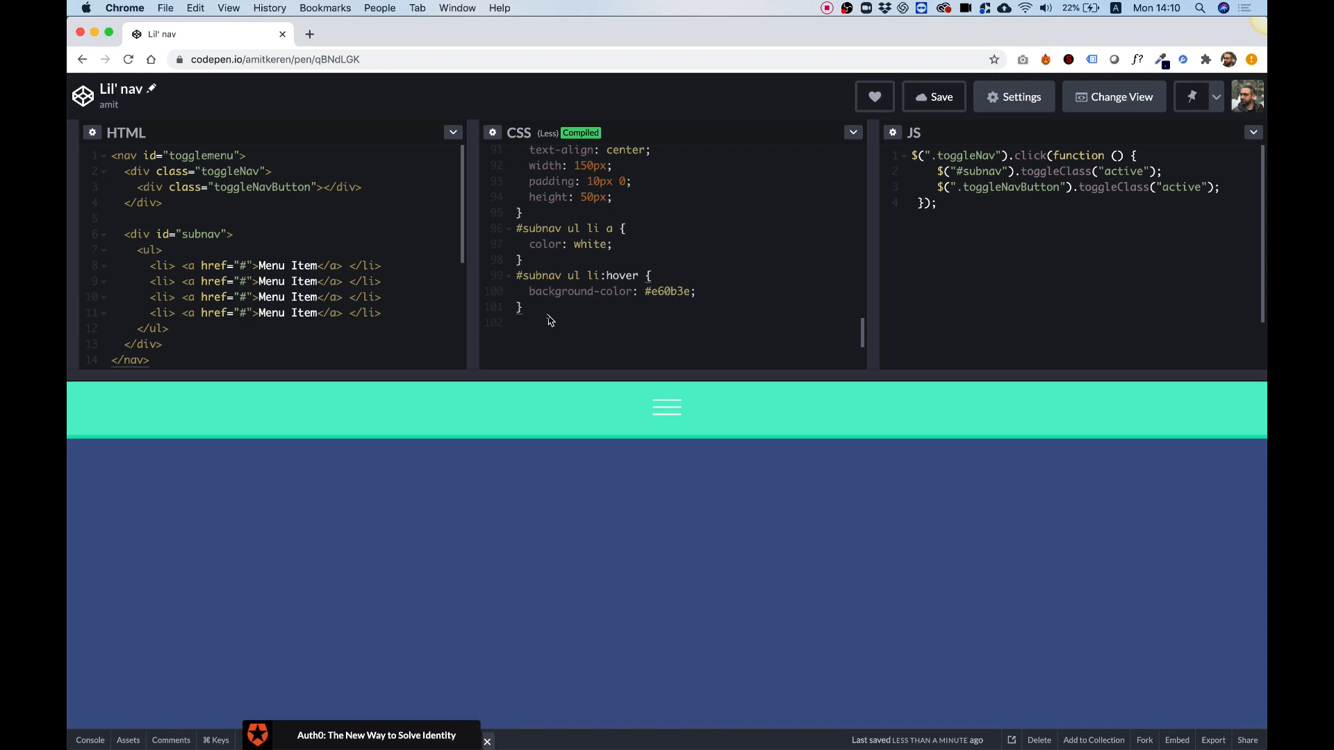
scroll("up", 3)
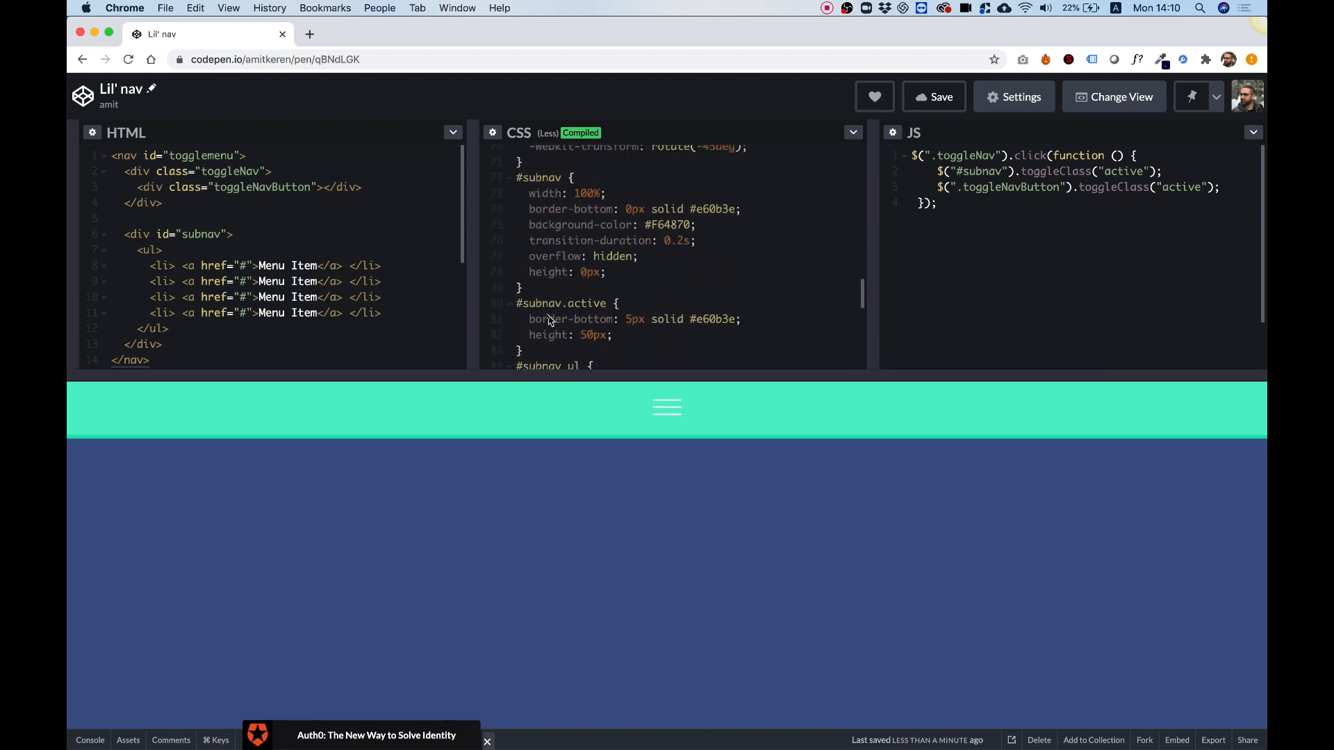
scroll("up", 3)
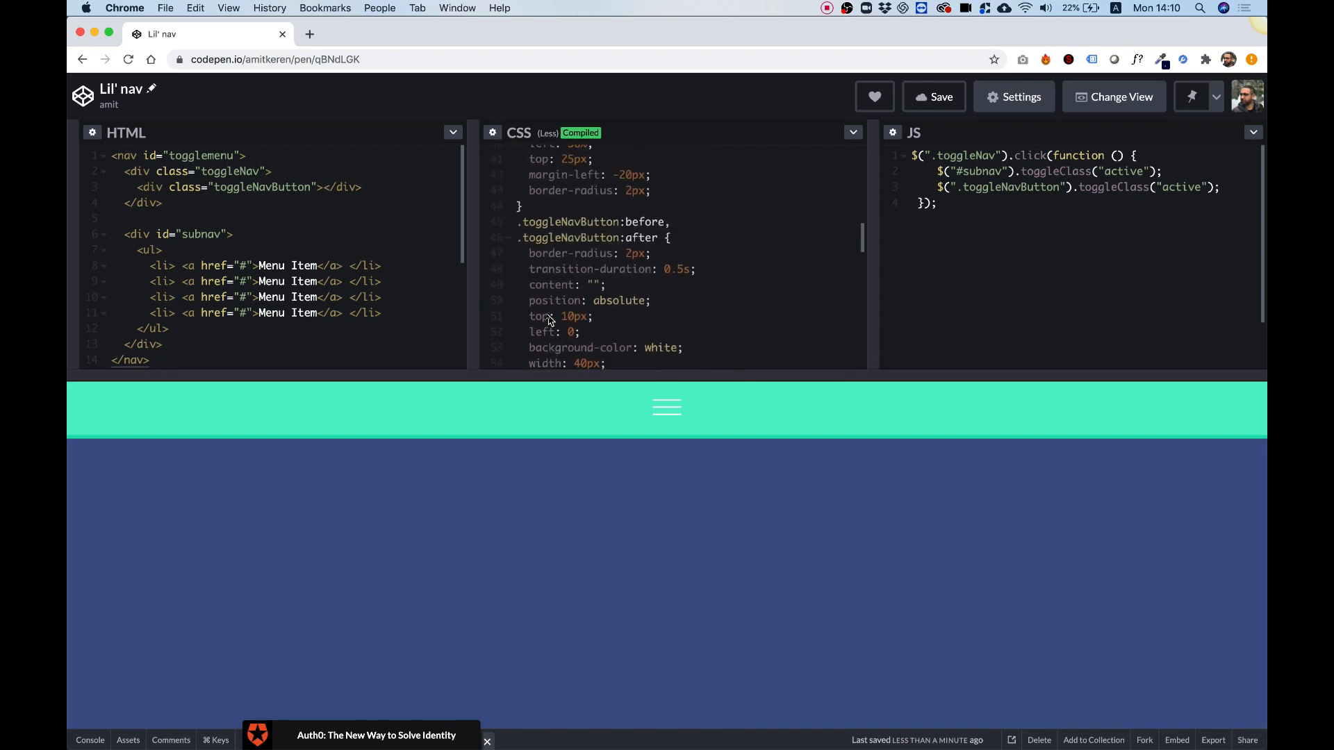
scroll("up", 3)
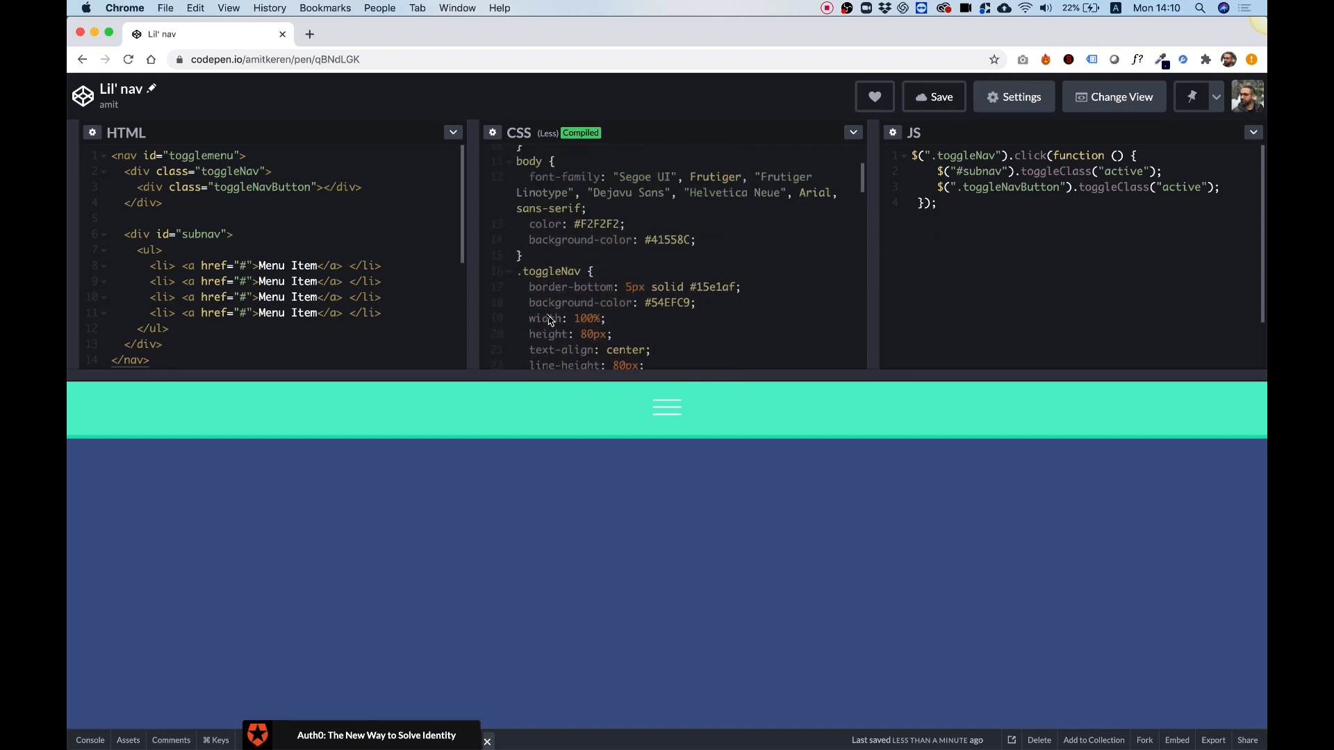
scroll("up", 3)
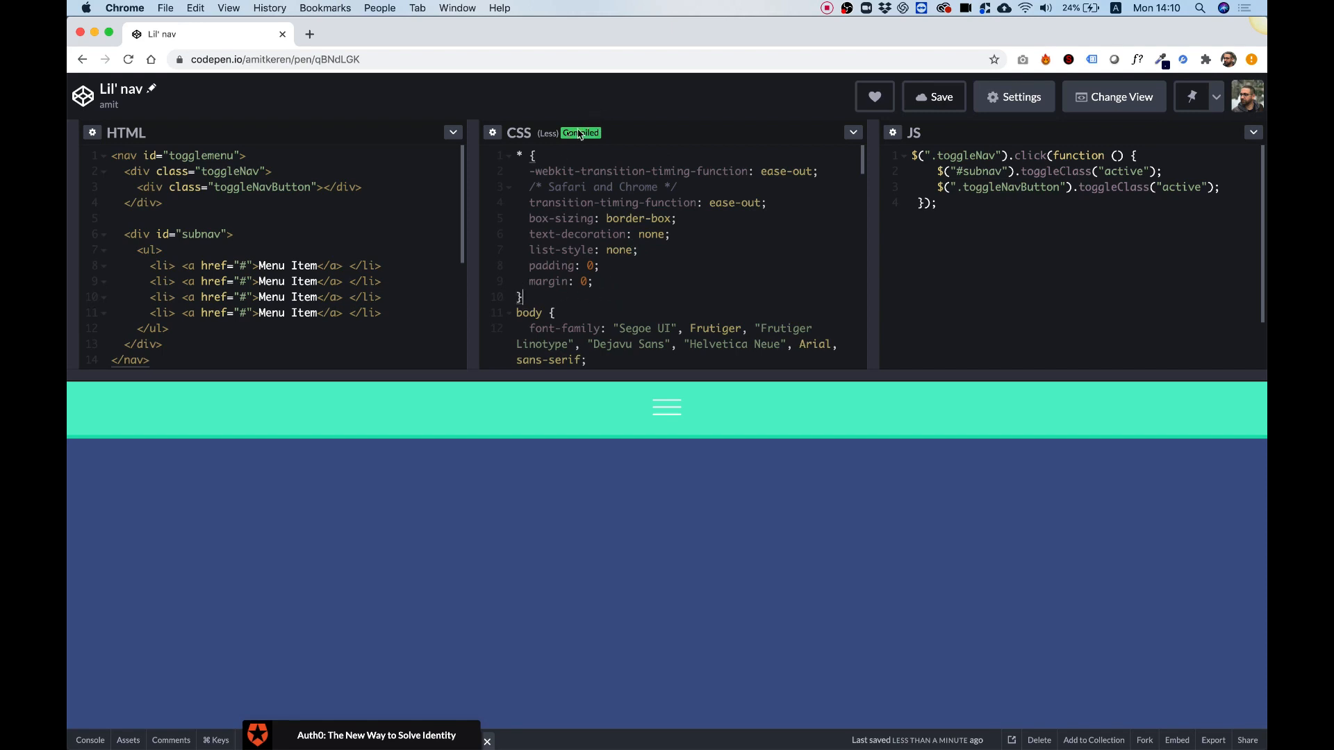
mouse_move(579, 171)
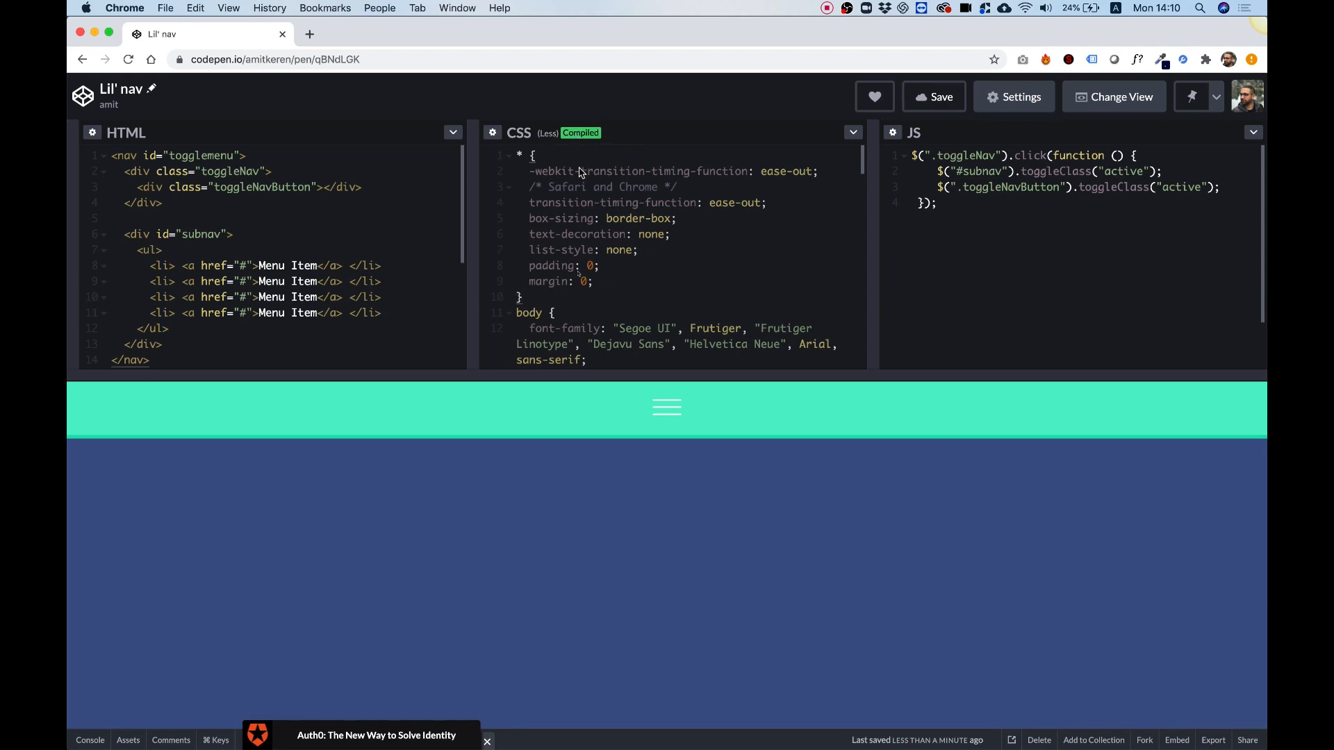
mouse_move(579, 257)
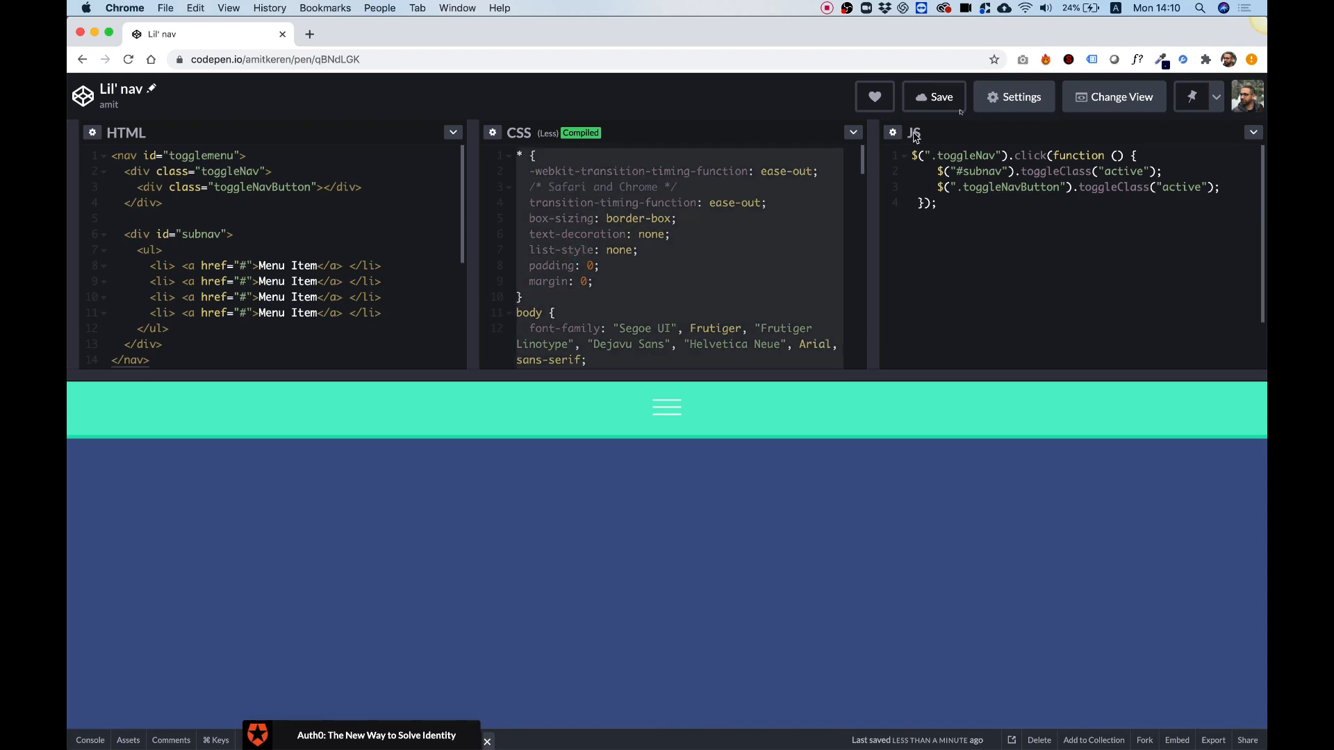
Step: Set the pen's CSS Preprocessor to None so the stylesheet is plain CSS, and save the settings
left_click(1012, 96)
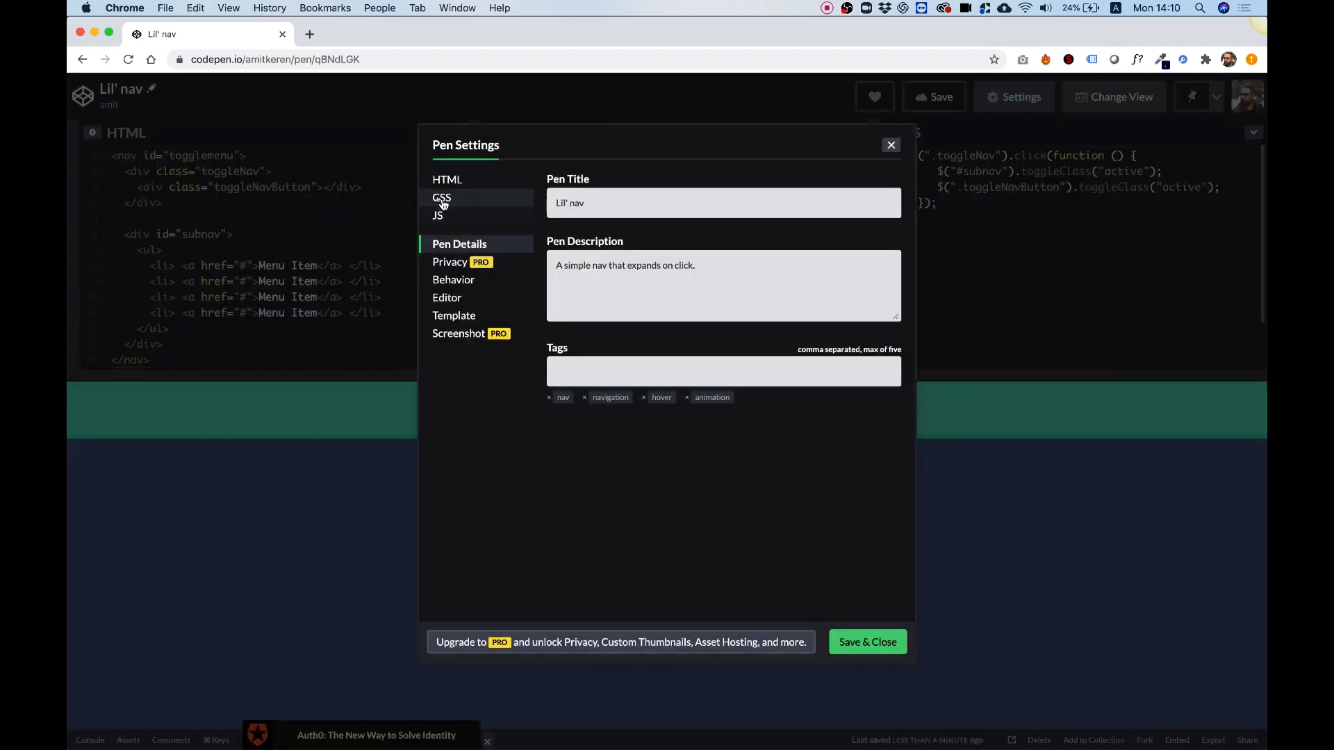
left_click(440, 197)
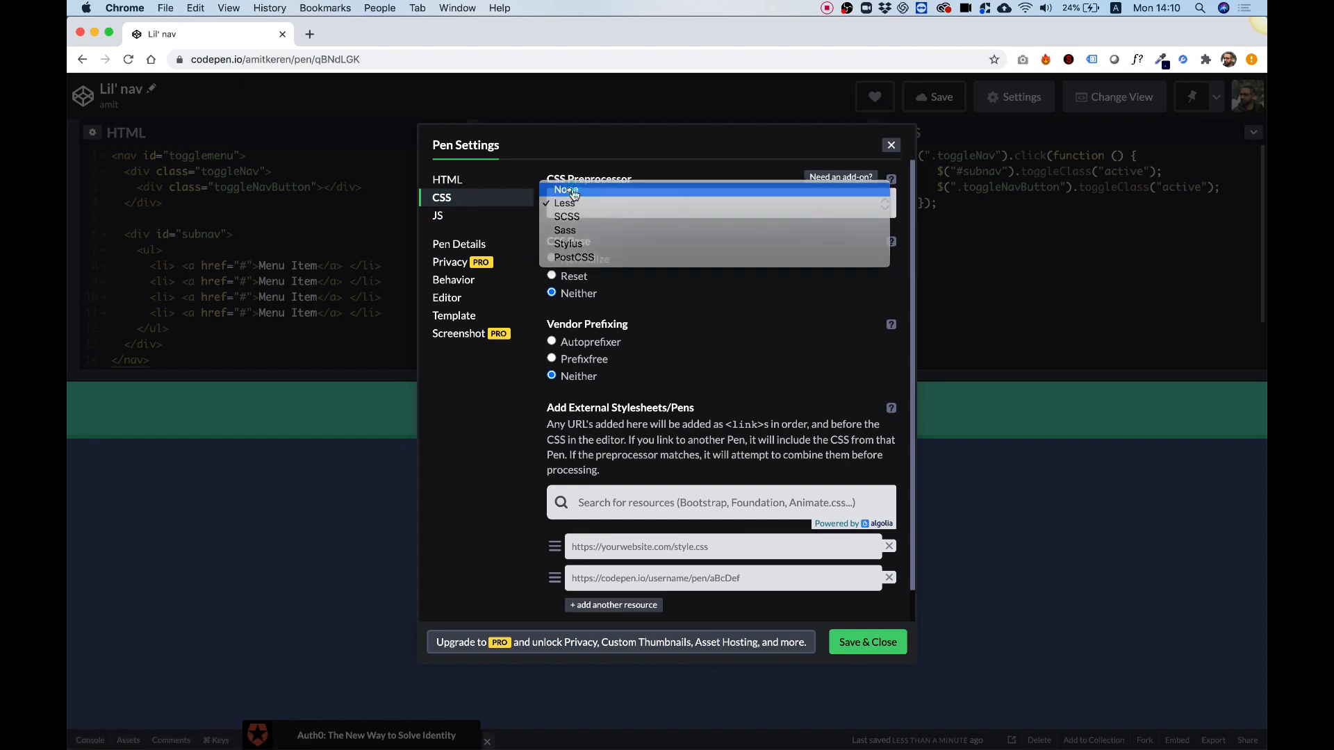
left_click(567, 202)
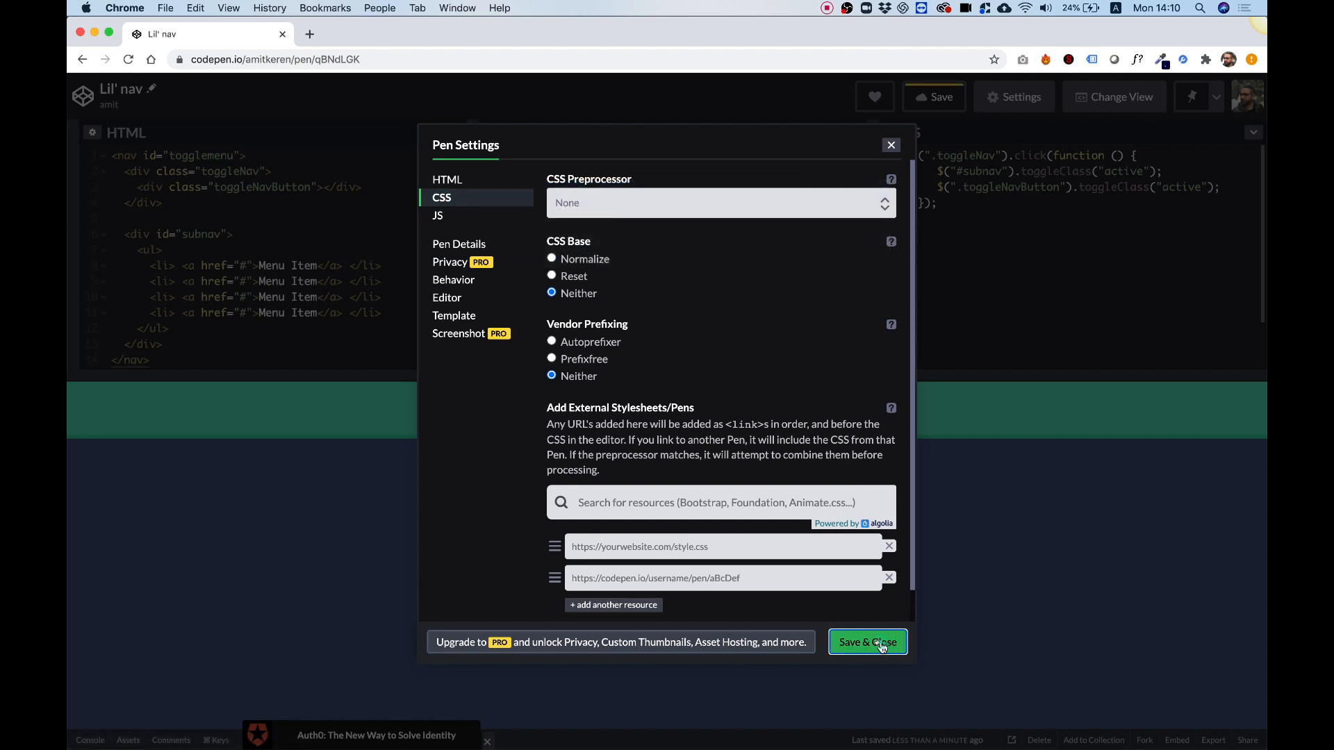
left_click(867, 642)
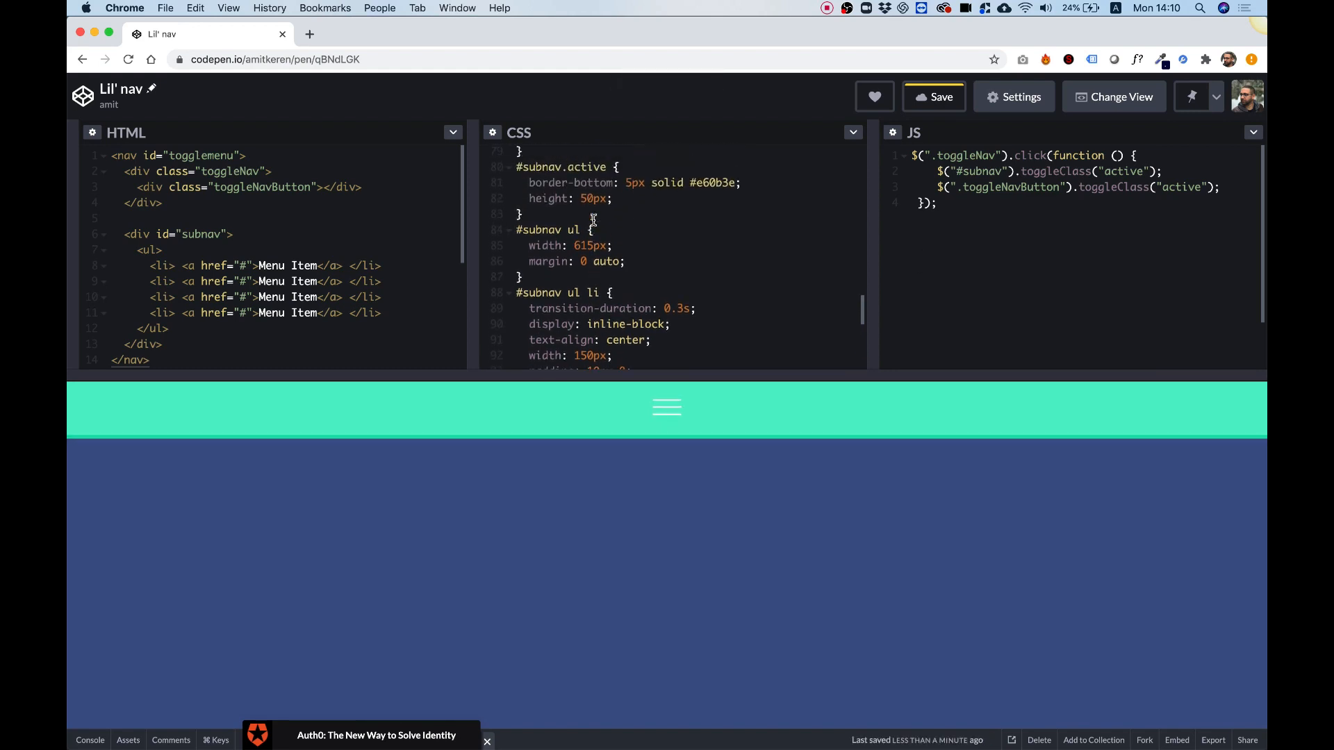
scroll("up", 3)
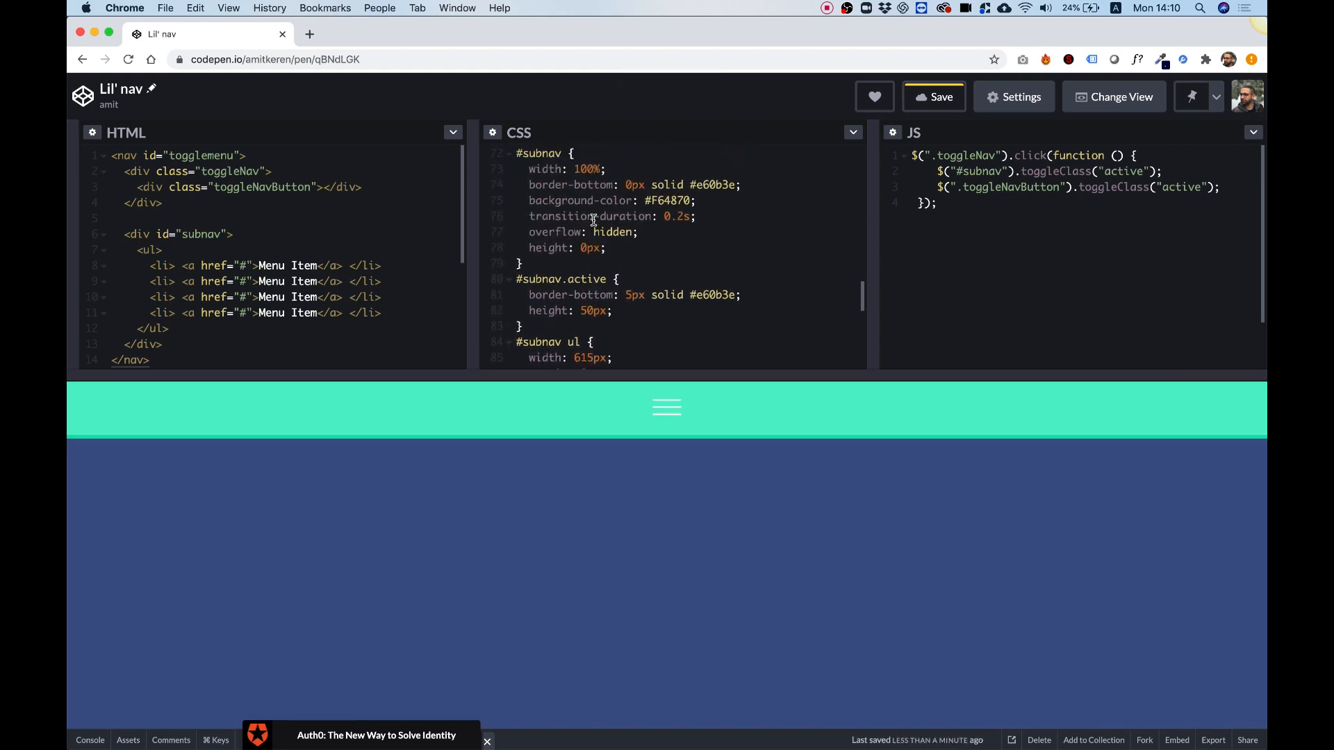
scroll("up", 3)
type("class")
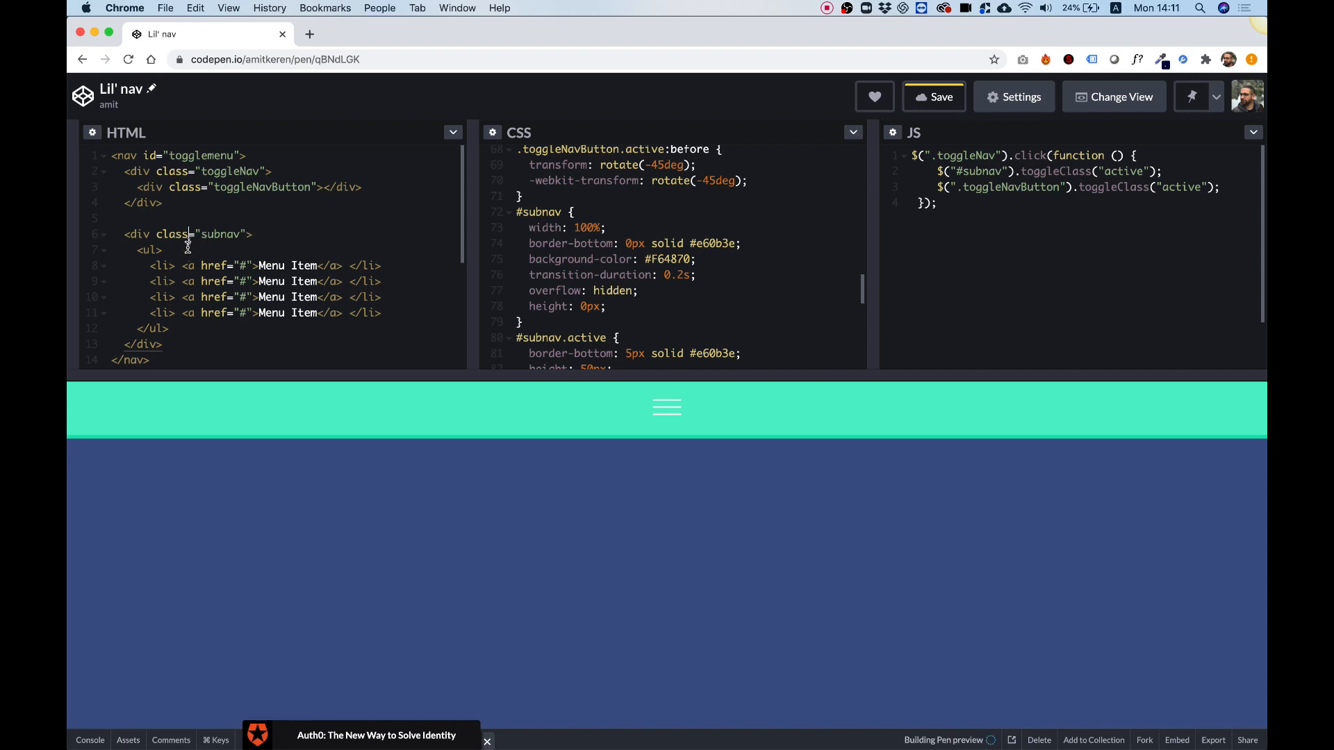
Step: Replace the #subnav id with a .subnav class across the HTML, CSS and JS panels
left_click(933, 96)
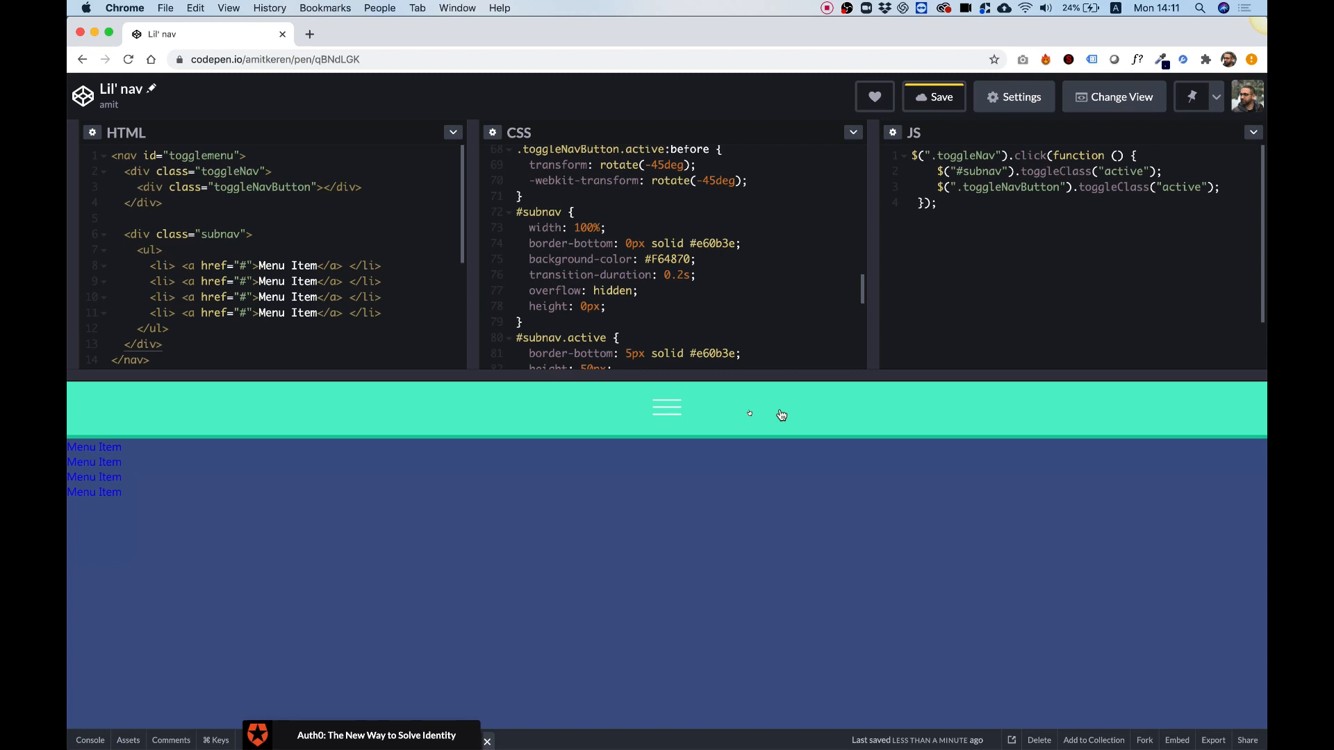
mouse_move(226, 241)
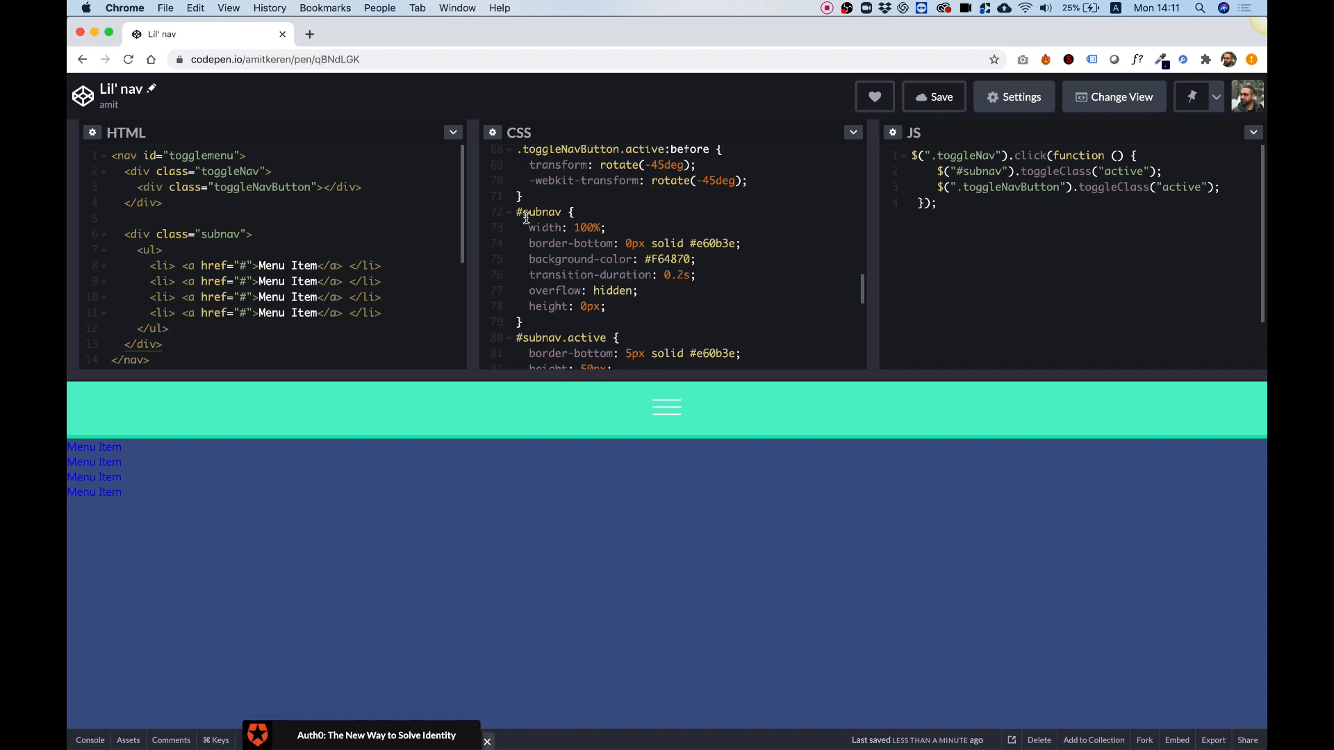
scroll("up", 3)
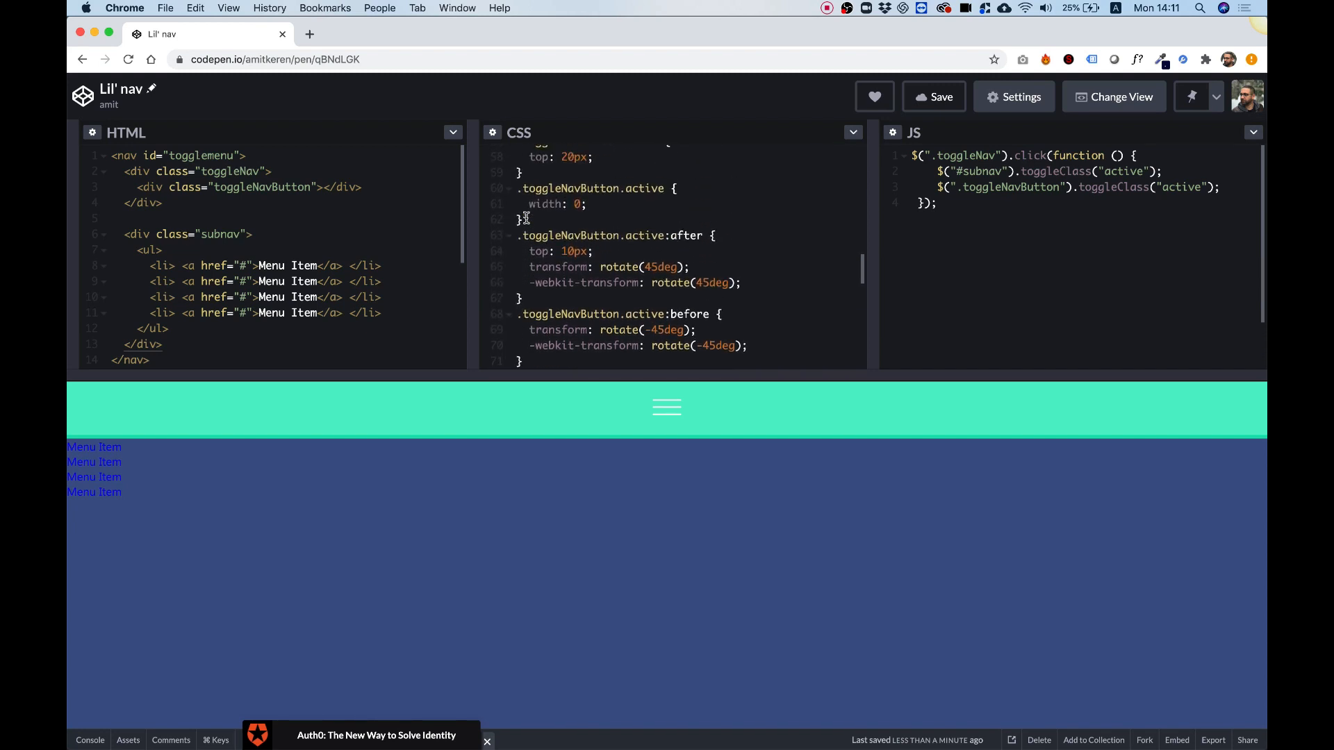
scroll("down", 3)
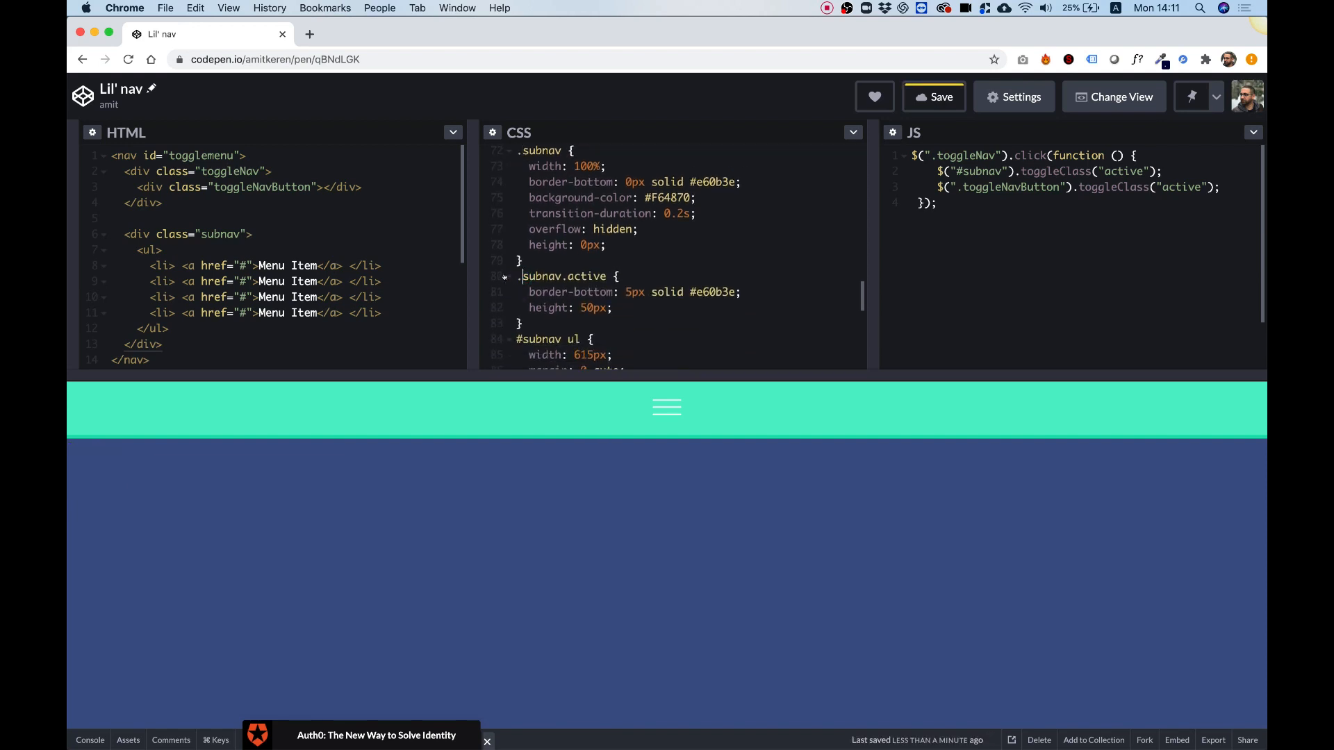
scroll("down", 3)
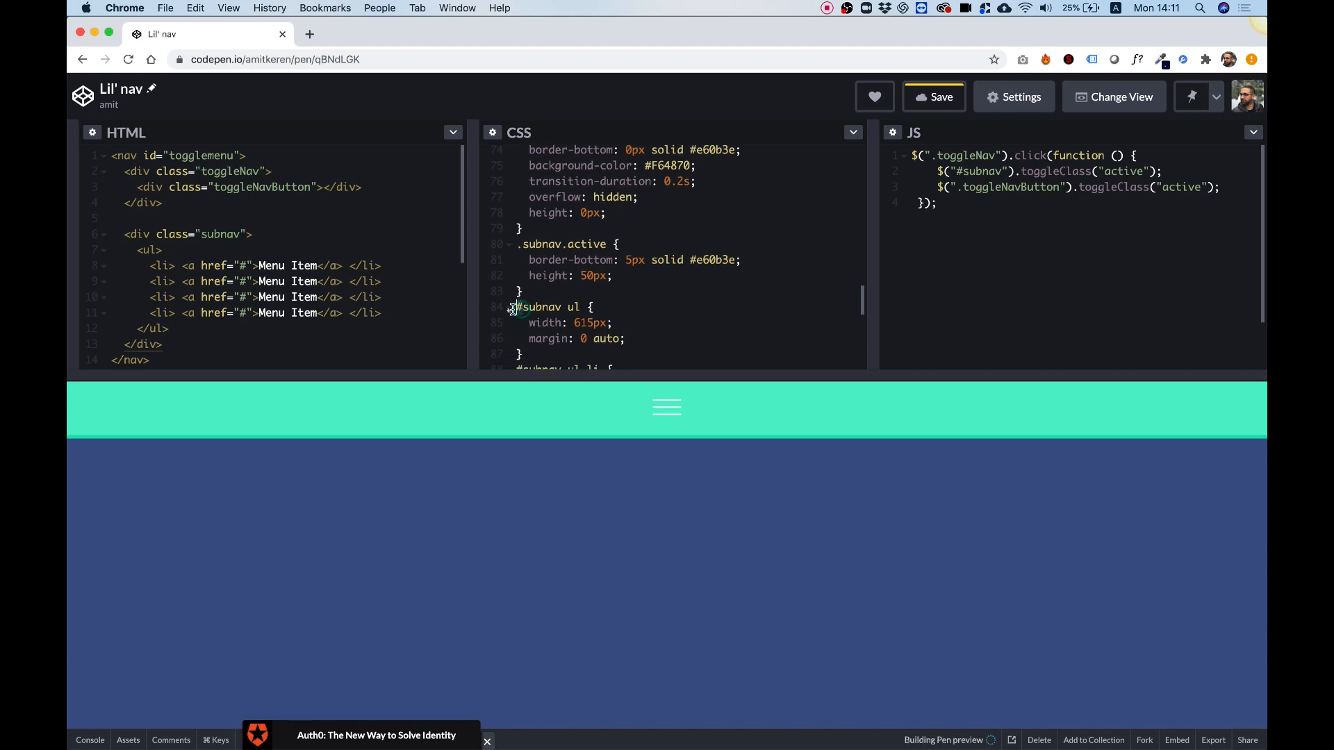
scroll("down", 3)
type(".")
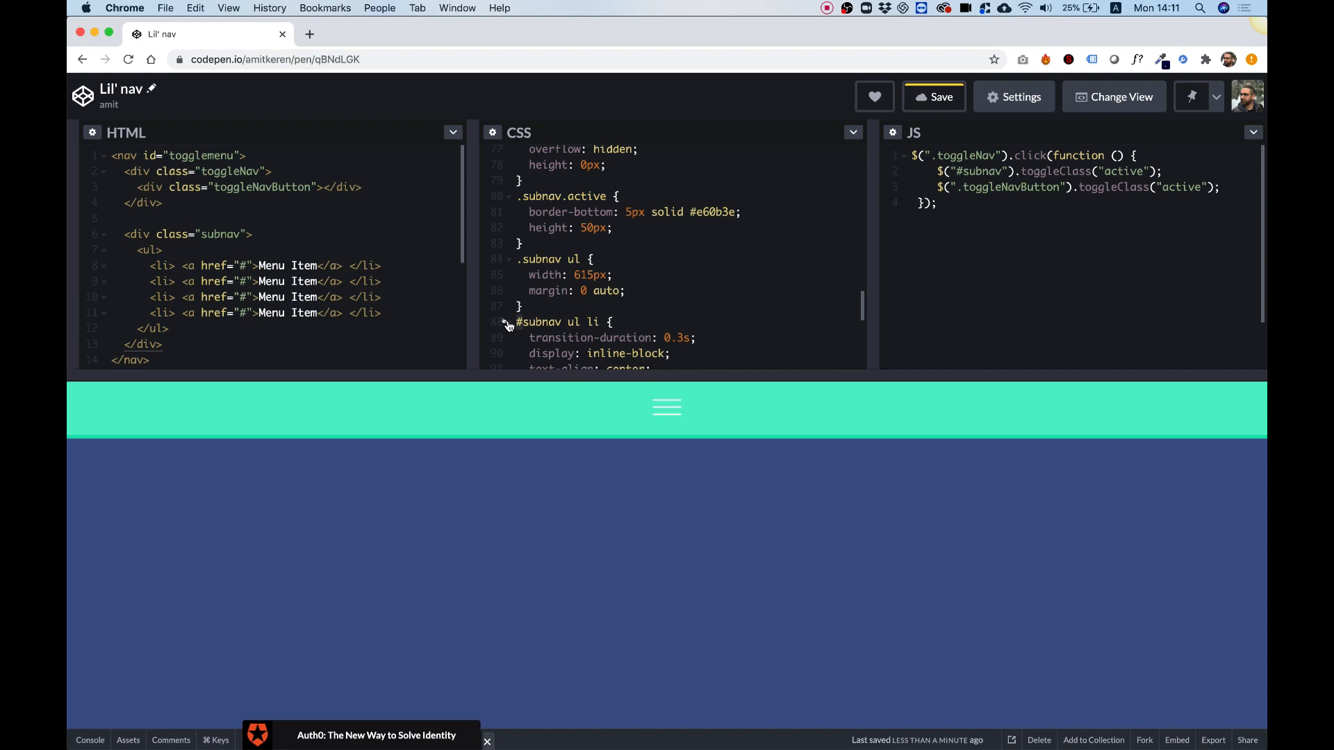
scroll("down", 3)
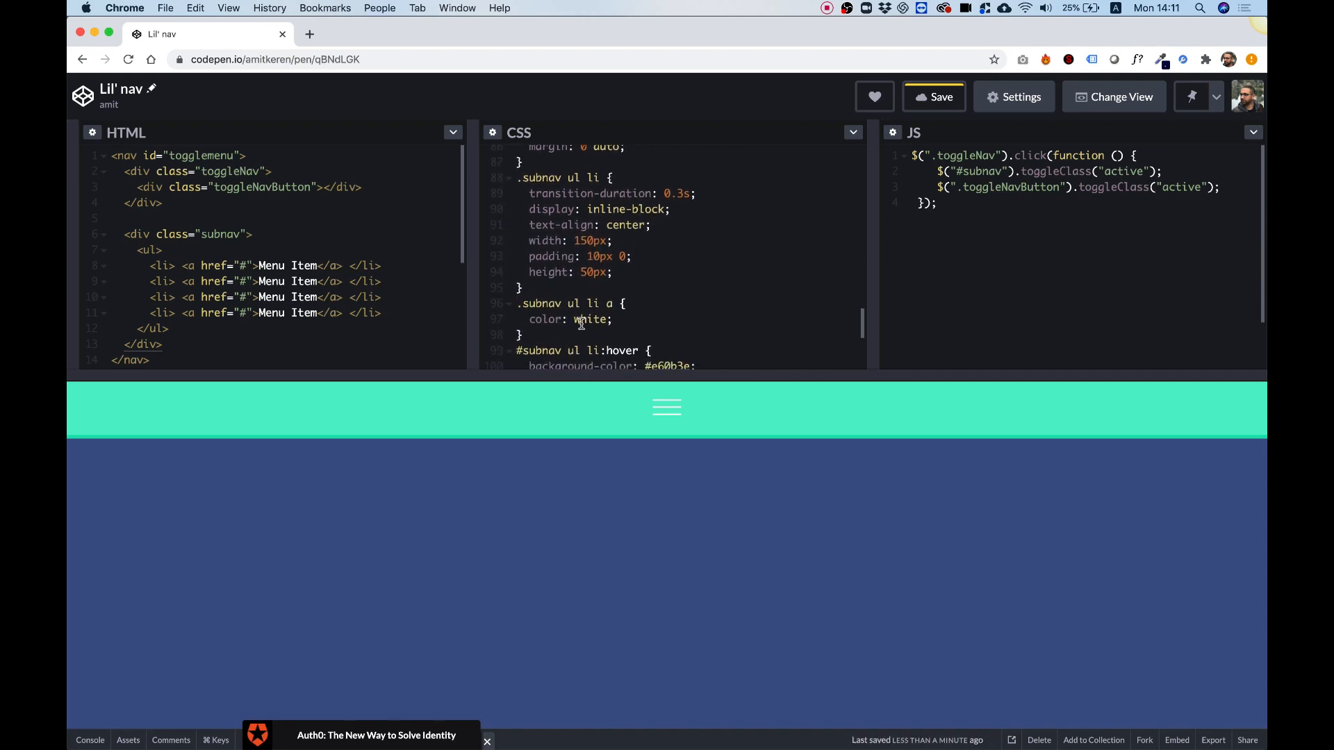
scroll("down", 3)
type(".")
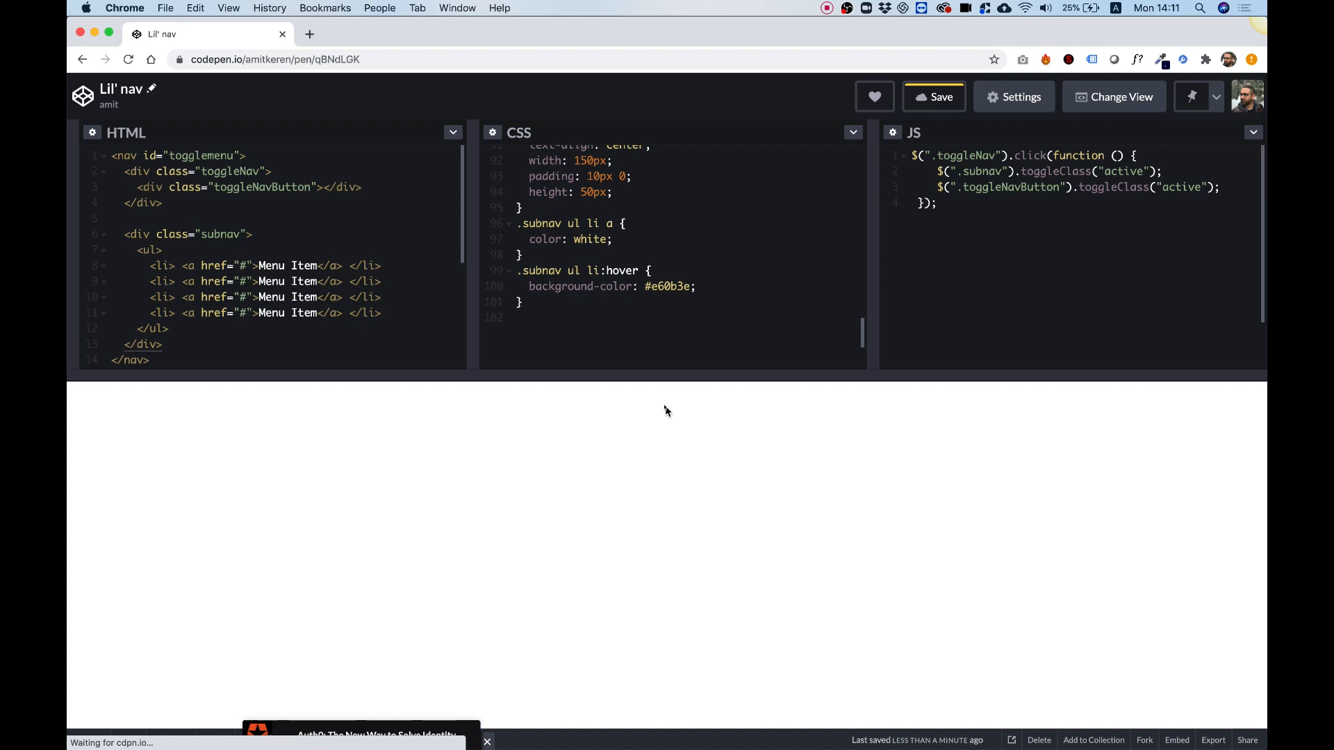
Step: Open the hamburger menu in the preview to confirm the red subnav bar appears again
left_click(666, 407)
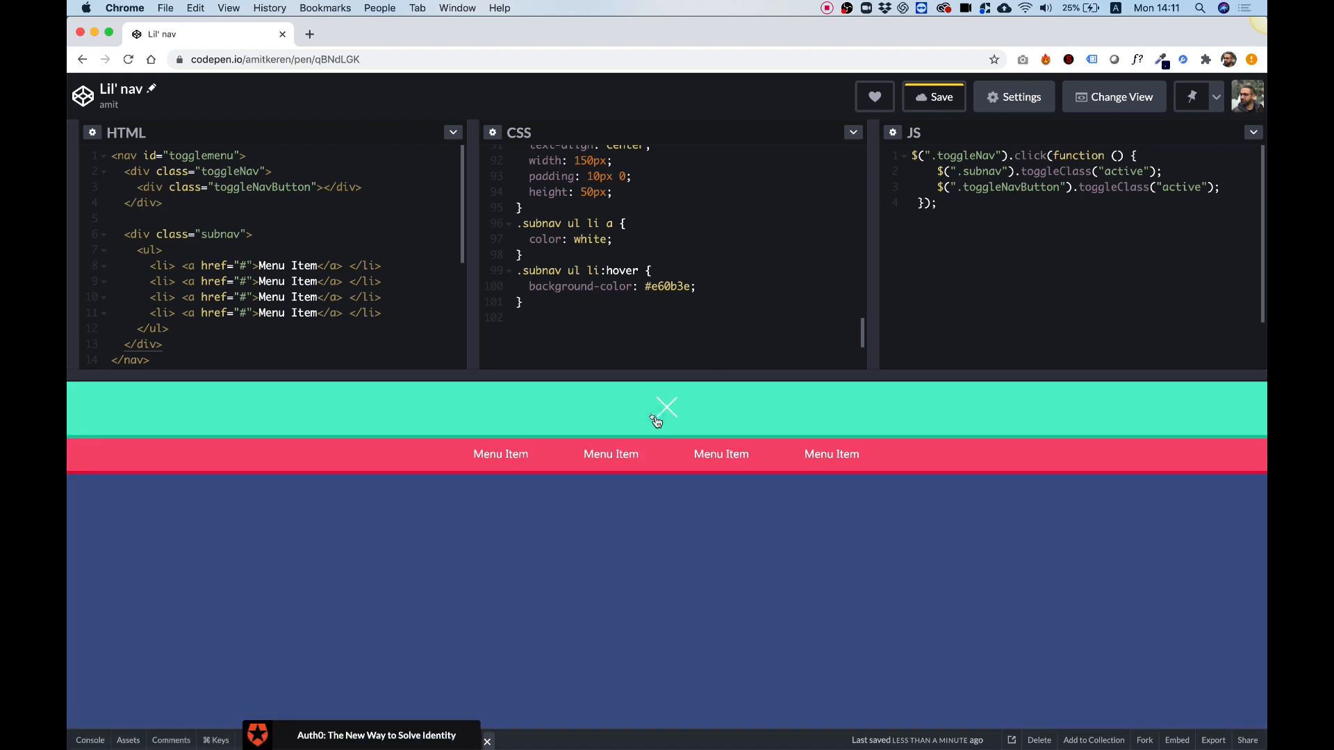
scroll("up", 3)
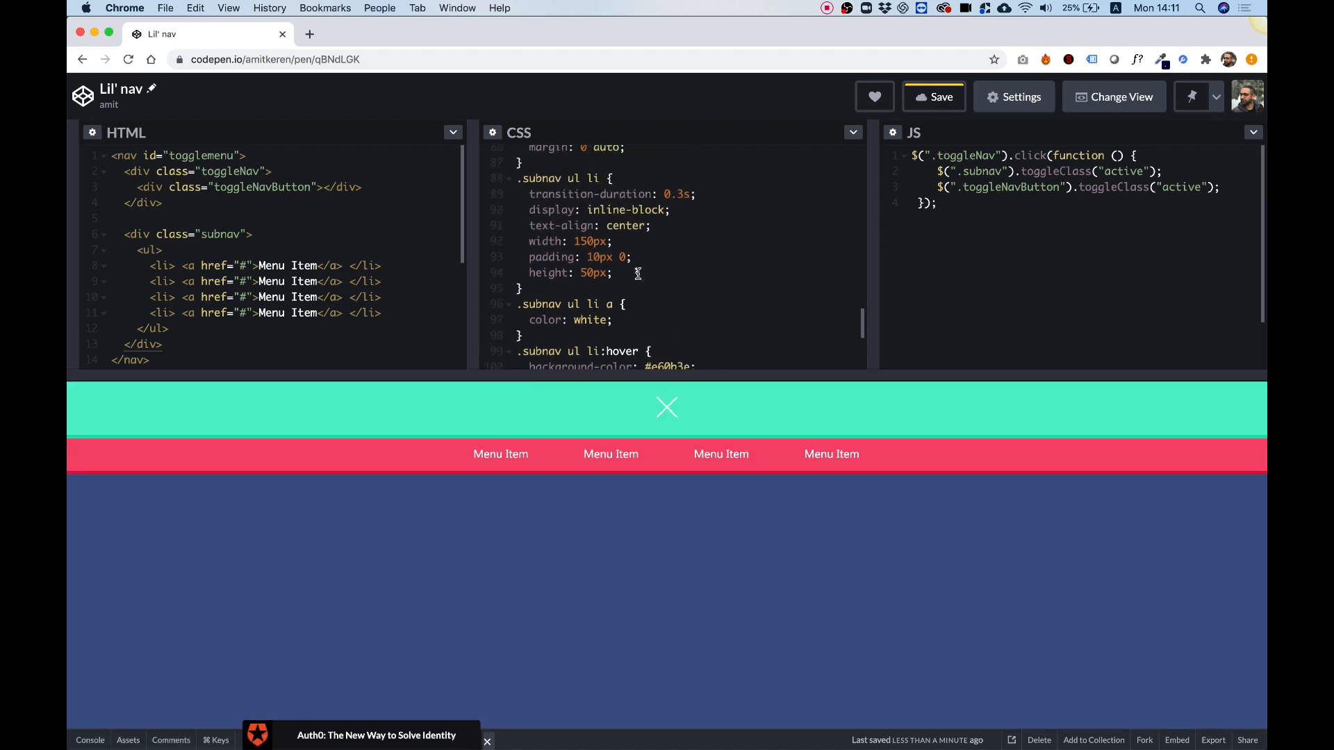
scroll("up", 3)
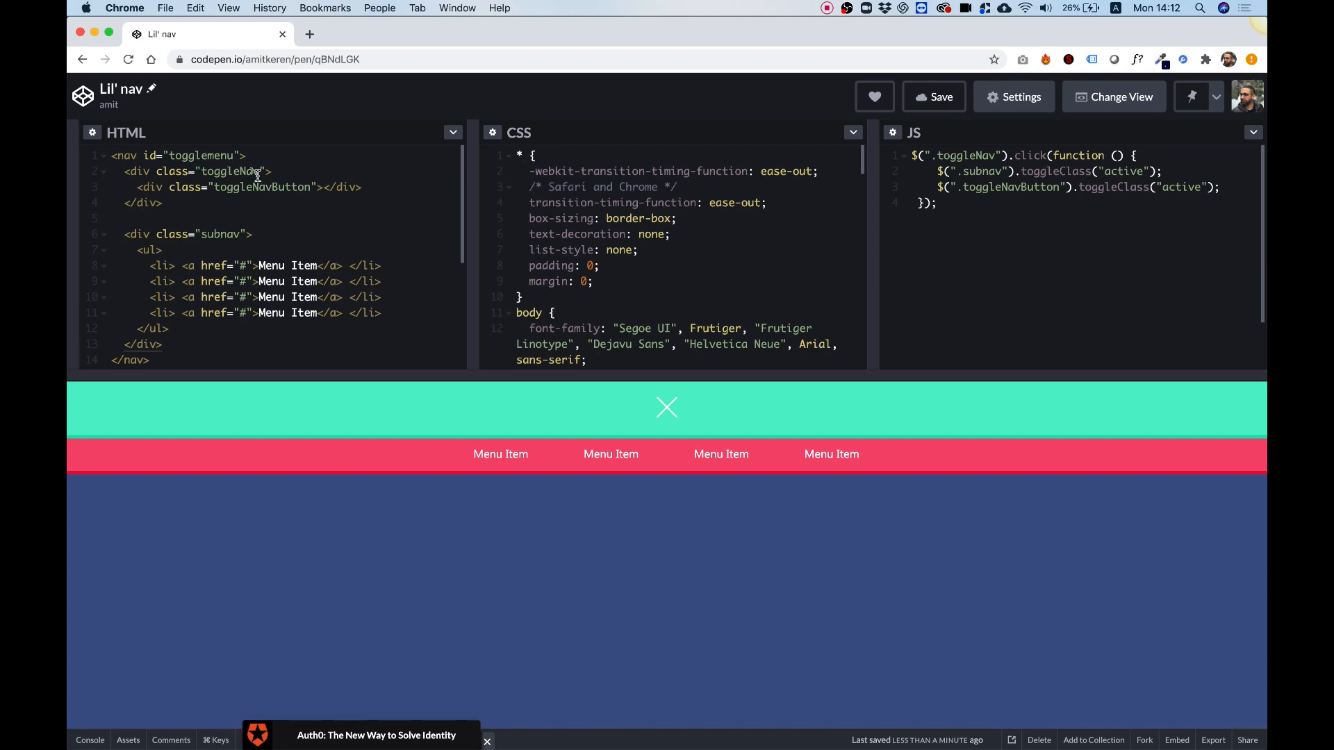
mouse_move(517, 157)
type("c")
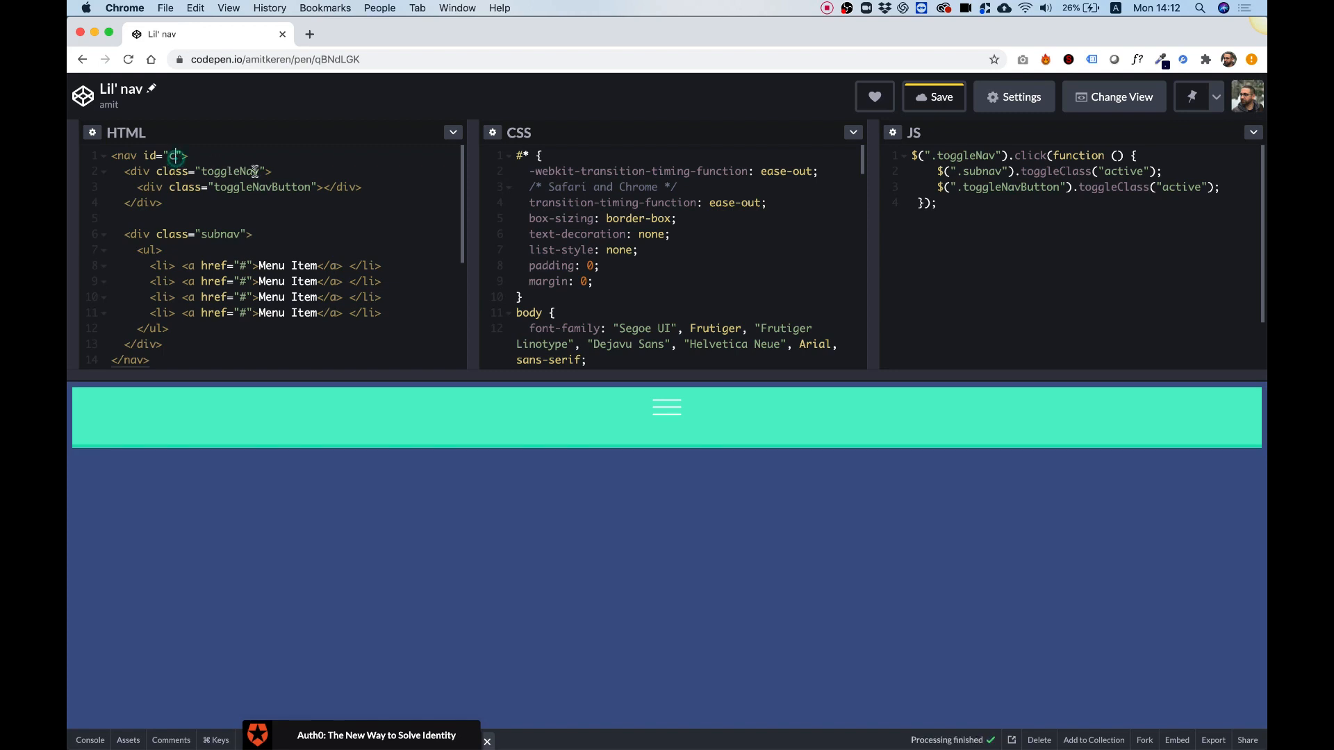
Step: Prefix the toggle-button selectors in the CSS with #togglemenu
type("togglemenu")
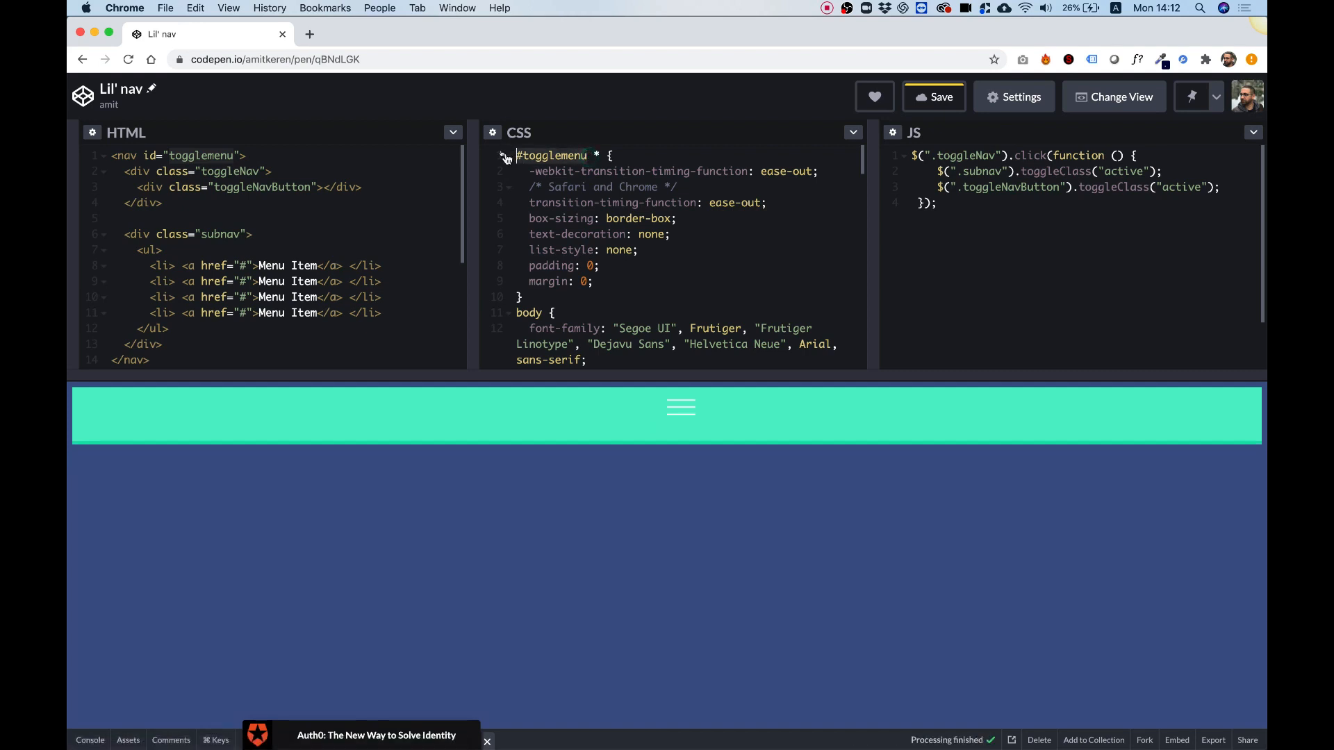
scroll("down", 3)
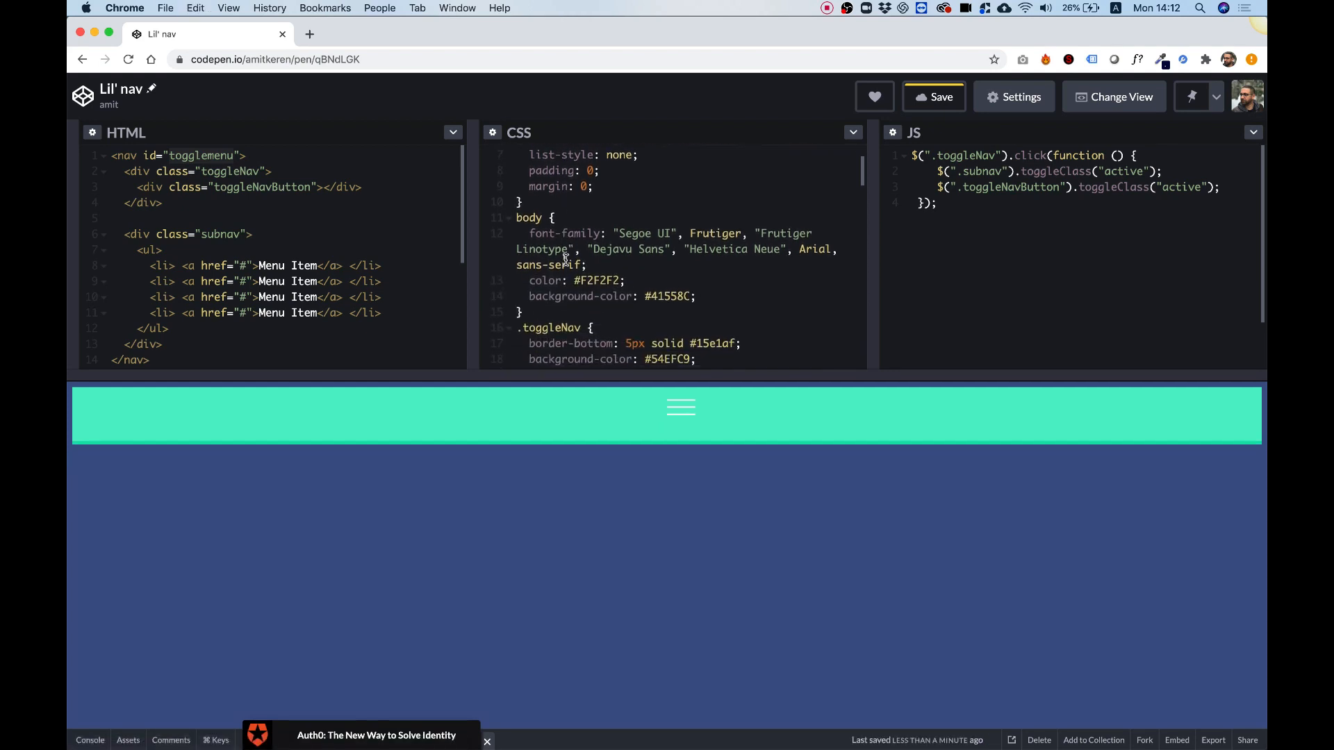
scroll("down", 3)
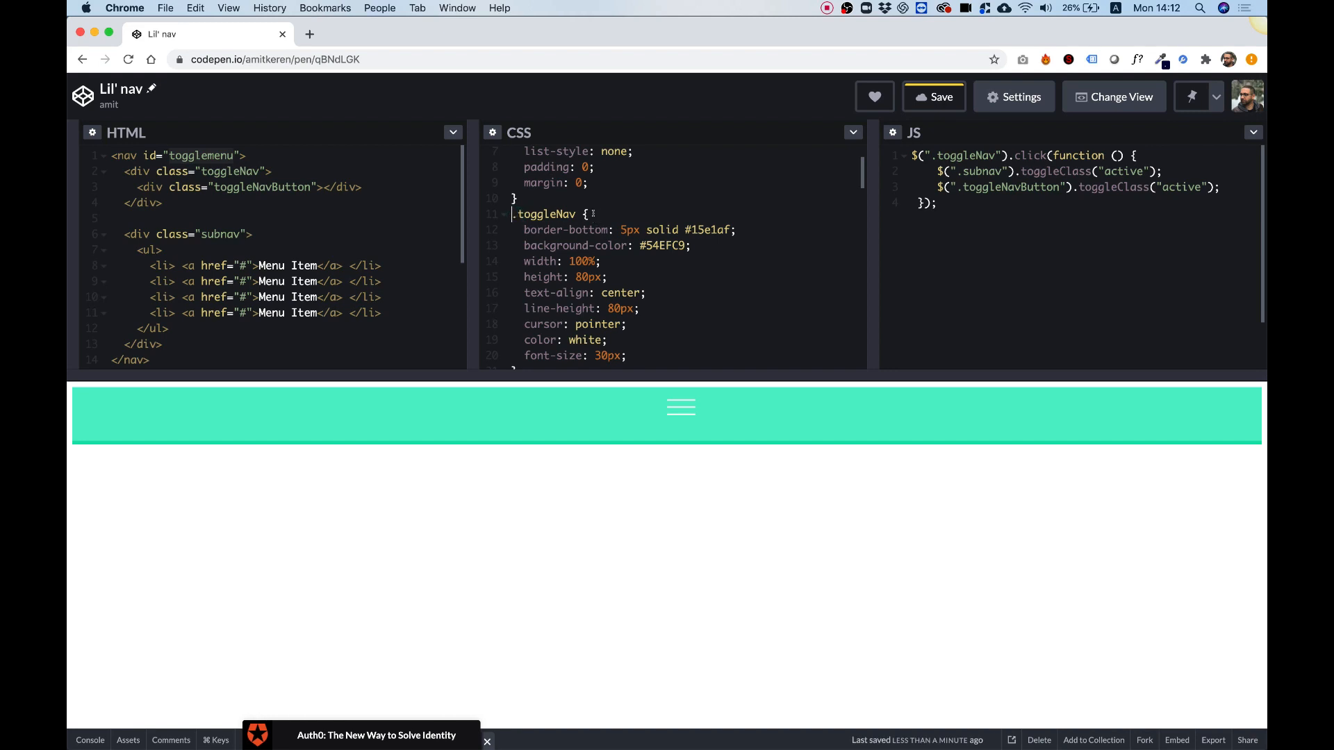
type("#togglemenu")
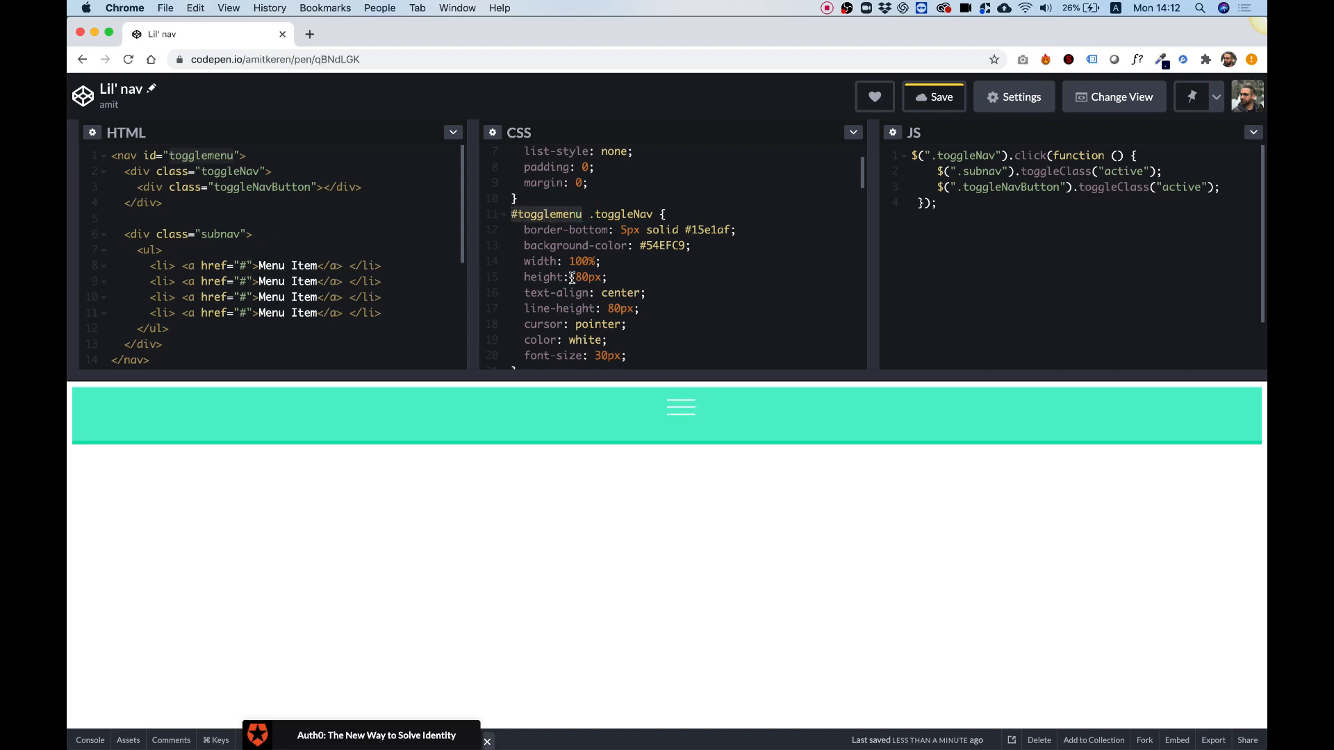
Step: Work down the stylesheet scoping the remaining subnav selectors under #togglemenu
scroll("down", 3)
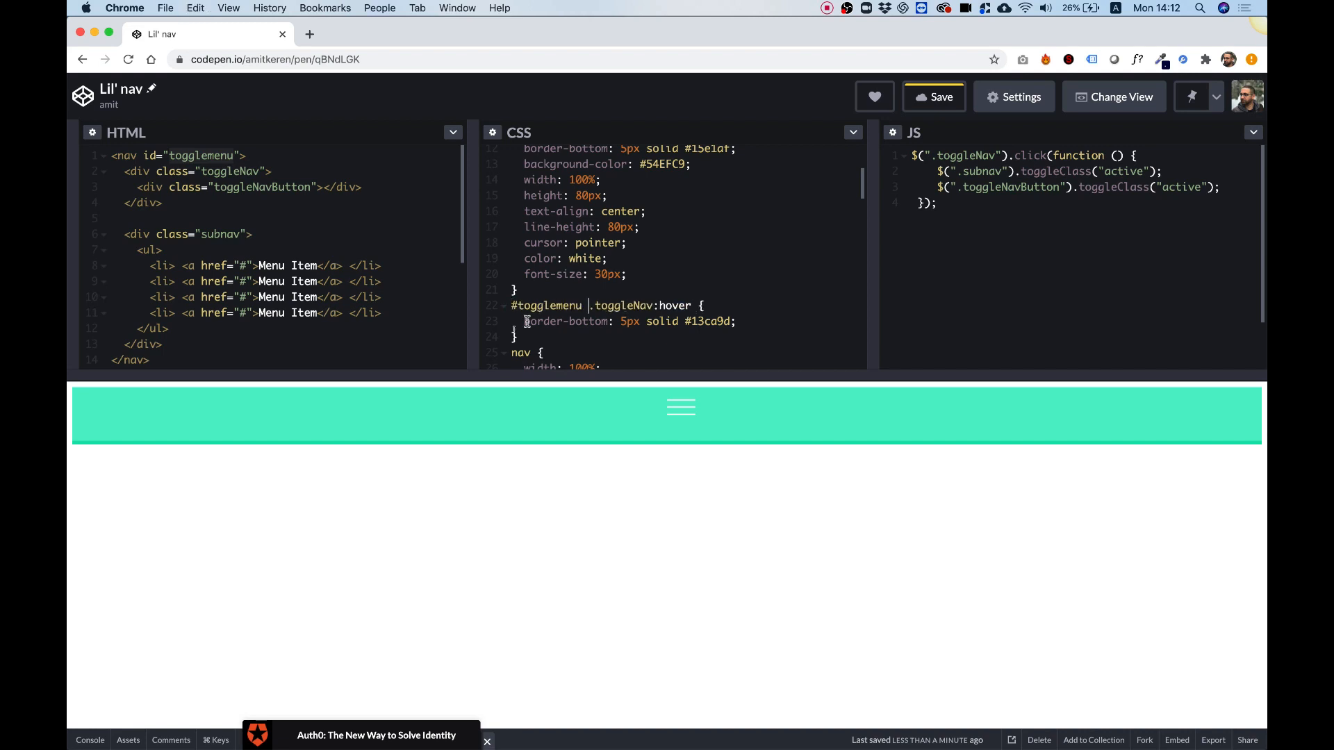
scroll("down", 3)
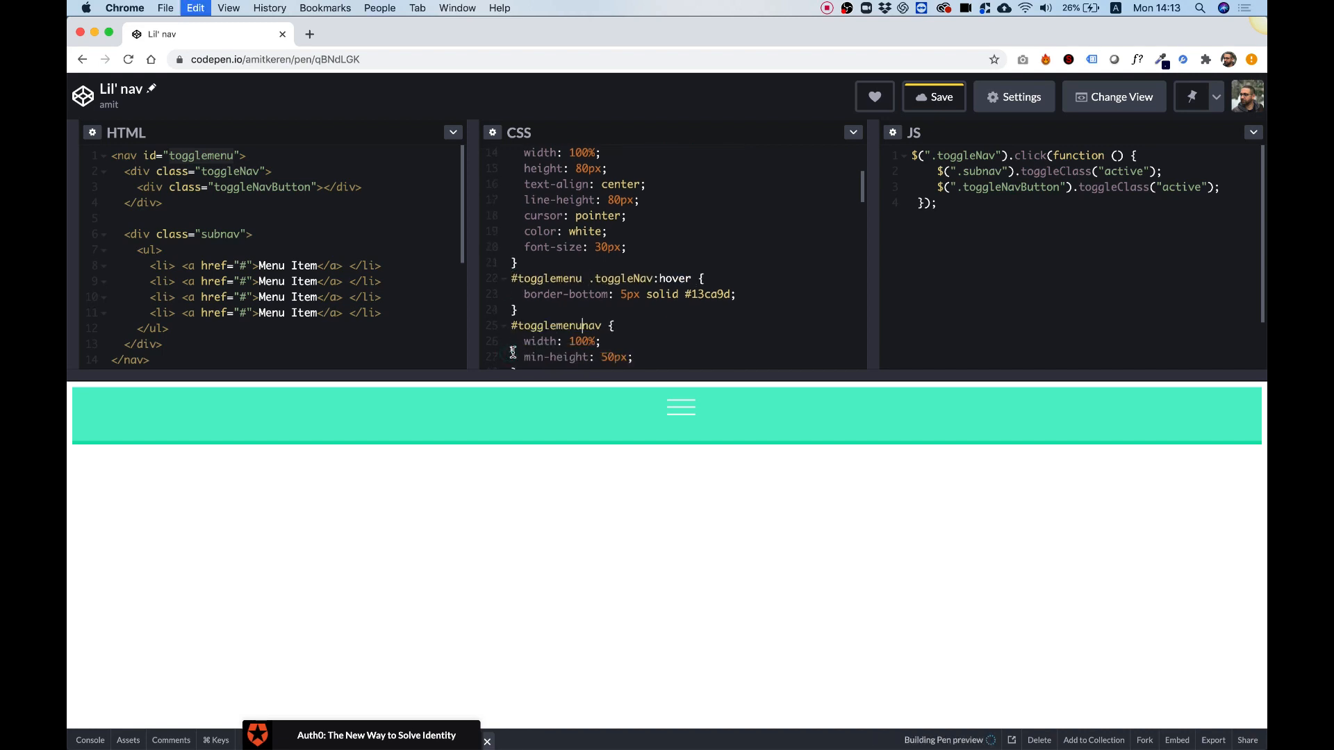
scroll("down", 3)
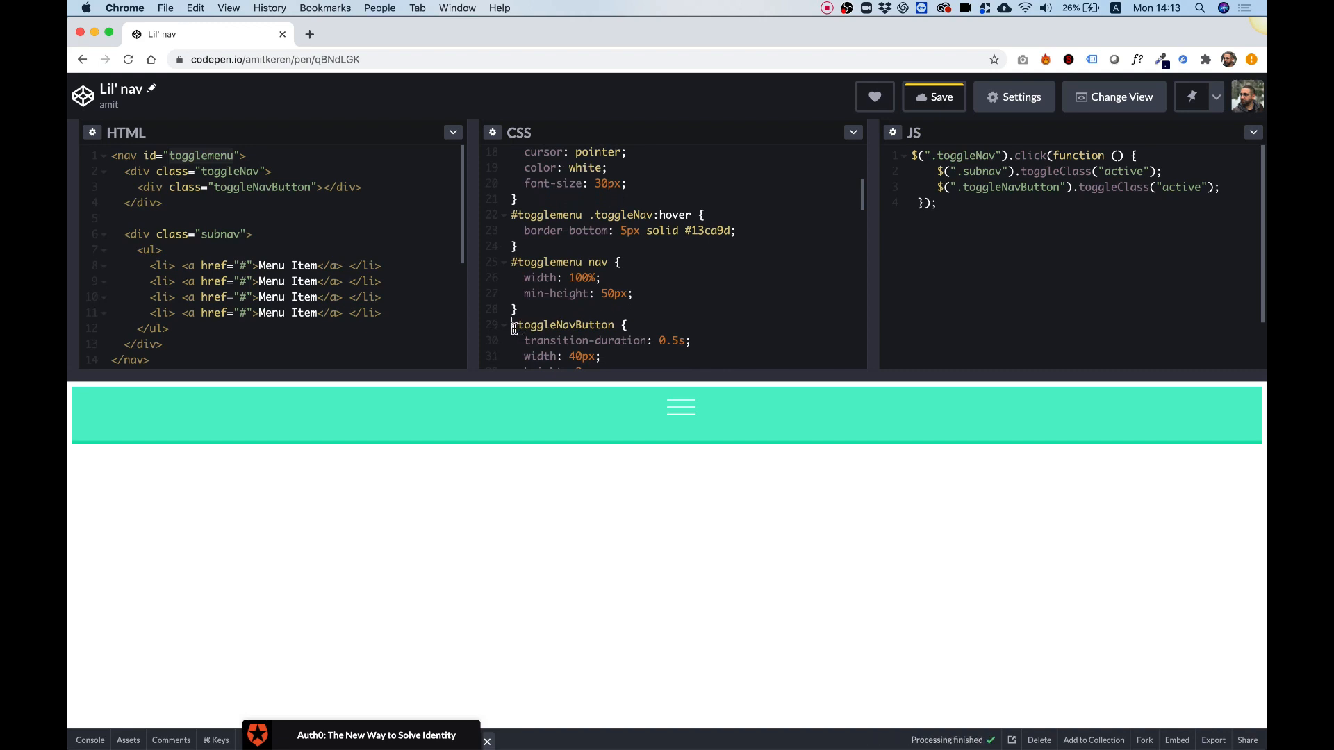
scroll("down", 3)
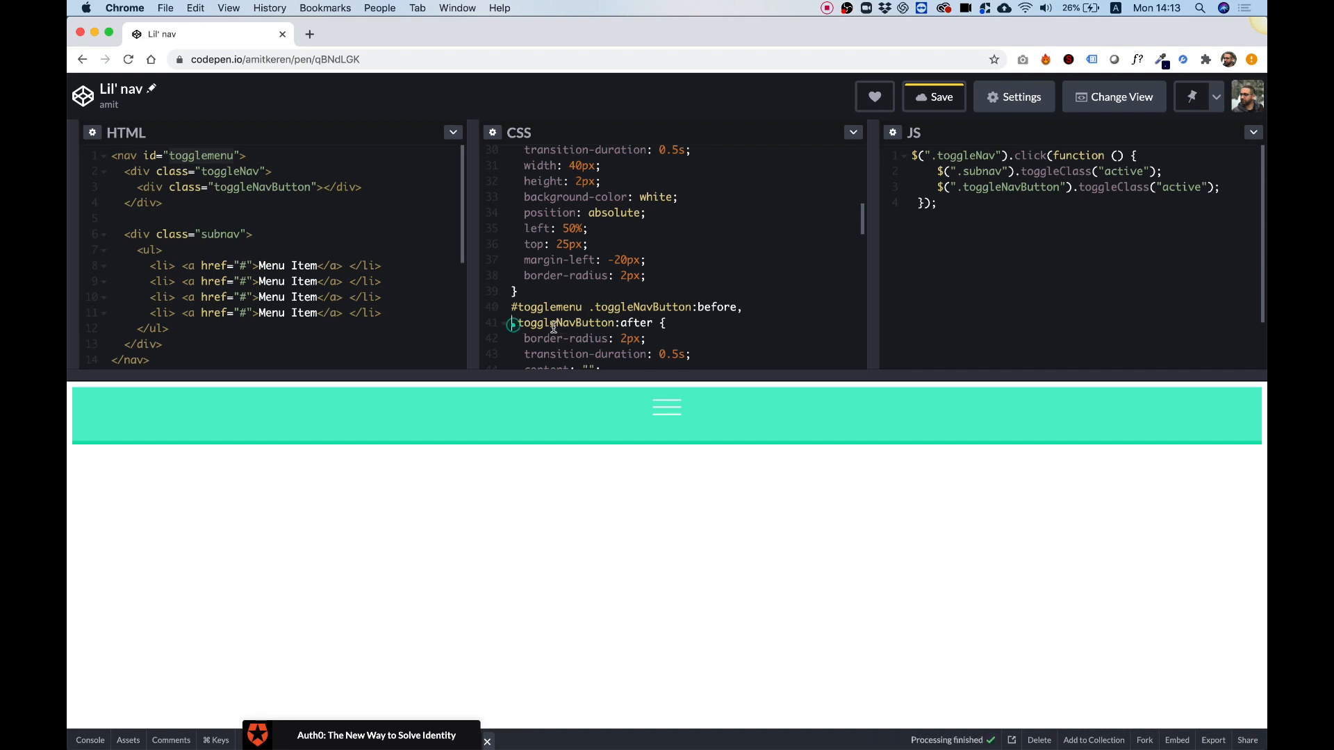
scroll("down", 3)
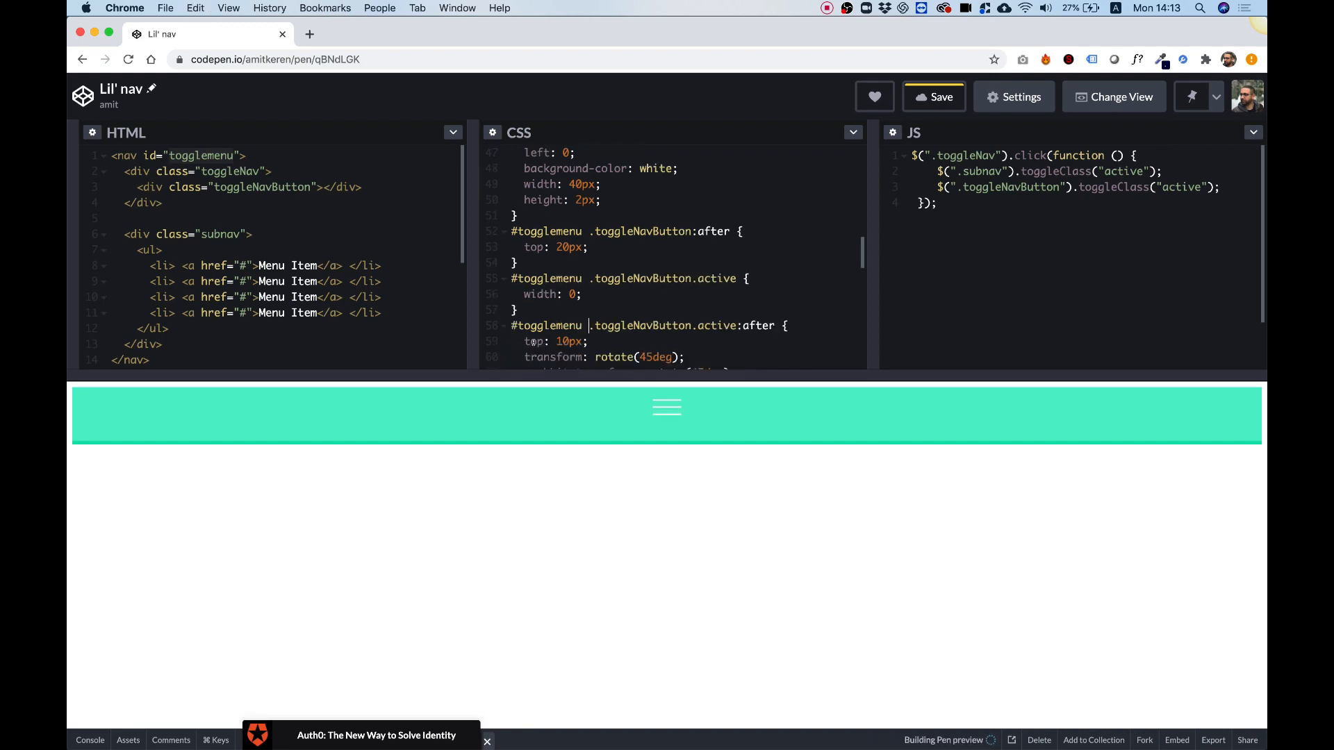
scroll("down", 3)
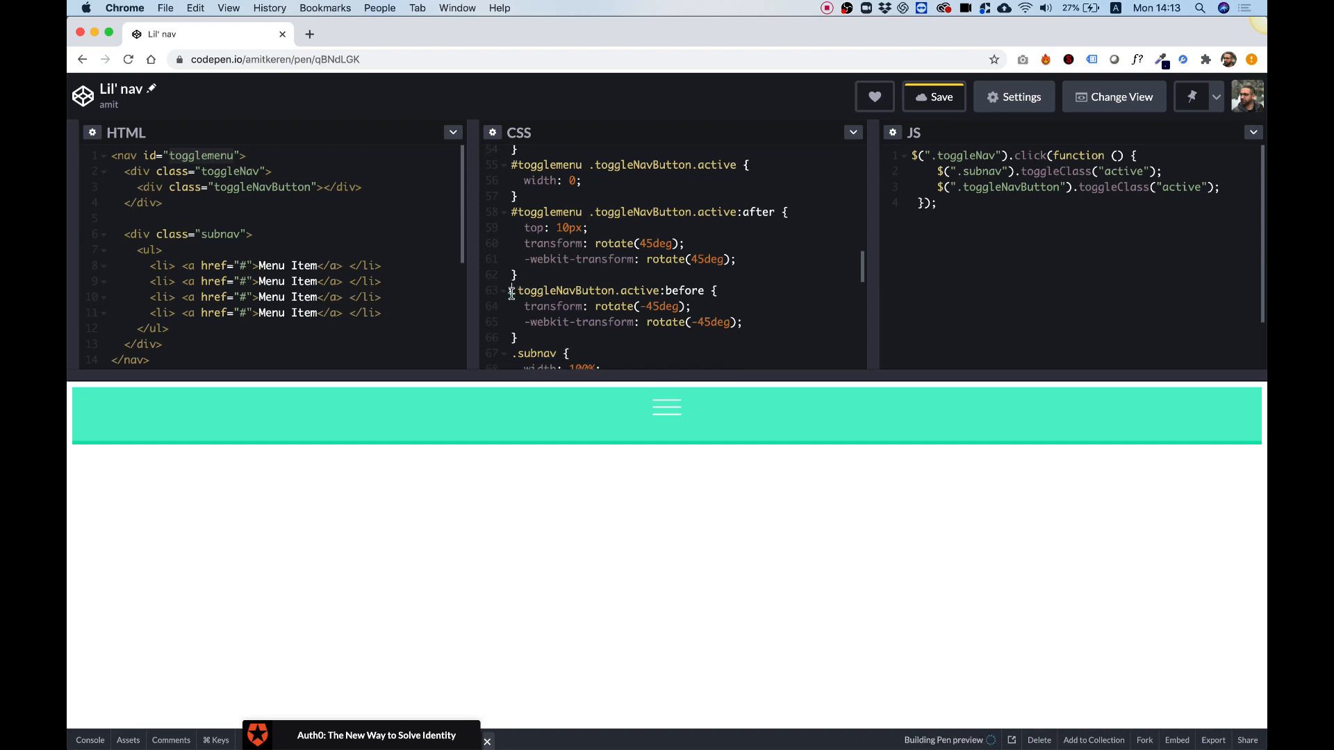
scroll("down", 3)
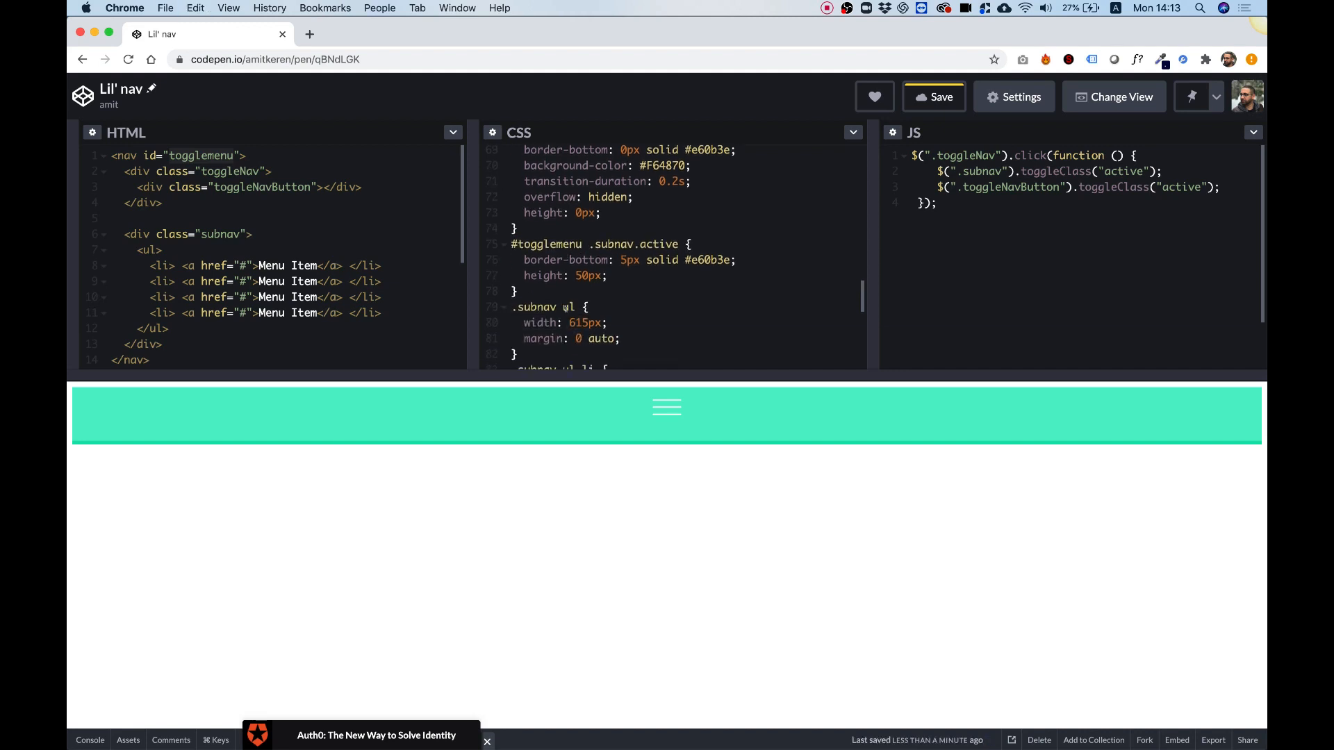
scroll("down", 3)
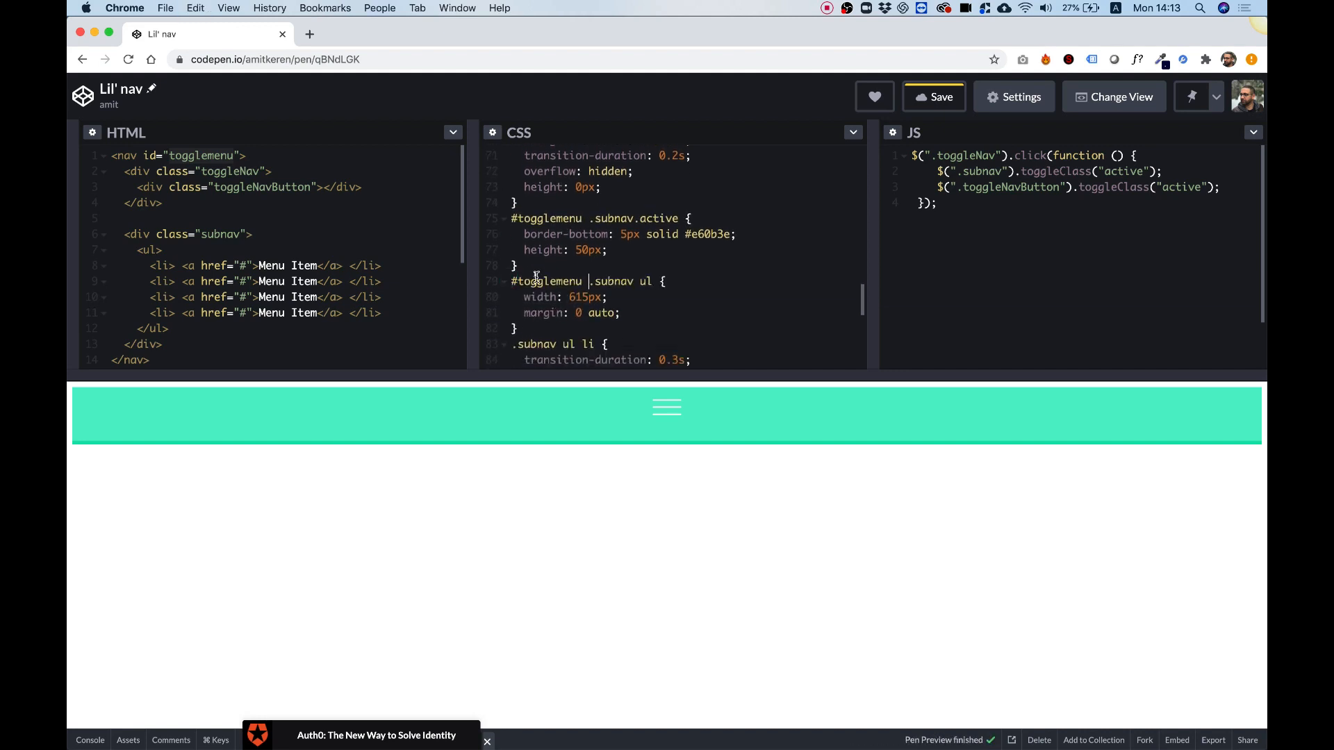
scroll("down", 3)
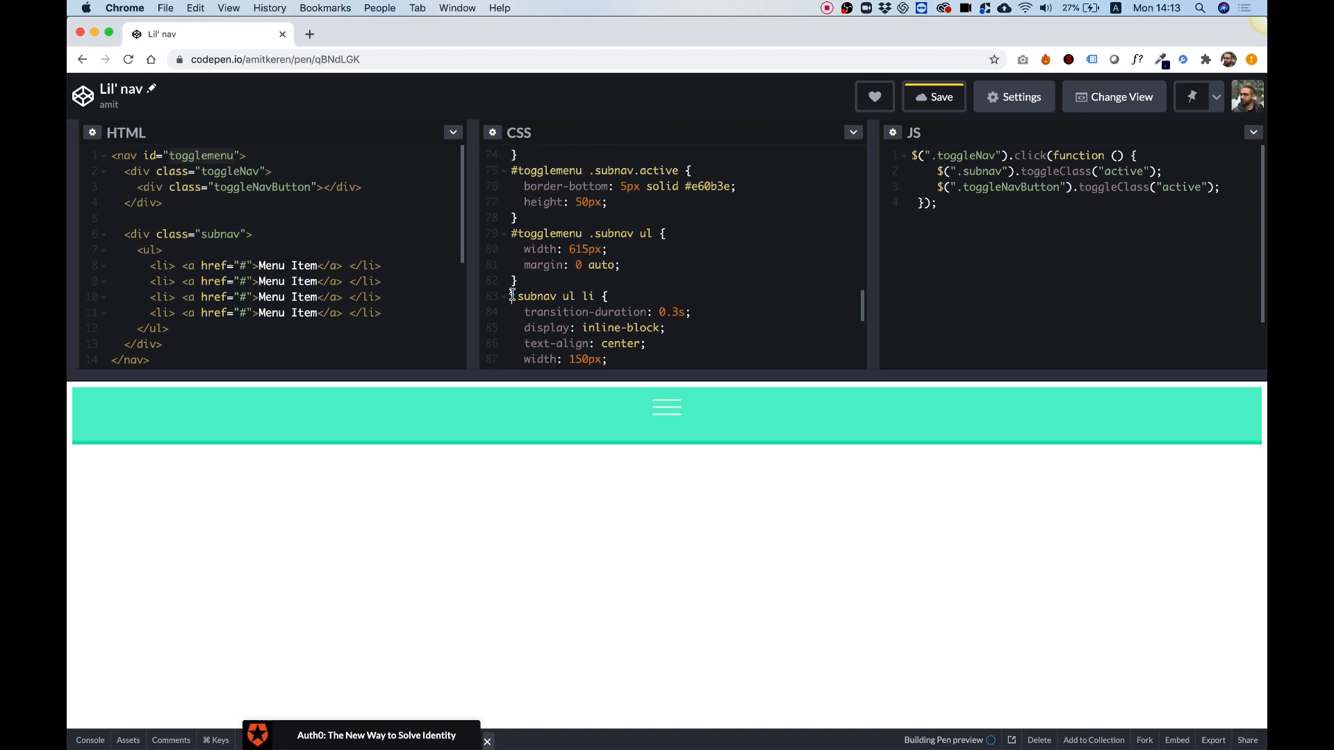
scroll("down", 3)
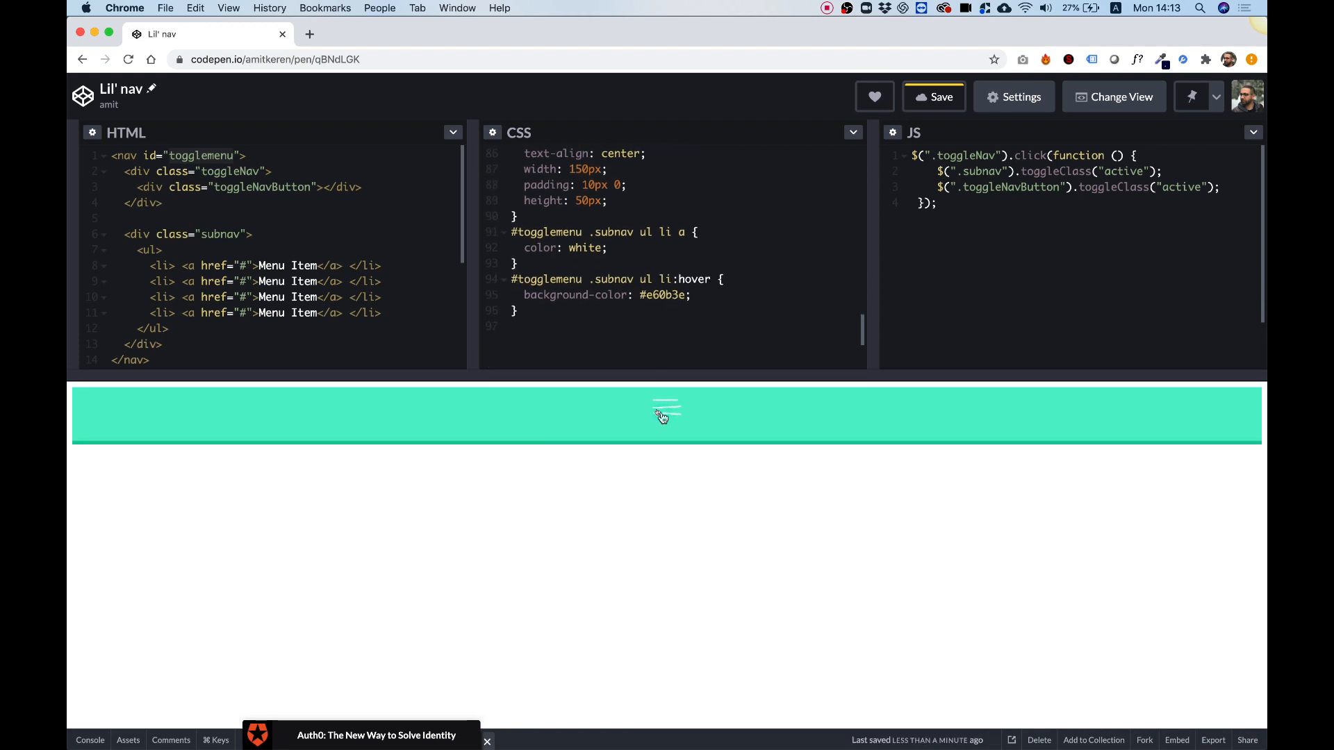
Step: Remove the fixed 150px width from .subnav ul and add display-inline:block to the list rule
left_click(666, 407)
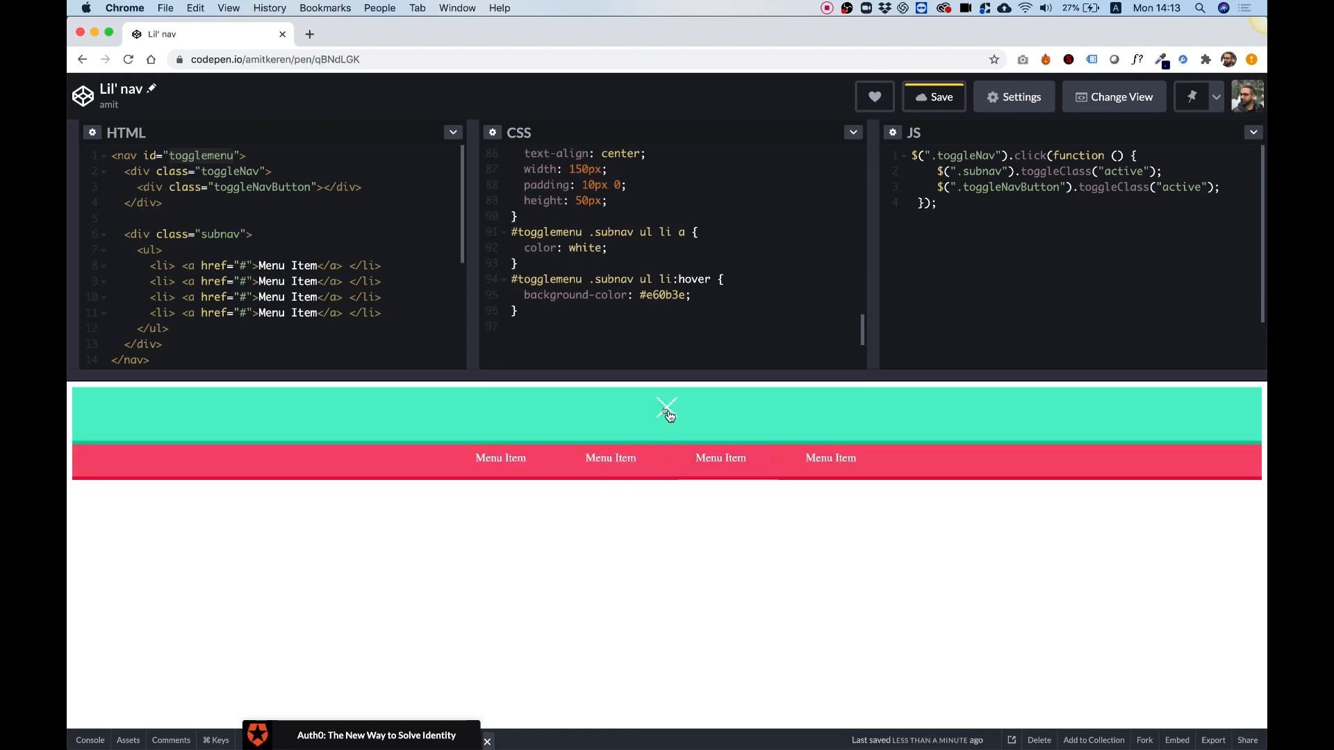
left_click(667, 406)
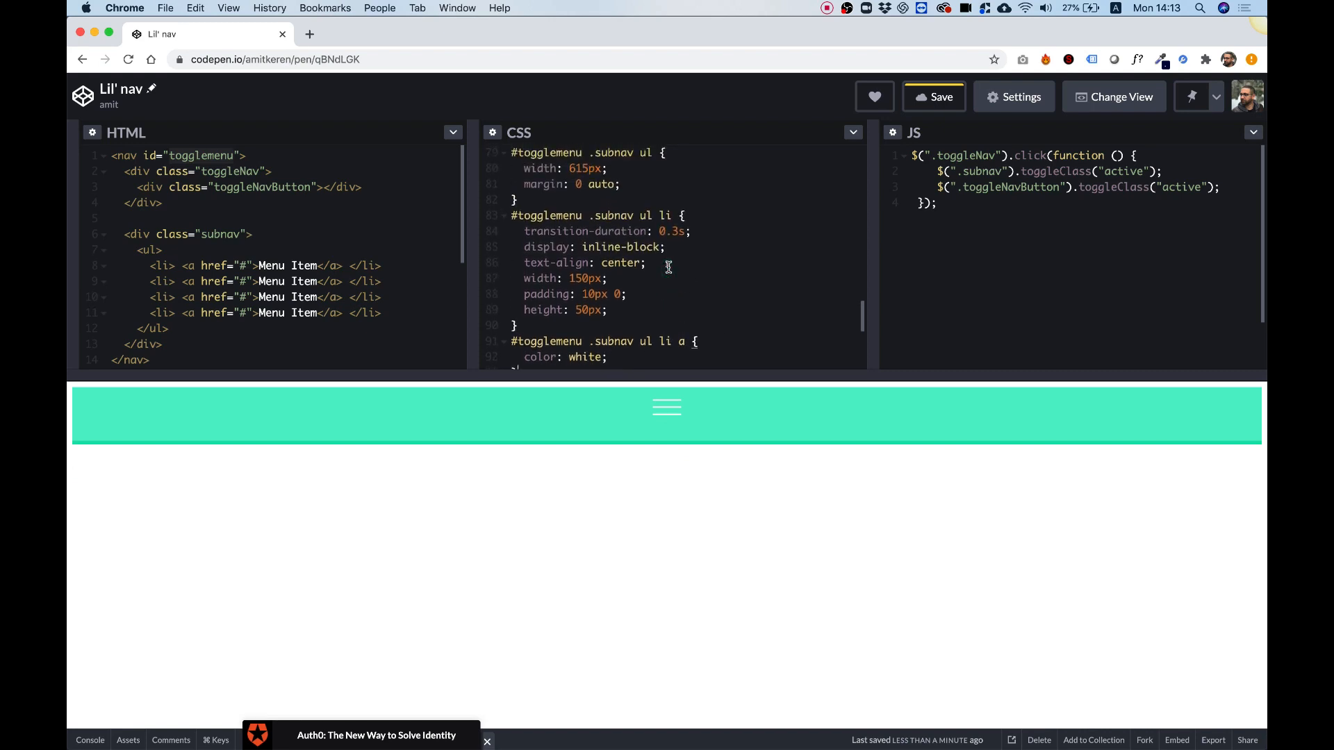
scroll("up", 3)
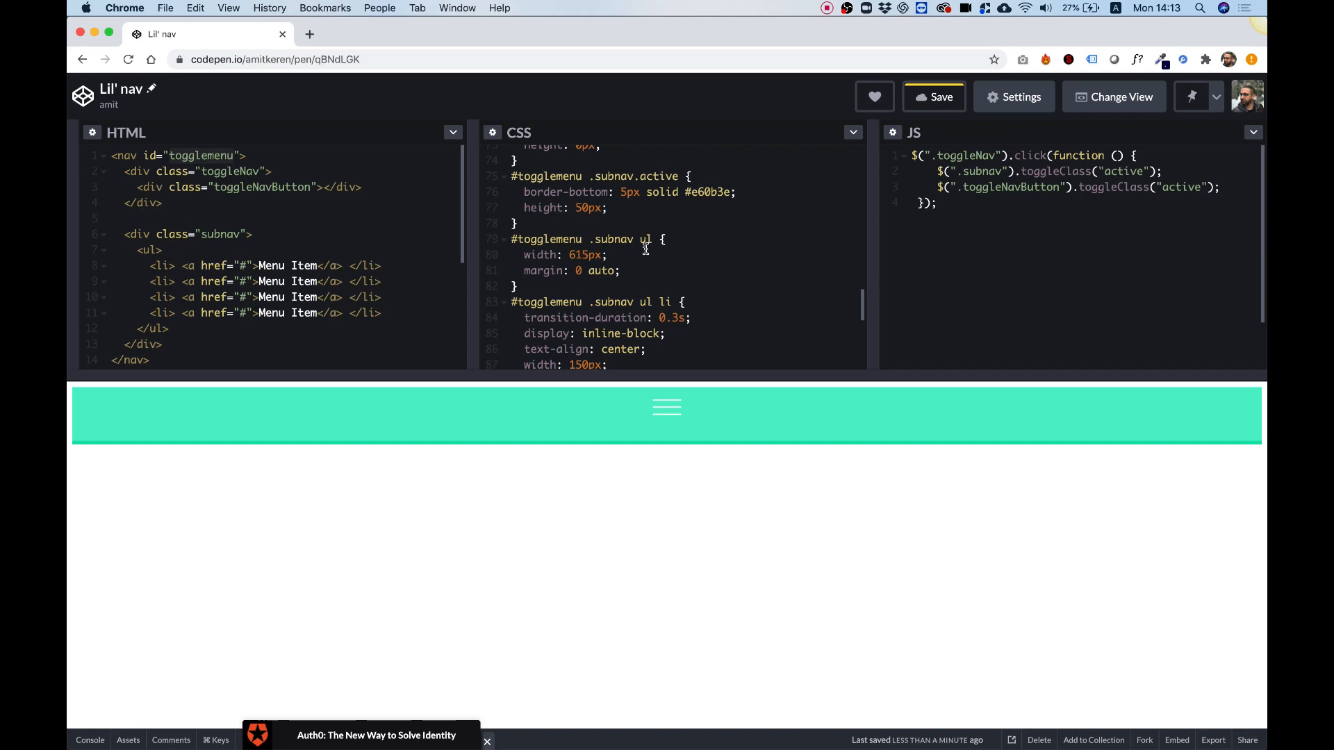
left_click(667, 406)
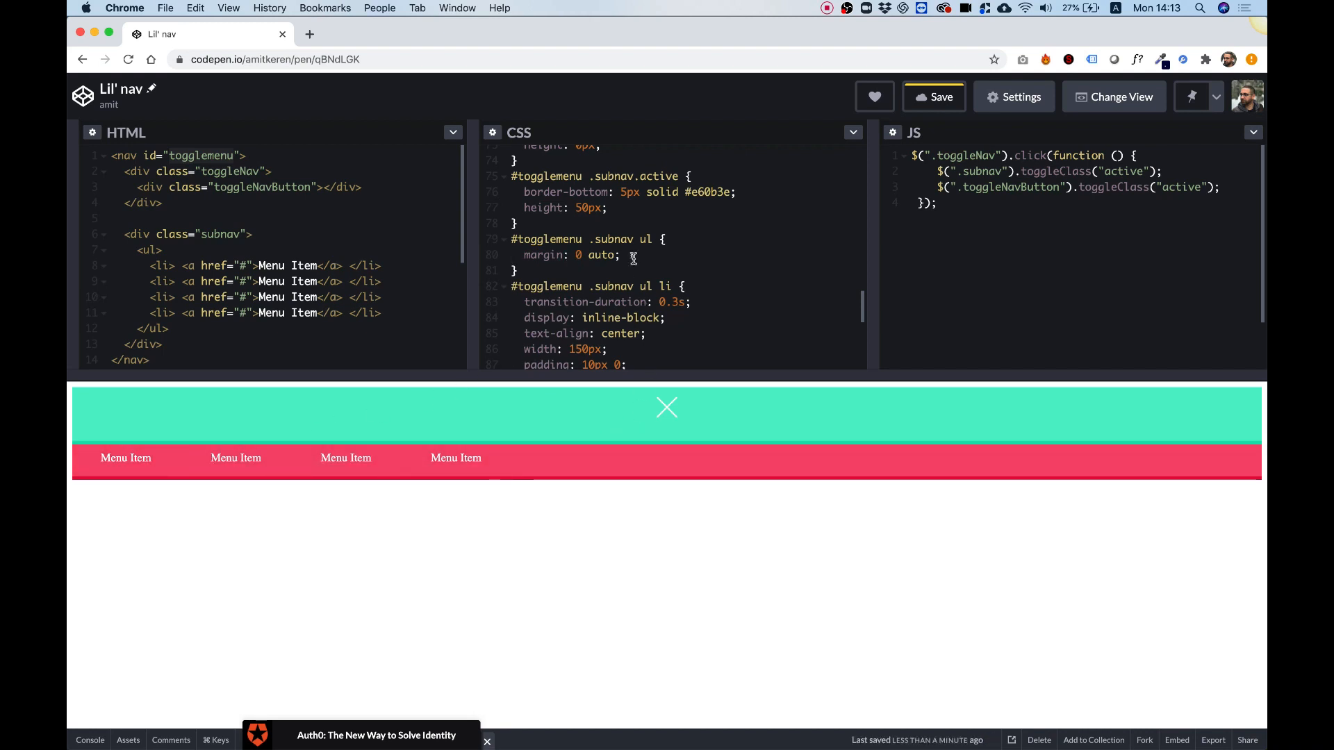
key("Return")
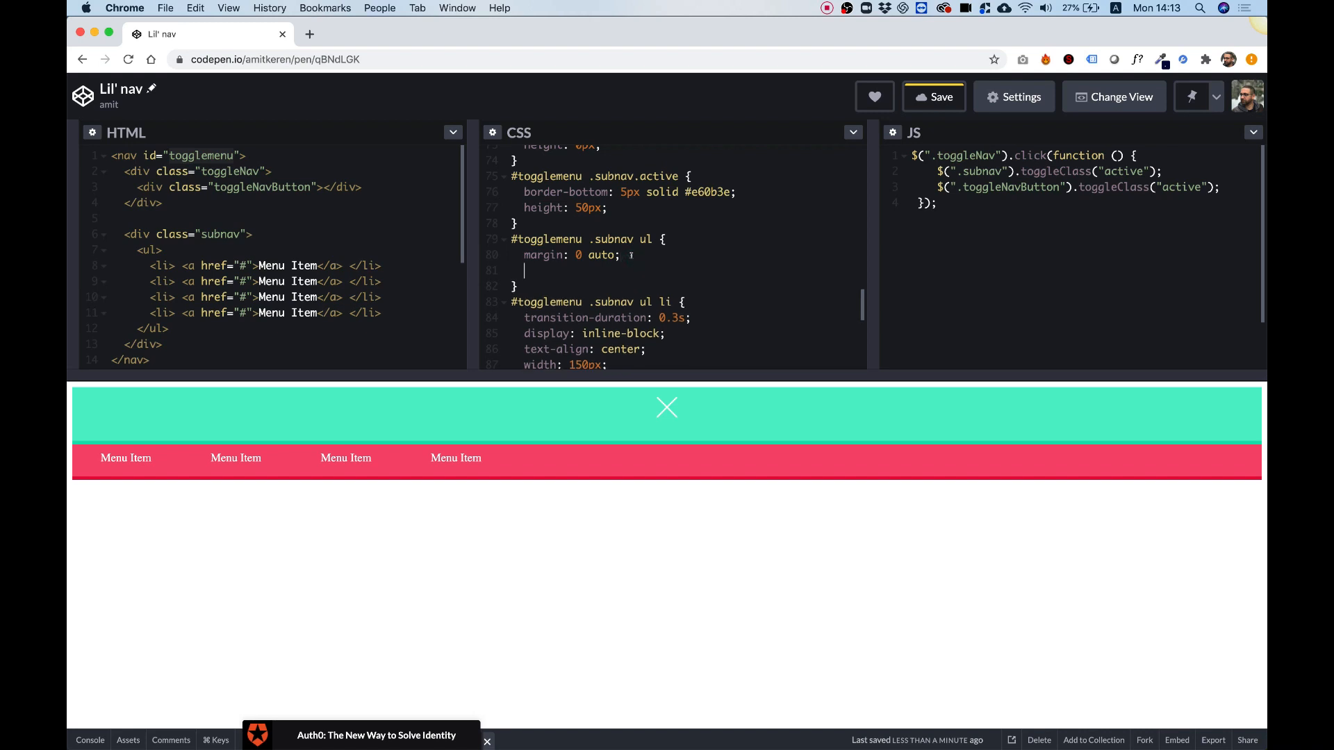
type("display")
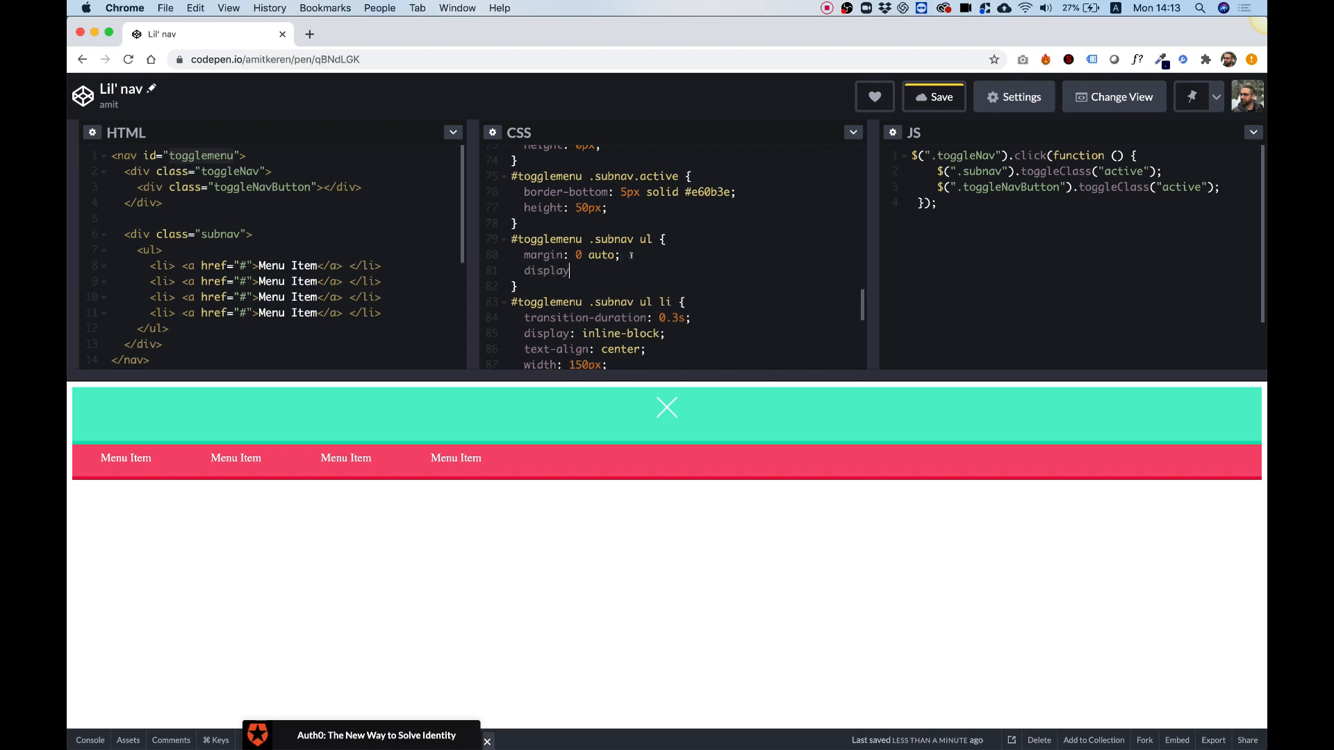
type("-inline")
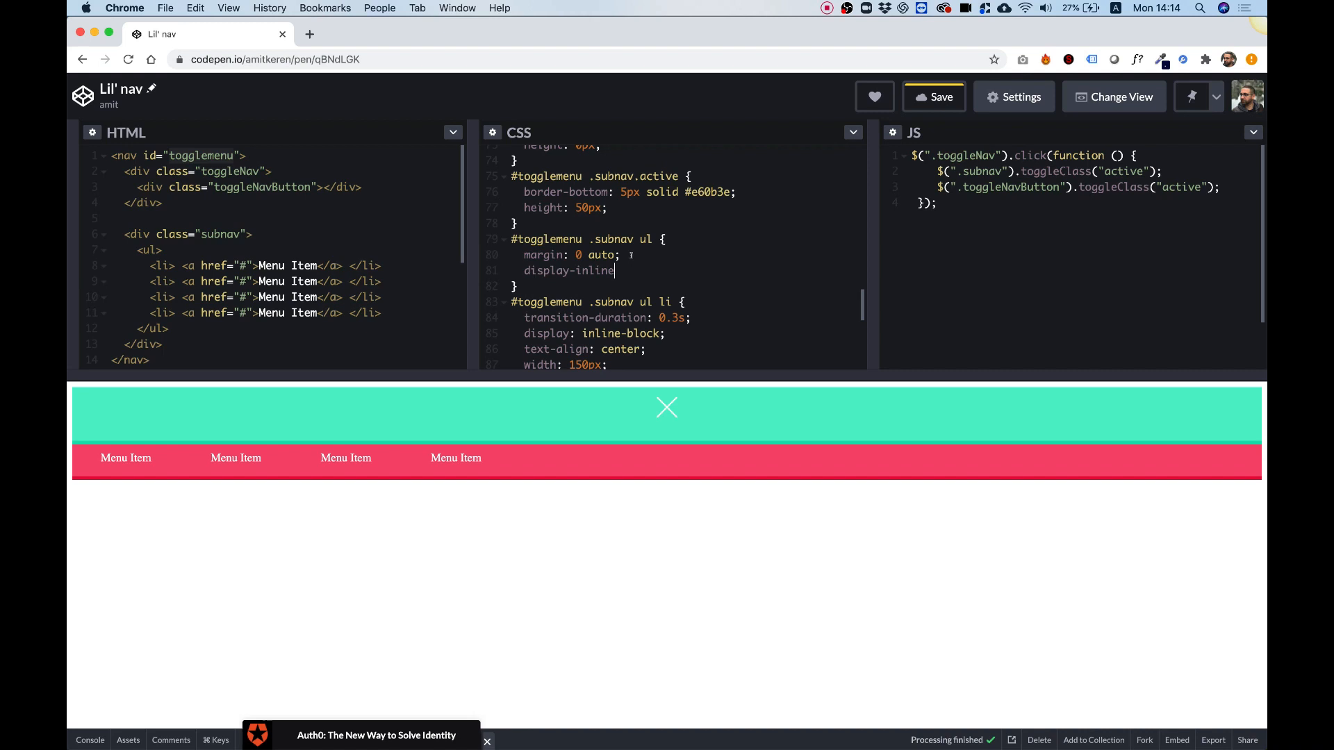
type(":block;")
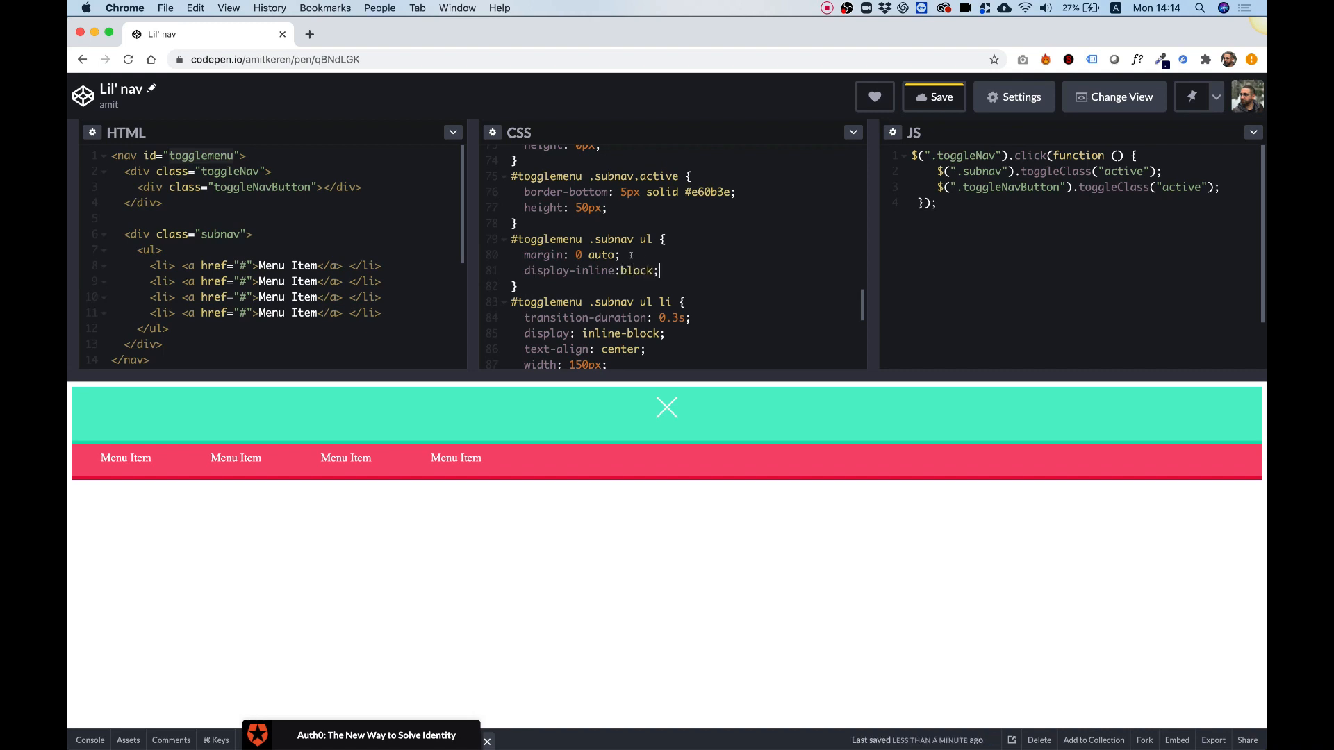
Step: Centre the menu items with text-align:center and give the li rule 10px 20px padding
scroll("up", 3)
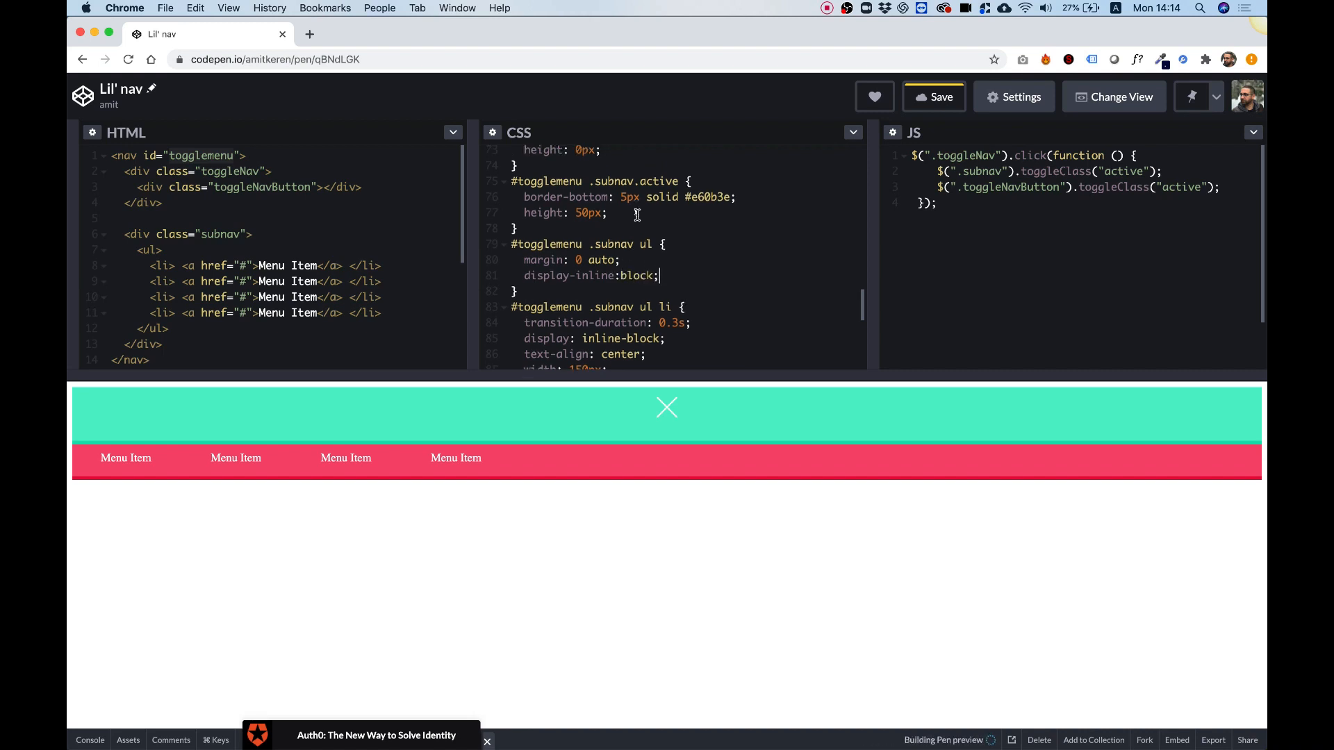
scroll("up", 3)
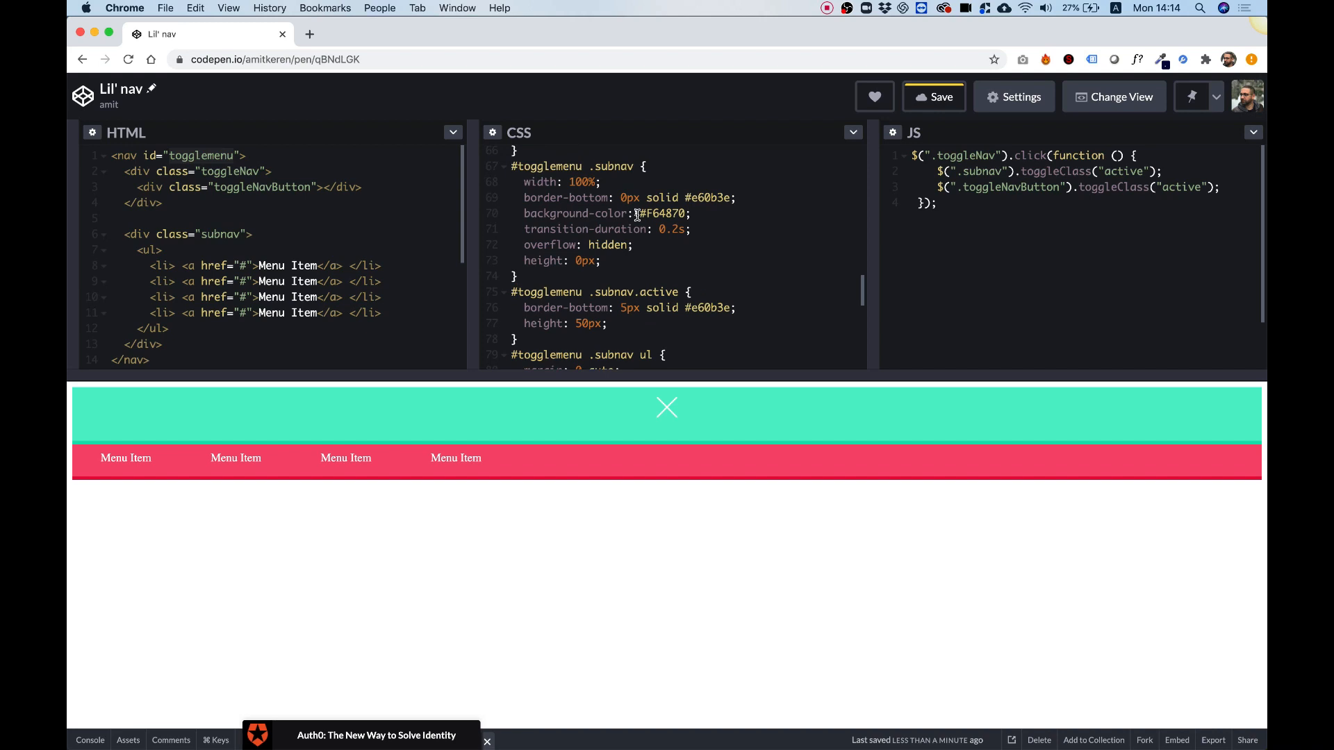
type("text-align")
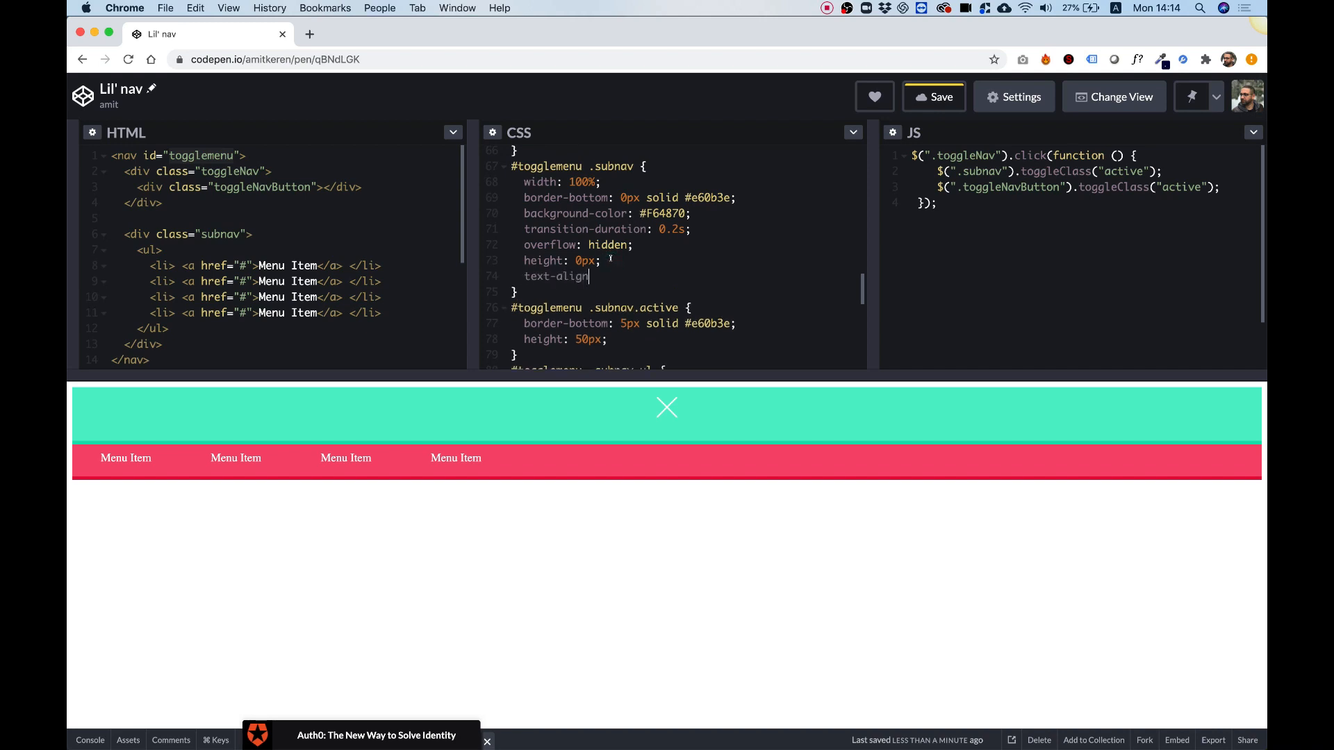
type(":center;")
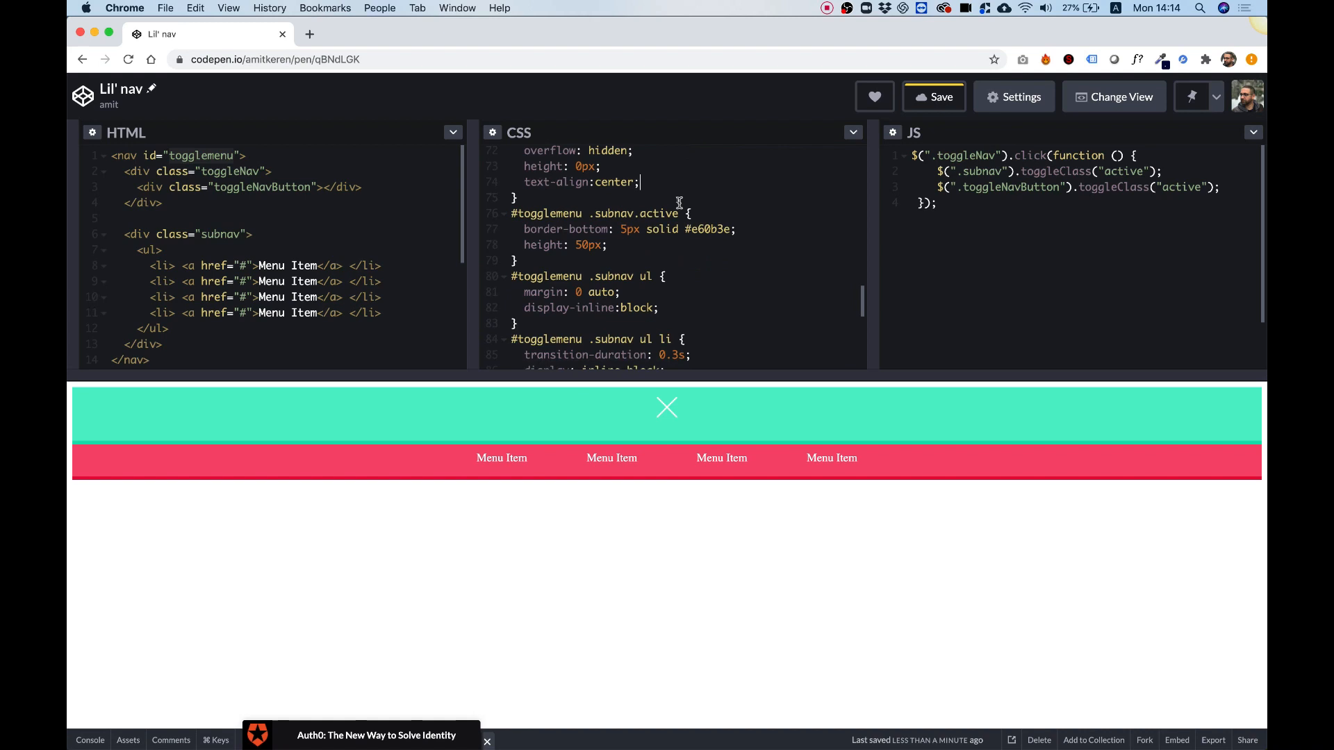
scroll("down", 3)
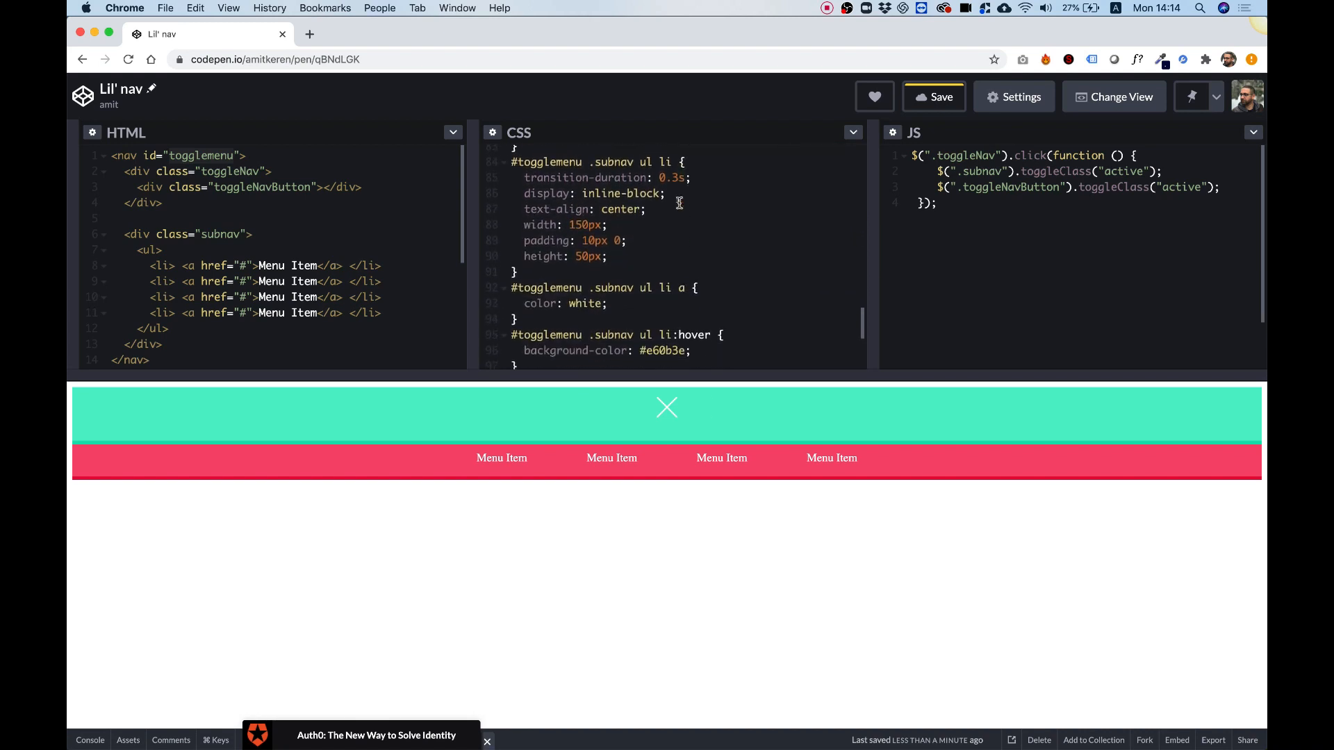
scroll("up", 3)
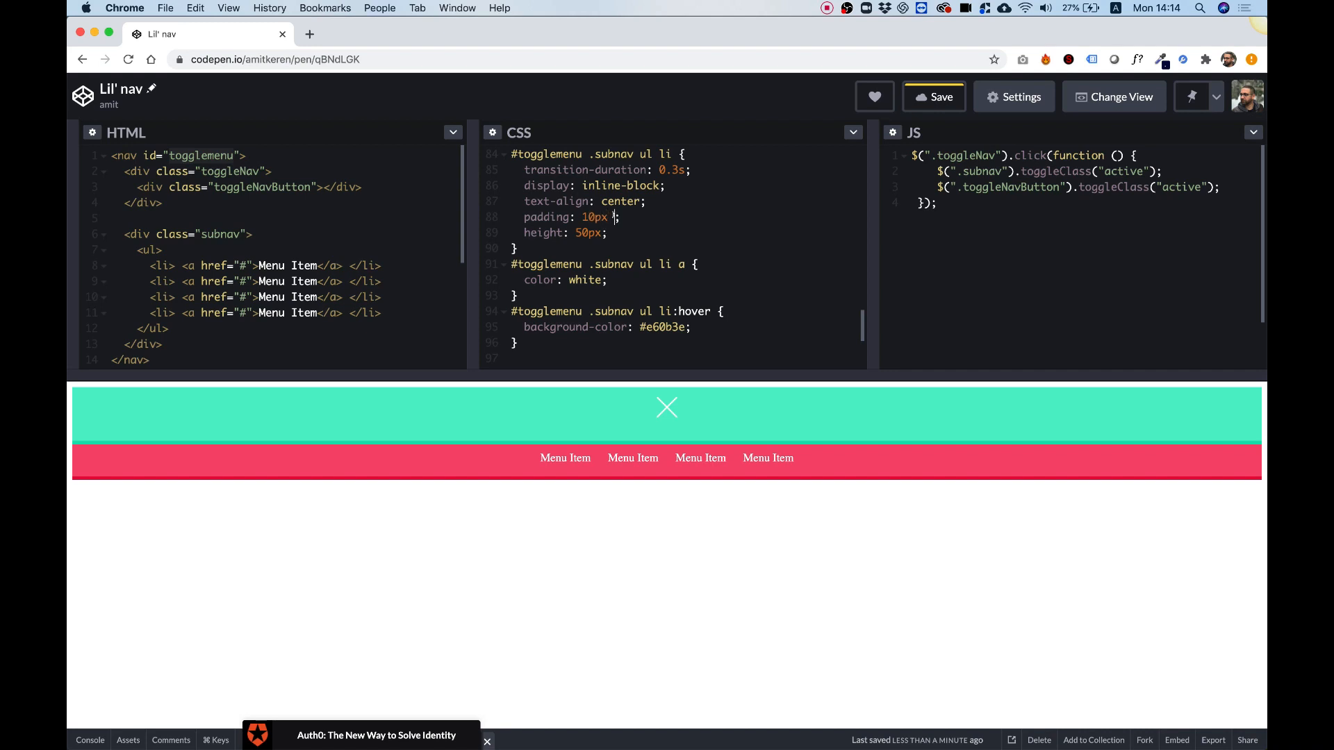
type("20px")
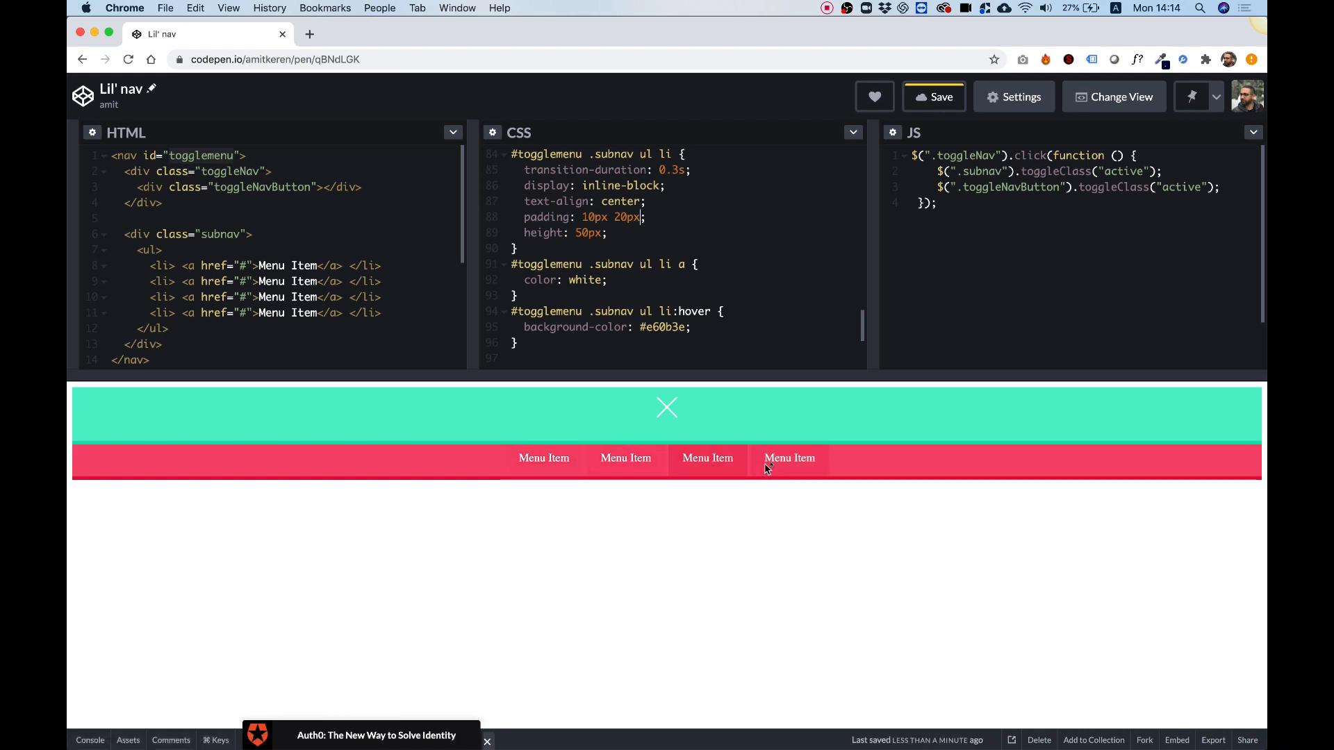
mouse_move(697, 282)
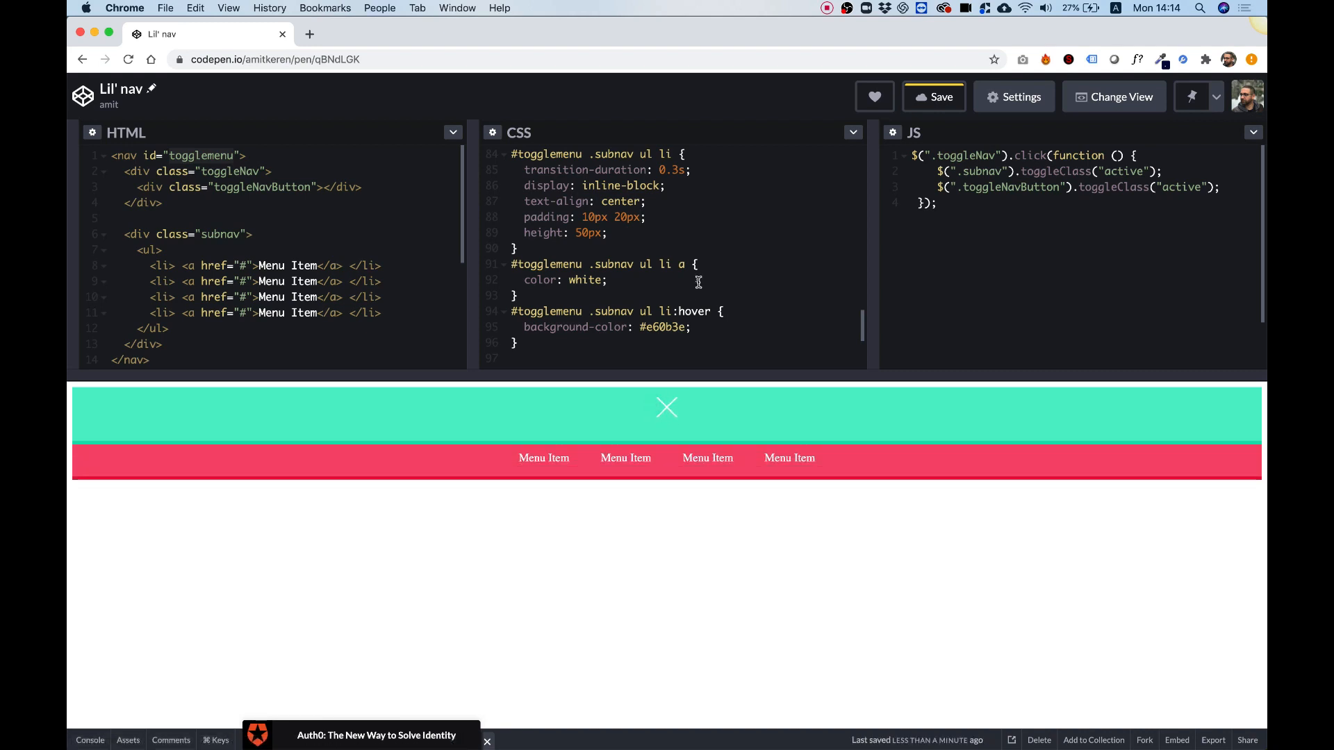
scroll("up", 3)
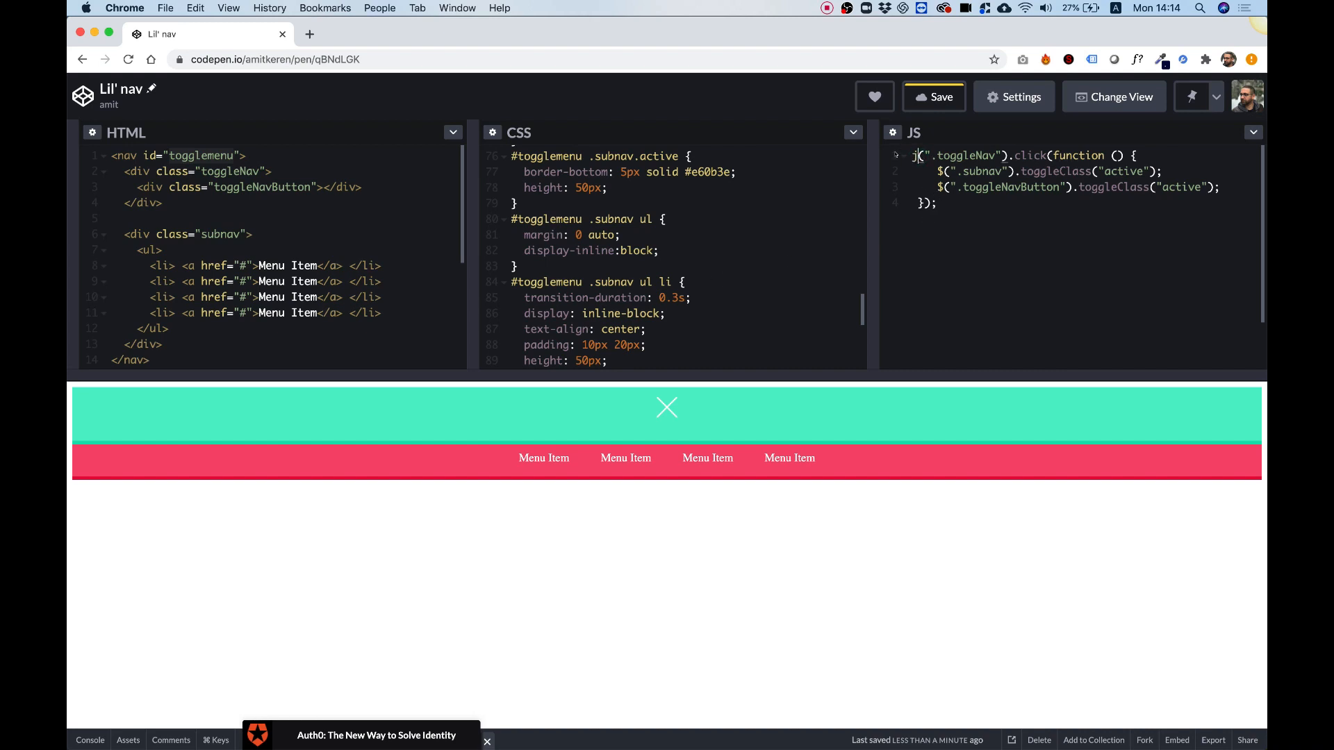
Step: Rewrite the toggle script to call jQuery with selectors scoped to #togglemenu
type("Query")
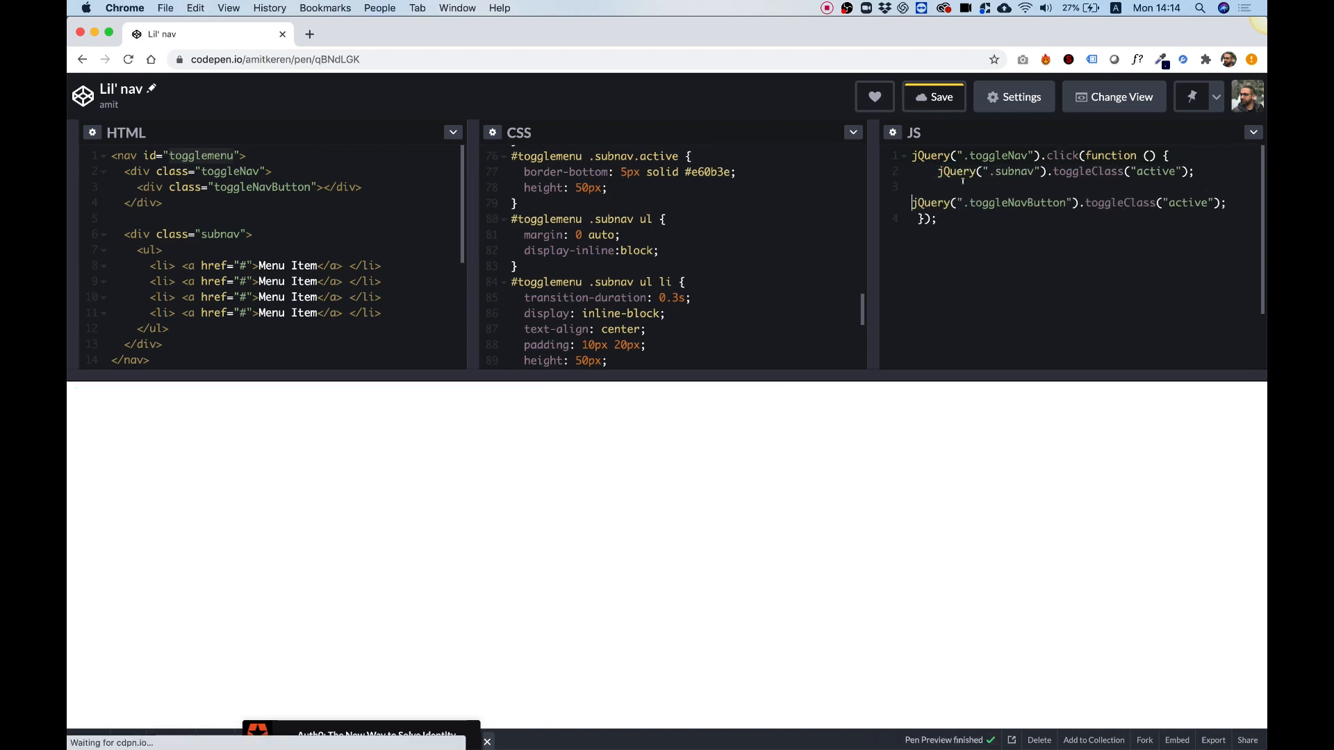
left_click(933, 96)
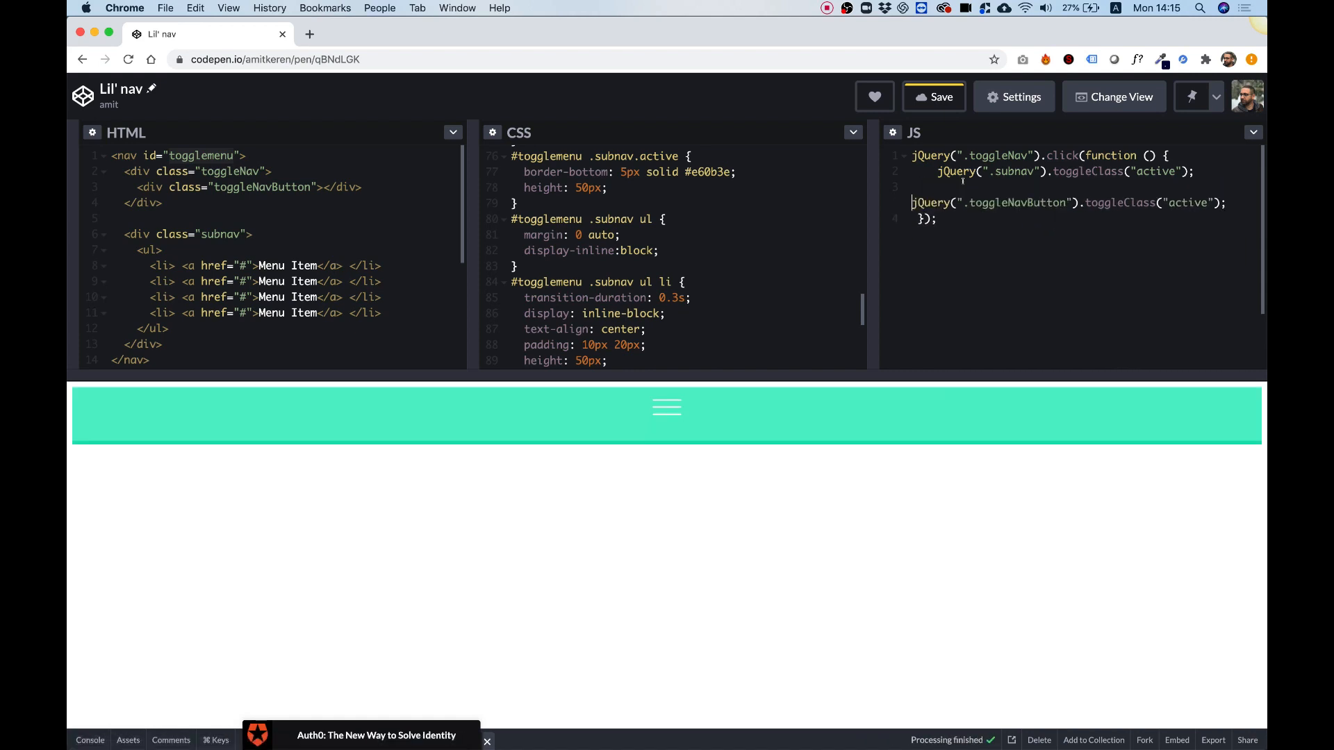
left_click(932, 95)
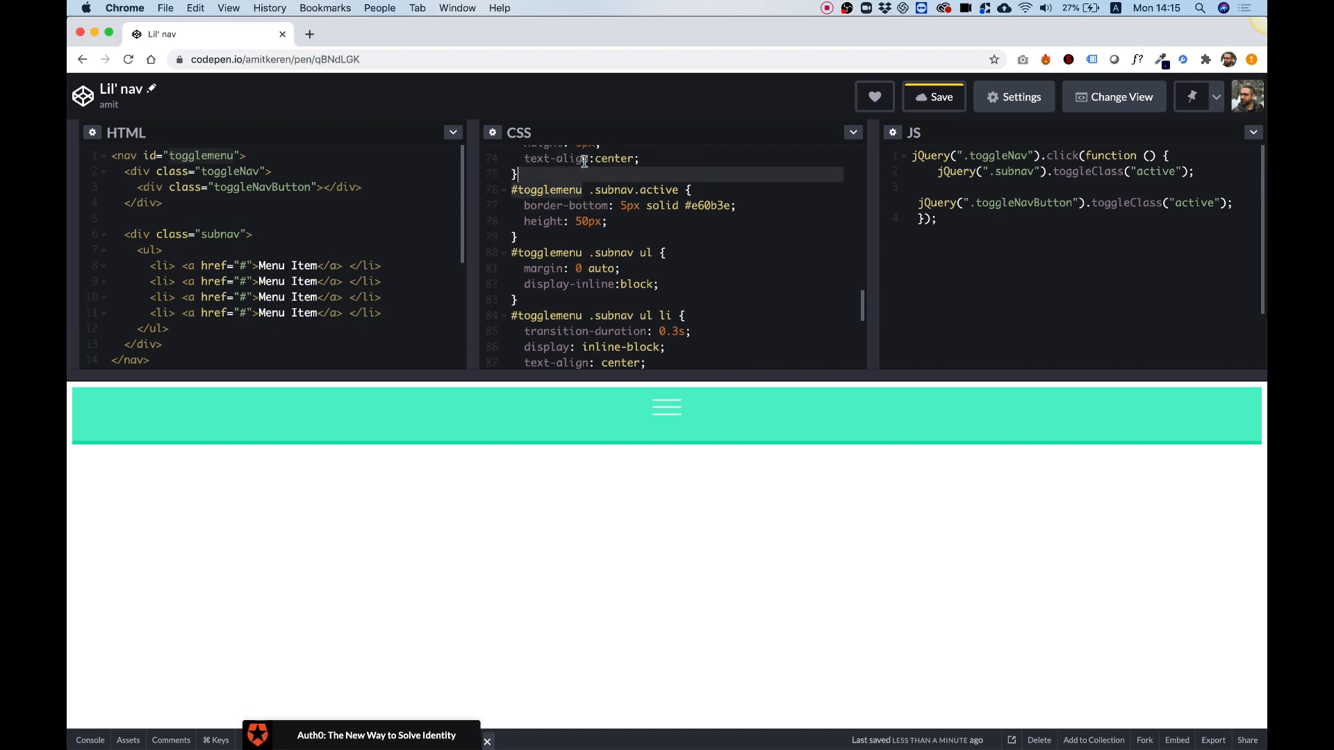
scroll("up", 3)
type("#togglemenu ")
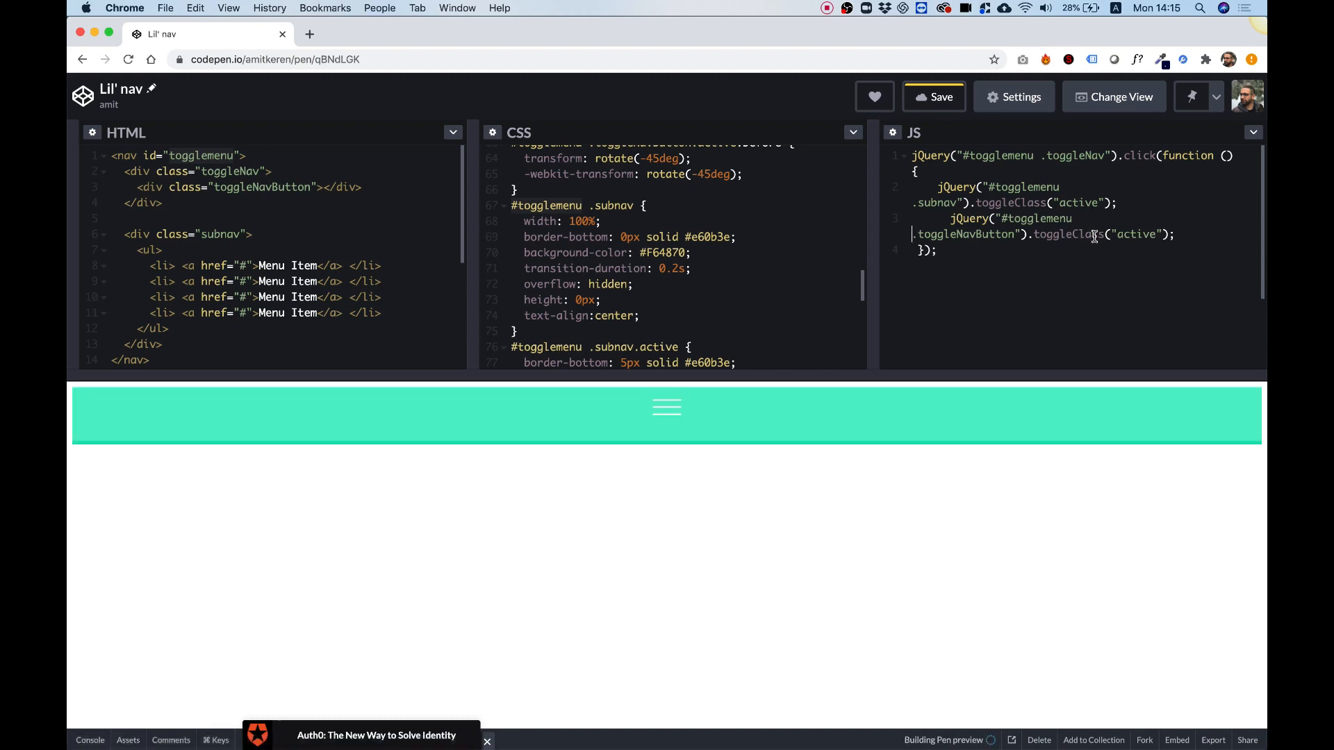
Step: Confirm the menu still opens in the preview, then start a new browser tab
left_click(666, 407)
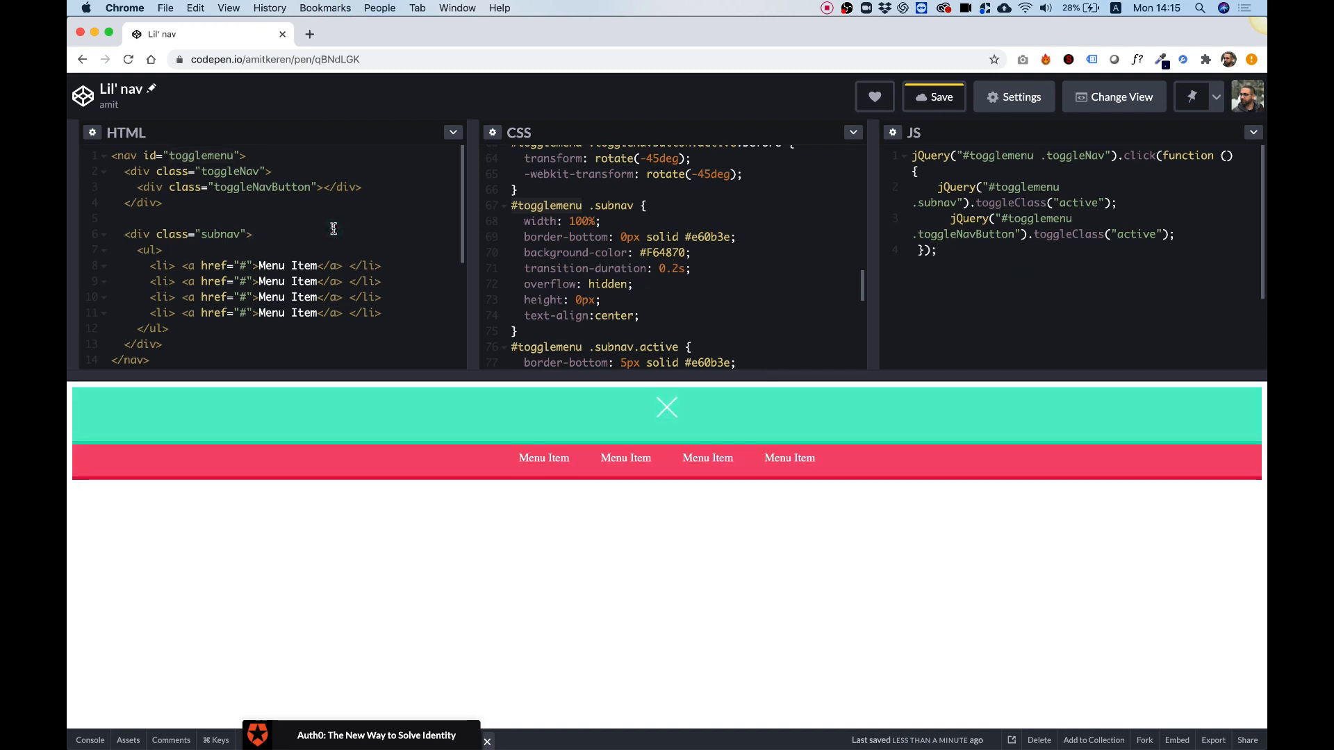
left_click(478, 34)
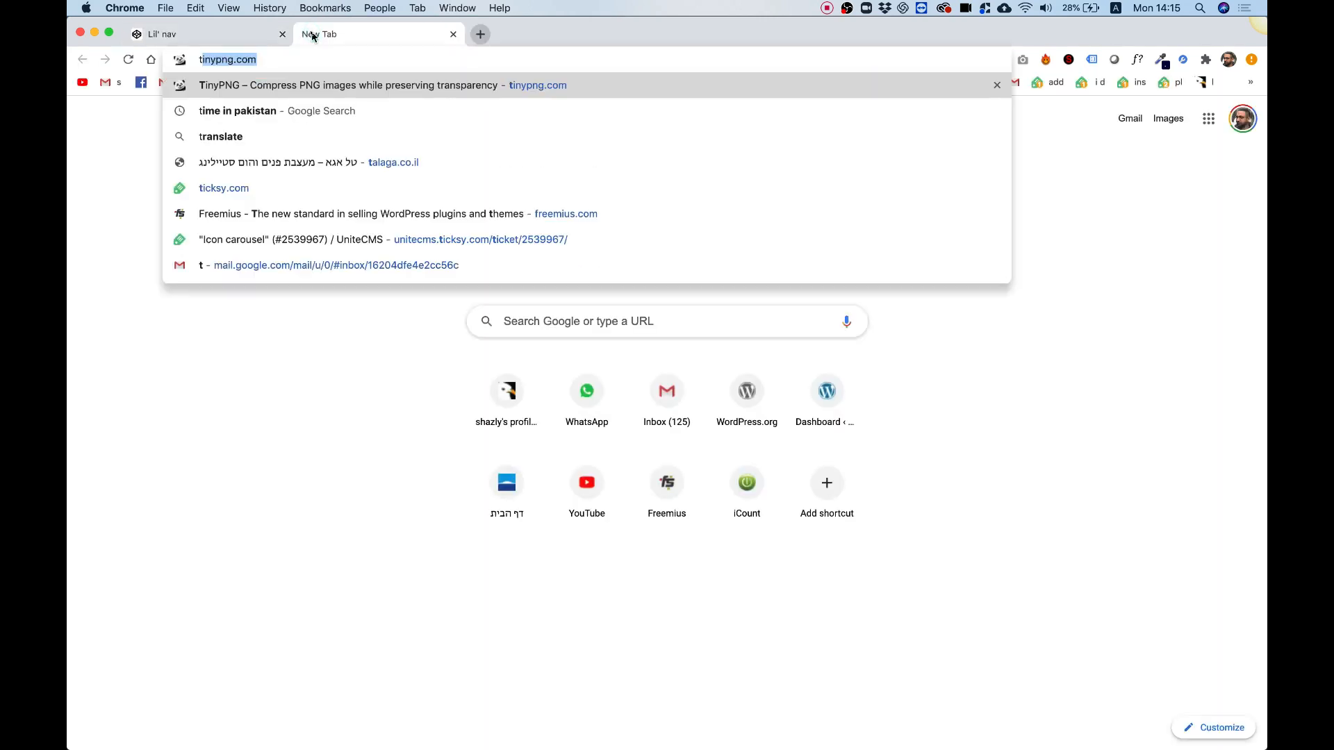
Step: Go to the Unlimited Elements Widgets page and bring up the Add New Category dialog
type("tuna rice paper rolls")
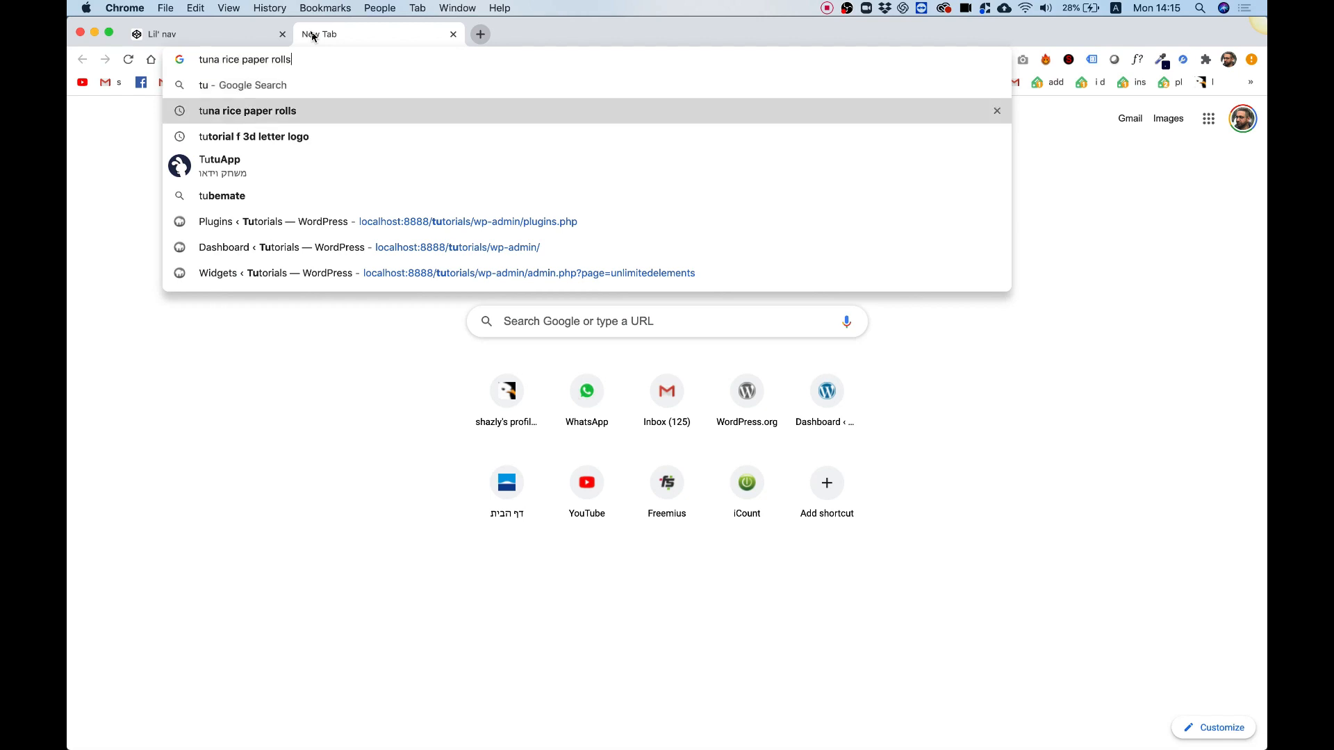
left_click(443, 273)
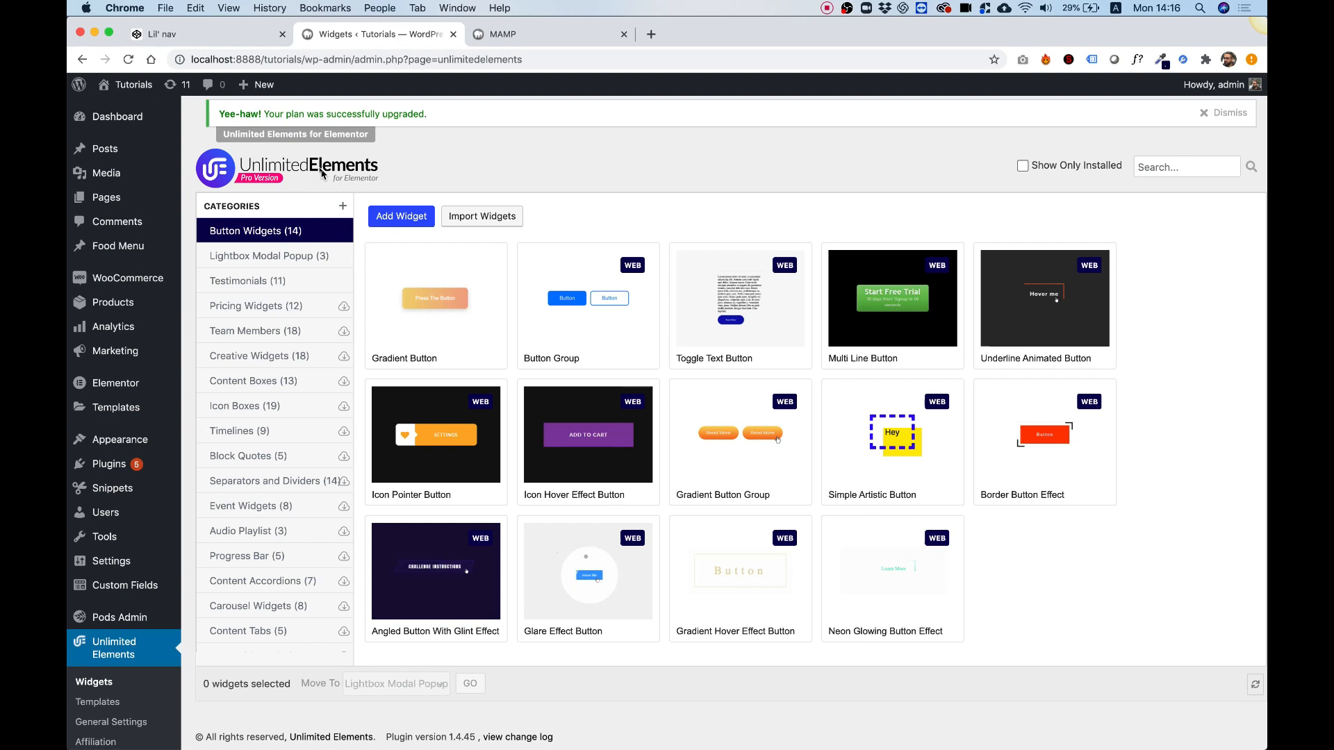
mouse_move(733, 581)
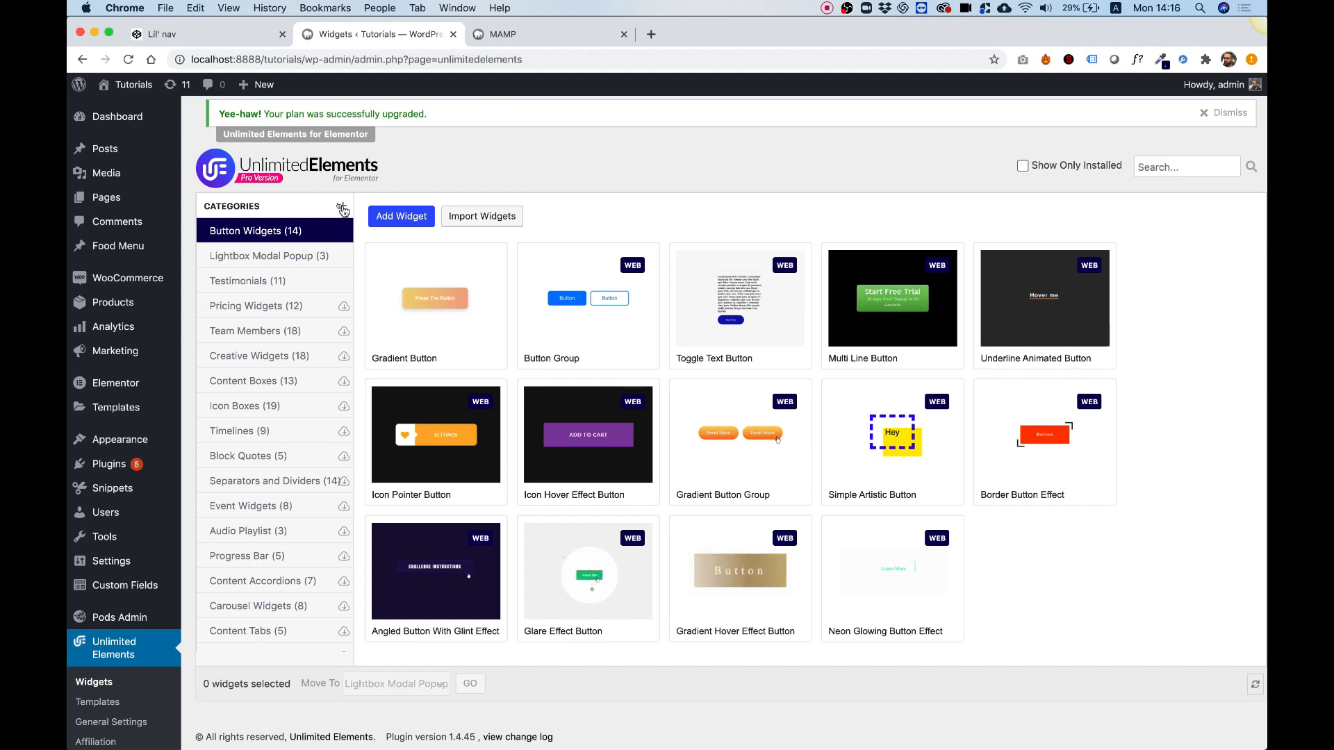
left_click(342, 206)
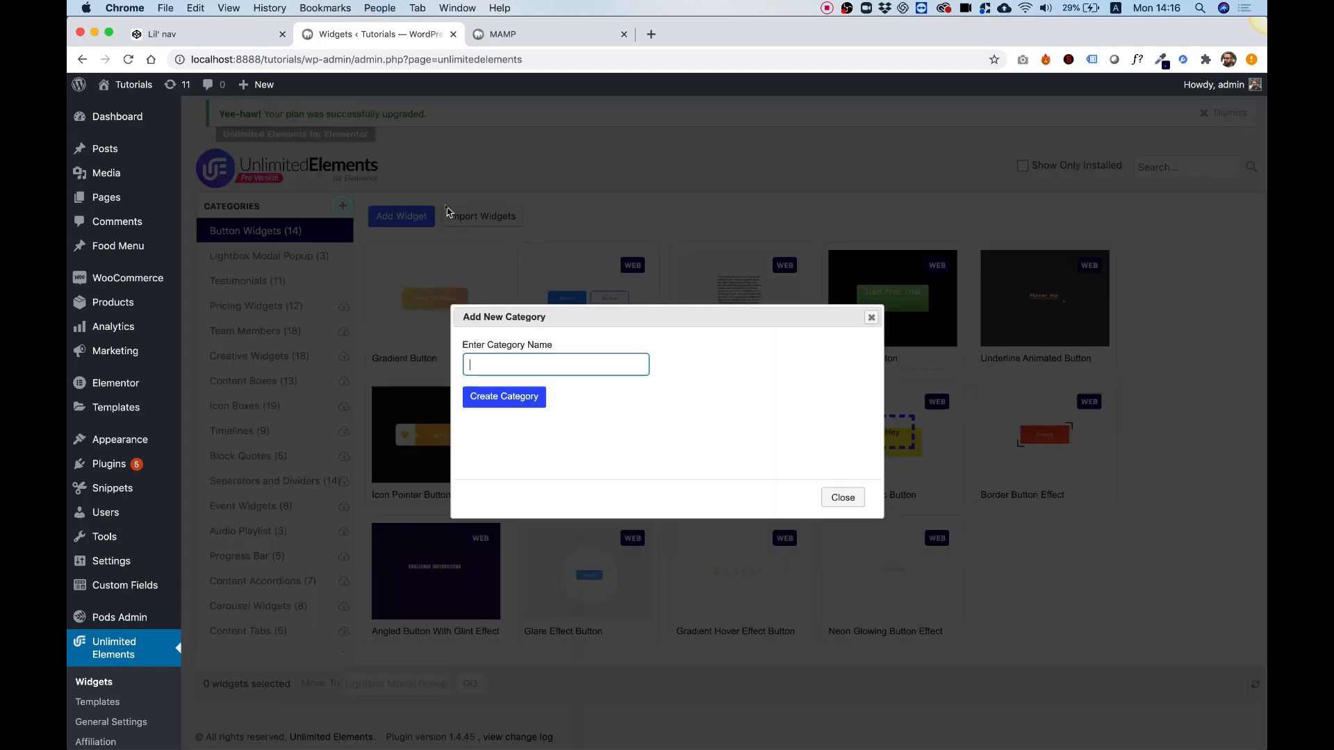
Step: Create the 'Custom Widgets' category and select it in the category list
type("Custom")
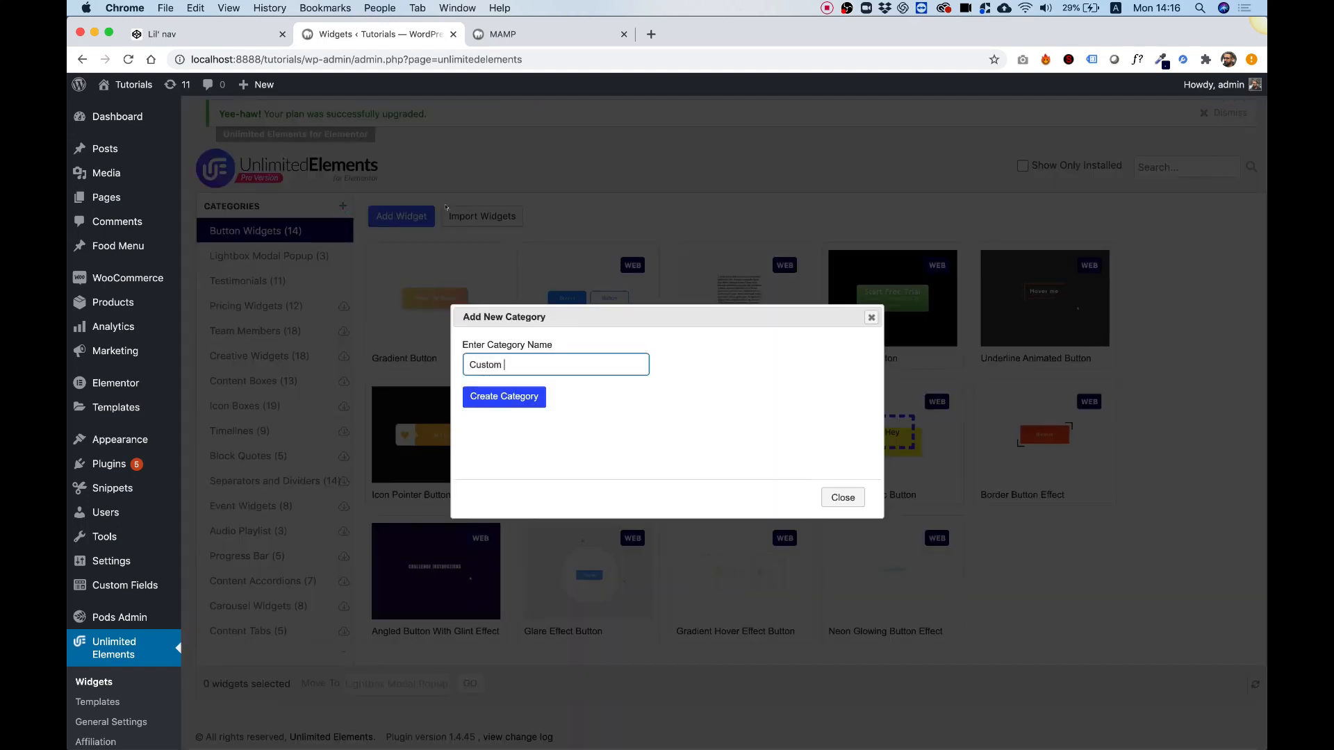
type("Widget")
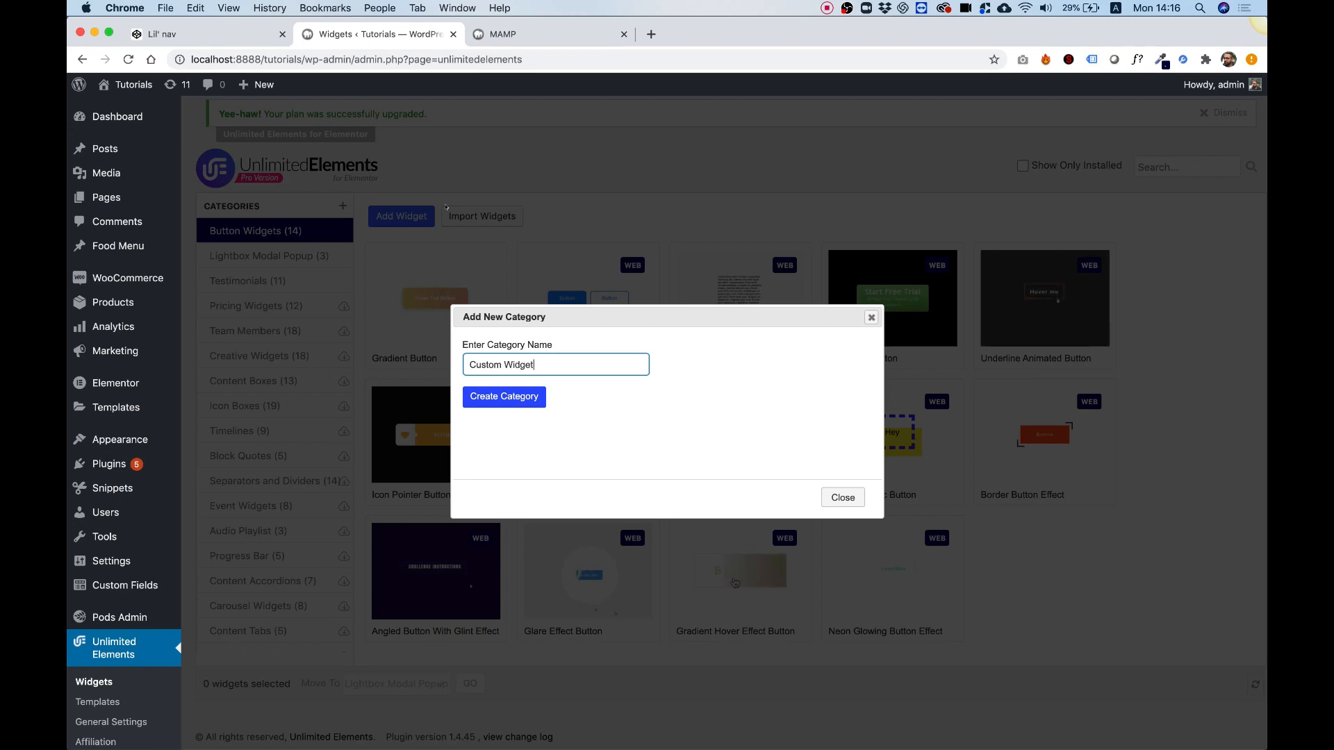
left_click(503, 397)
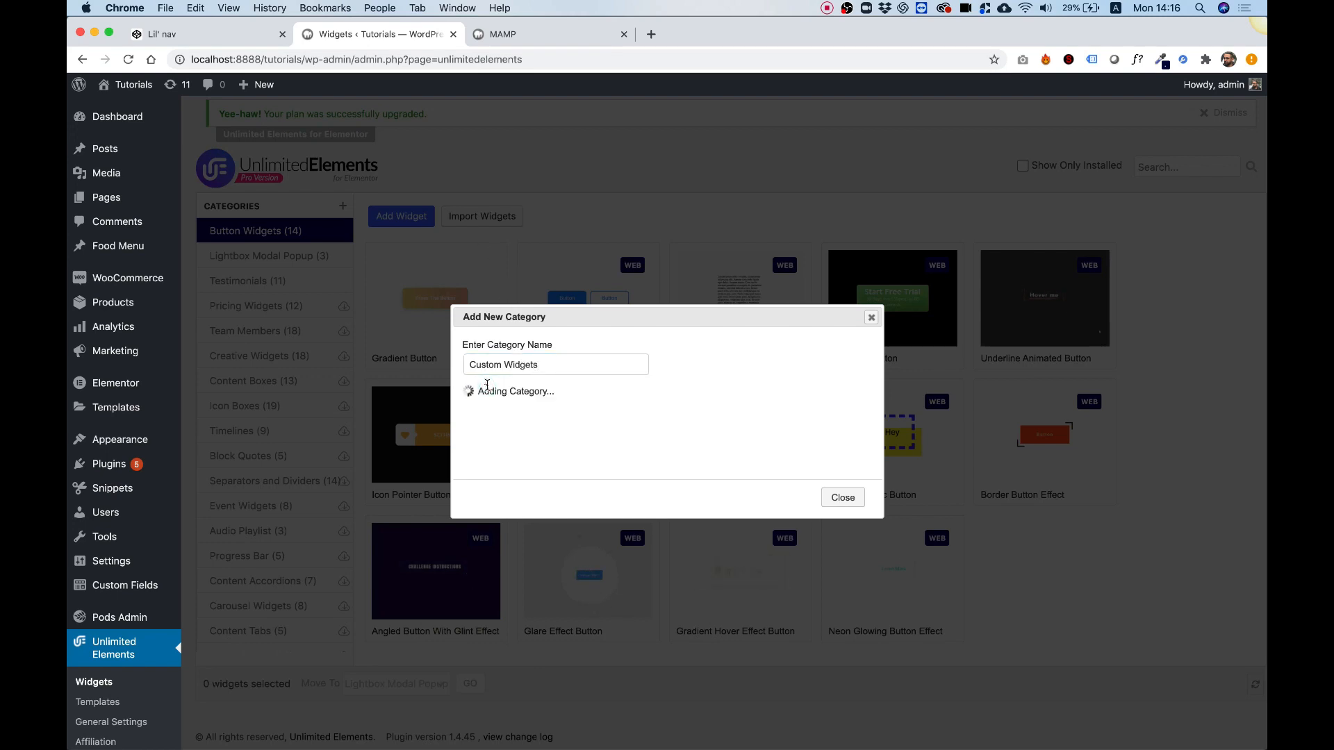
left_click(841, 497)
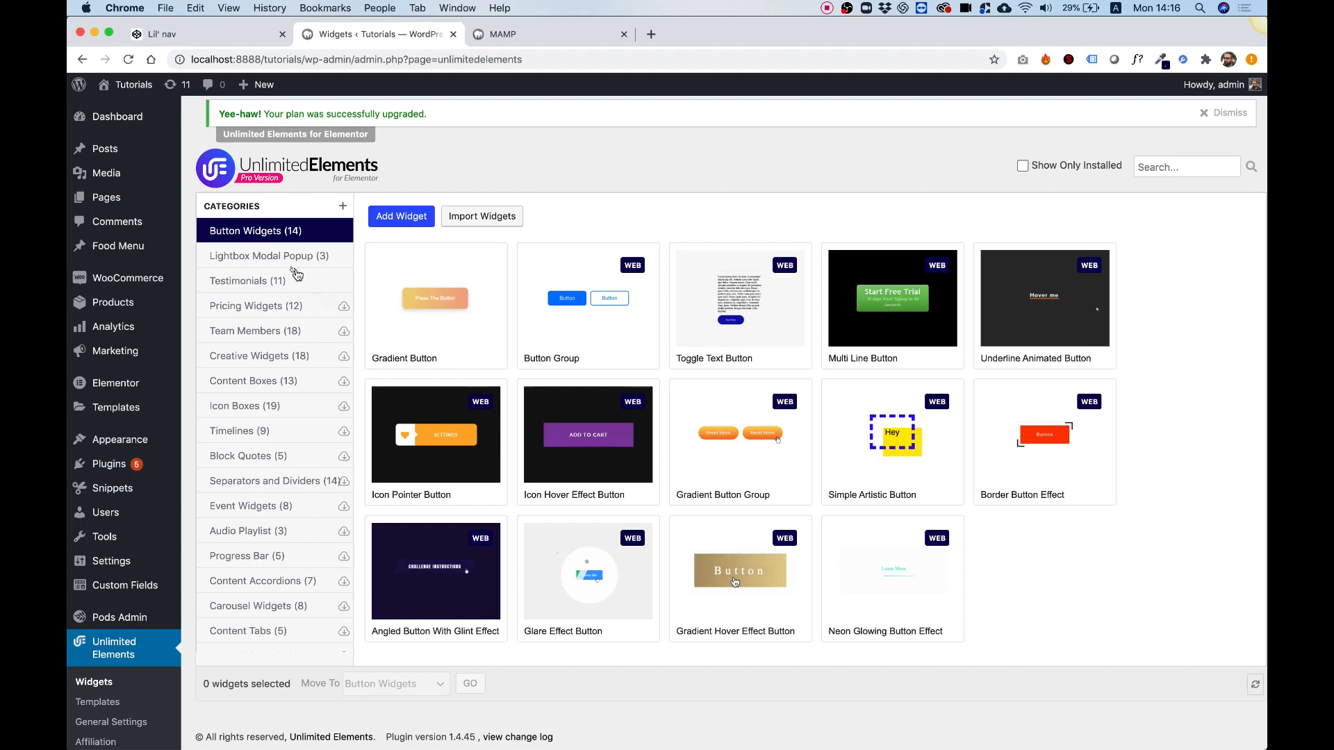
left_click(247, 640)
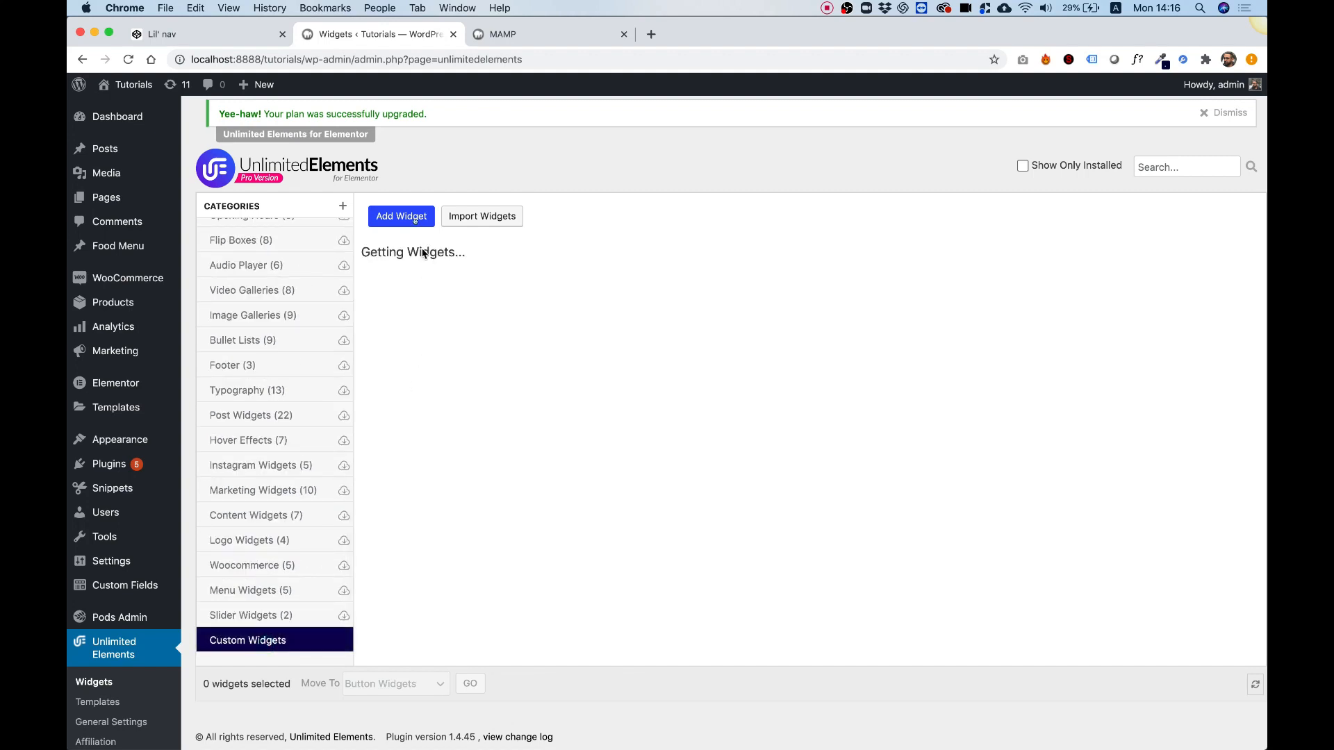
Step: Add a widget titled 'Toggle Menu' to Custom Widgets and open its card
left_click(401, 216)
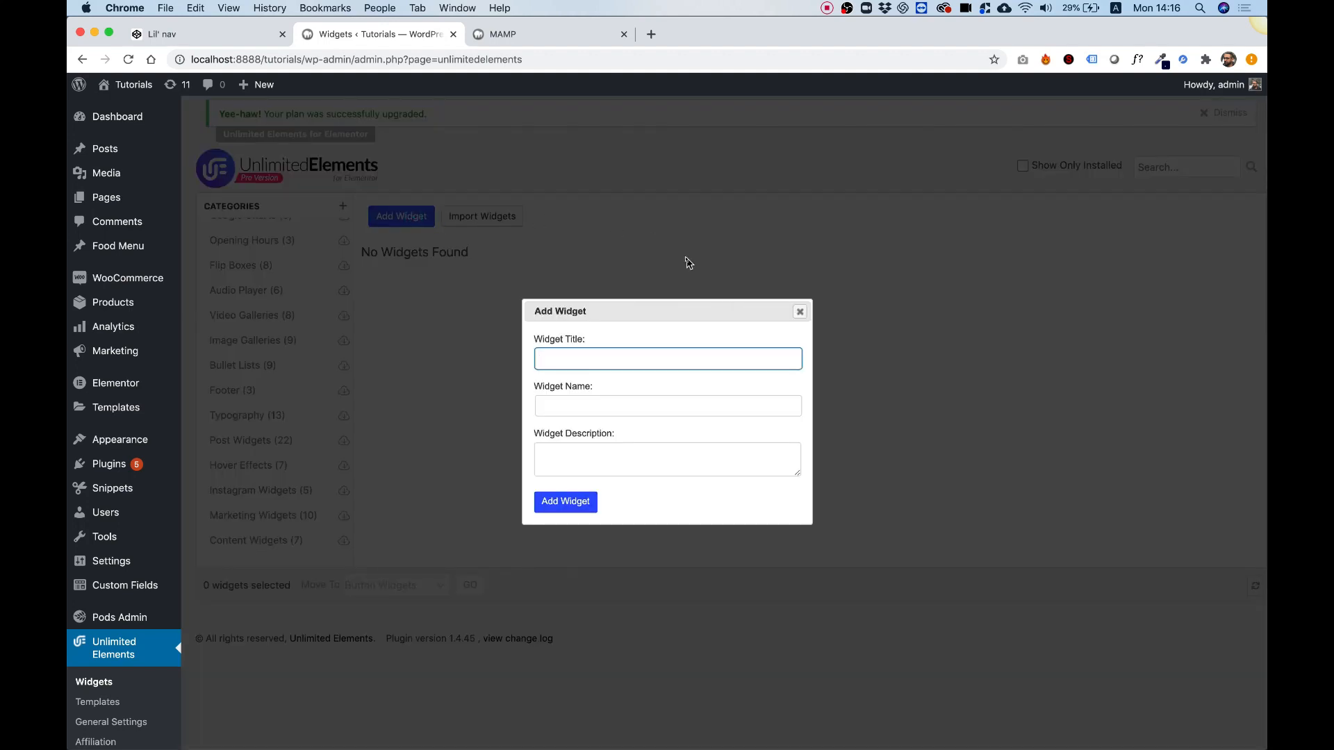
type("Toggle Menu")
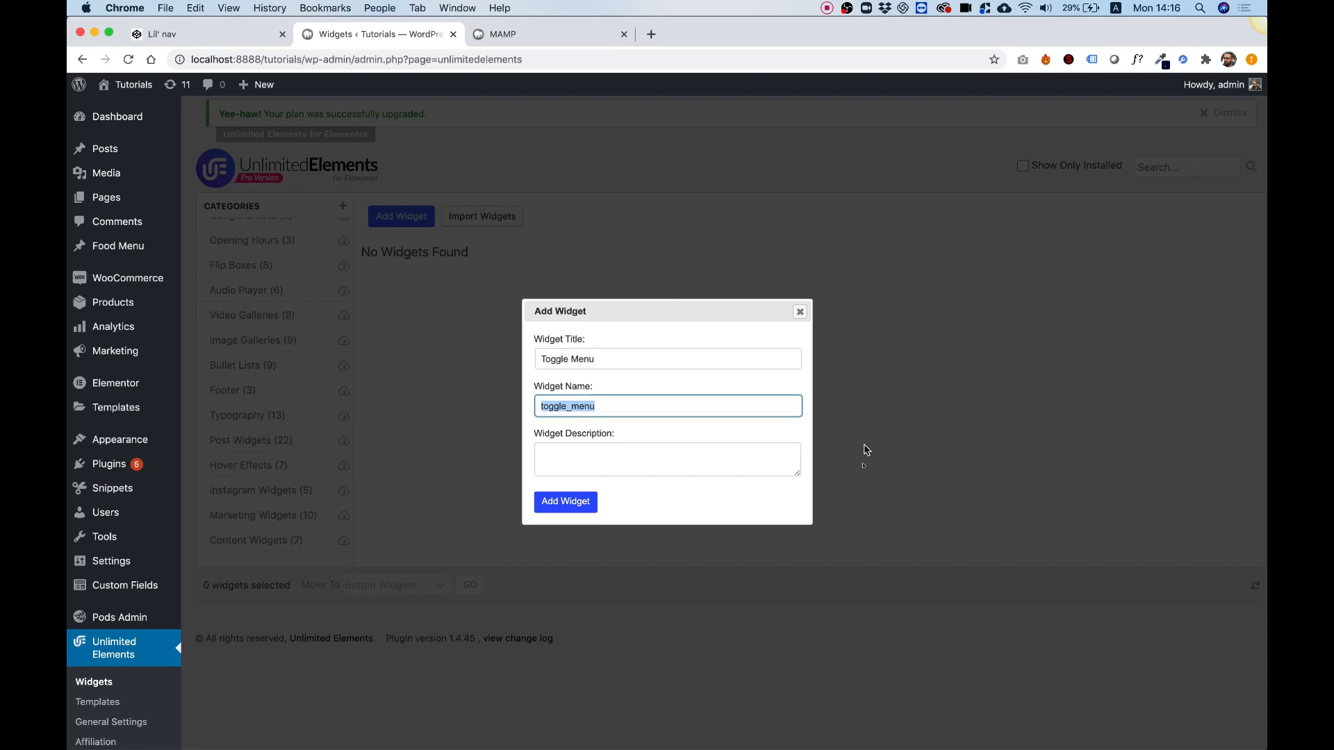
left_click(565, 501)
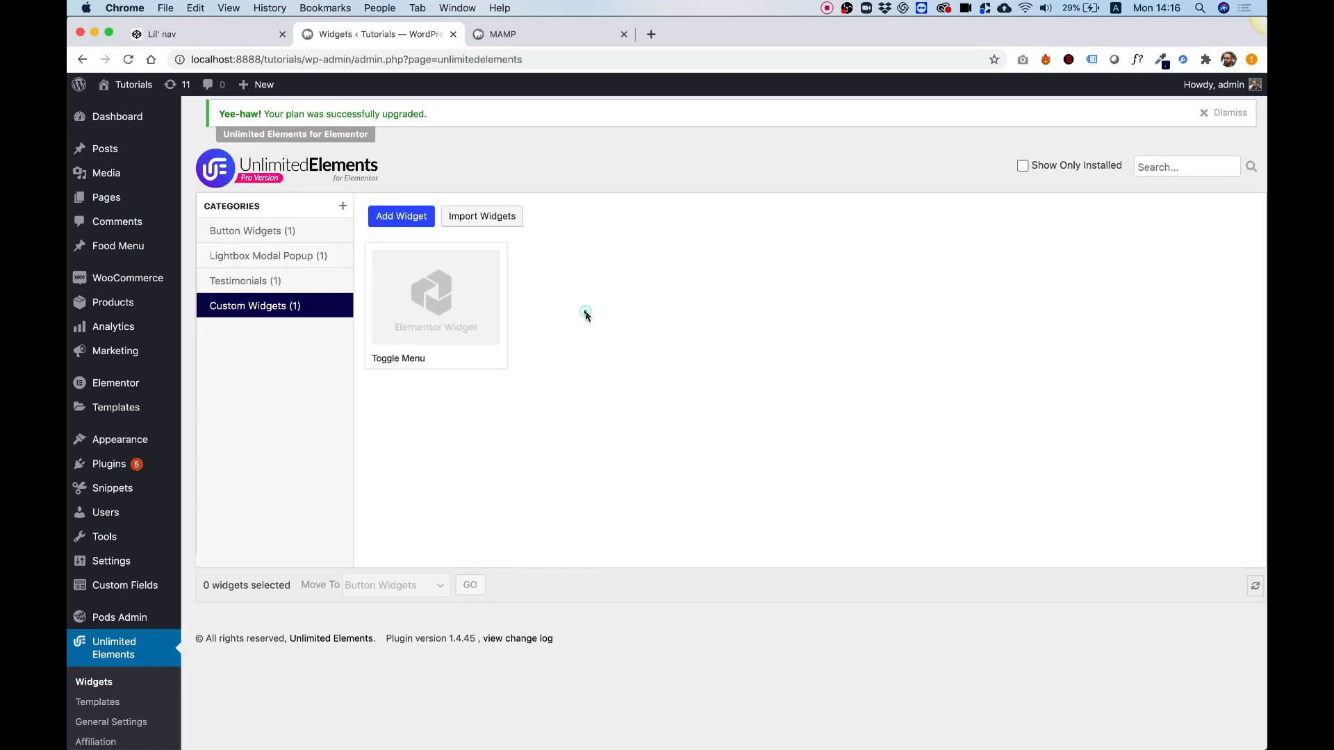
left_click(434, 289)
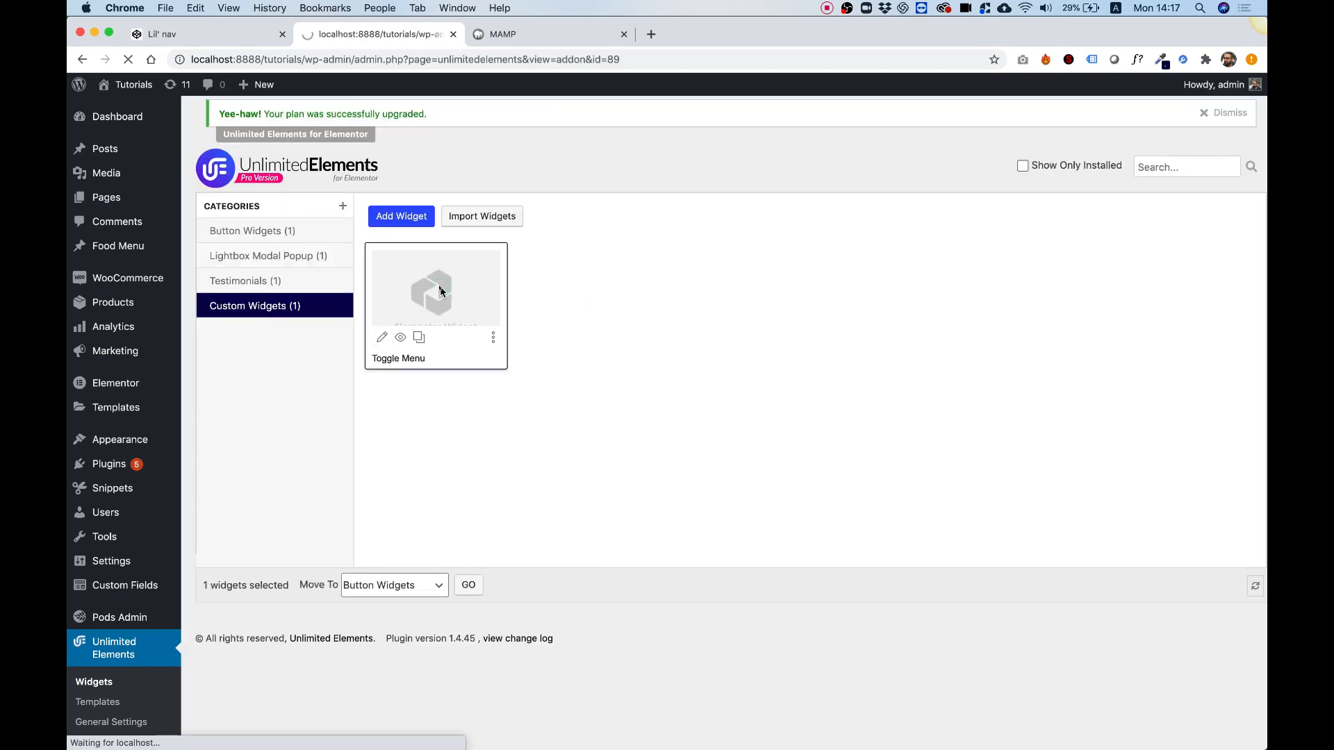
Step: Open the Toggle Menu widget's Edit Widget page, then return to the CodePen pen
left_click(382, 337)
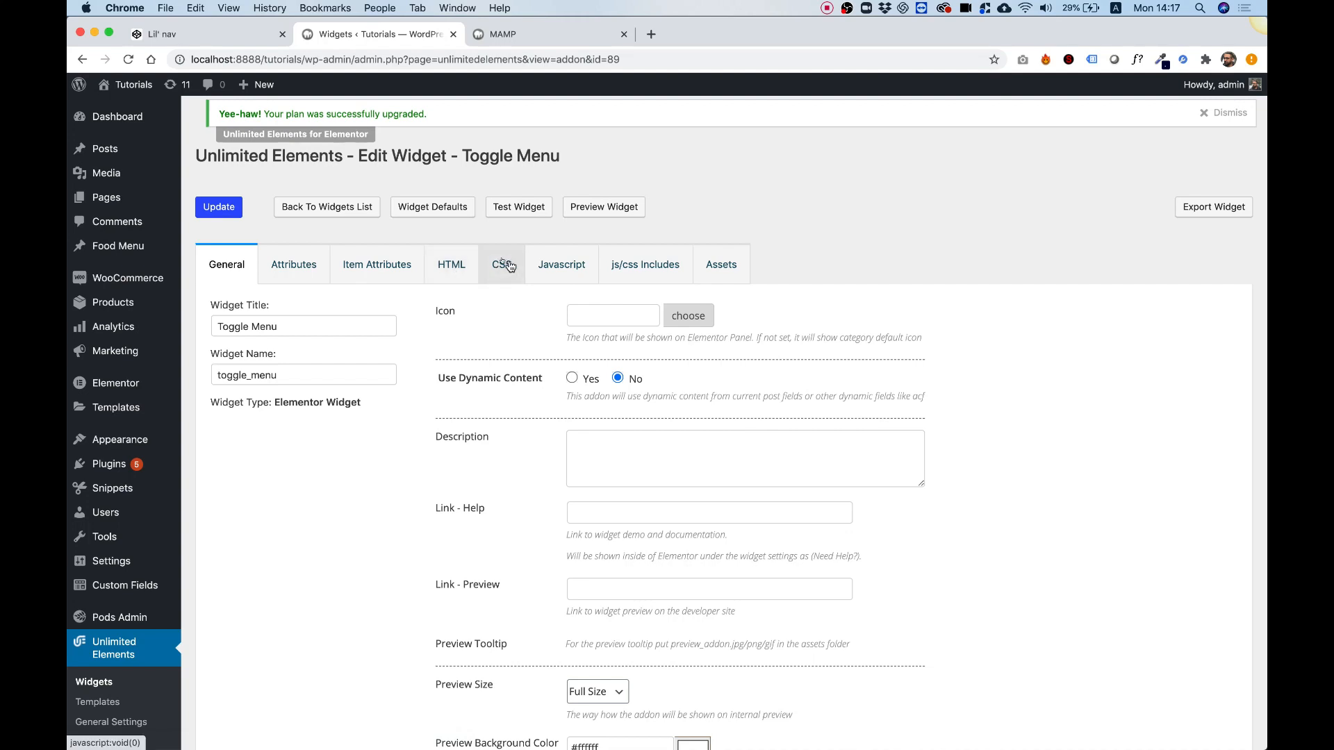
mouse_move(452, 264)
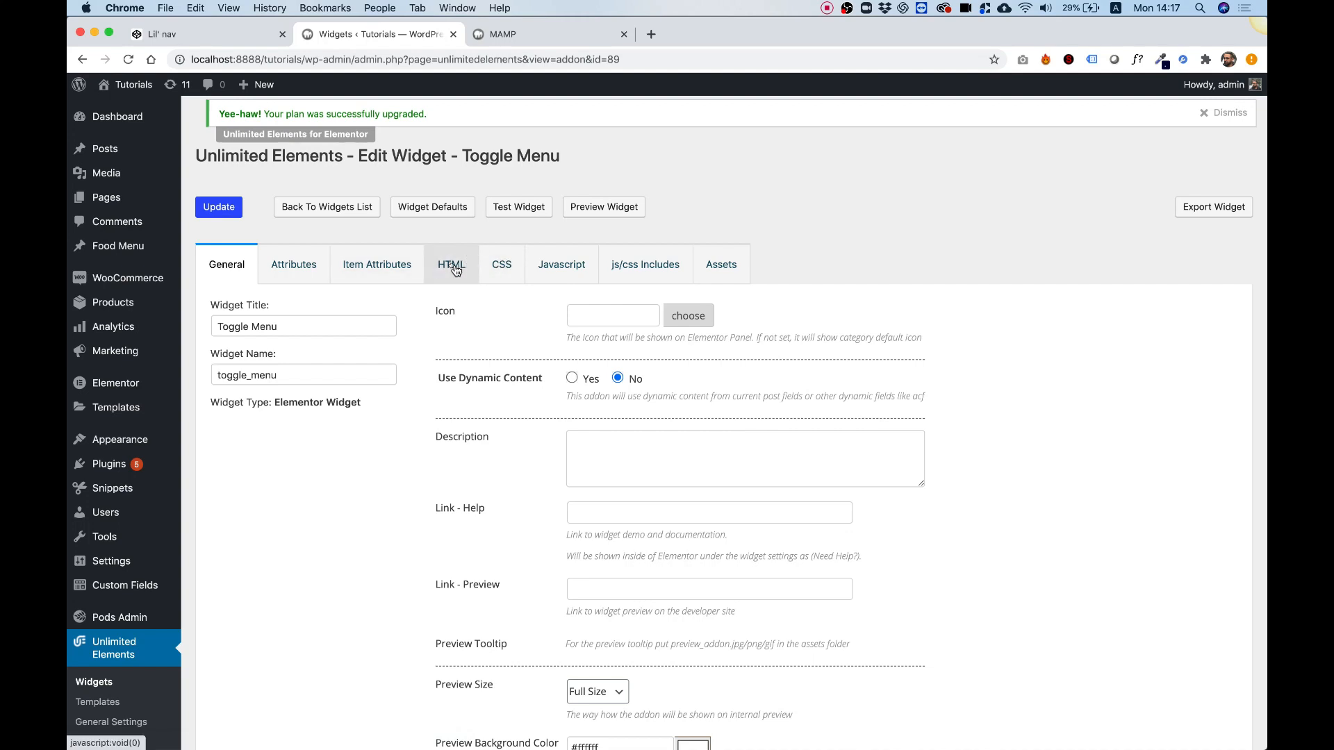
mouse_move(484, 257)
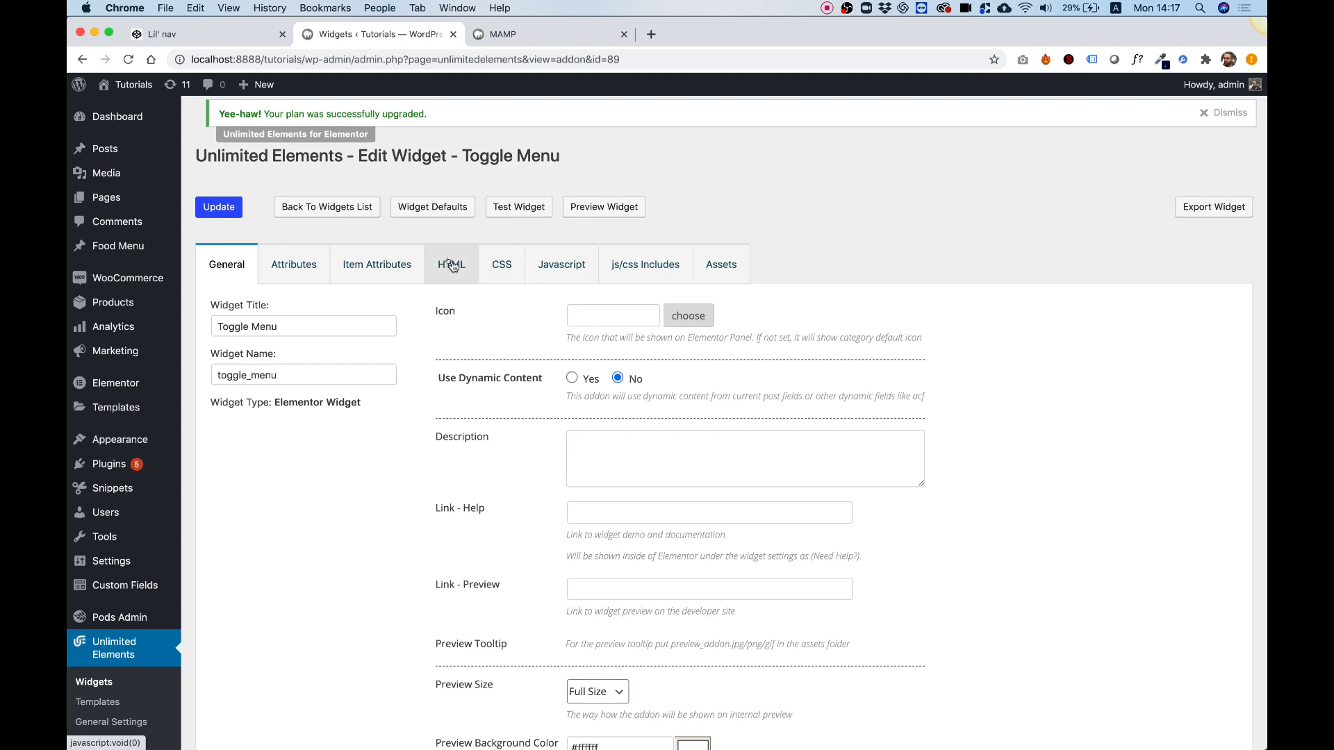
left_click(162, 34)
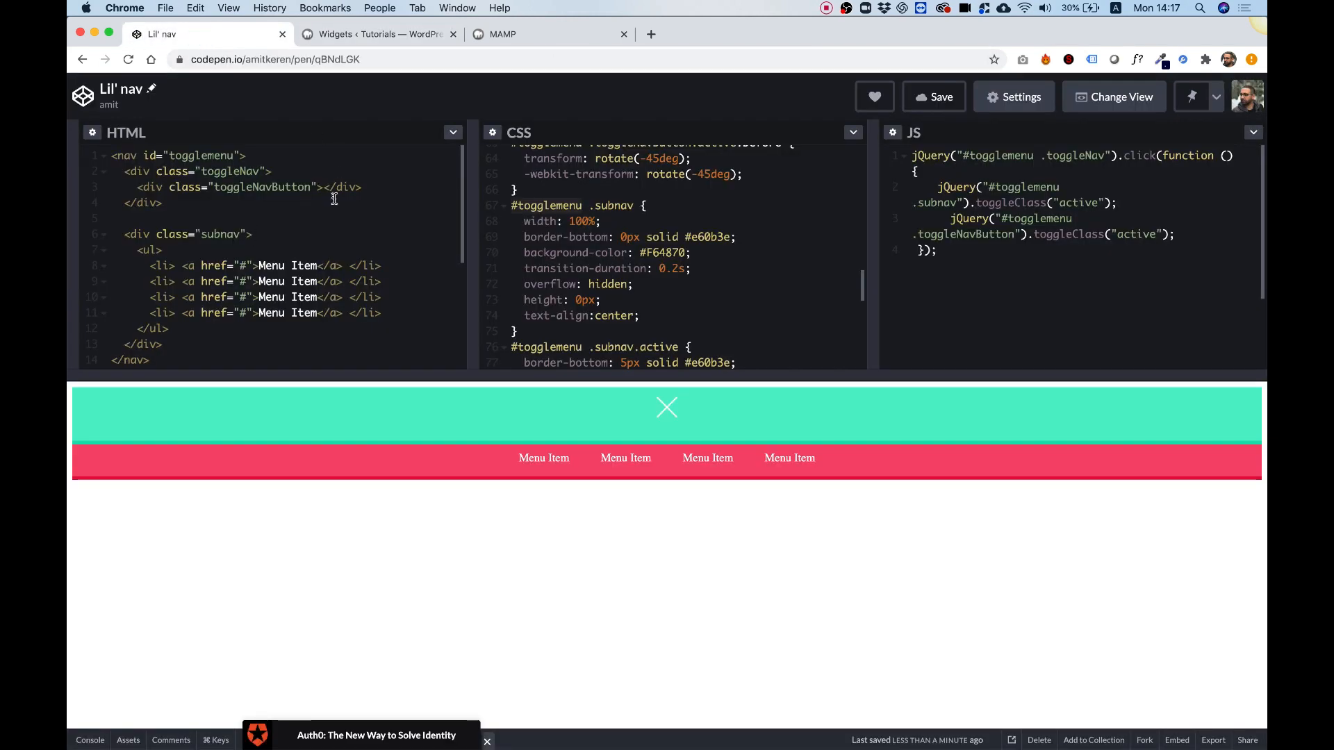
Step: Close the MAMP tab and bring the pen's CSS into the widget's CSS code
left_click(527, 34)
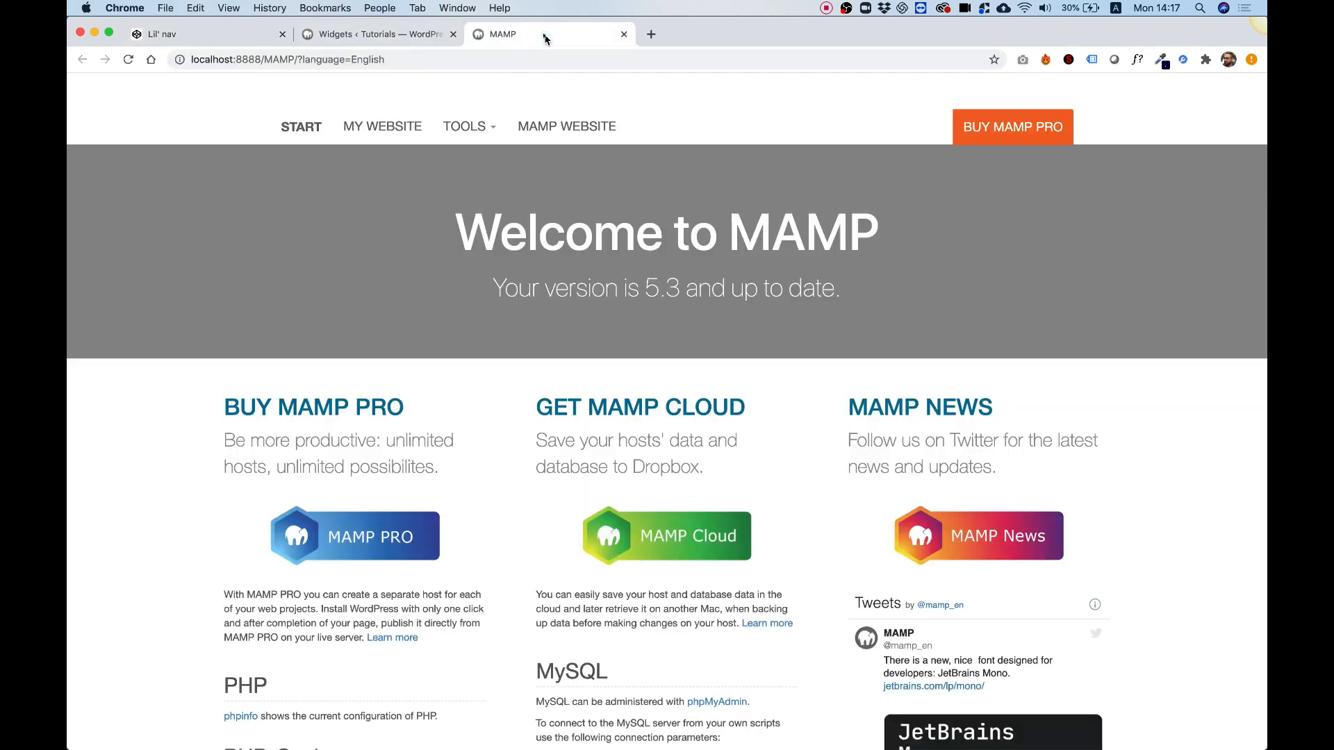
left_click(623, 34)
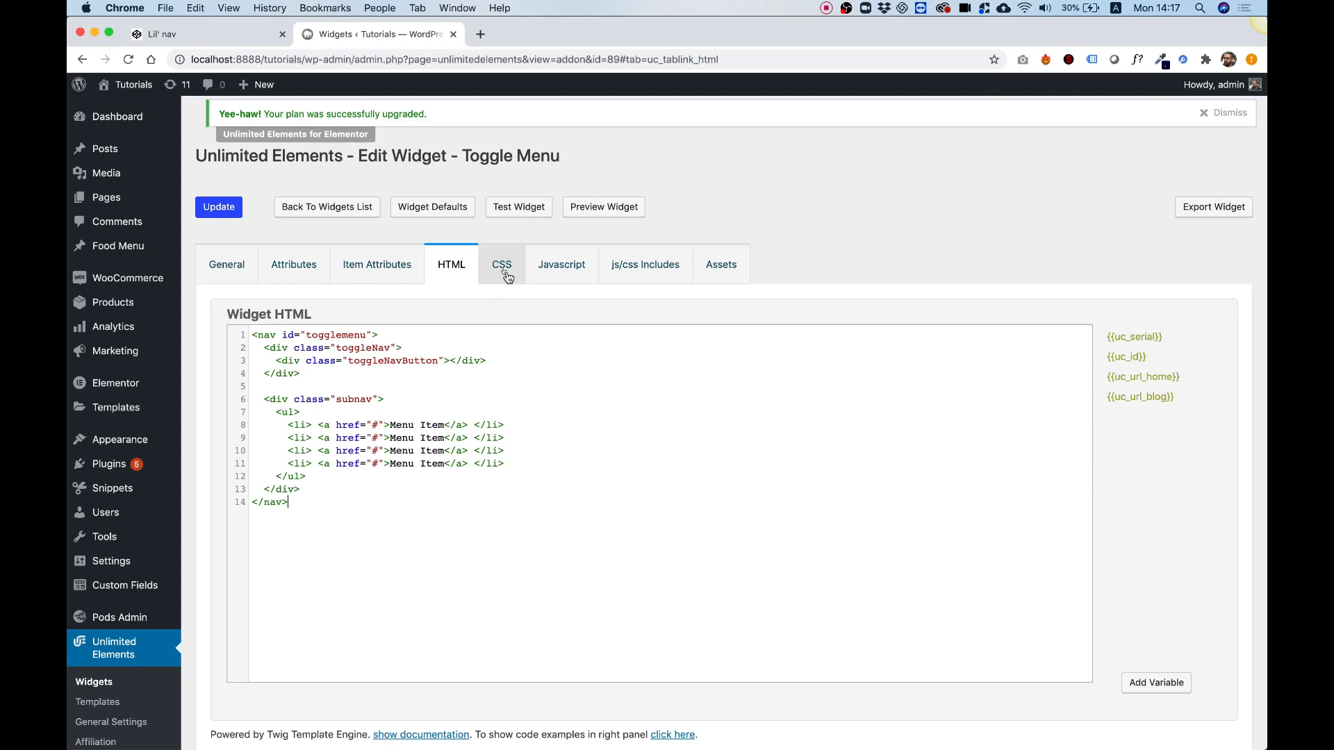
left_click(162, 34)
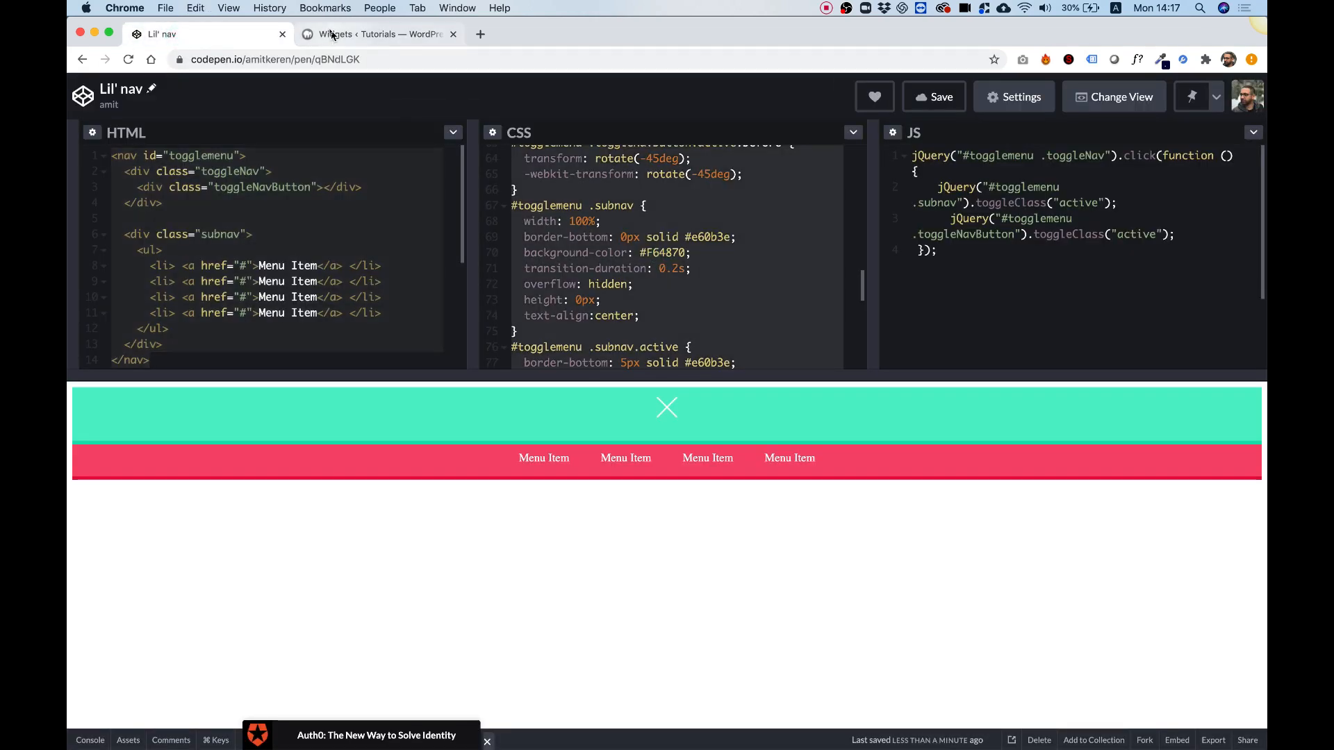
left_click(378, 34)
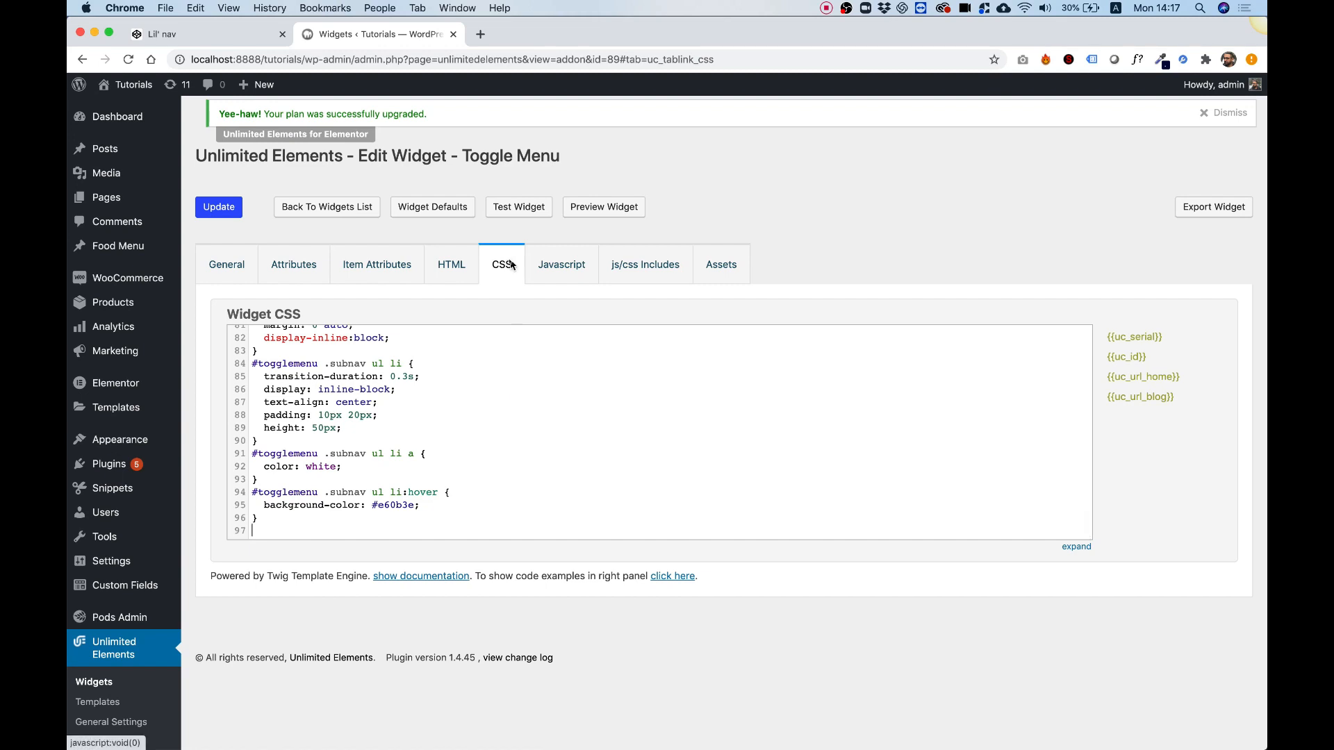
Step: Paste the pen's jQuery toggle script into the widget's Javascript code
left_click(562, 265)
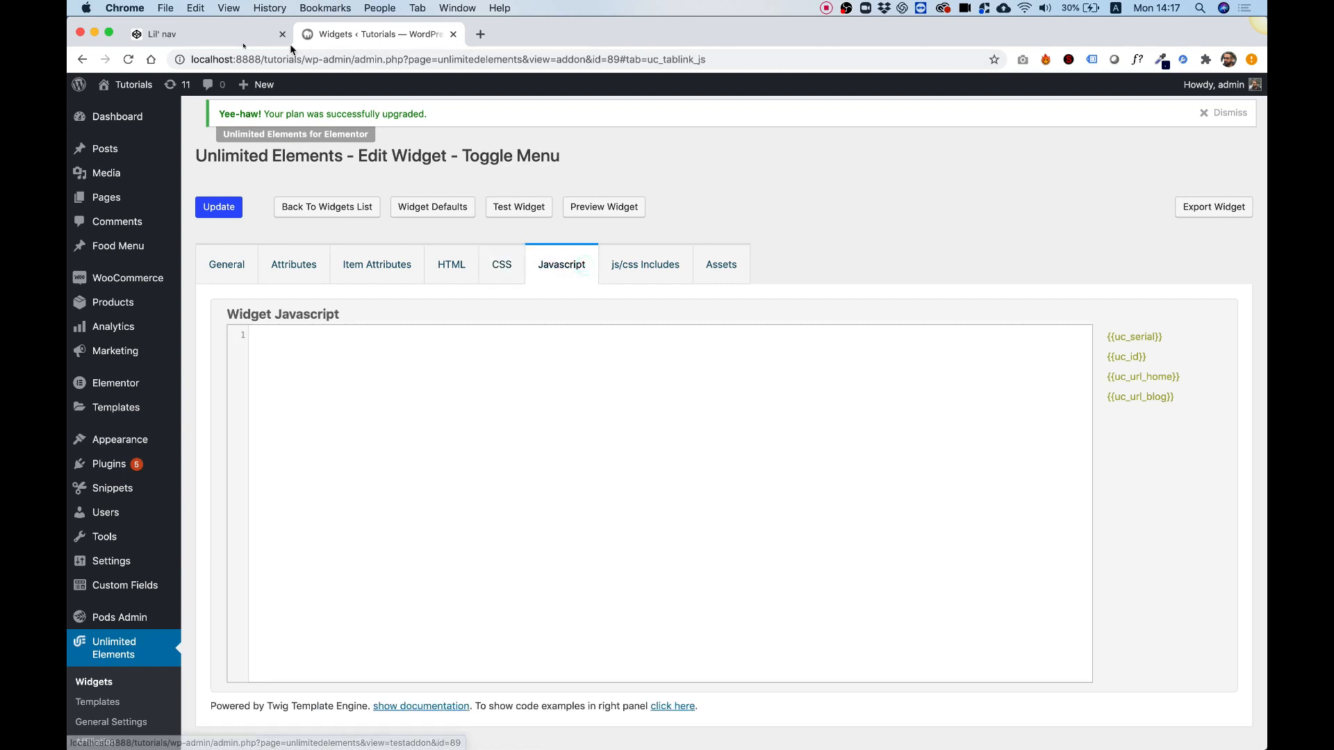
left_click(161, 33)
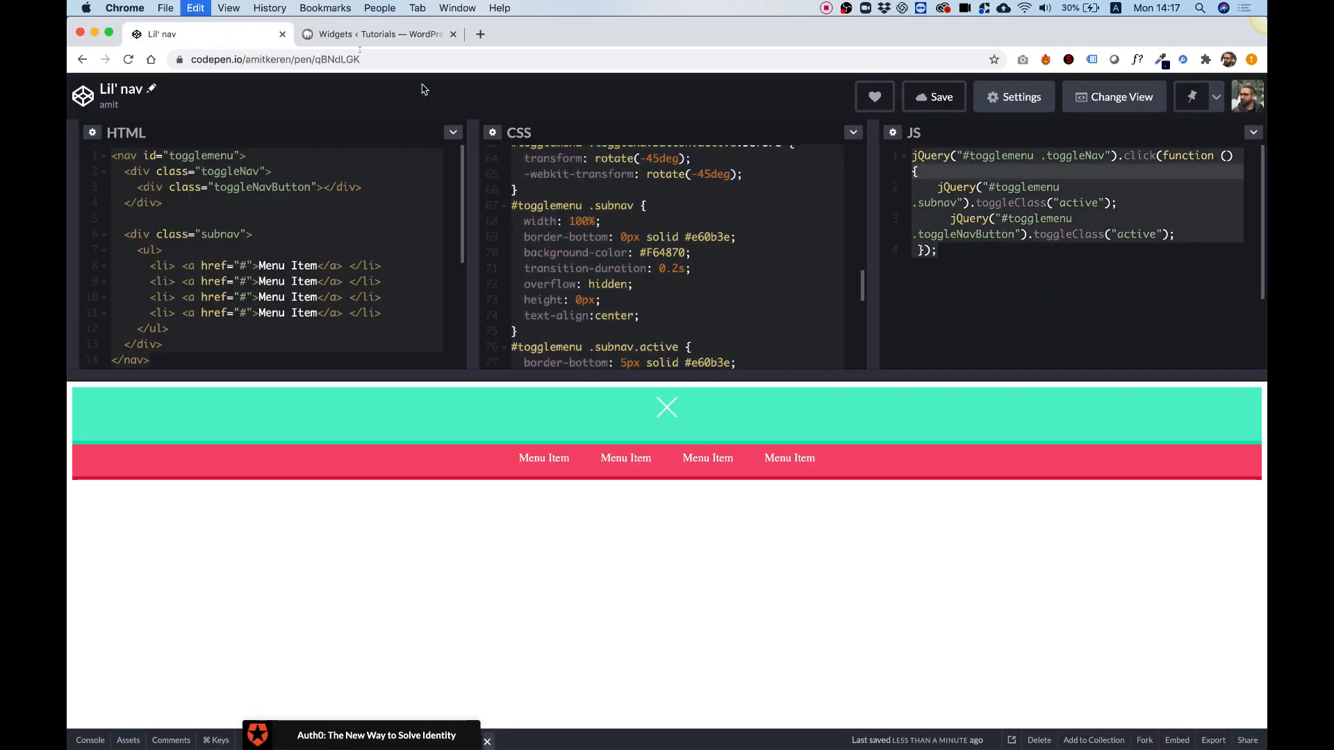
left_click(379, 34)
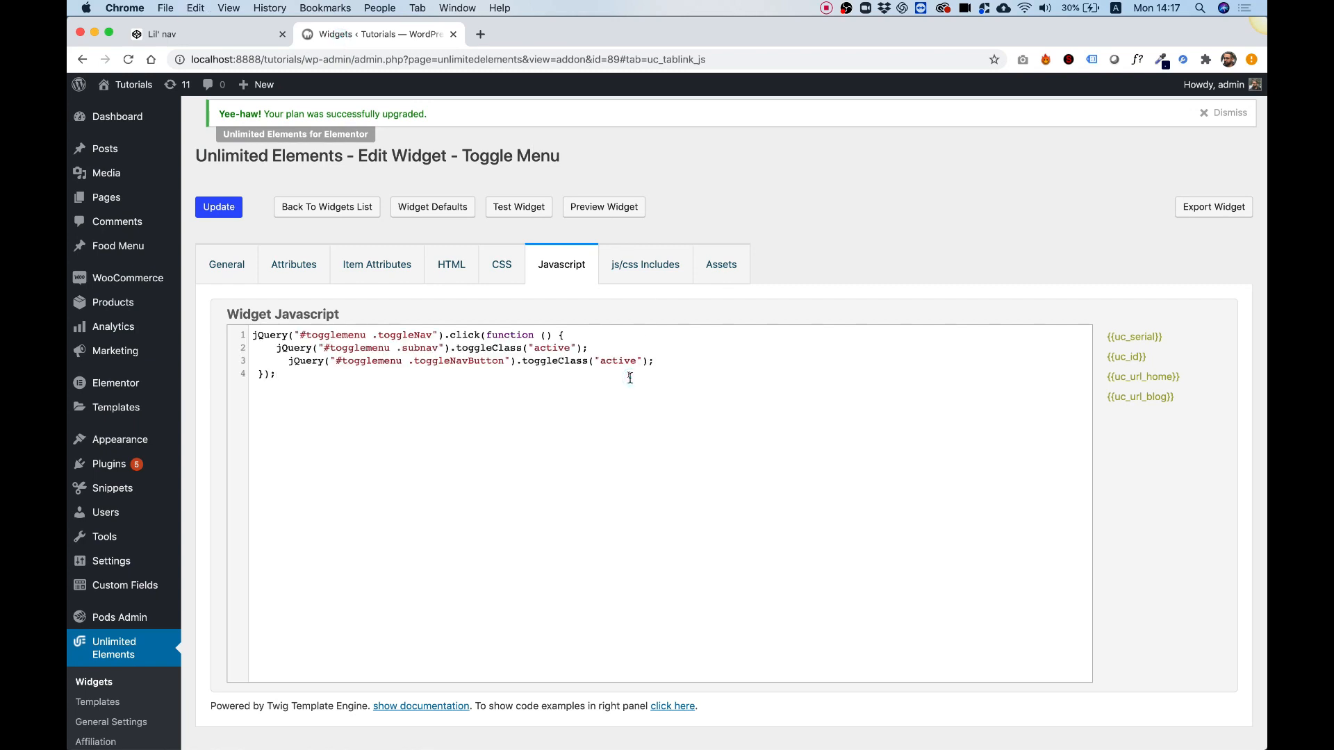
mouse_move(452, 271)
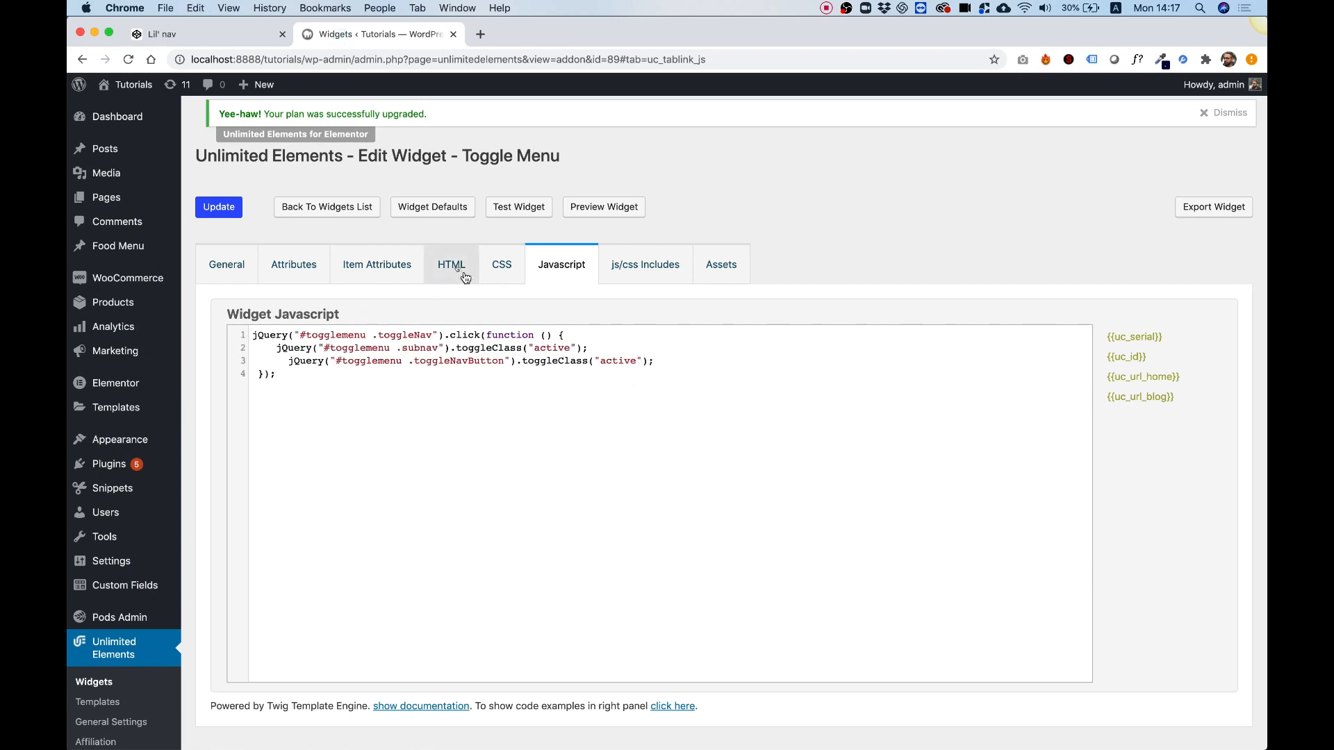
mouse_move(644, 265)
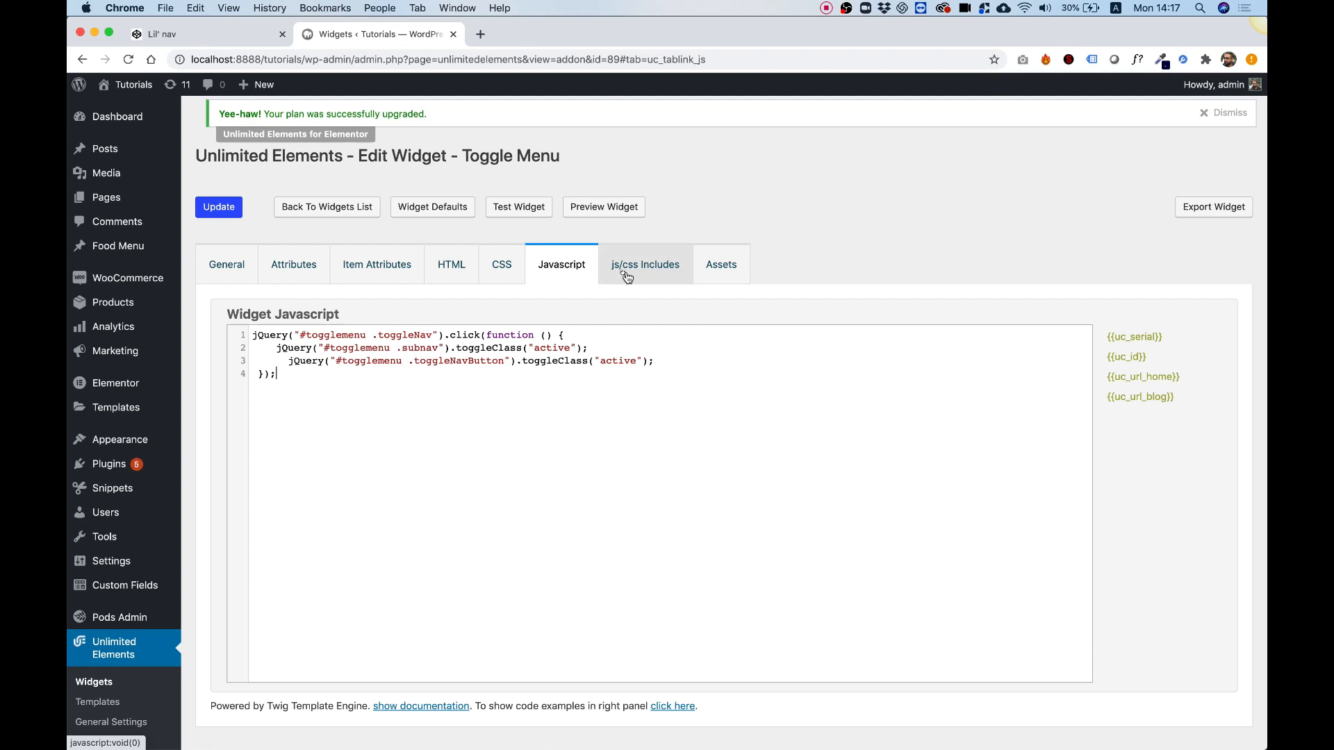
mouse_move(247, 340)
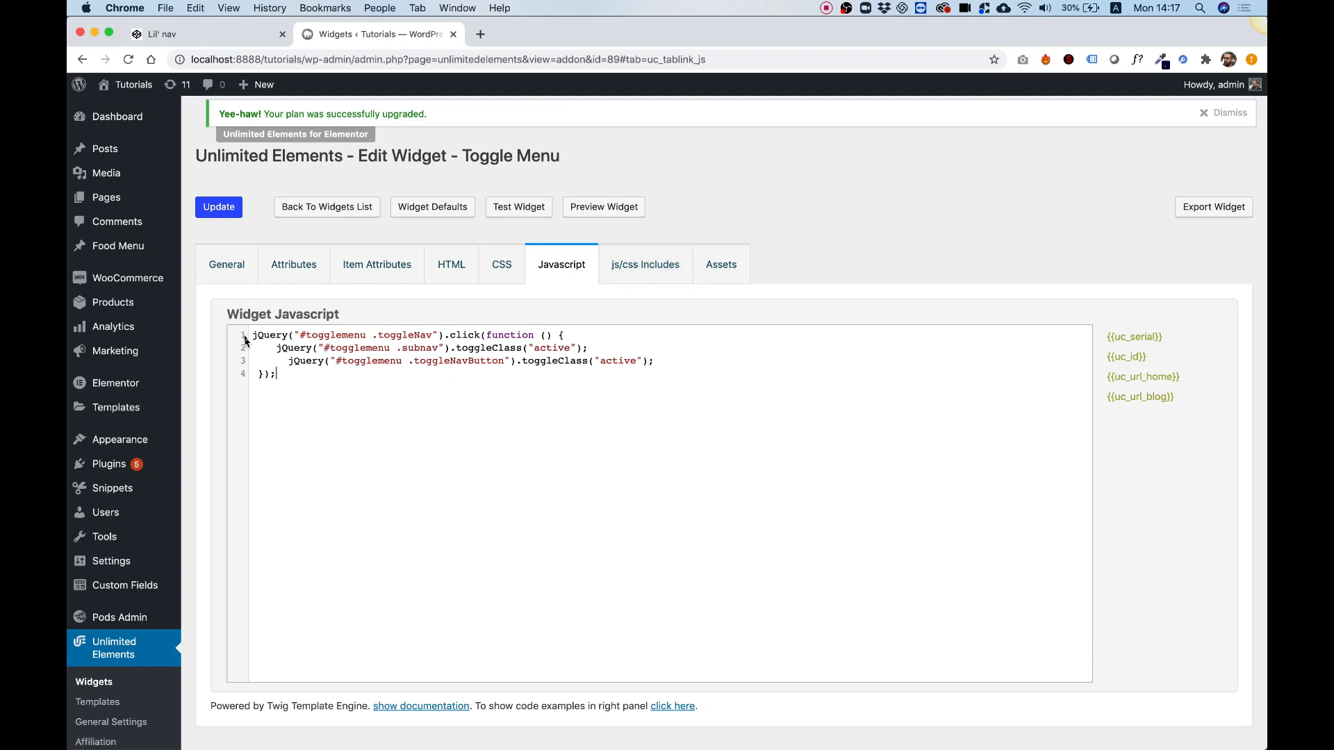
mouse_move(645, 270)
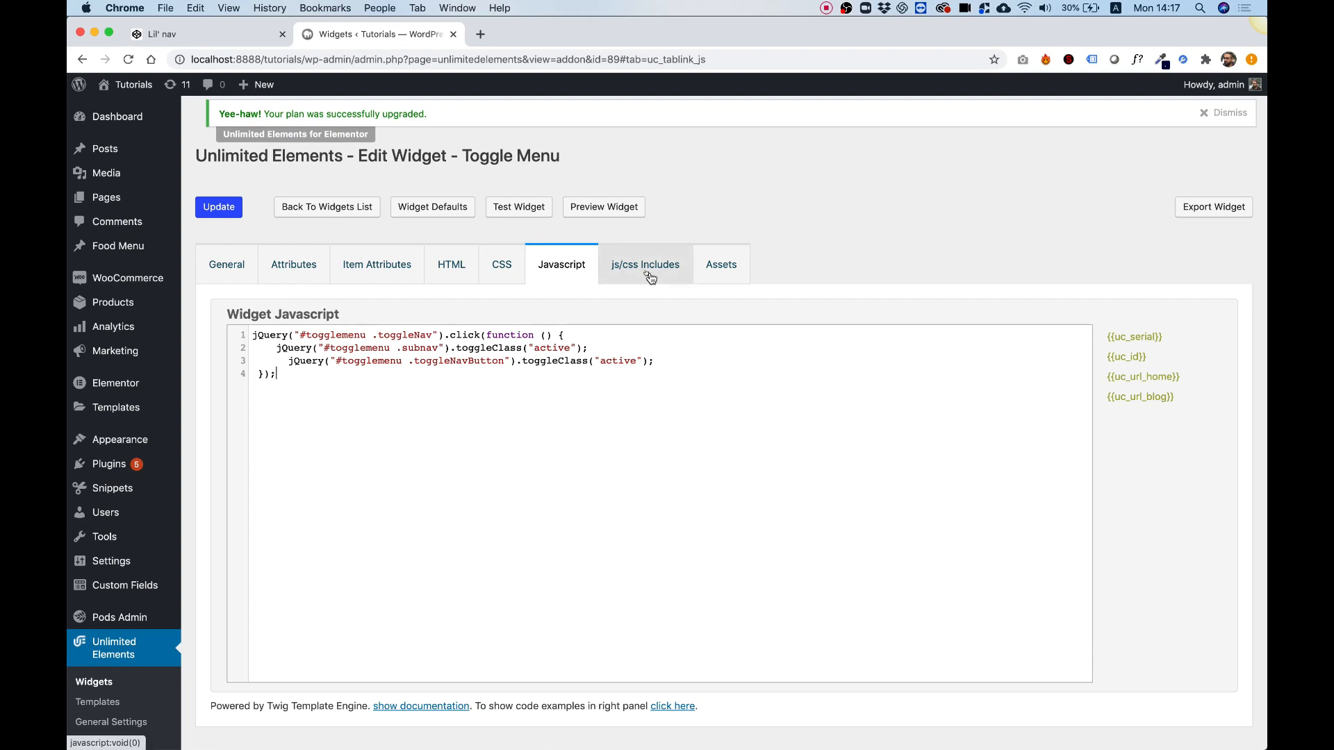
left_click(644, 264)
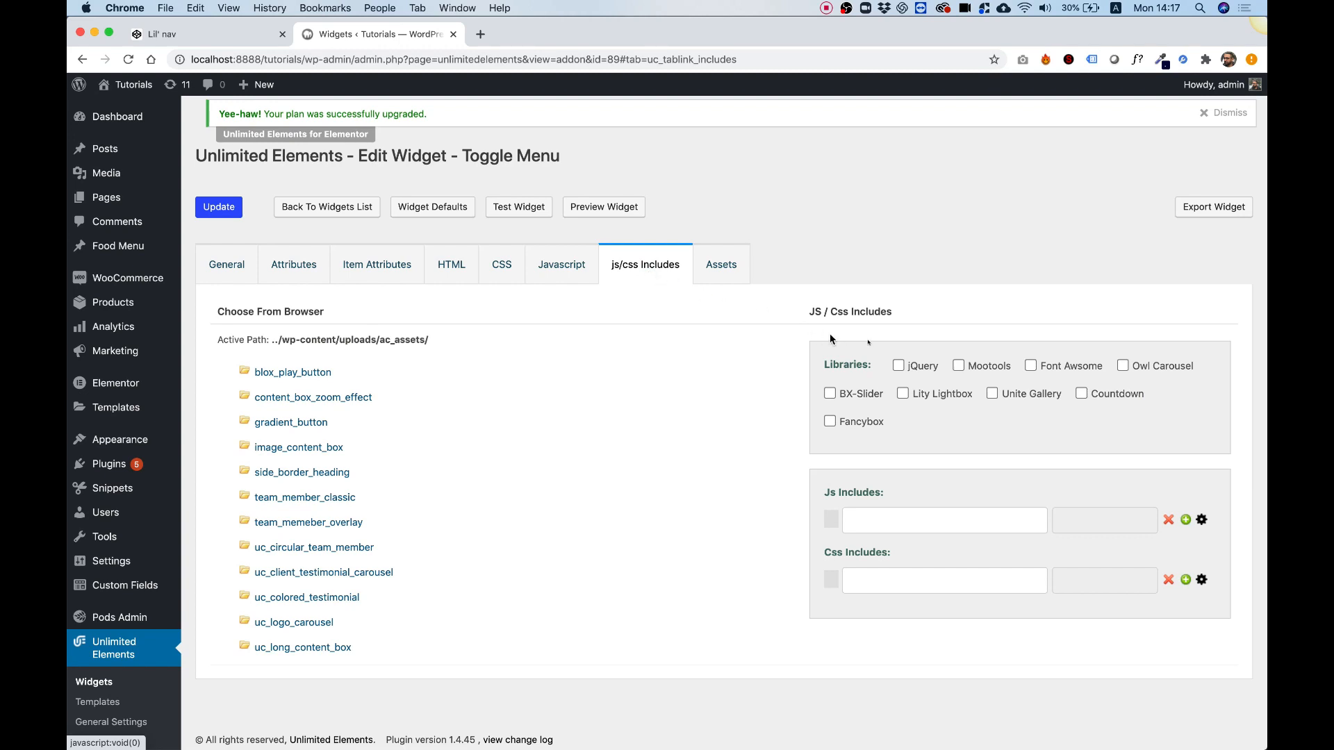
left_click(898, 365)
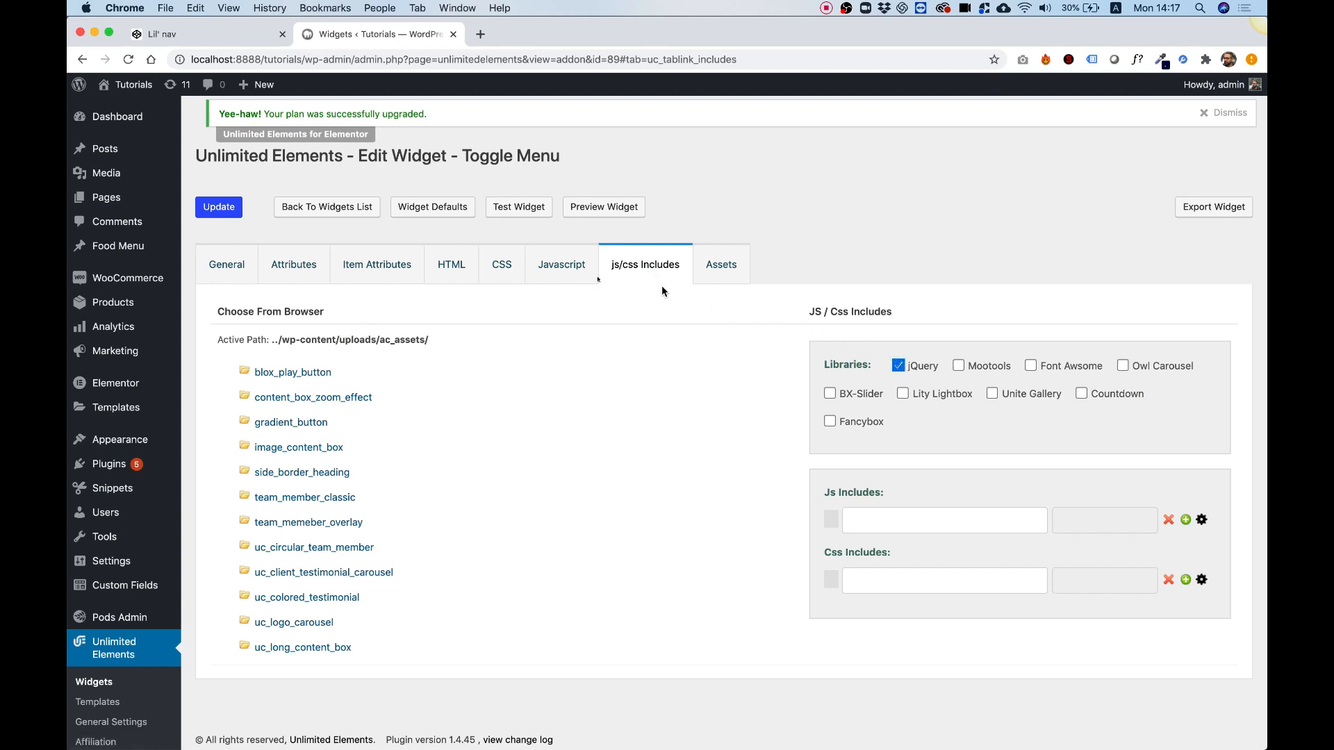
left_click(560, 265)
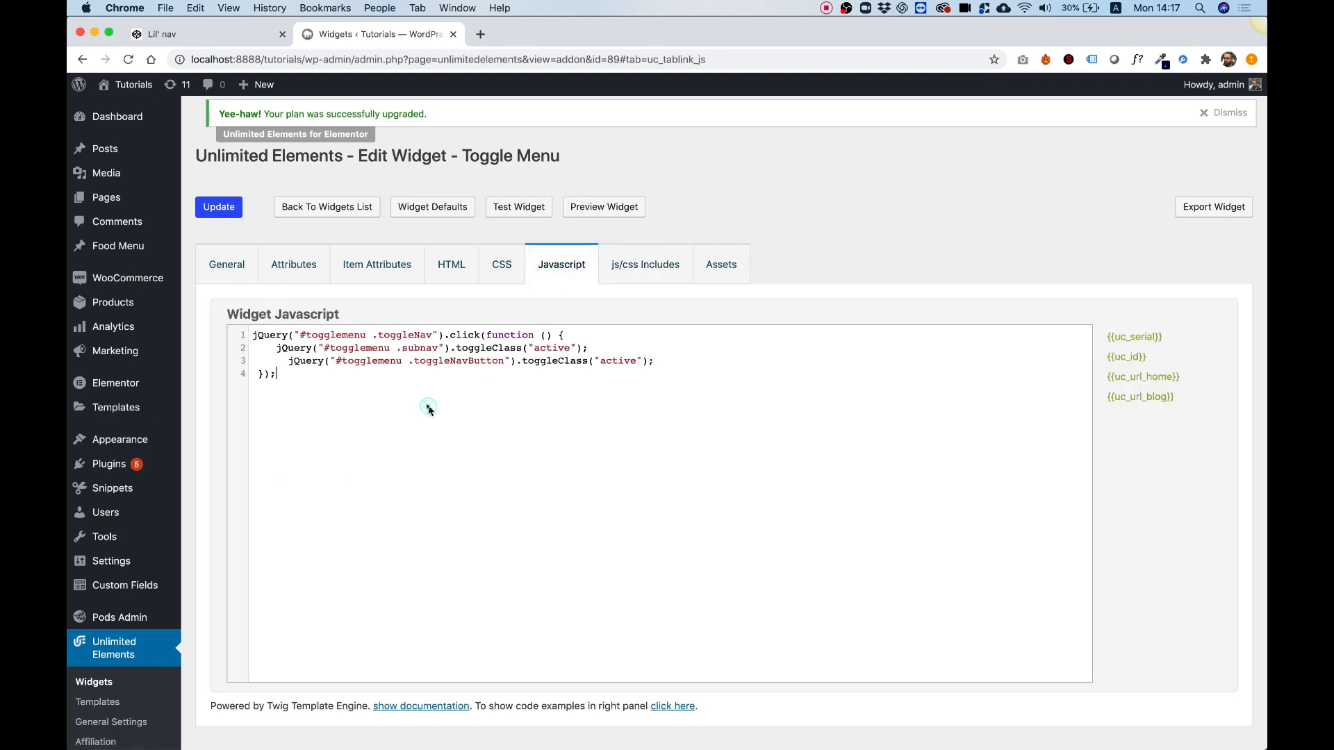
key("enter")
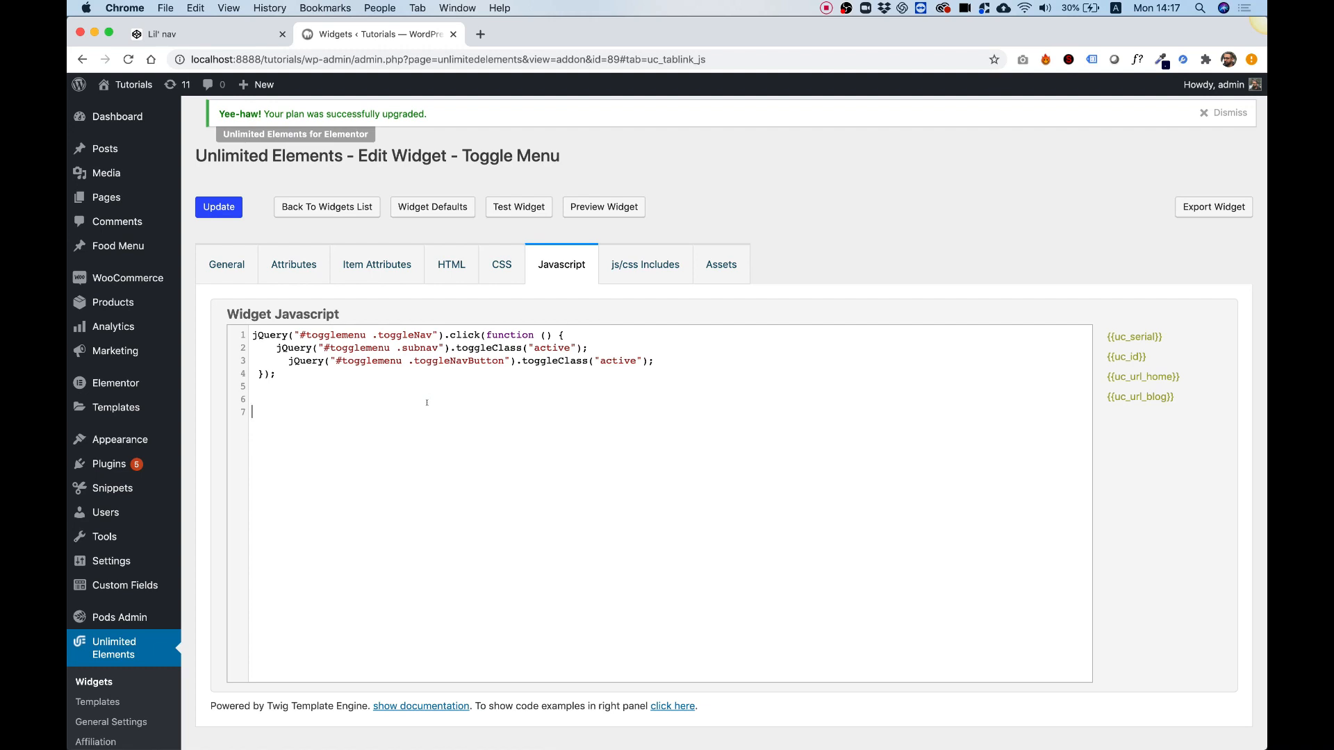
mouse_move(546, 458)
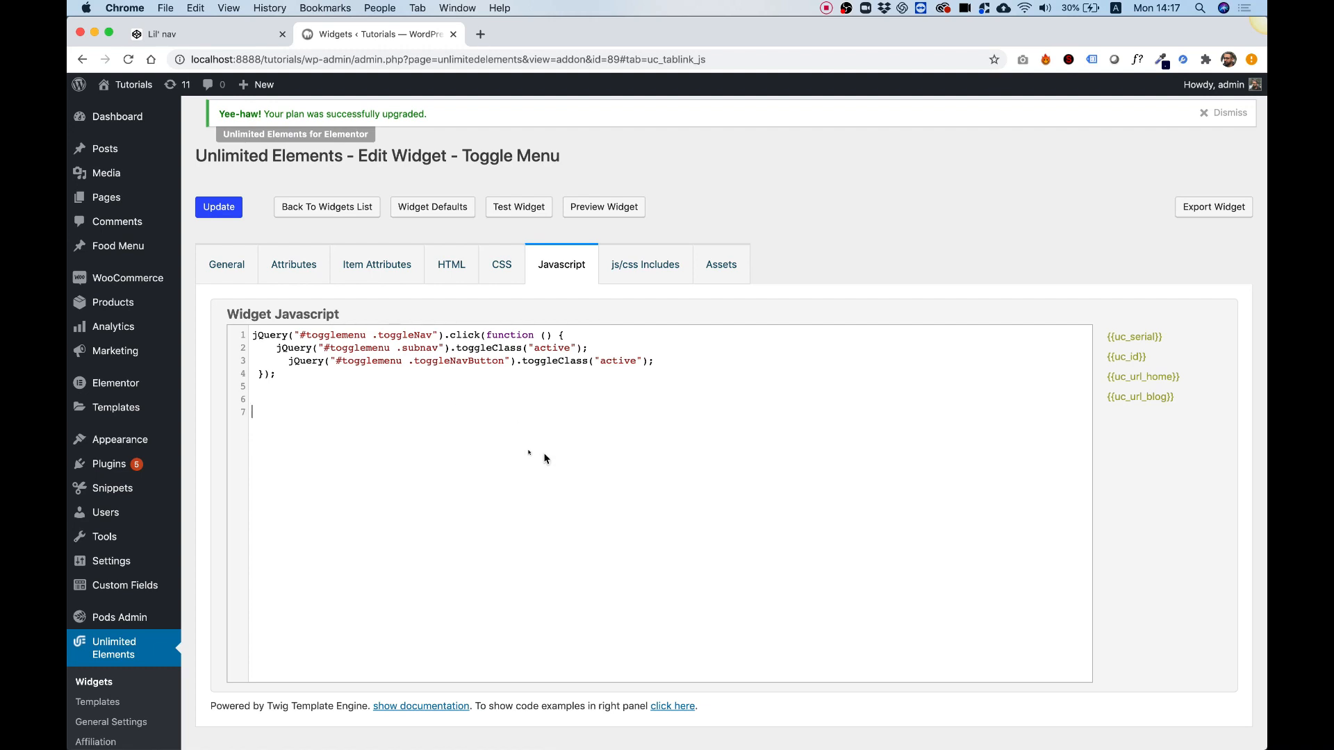
mouse_move(481, 442)
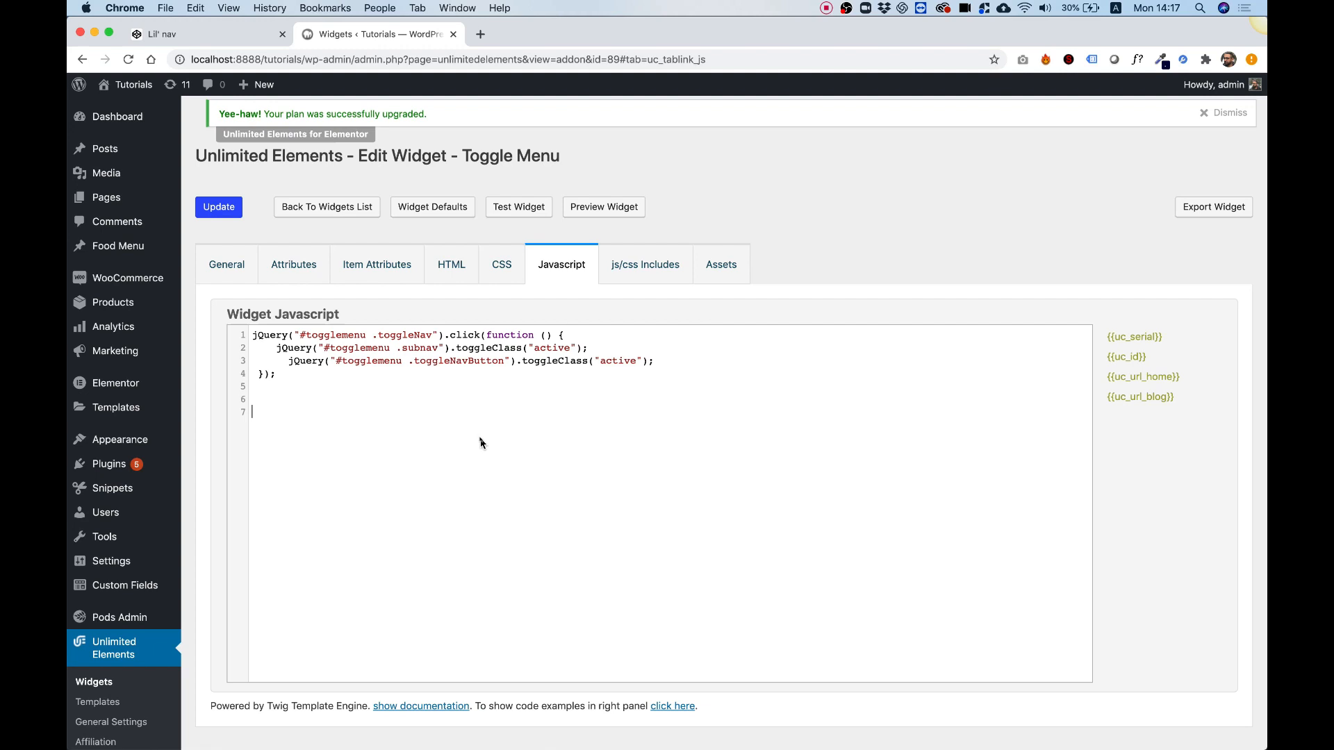
mouse_move(673, 706)
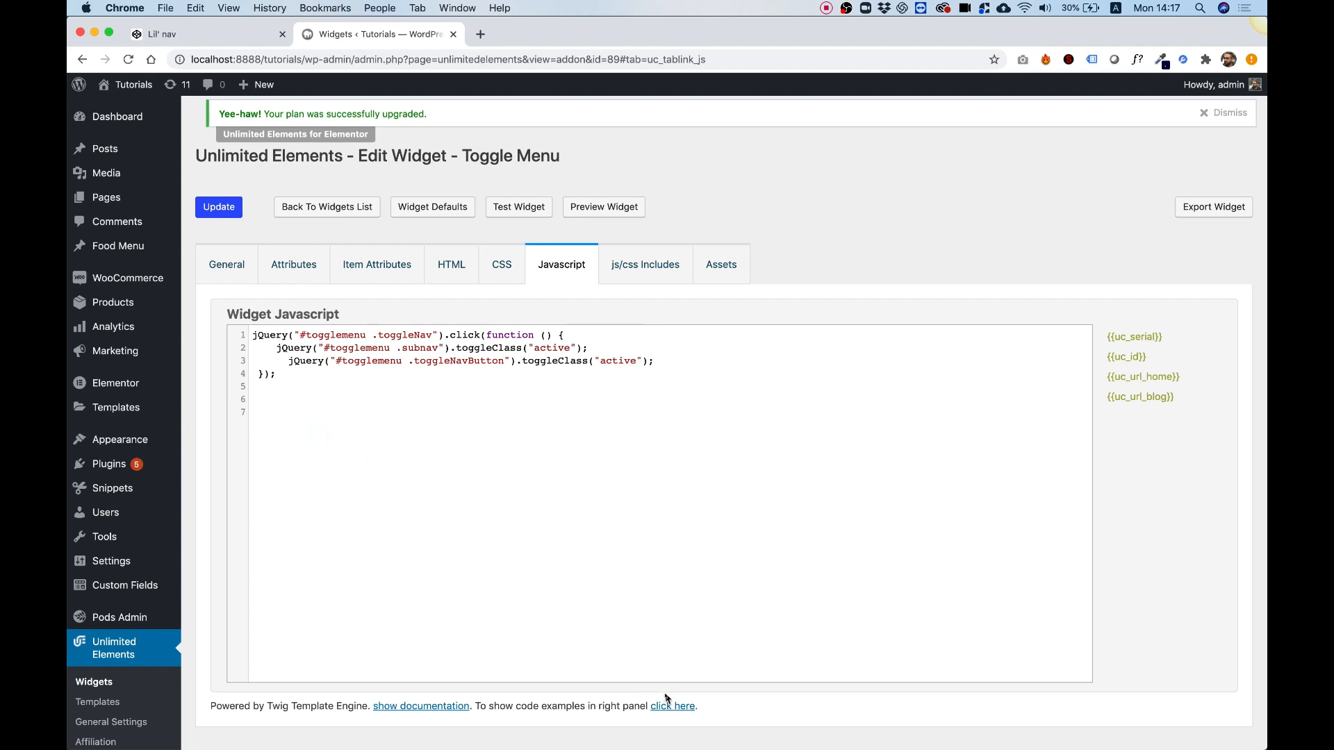
Step: Insert a jQuery(document).ready() wrapper around the '#togglemenu .toggleNav' click handler and preview it
left_click(672, 705)
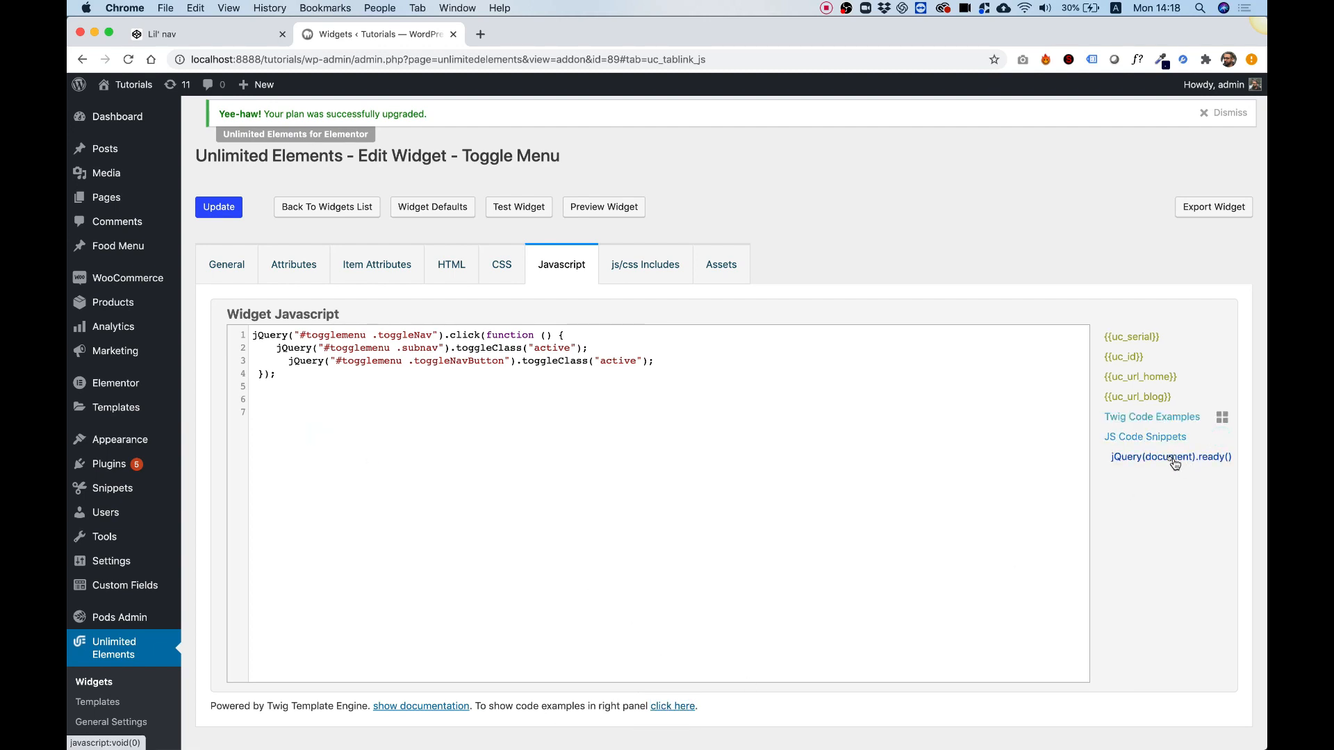
left_click(1171, 457)
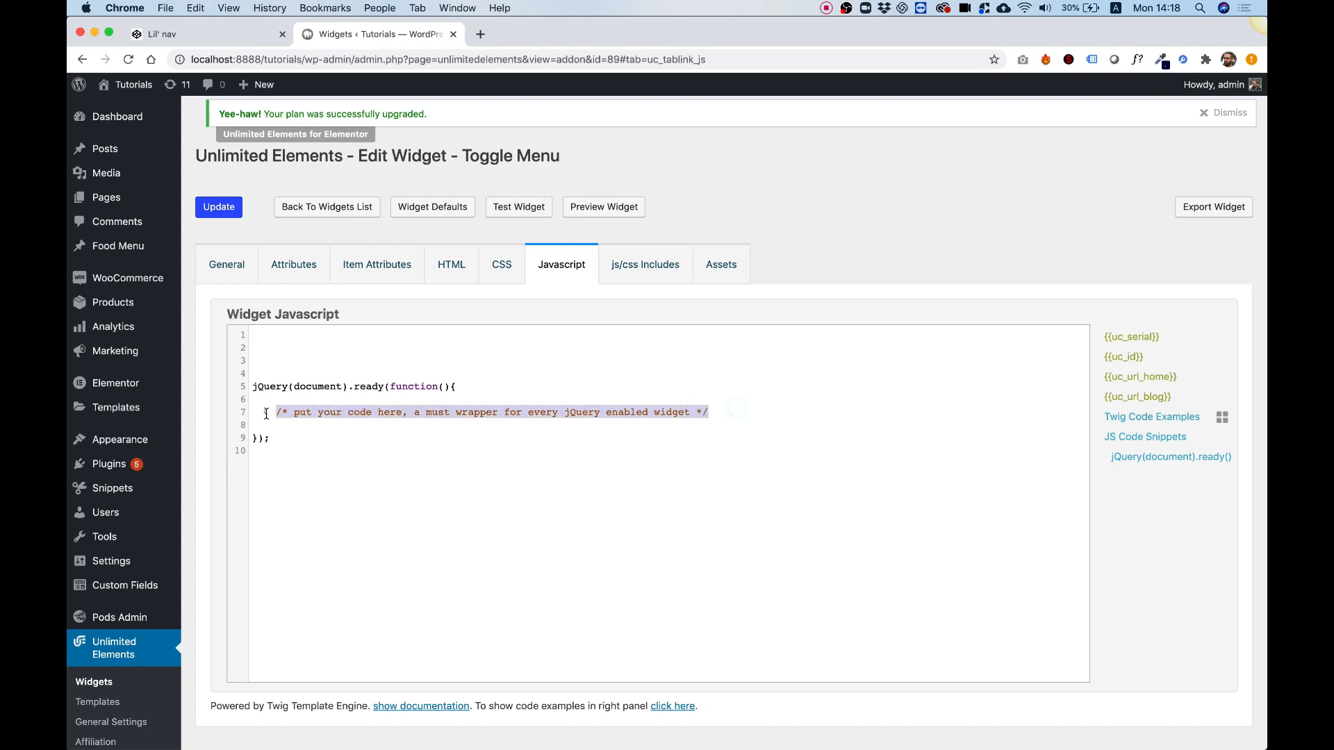
type("jQuery(\"#togglemenu .toggleNav\").click(function () {")
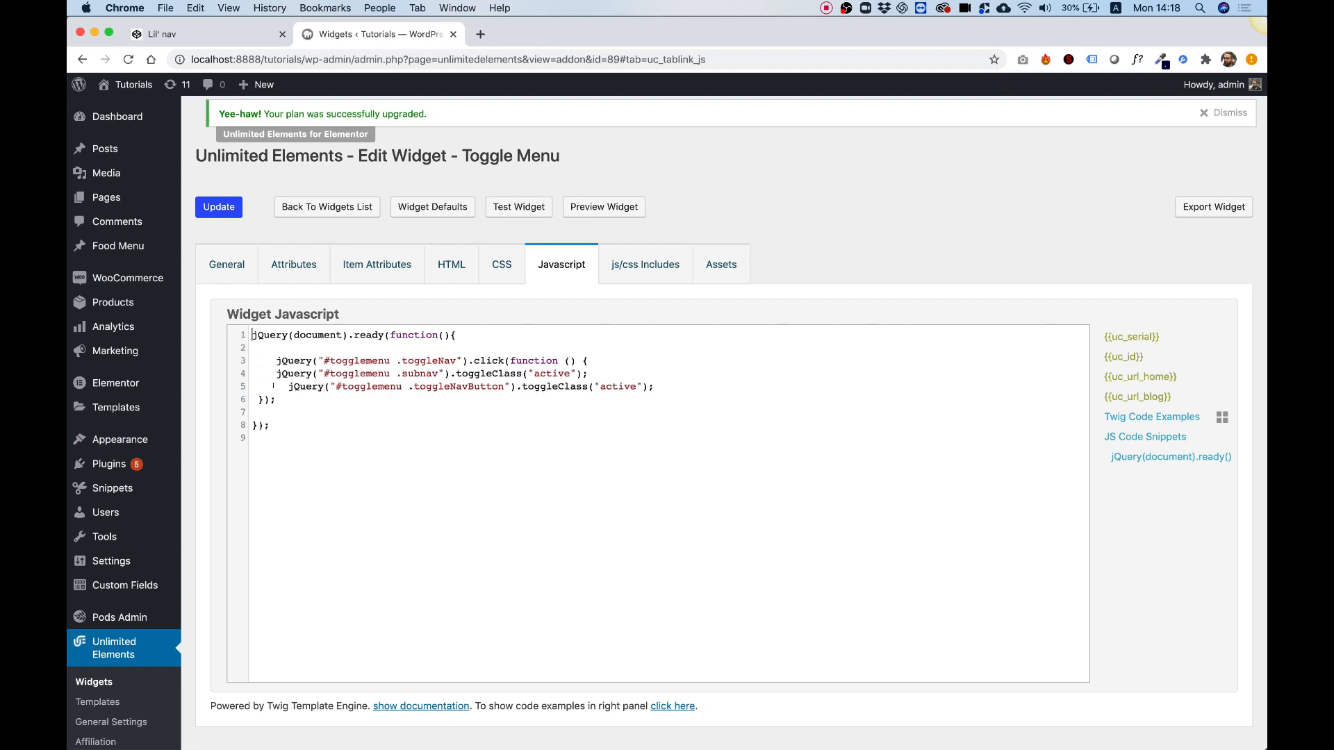
left_click(218, 207)
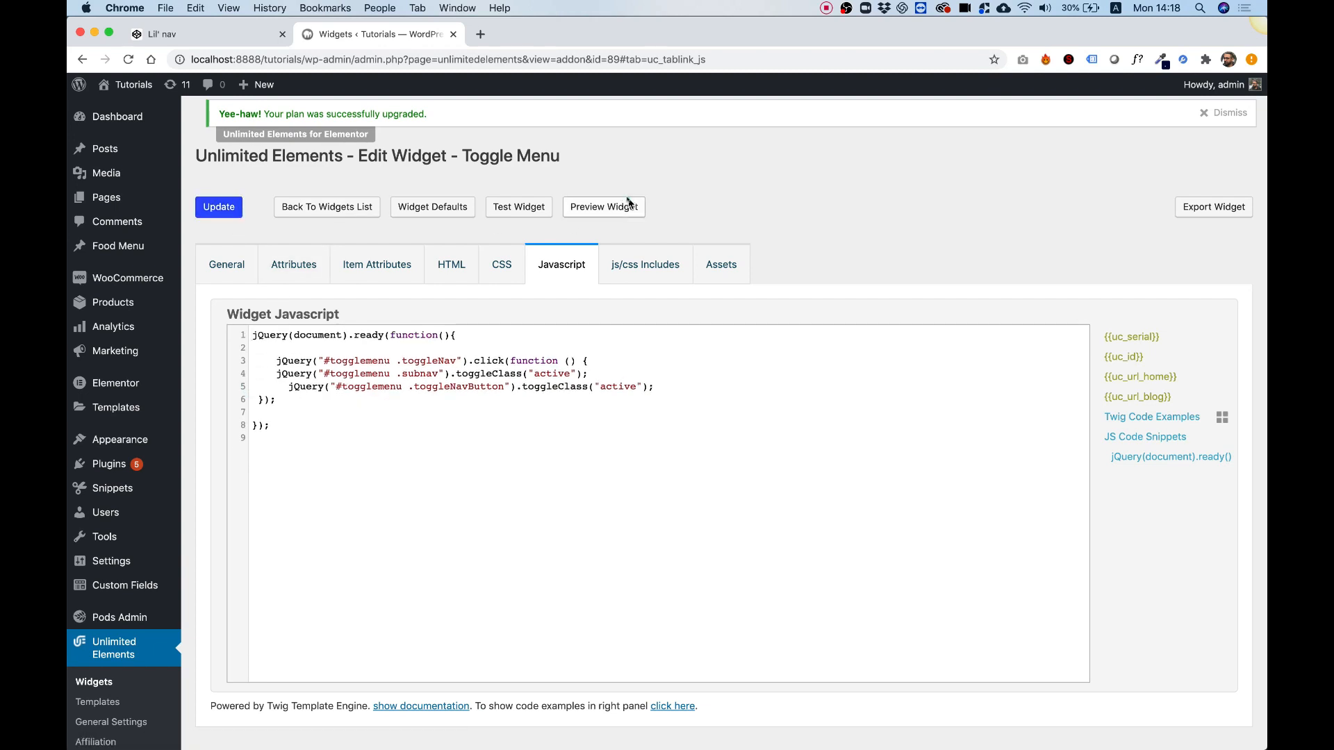
left_click(518, 207)
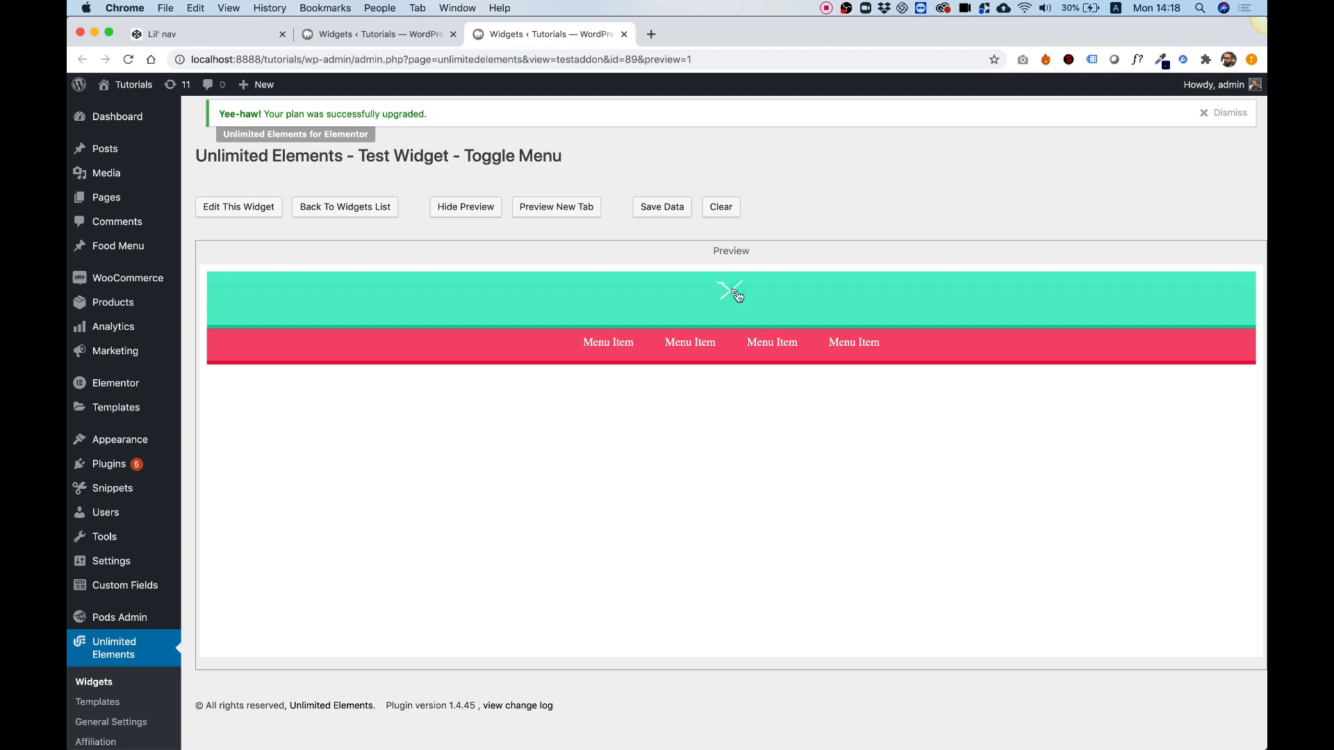
Step: Return from the preview to the widget editor and show its Attributes list
left_click(379, 34)
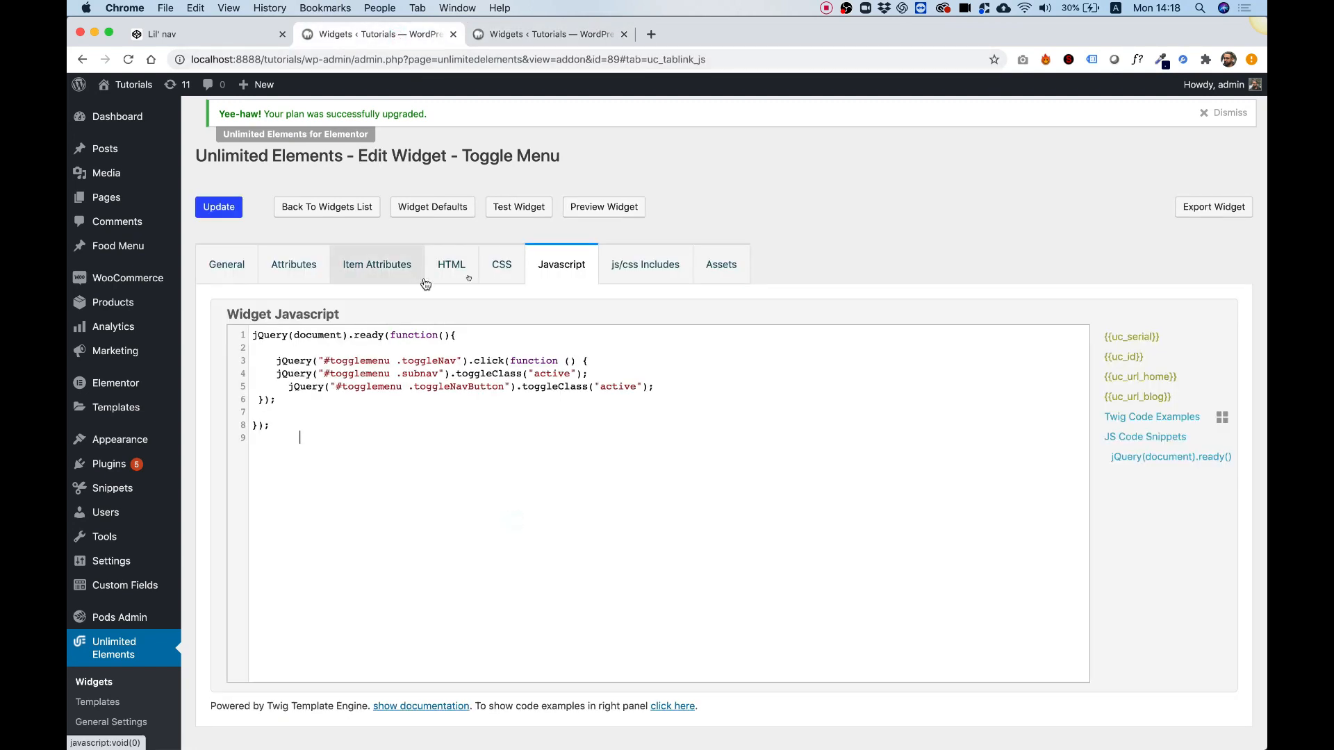
left_click(292, 264)
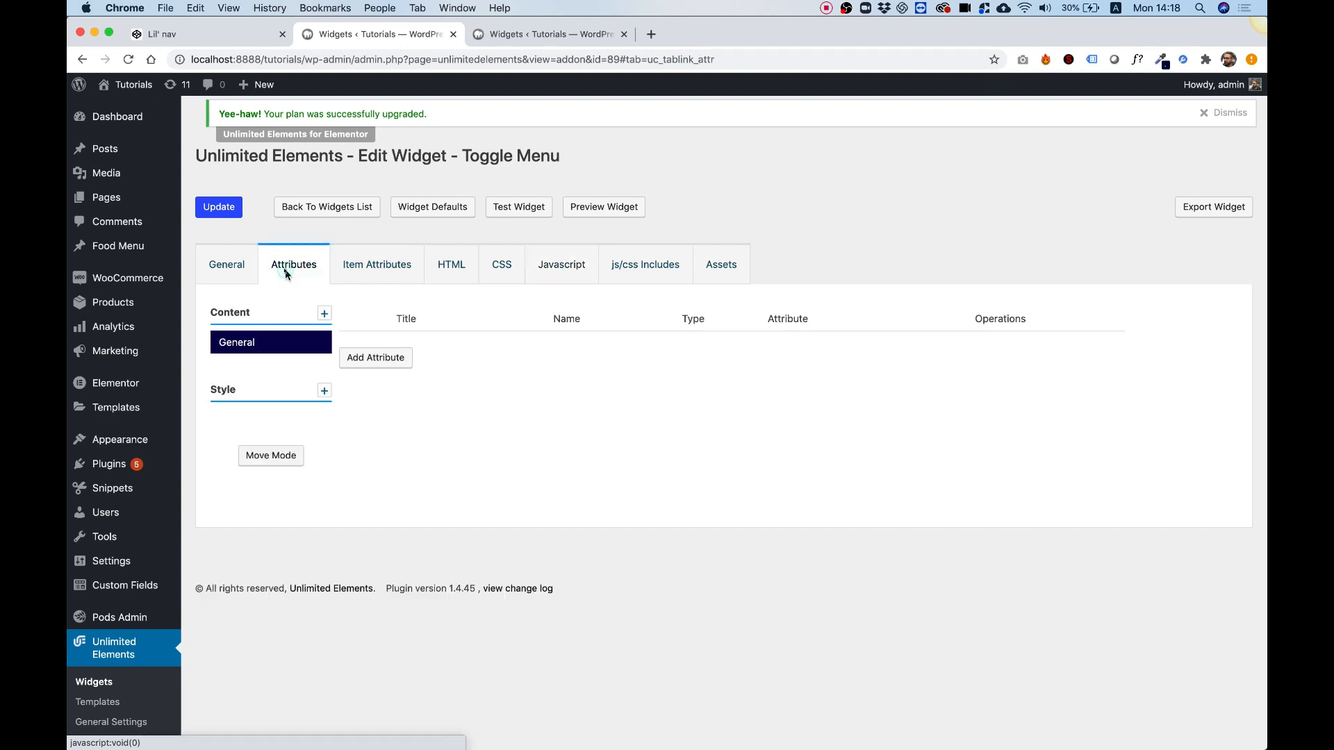
mouse_move(375, 357)
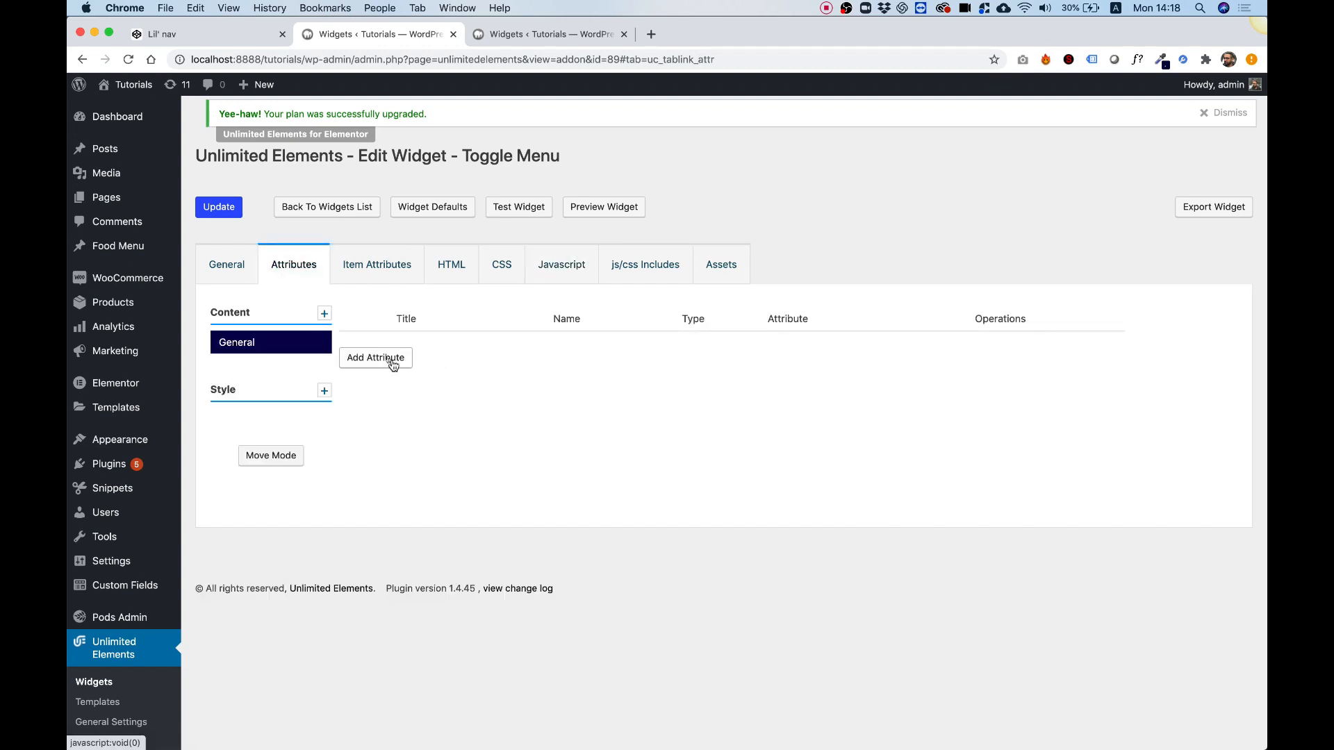
Step: Add a General attribute of type Menu, titled Menu and named menu
left_click(375, 357)
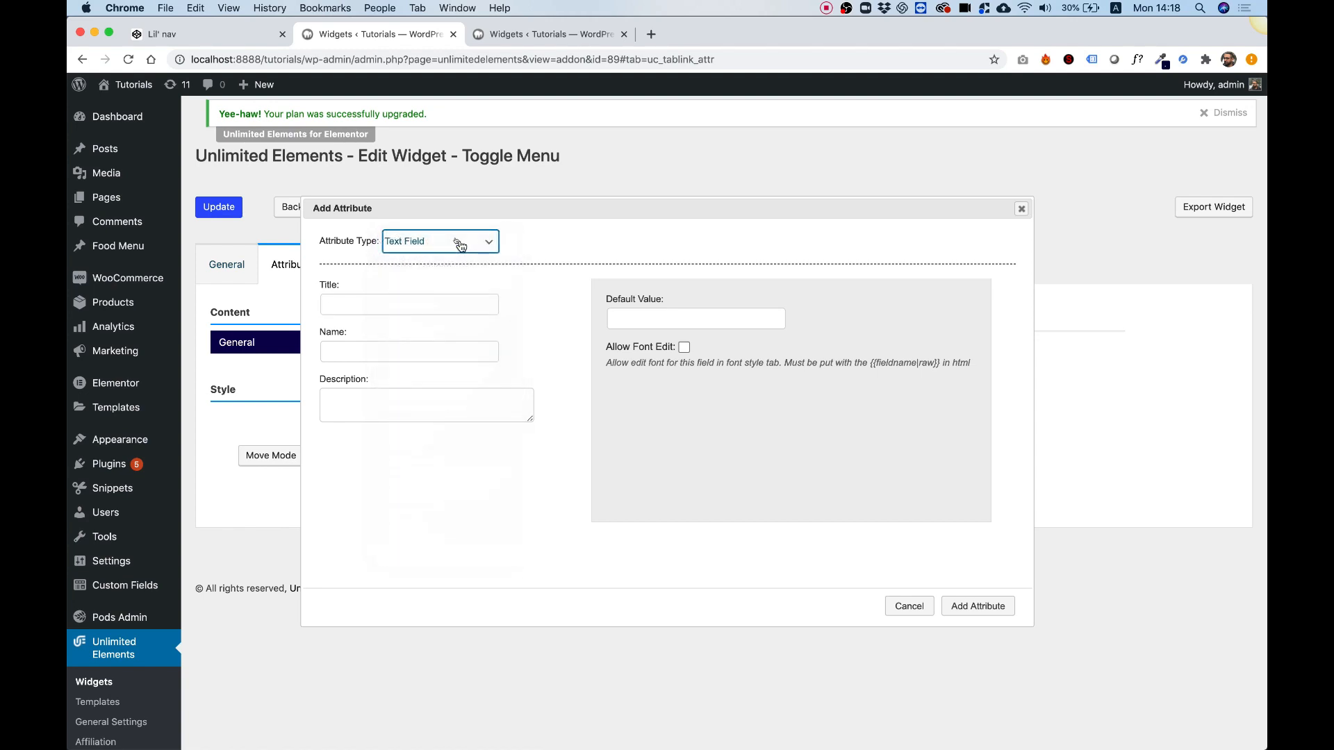
left_click(439, 241)
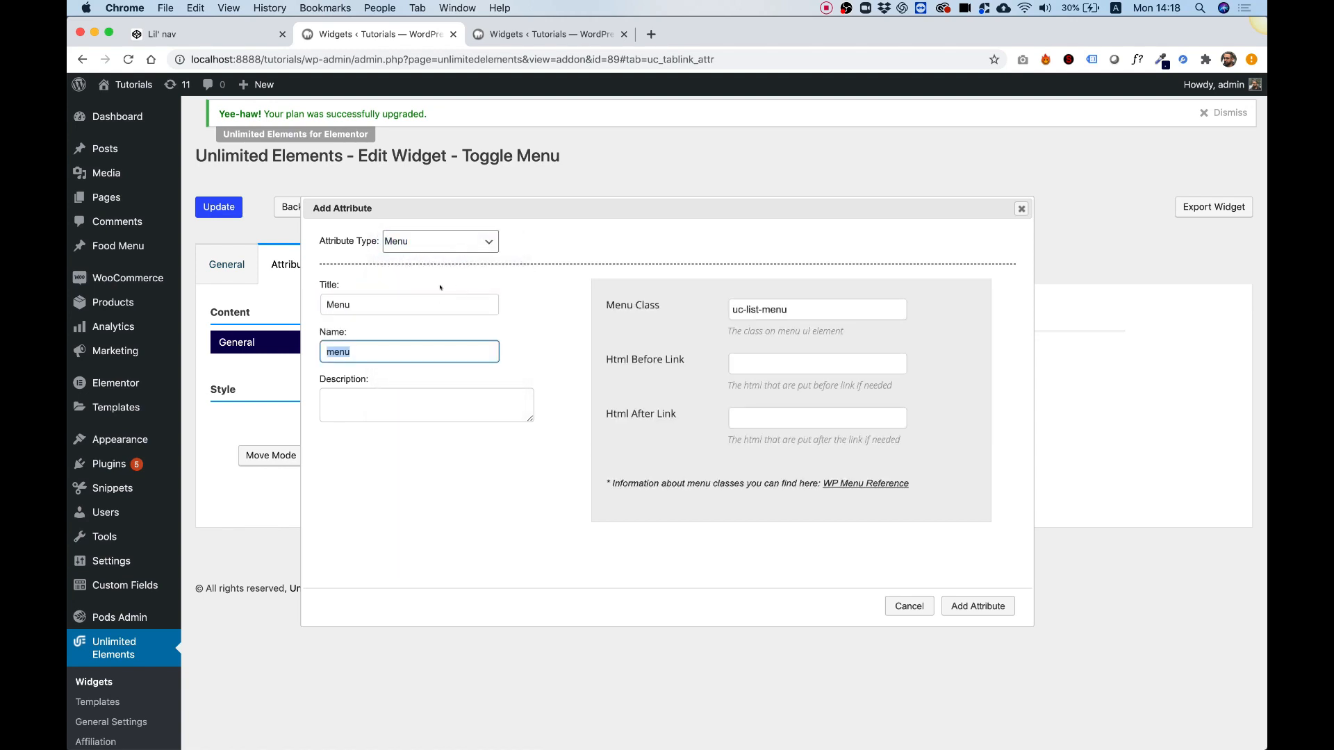
mouse_move(835, 525)
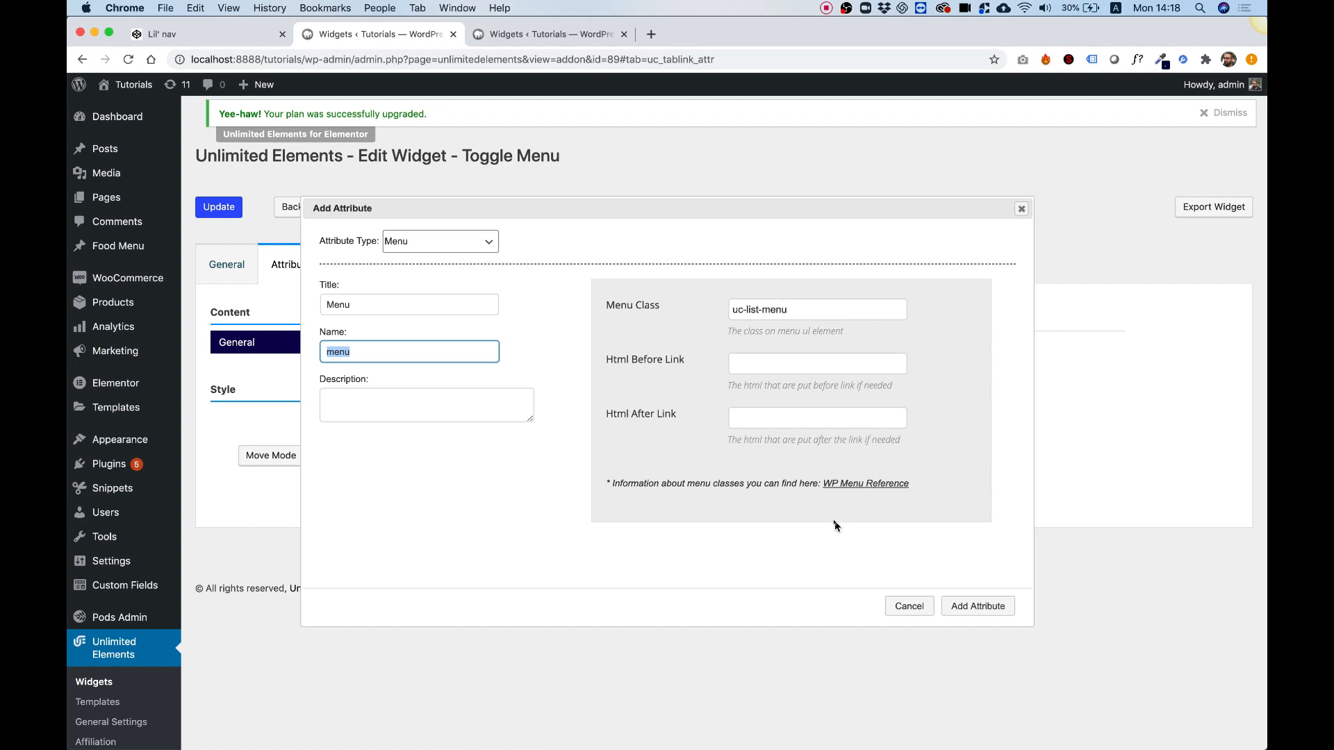
left_click(977, 606)
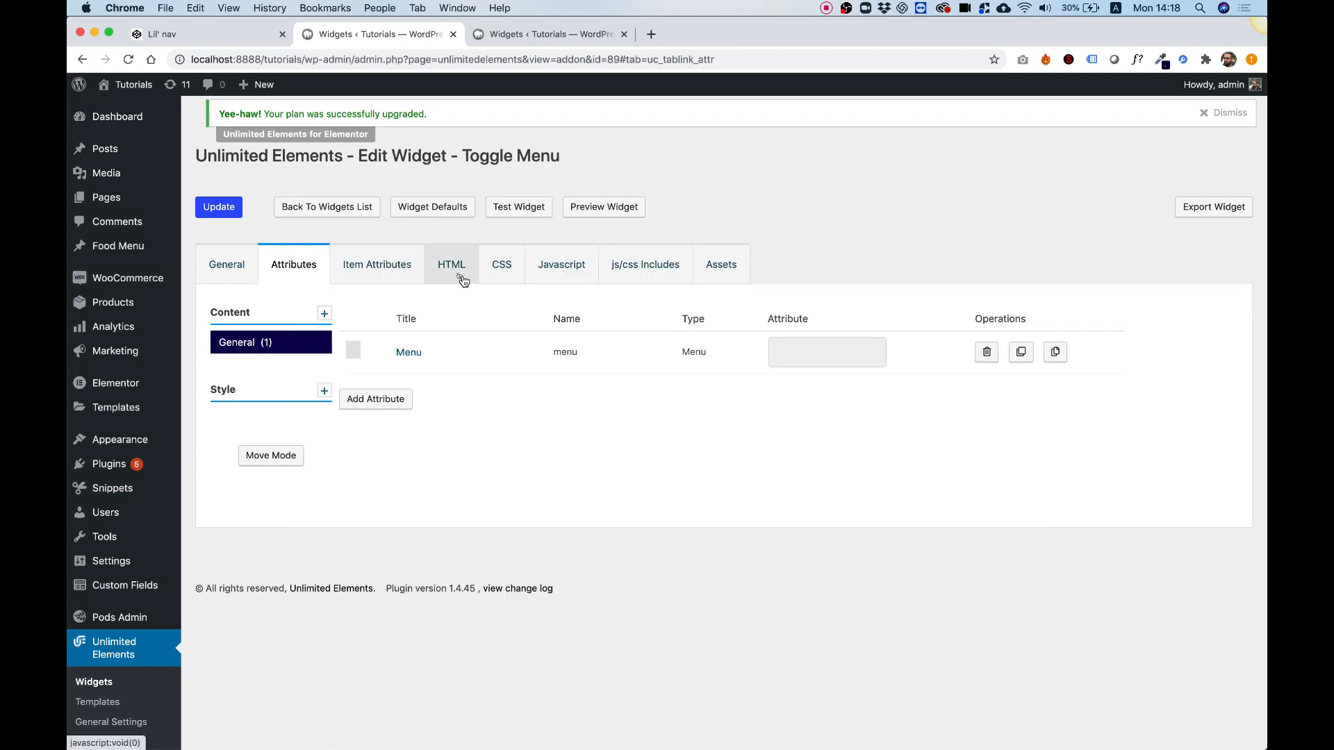
Step: Replace the hard-coded <ul> item list in the HTML with {{menu|raw}}
left_click(451, 265)
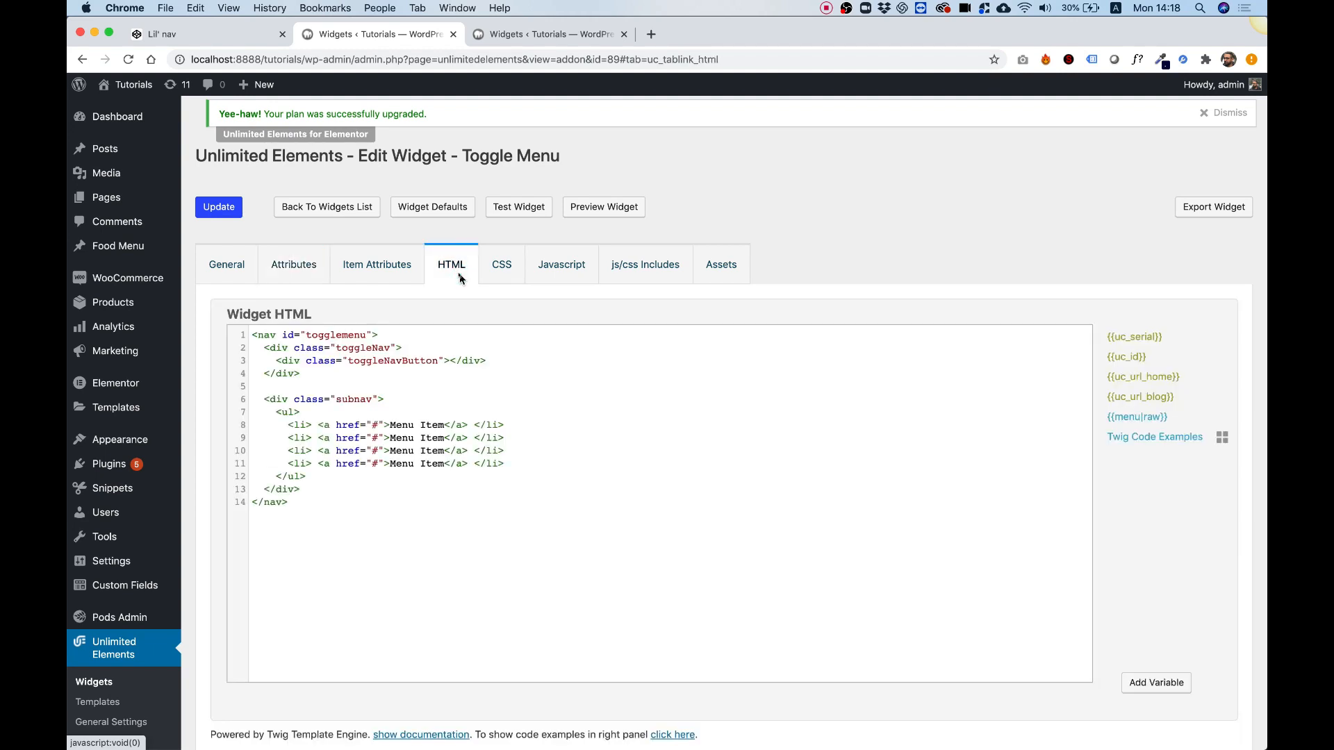
mouse_move(311, 472)
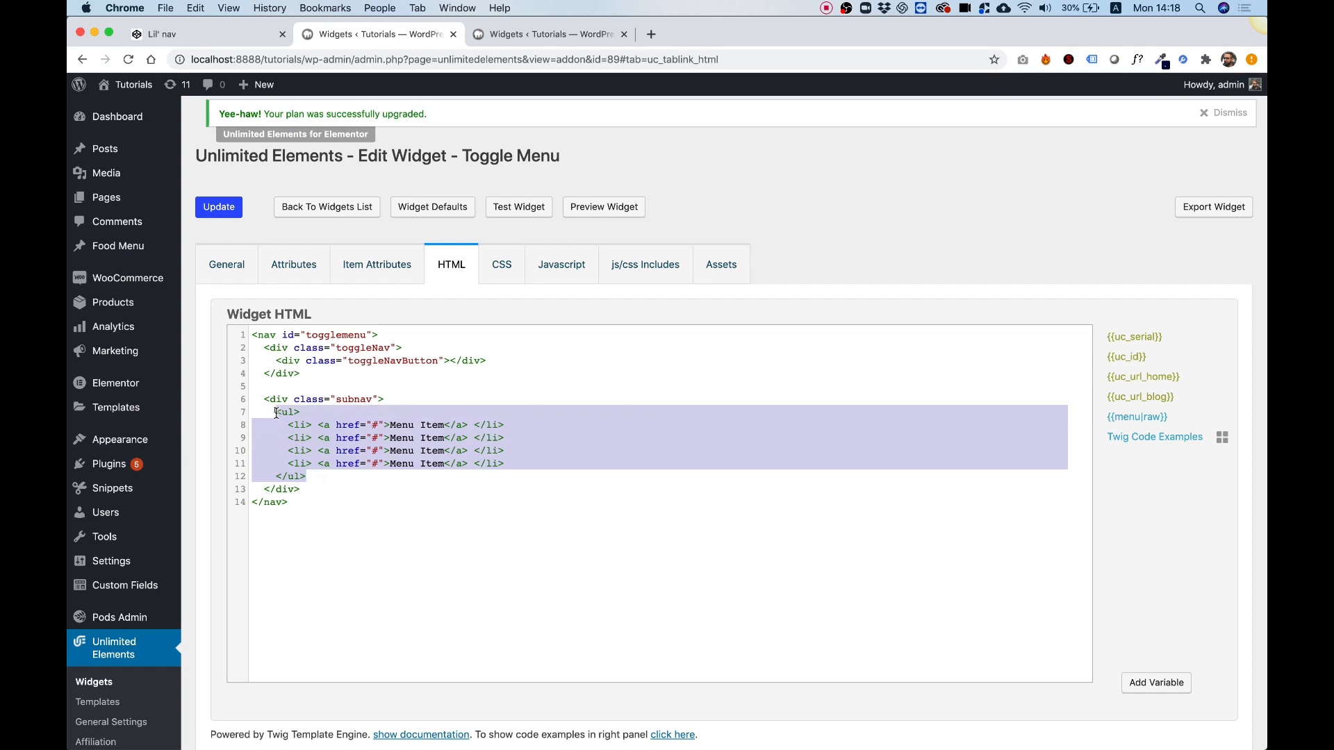
left_click(1136, 417)
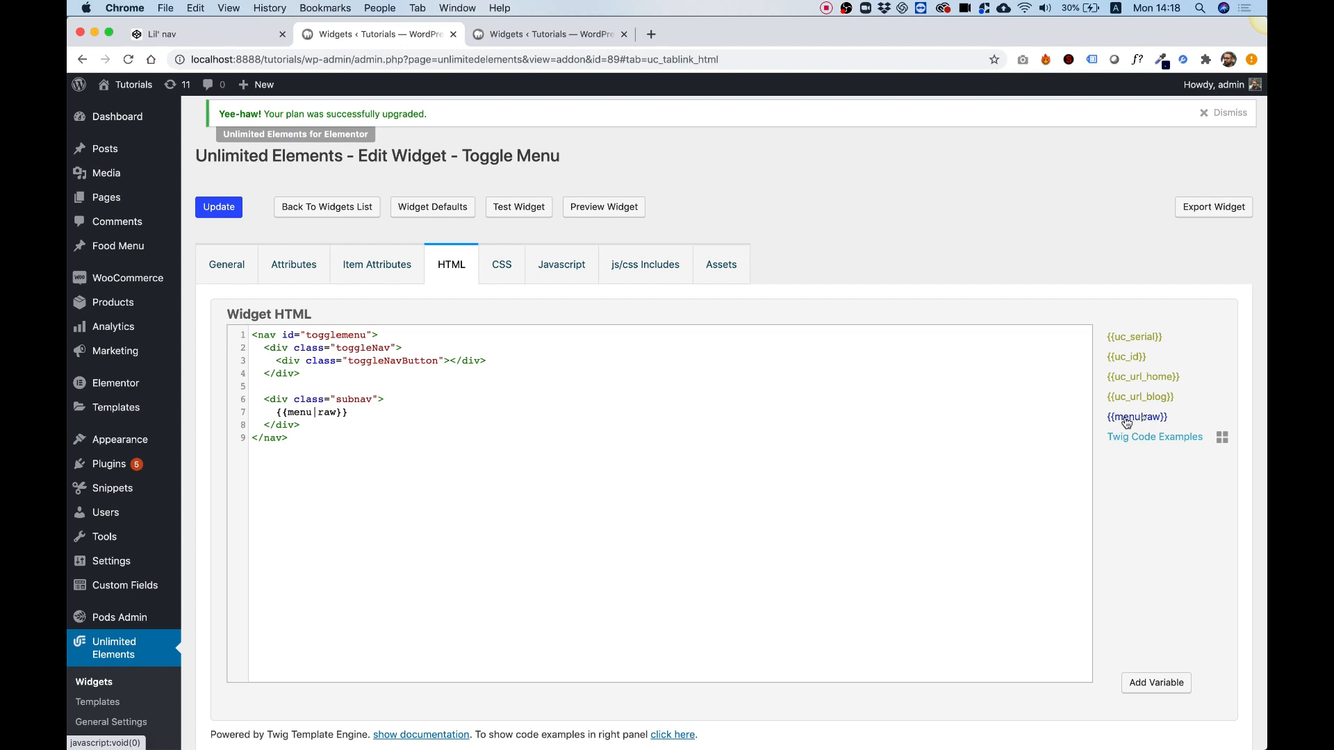
mouse_move(438, 388)
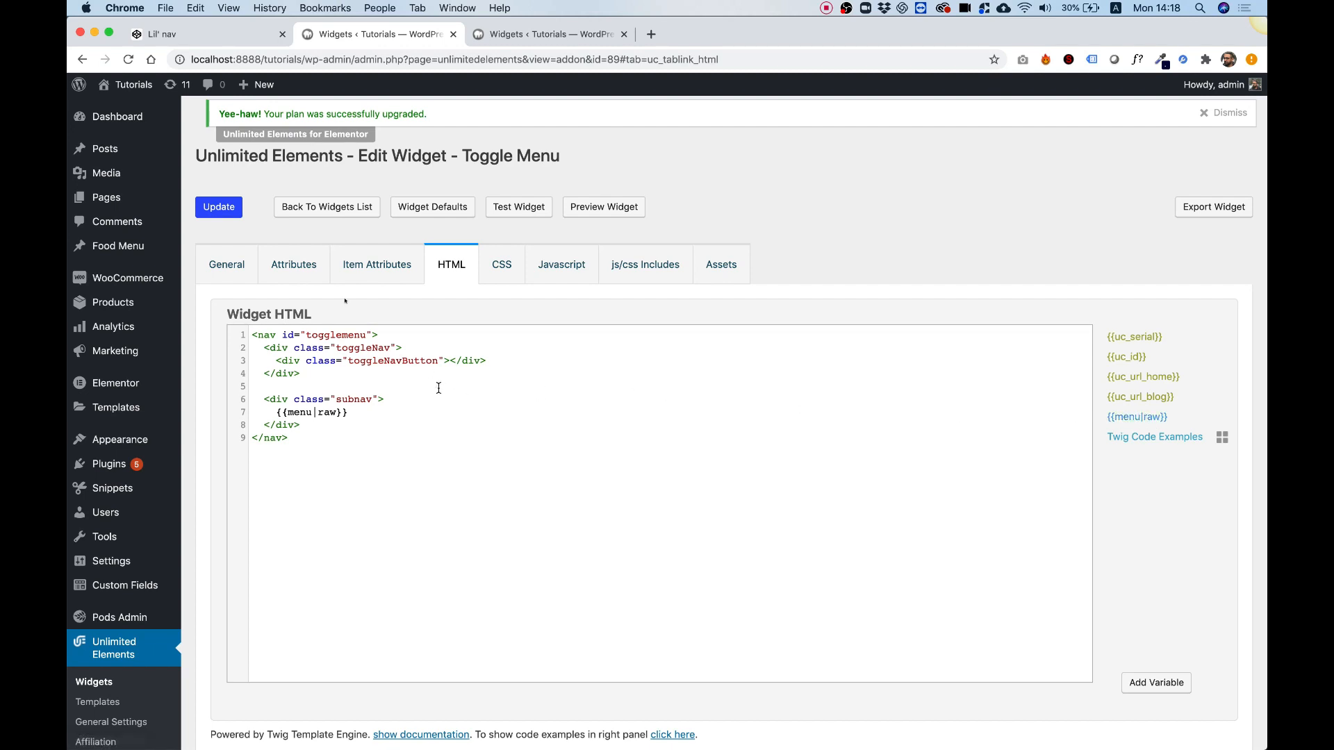
Step: Open Pages in a new tab and start a new page titled 'Toggle Menu'
right_click(105, 197)
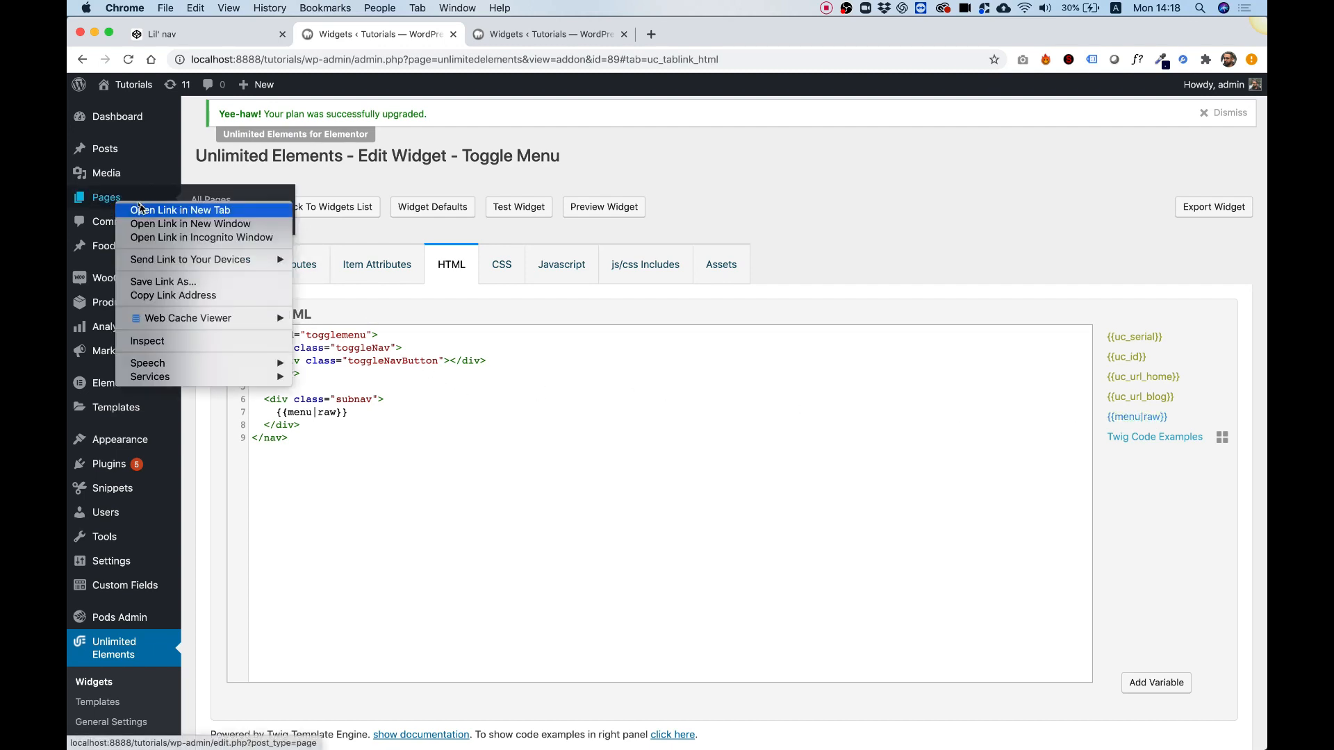
left_click(181, 209)
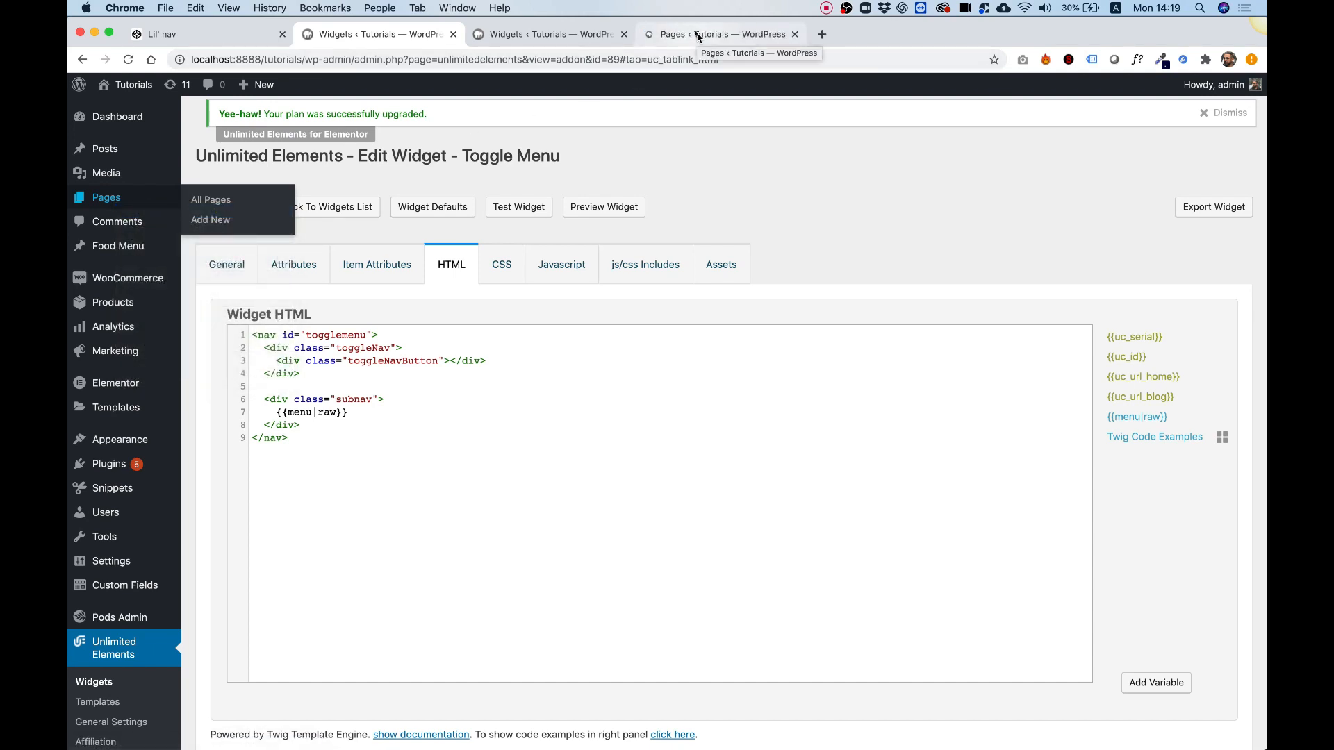
left_click(210, 199)
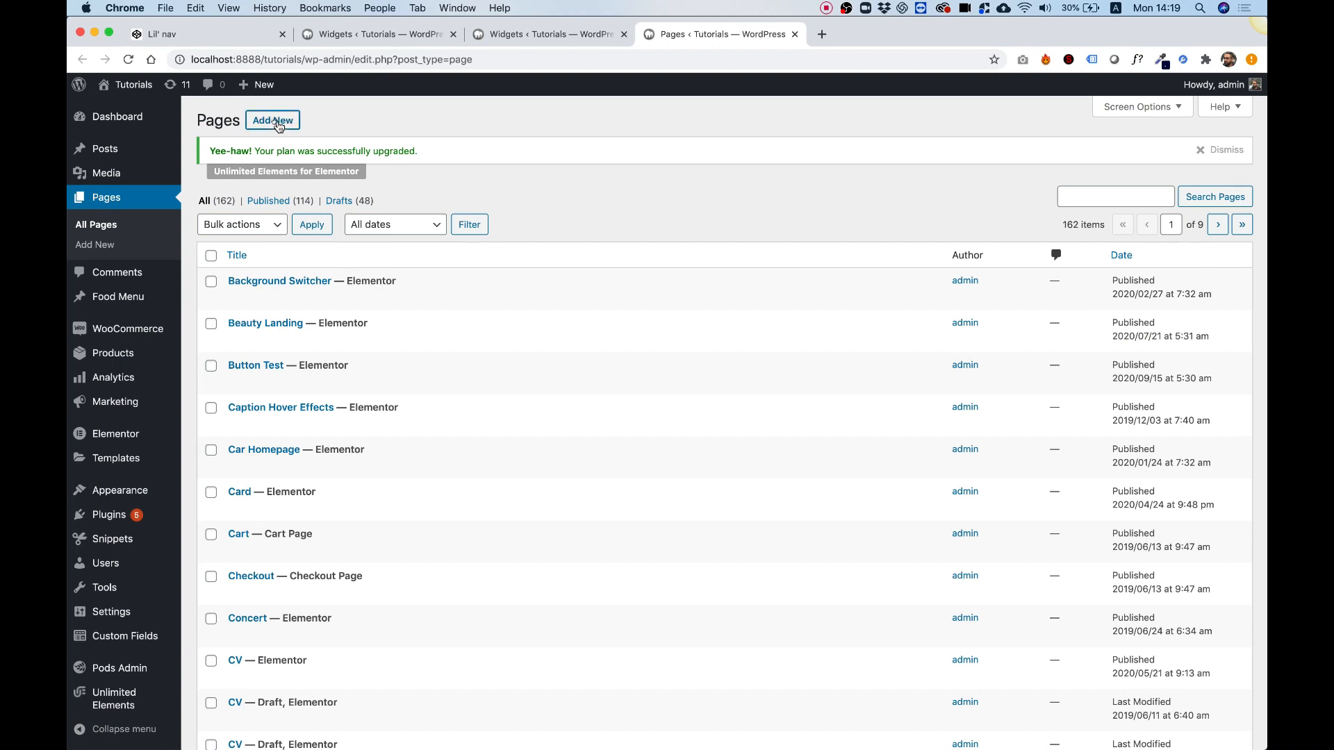
left_click(272, 120)
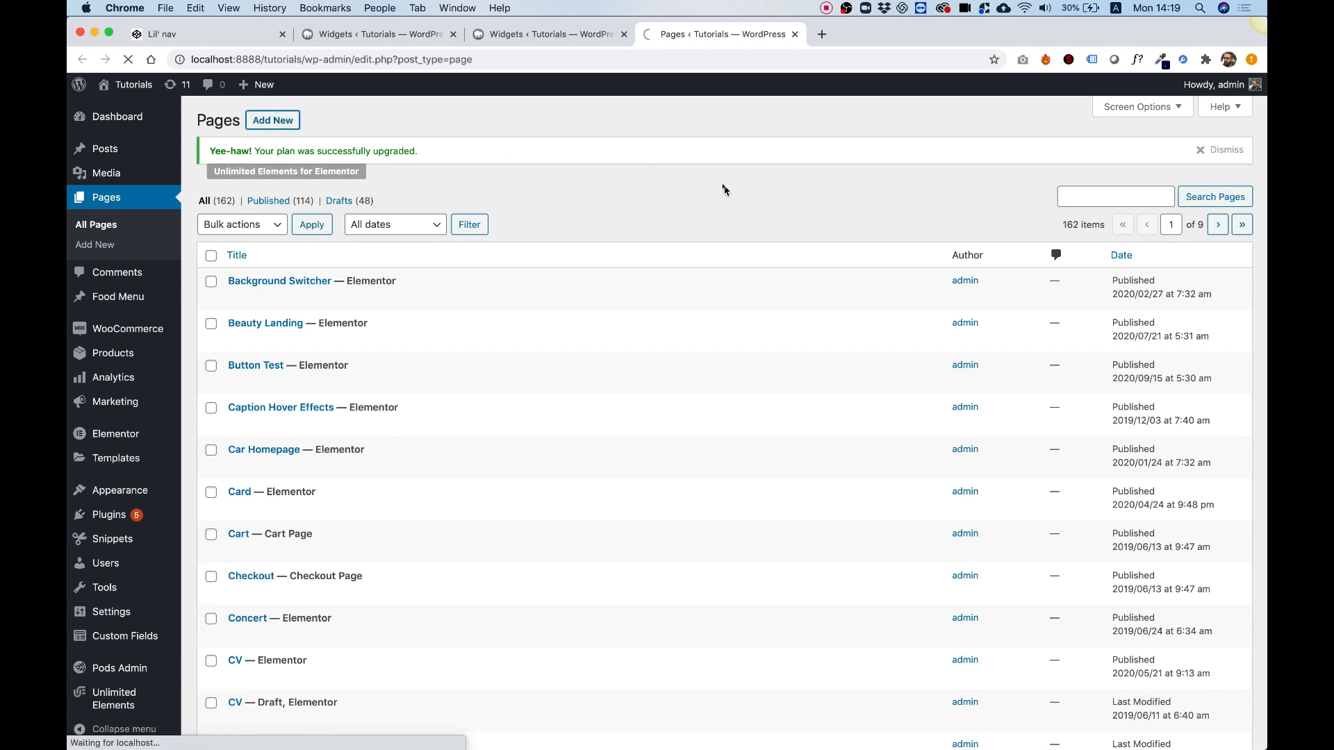
left_click(273, 121)
type("To")
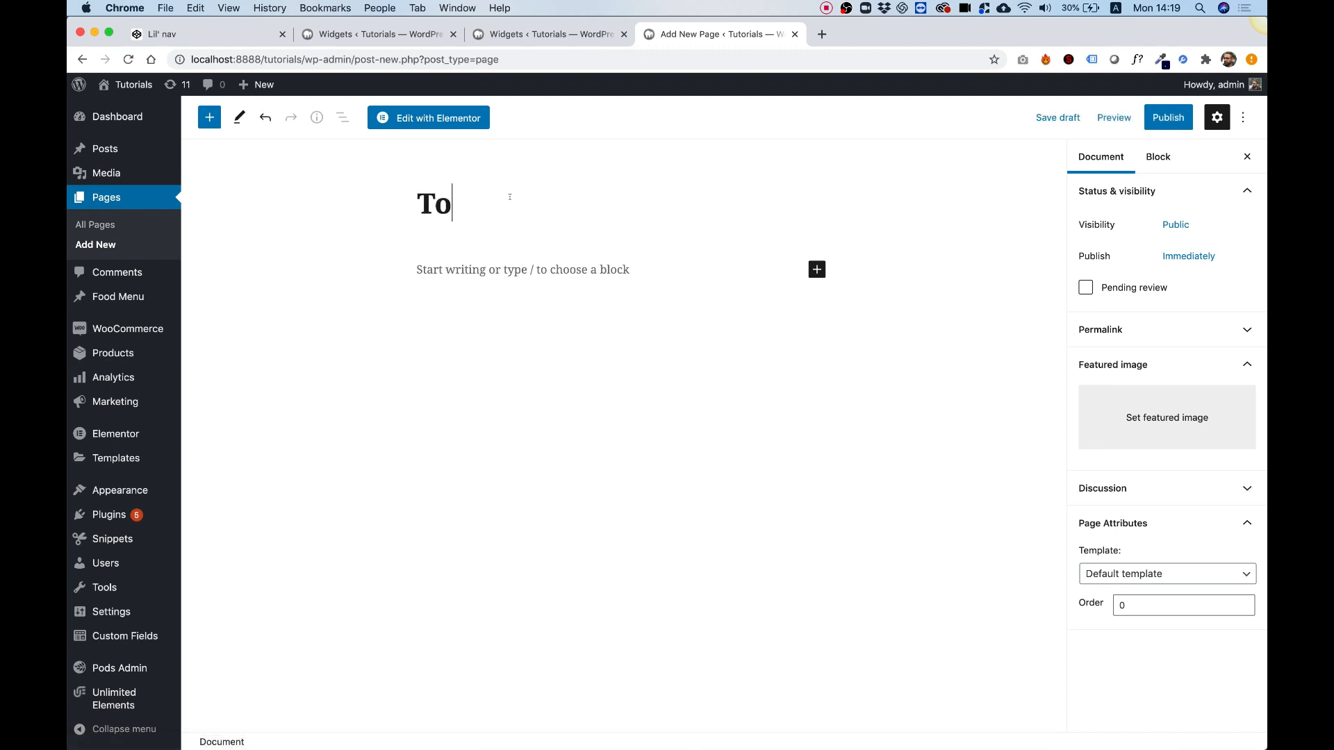
type("ggle Menu")
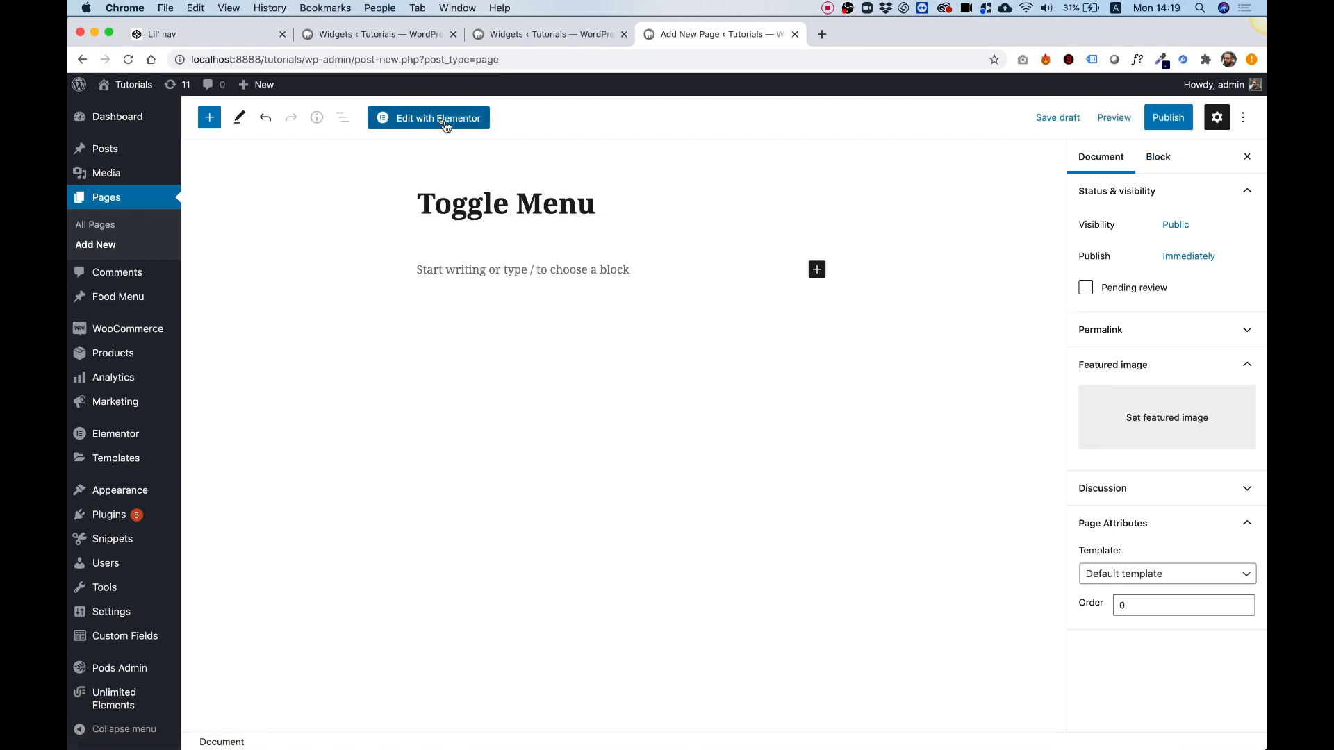
Step: Edit the page with Elementor and drop the Toggle Menu widget onto it
left_click(428, 117)
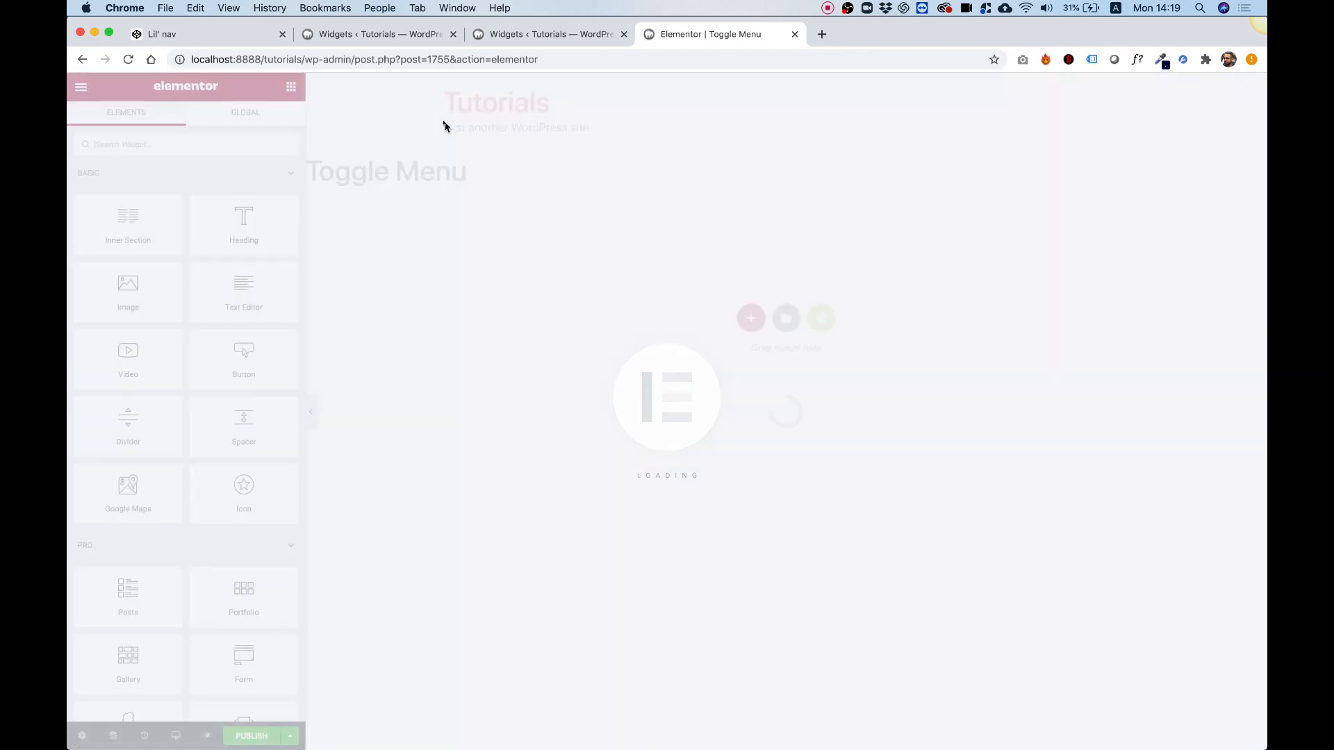
type("toggl")
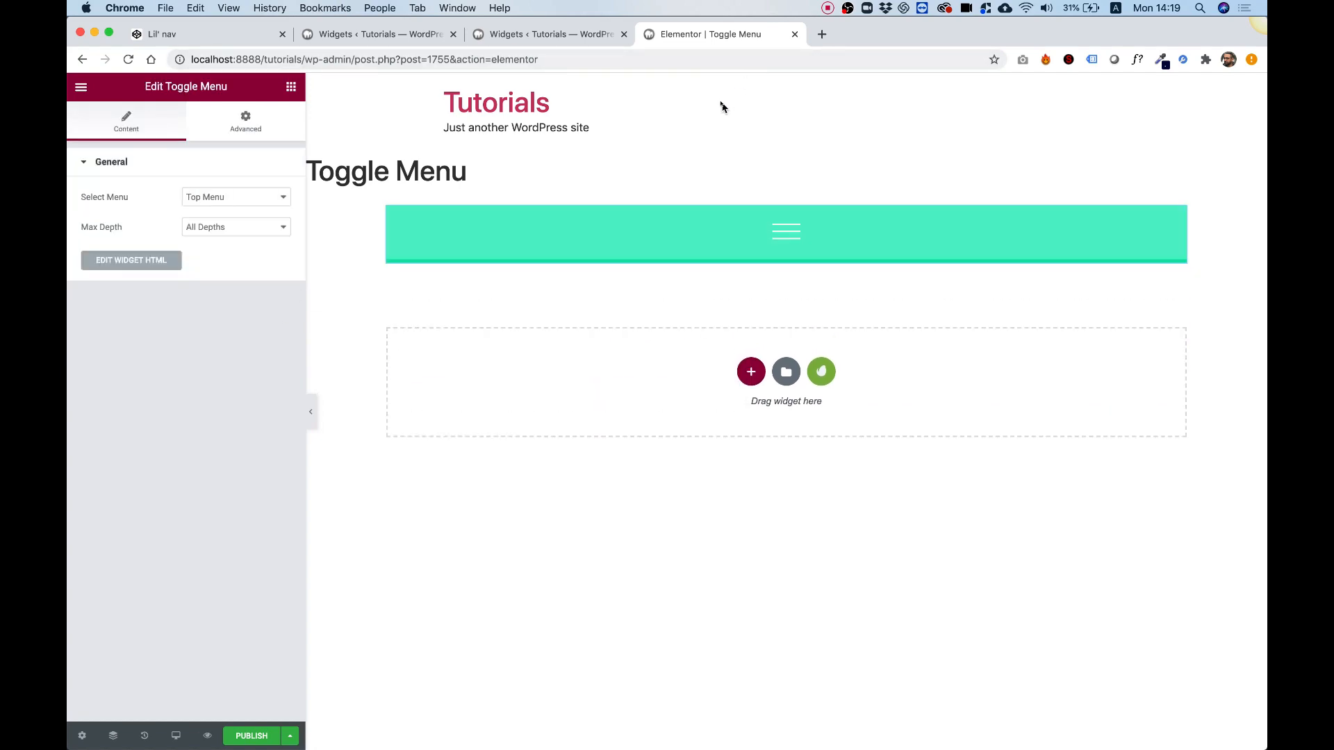
left_click(785, 231)
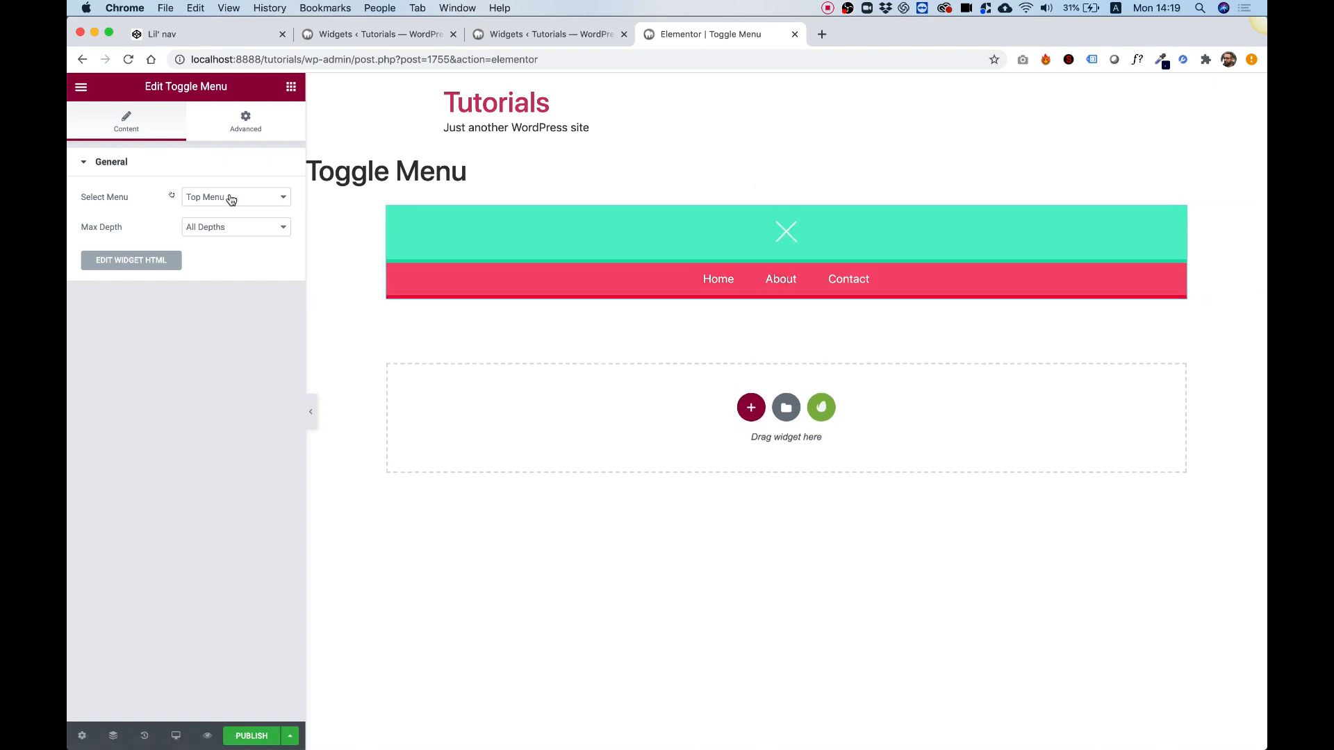
Step: Limit the widget's menu depth to 1, check the toggle, and publish the page
left_click(235, 226)
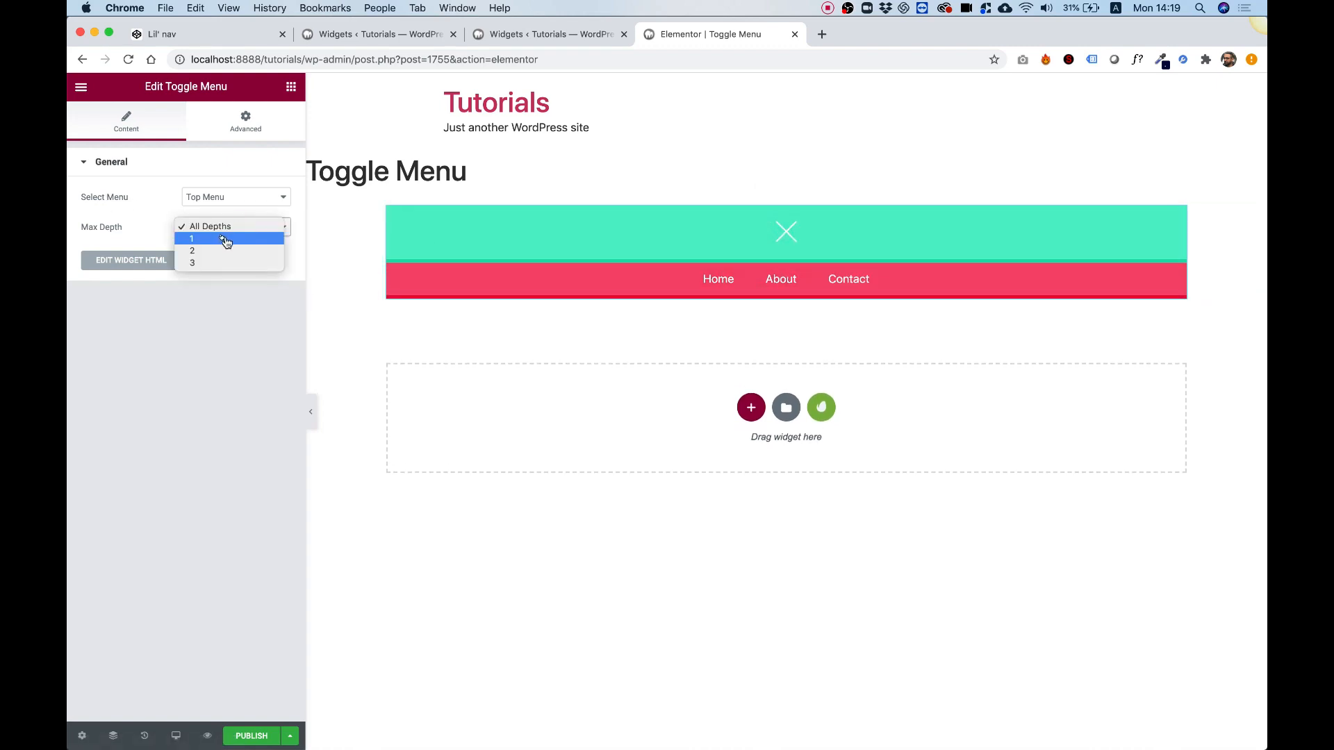
left_click(192, 238)
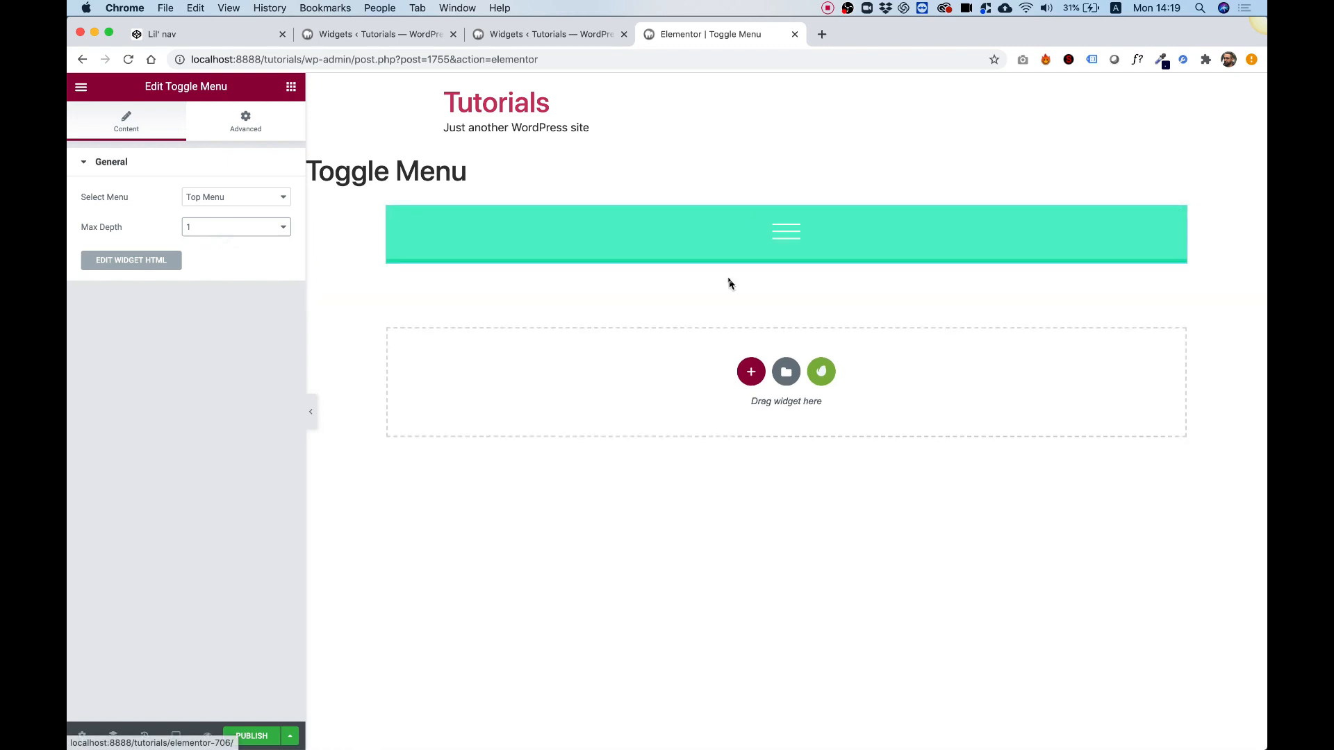
left_click(785, 231)
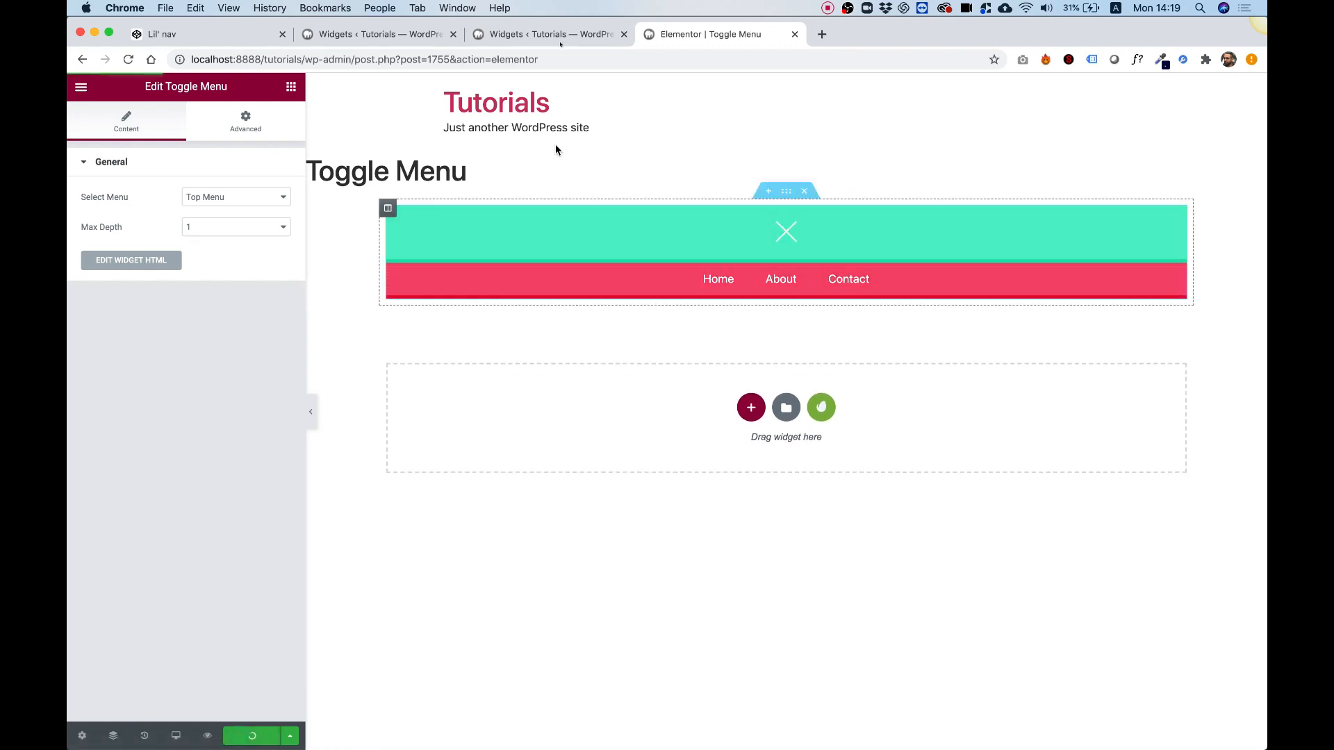
left_click(251, 736)
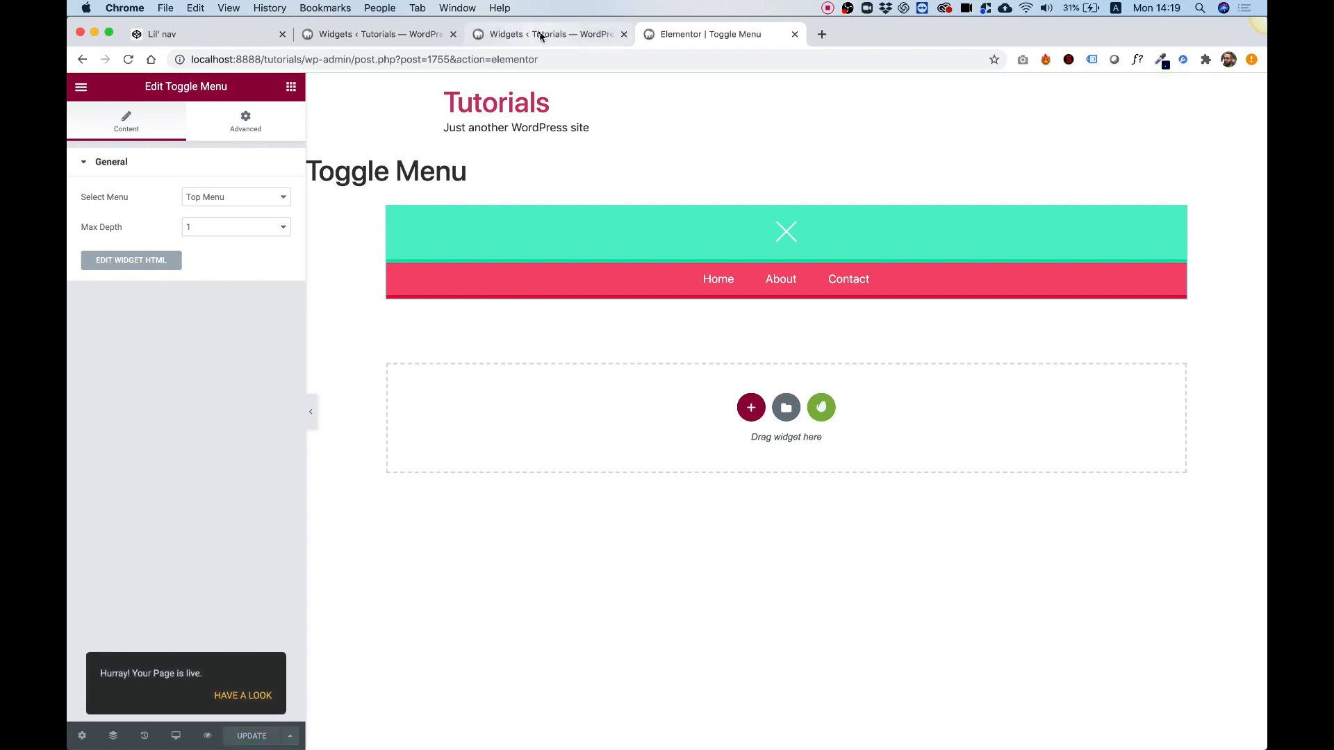
mouse_move(549, 34)
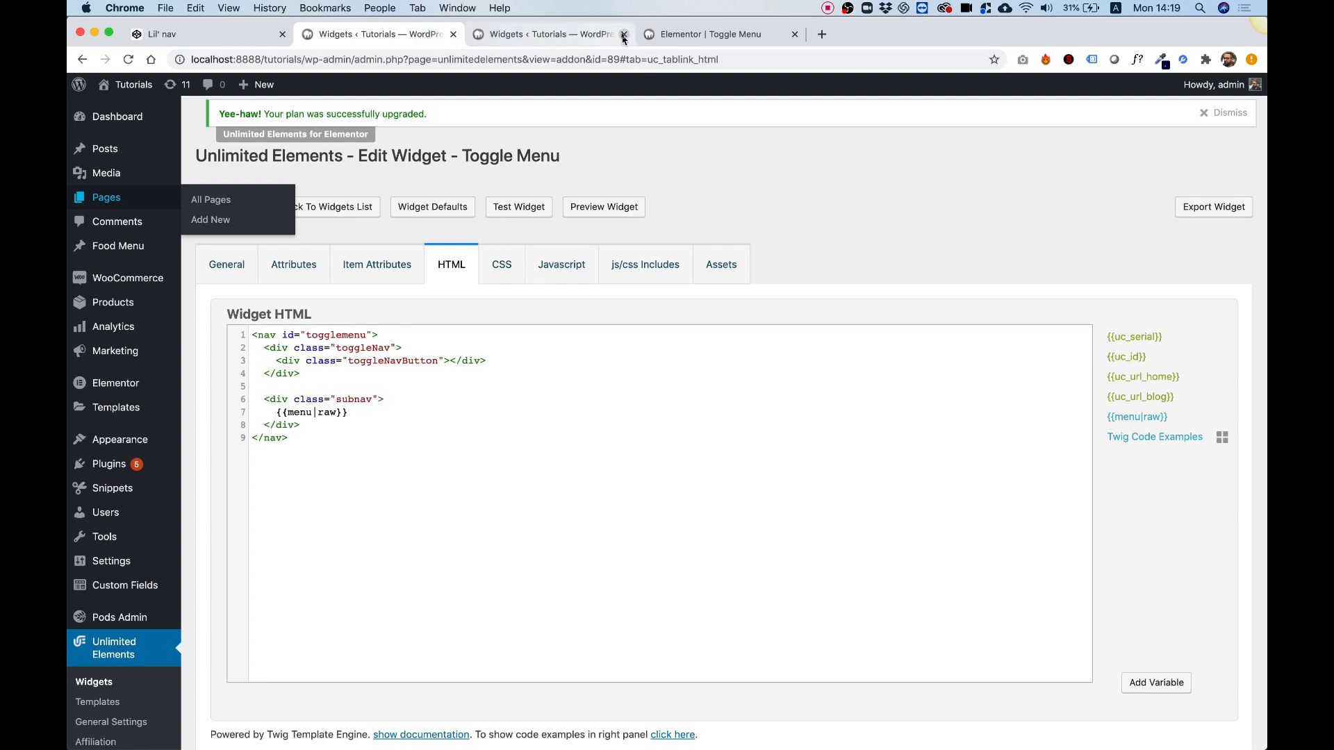
Step: Replace the nav's fixed id togglemenu in the widget HTML with the {{uc_id}} placeholder
left_click(623, 34)
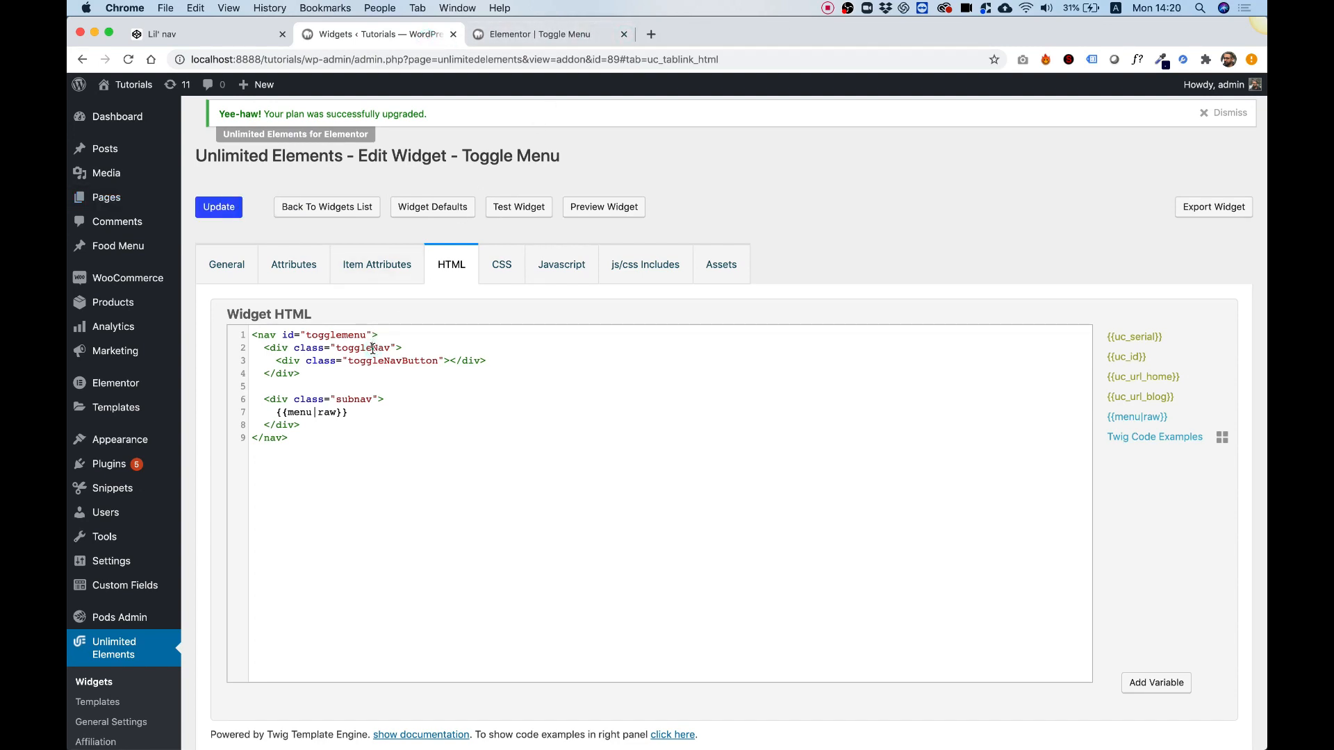
double_click(333, 334)
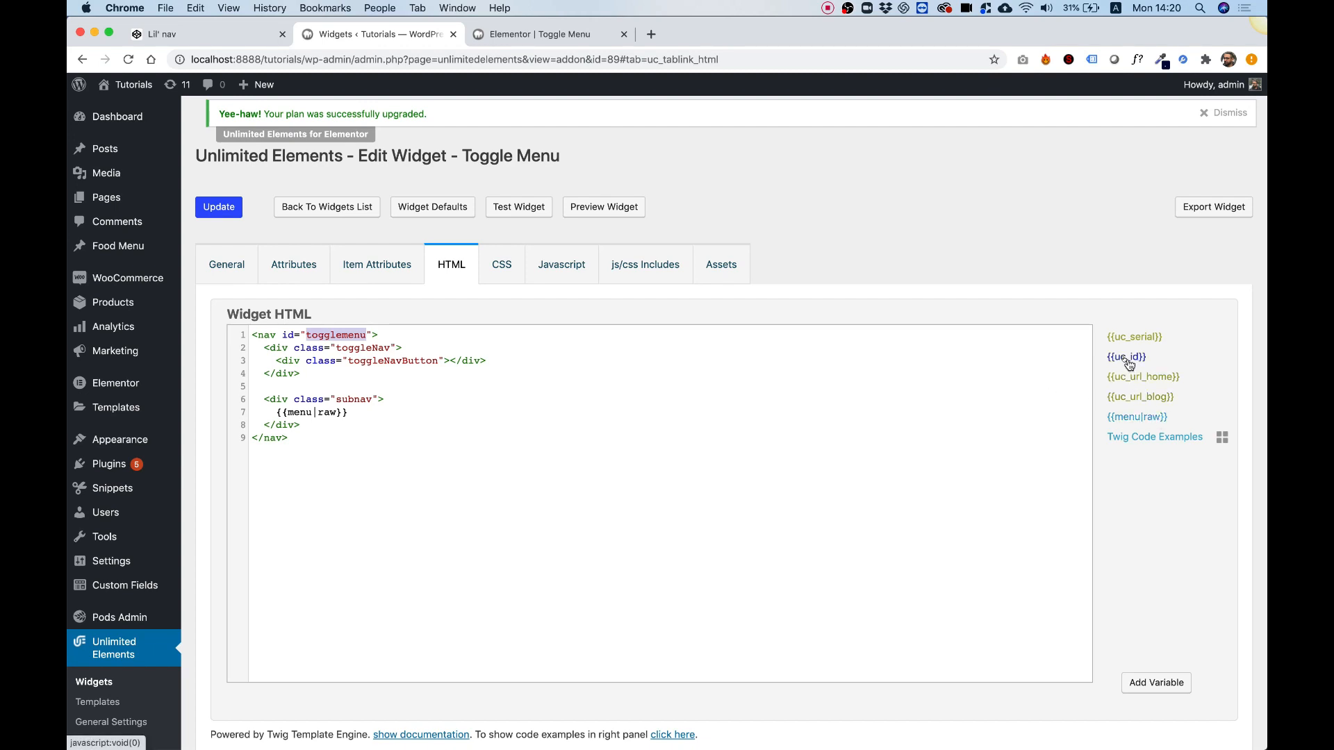
left_click(1125, 357)
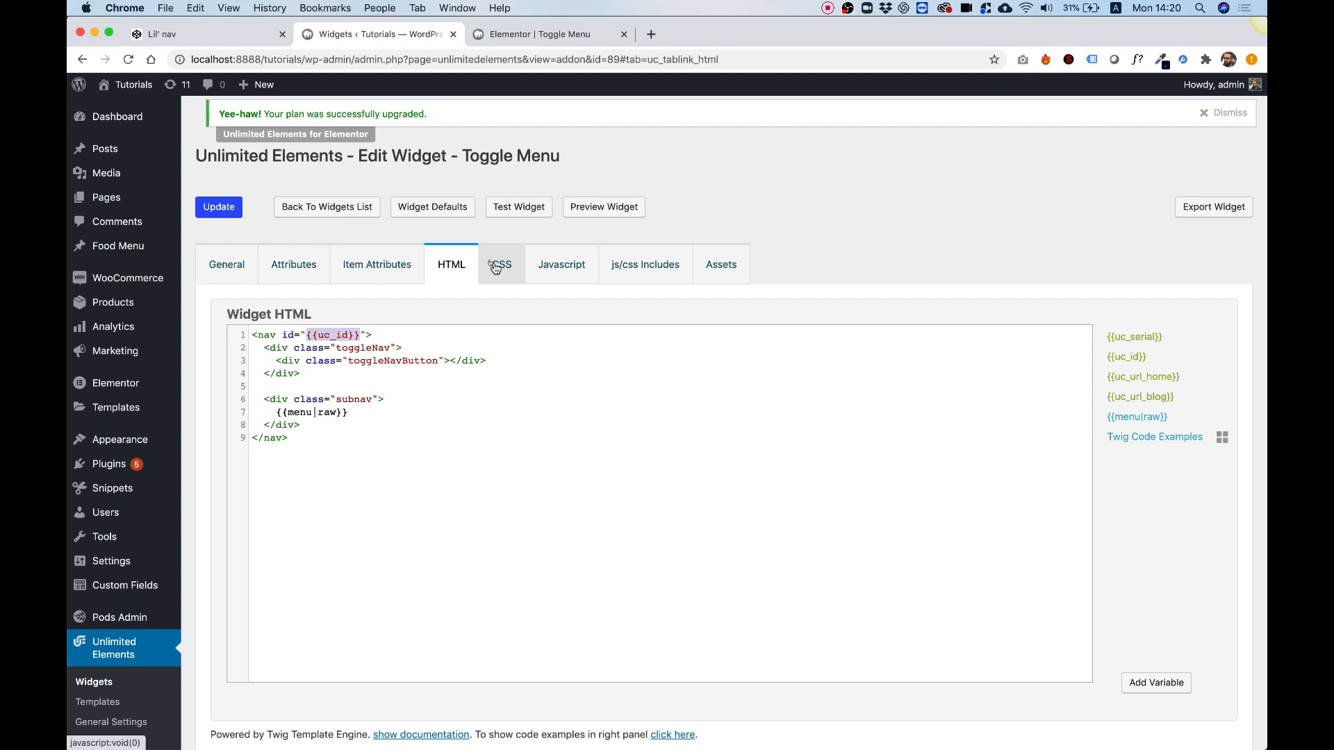
Step: In the widget CSS, change #togglemenu to #{{uc_id}} in the toggleNav and toggleNavButton after rules
left_click(500, 265)
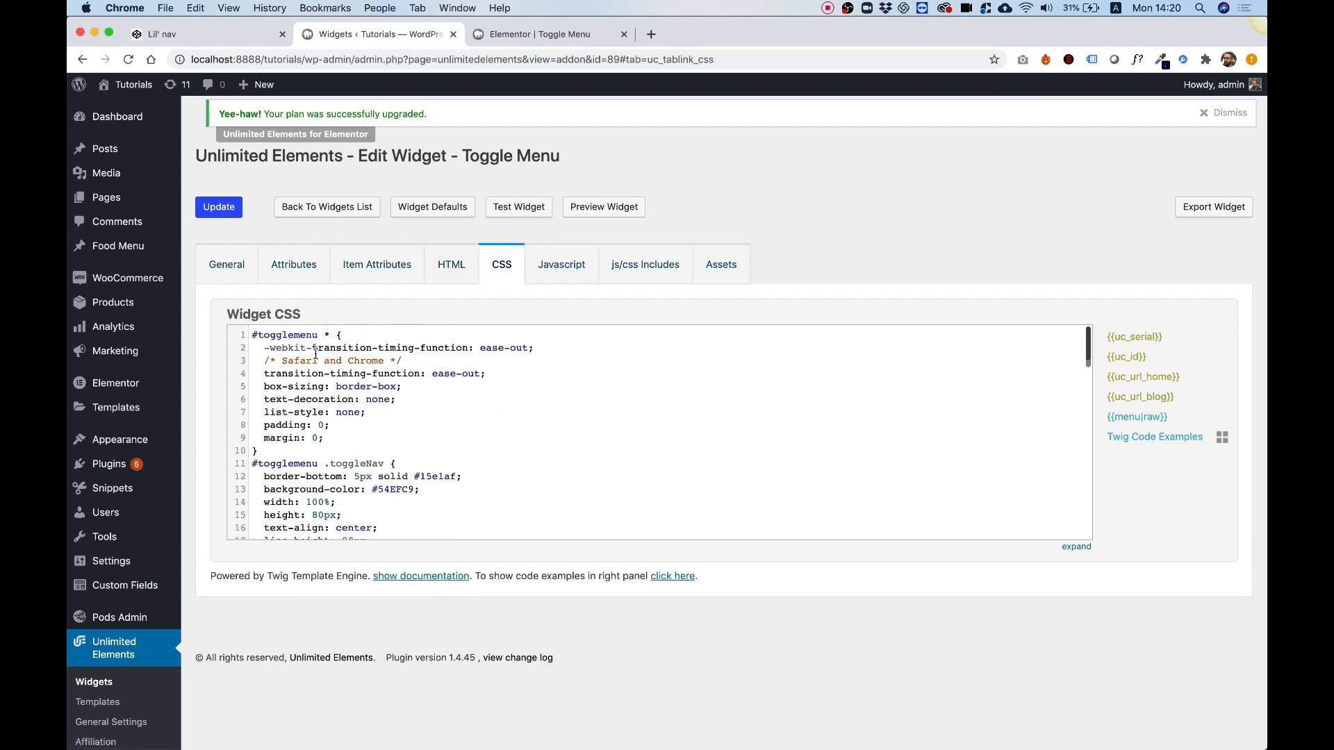
type("{{uc_id}} * {")
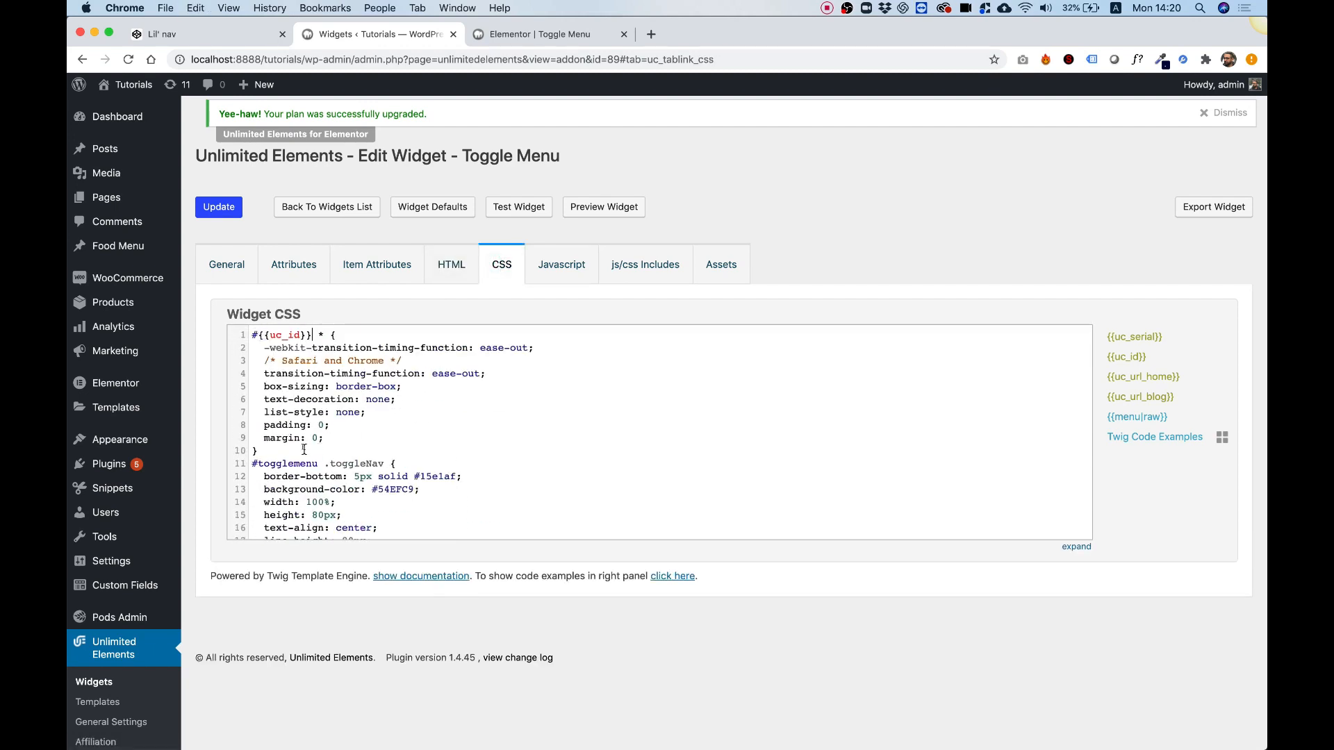
double_click(284, 464)
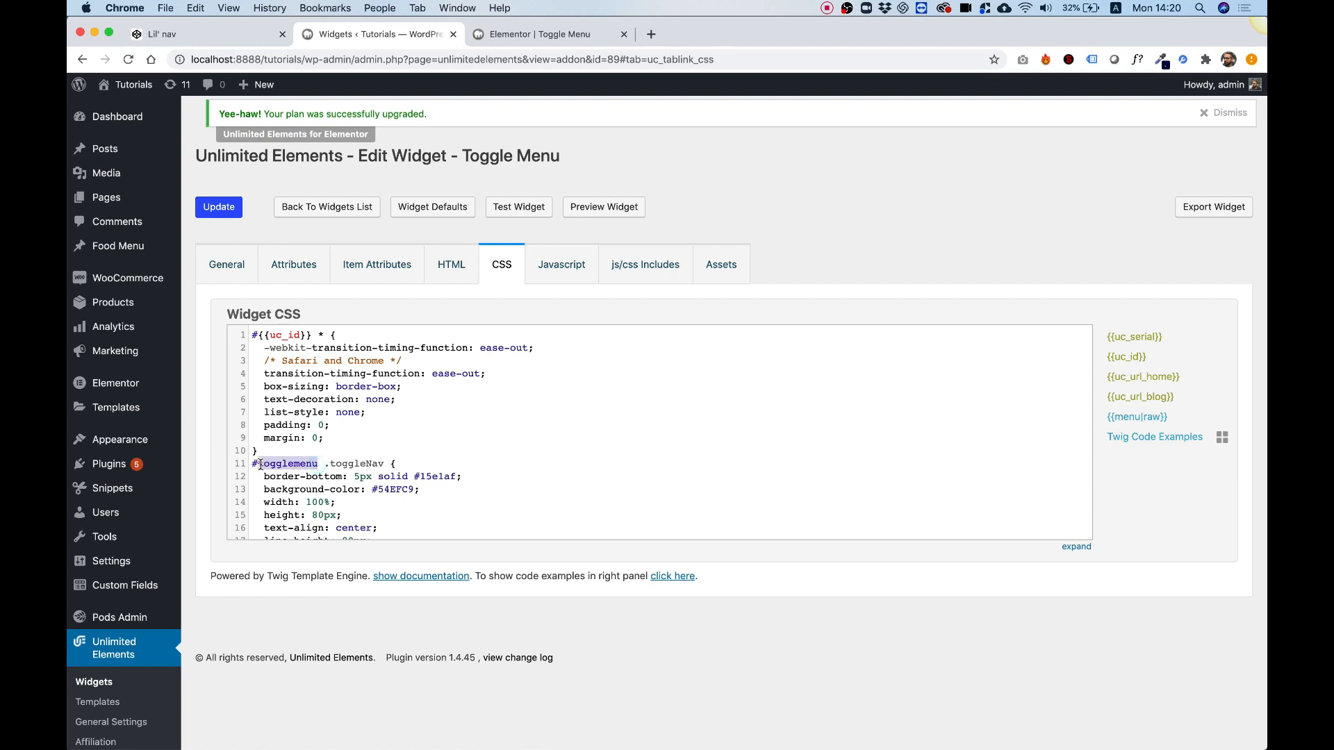
scroll("down", 3)
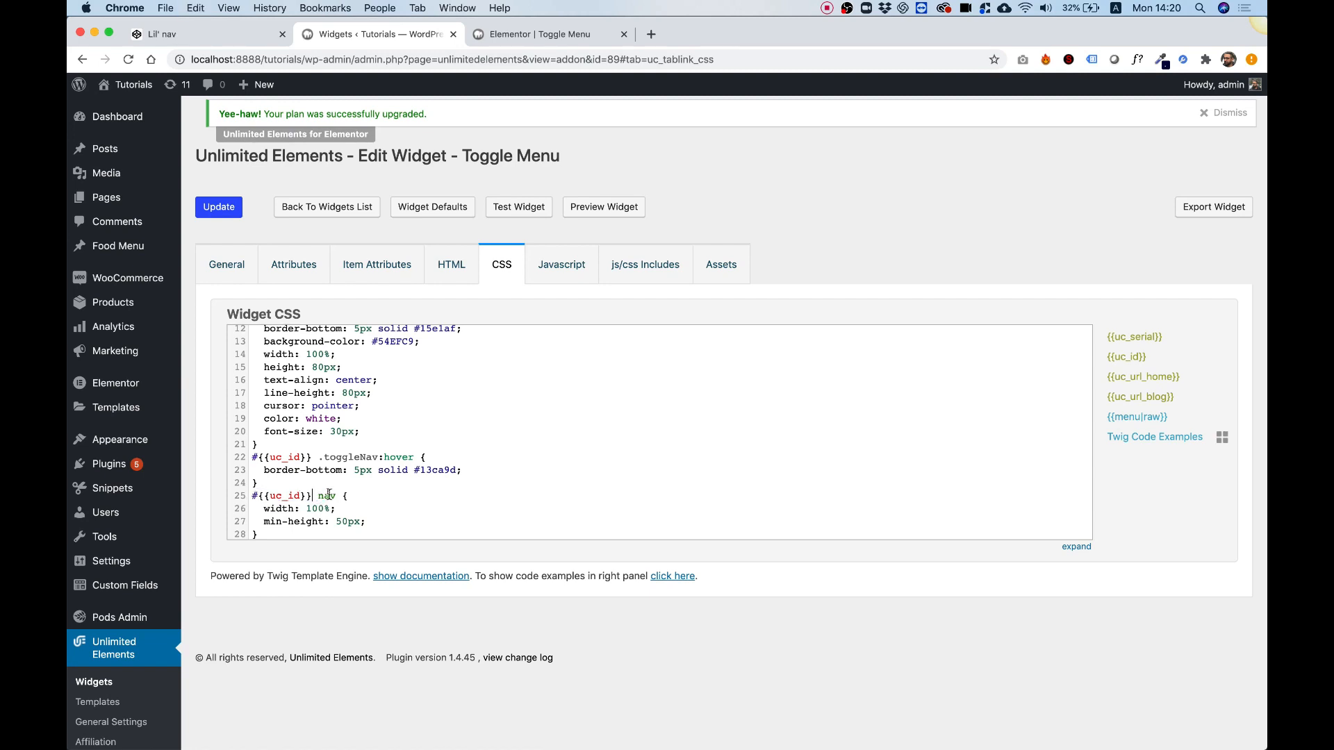
scroll("down", 3)
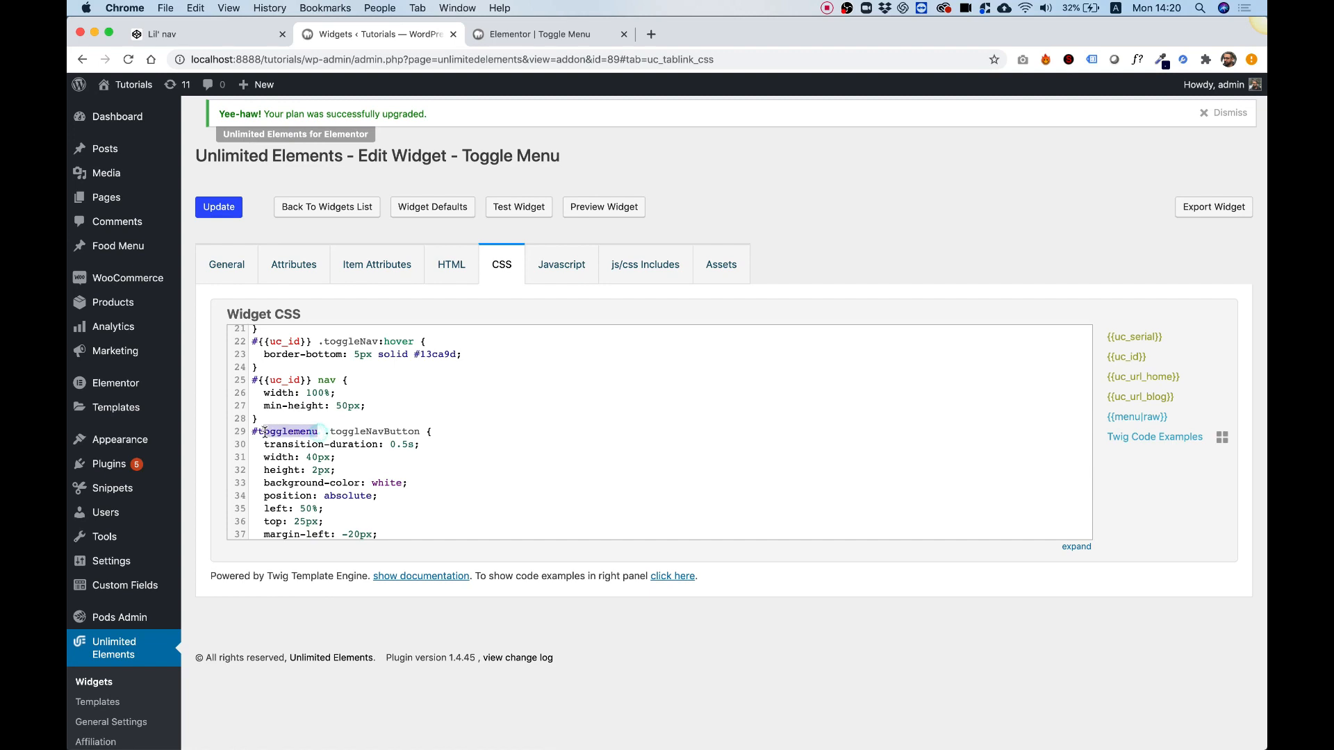
scroll("down", 3)
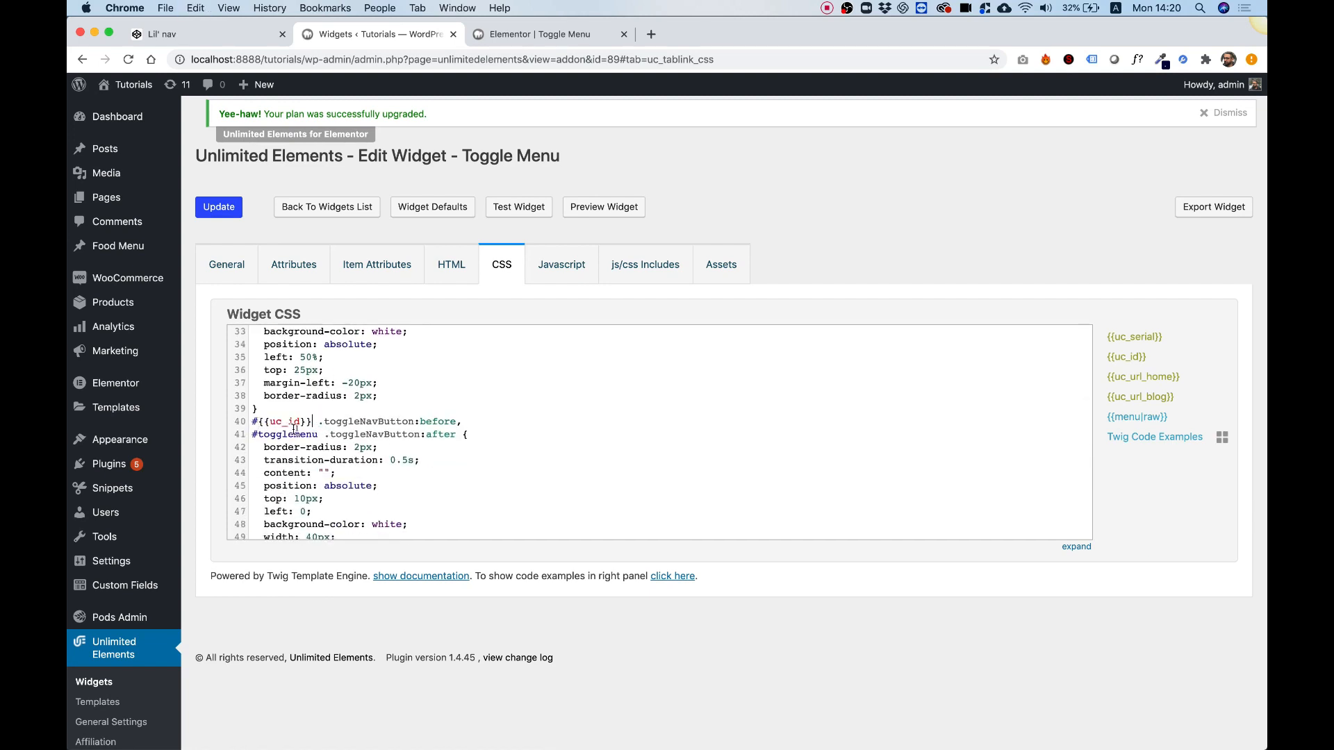
double_click(285, 433)
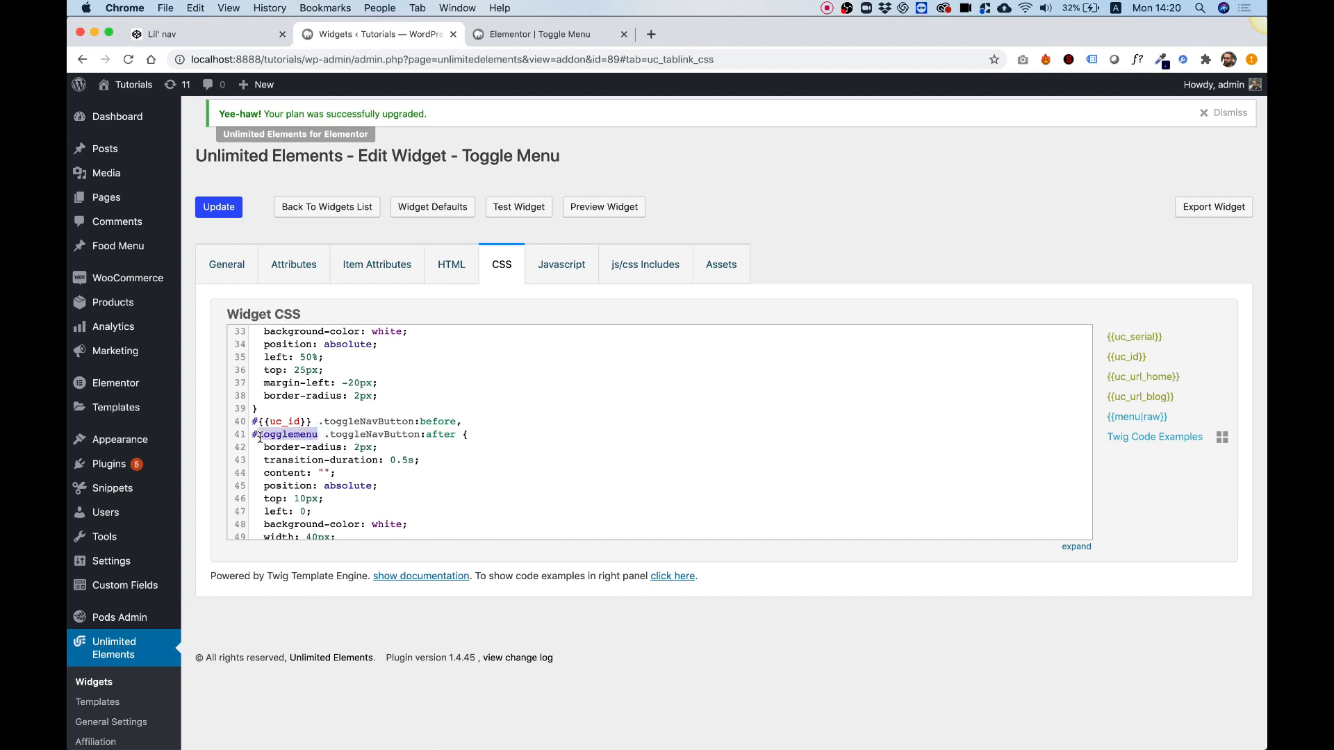
scroll("down", 3)
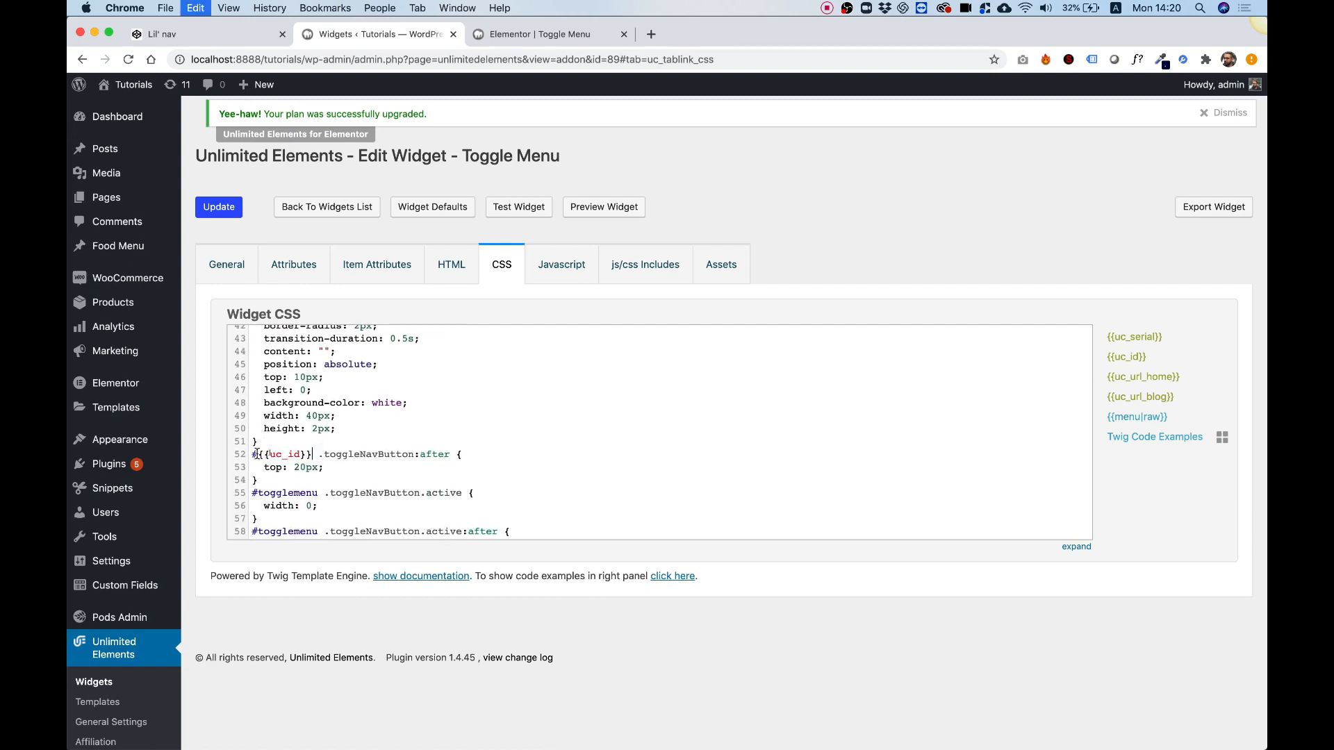
scroll("down", 3)
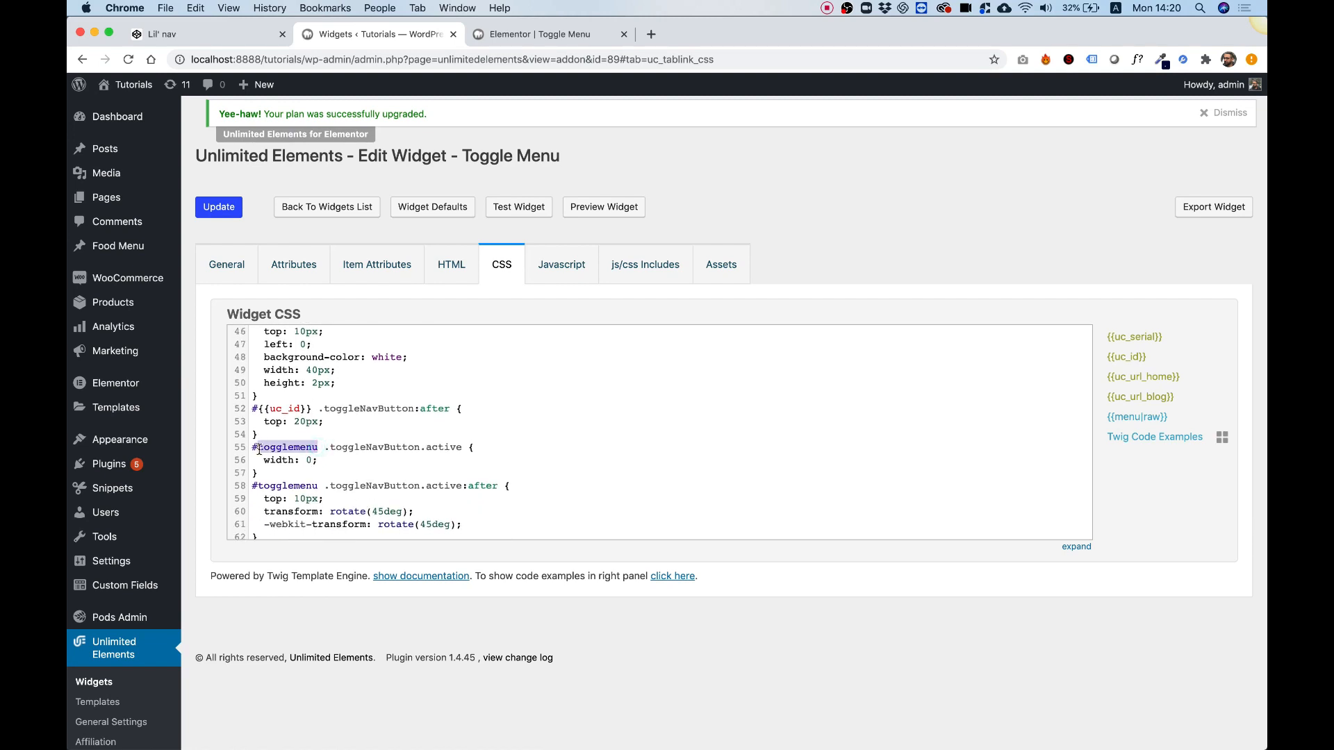
scroll("down", 3)
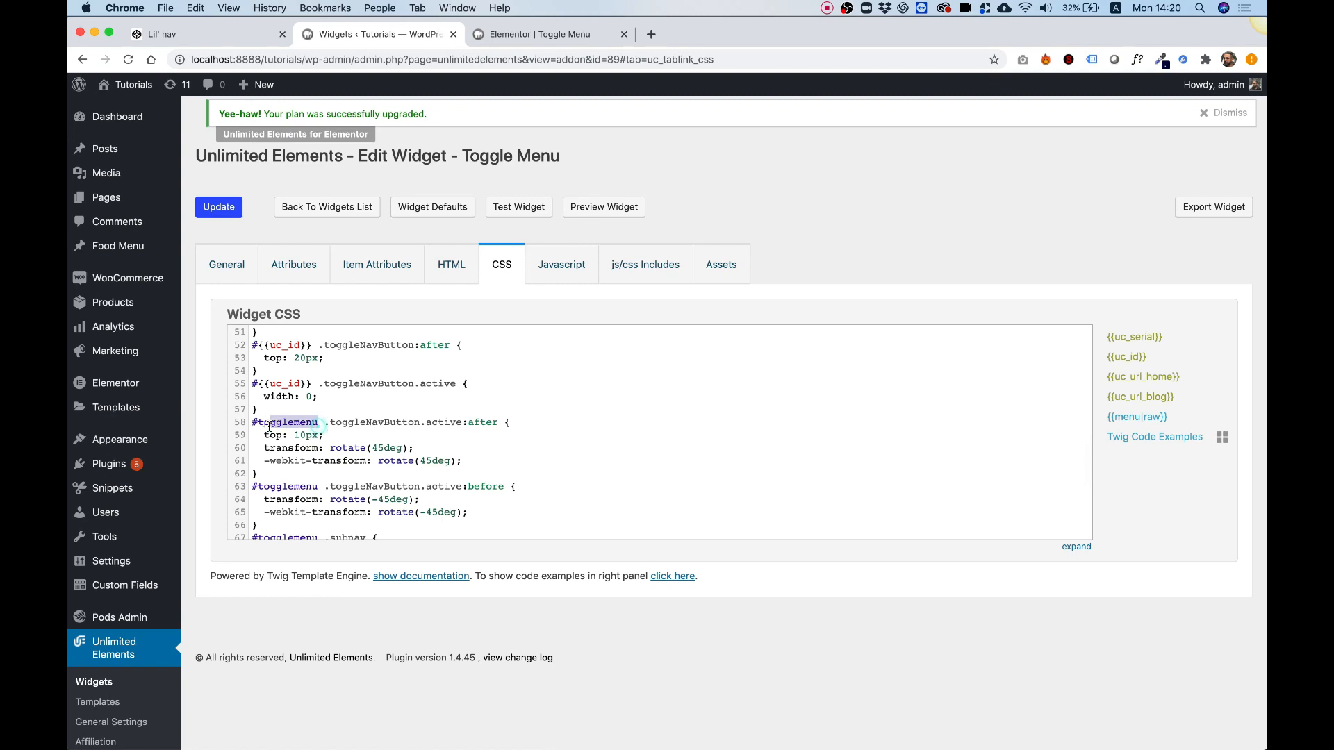
Step: Change #togglemenu to #{{uc_id}} in the active, subnav, subnav ul and hover rules, then save the widget
left_click(319, 422)
type("{{uc_id}}")
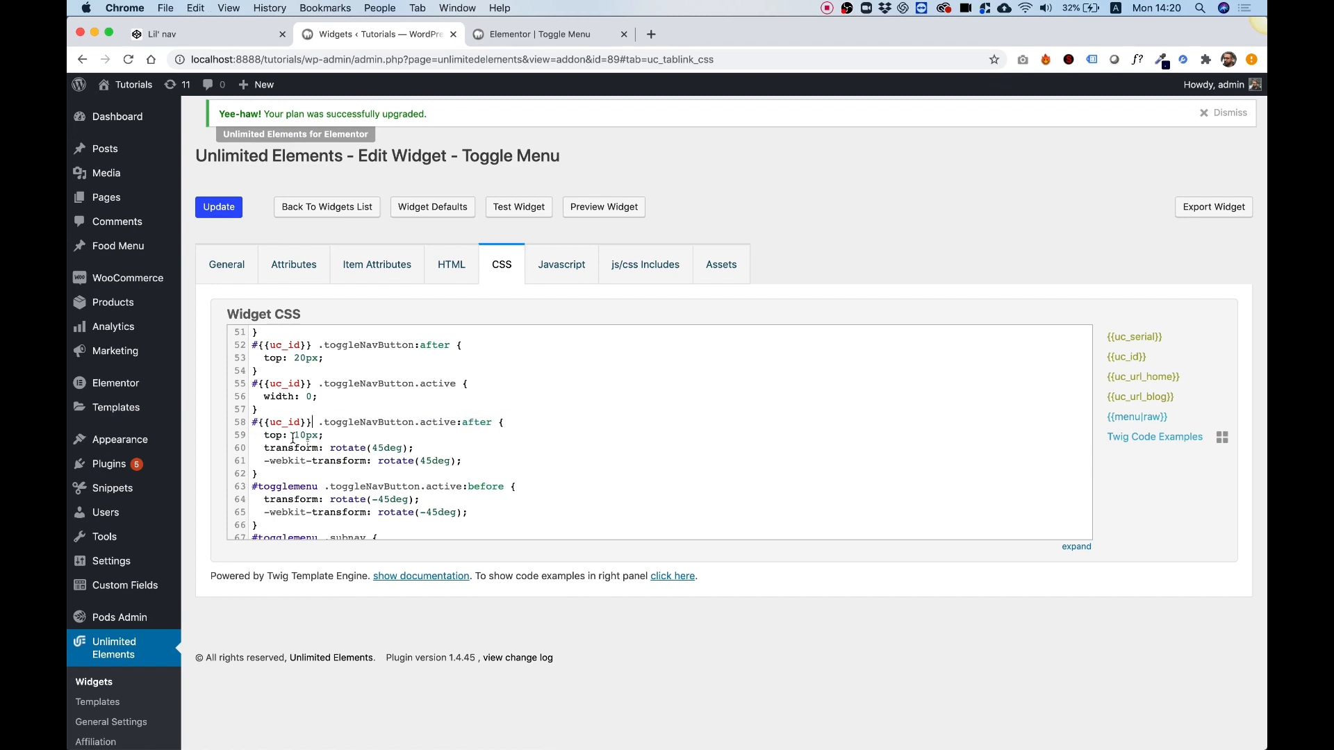
double_click(286, 486)
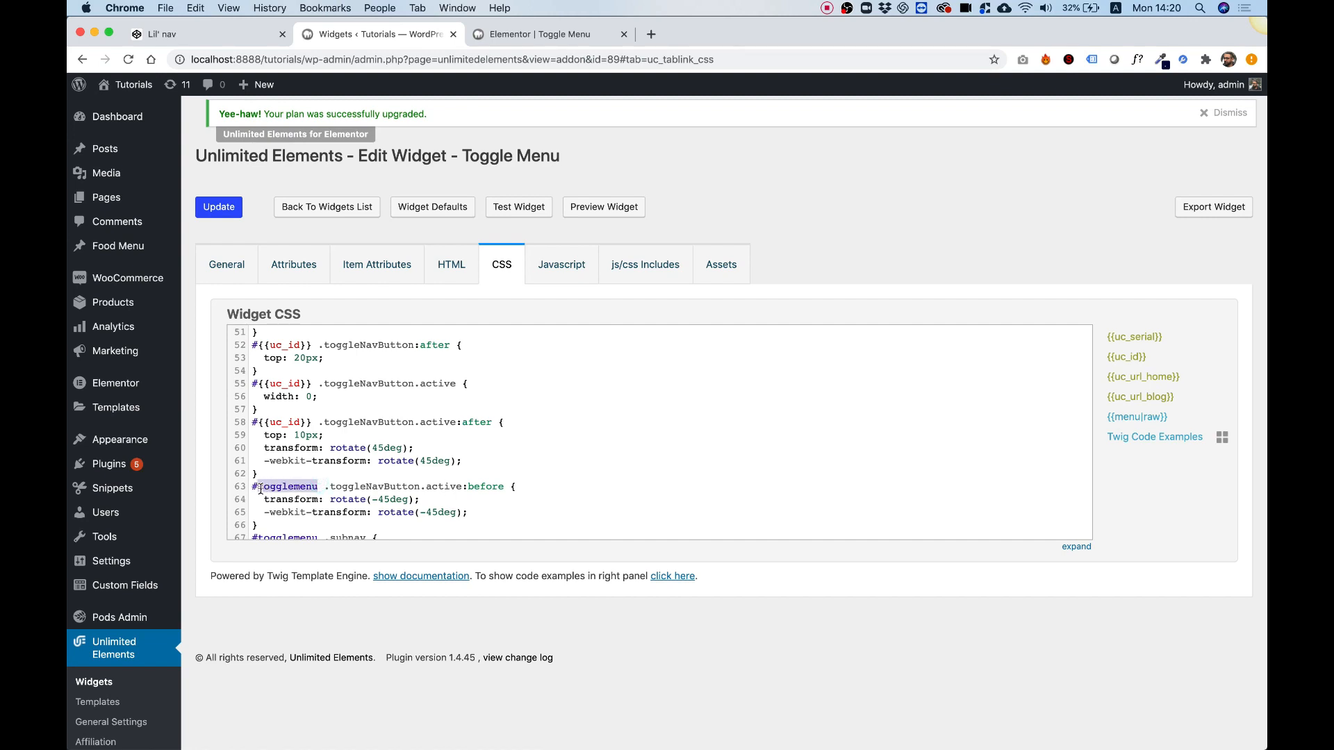
scroll("down", 3)
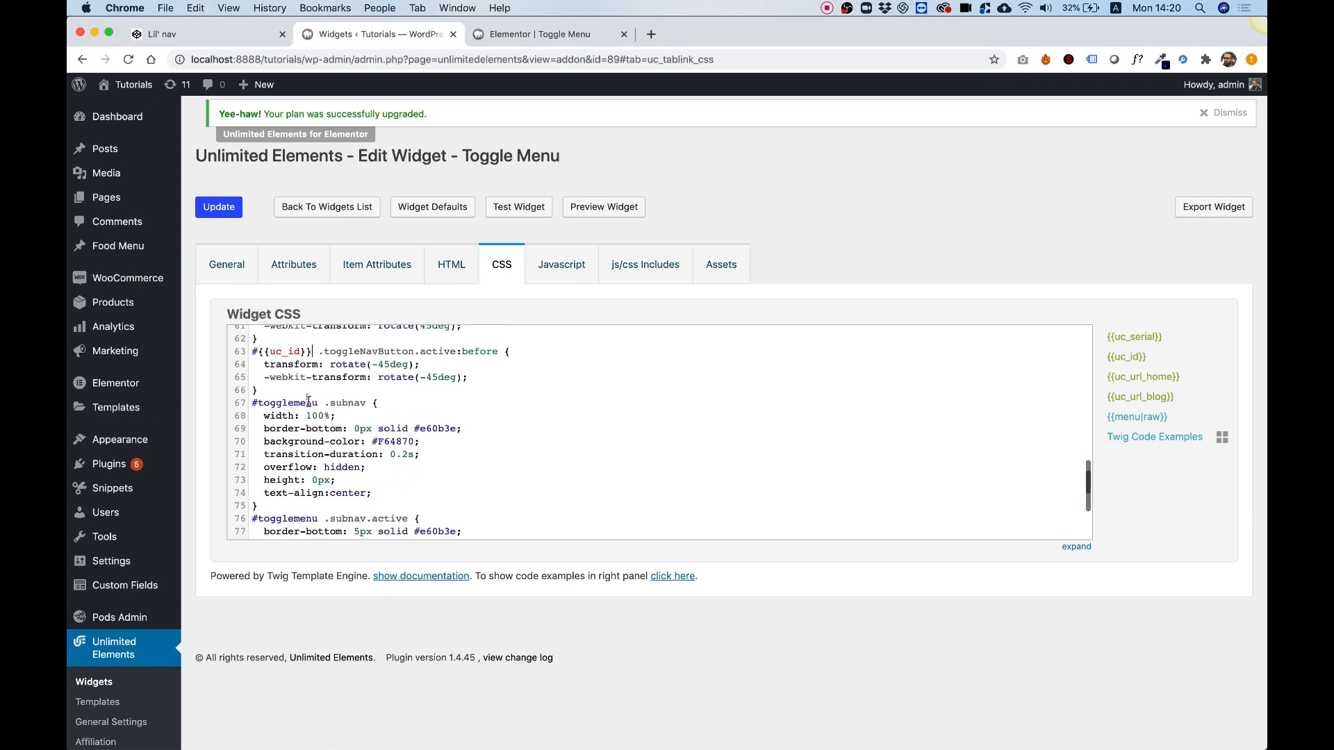
double_click(285, 402)
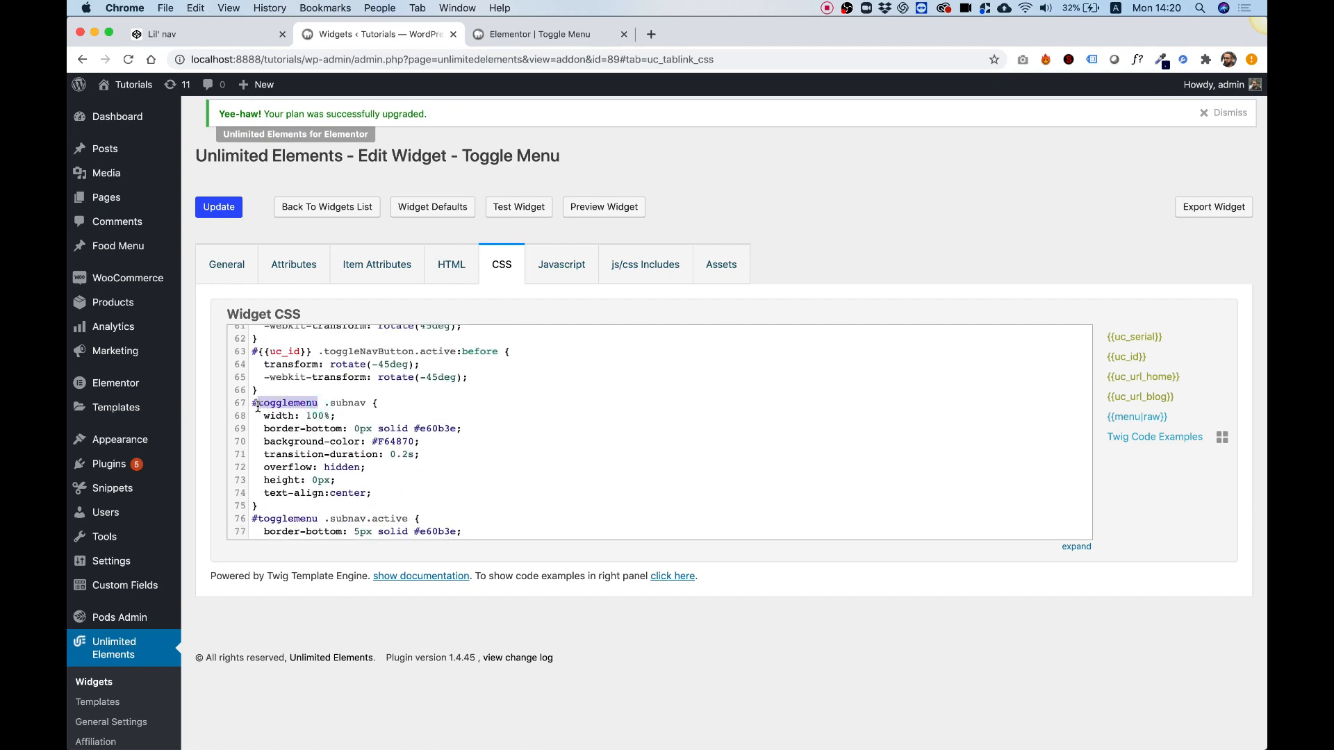
scroll("down", 3)
type("{{uc_id}}")
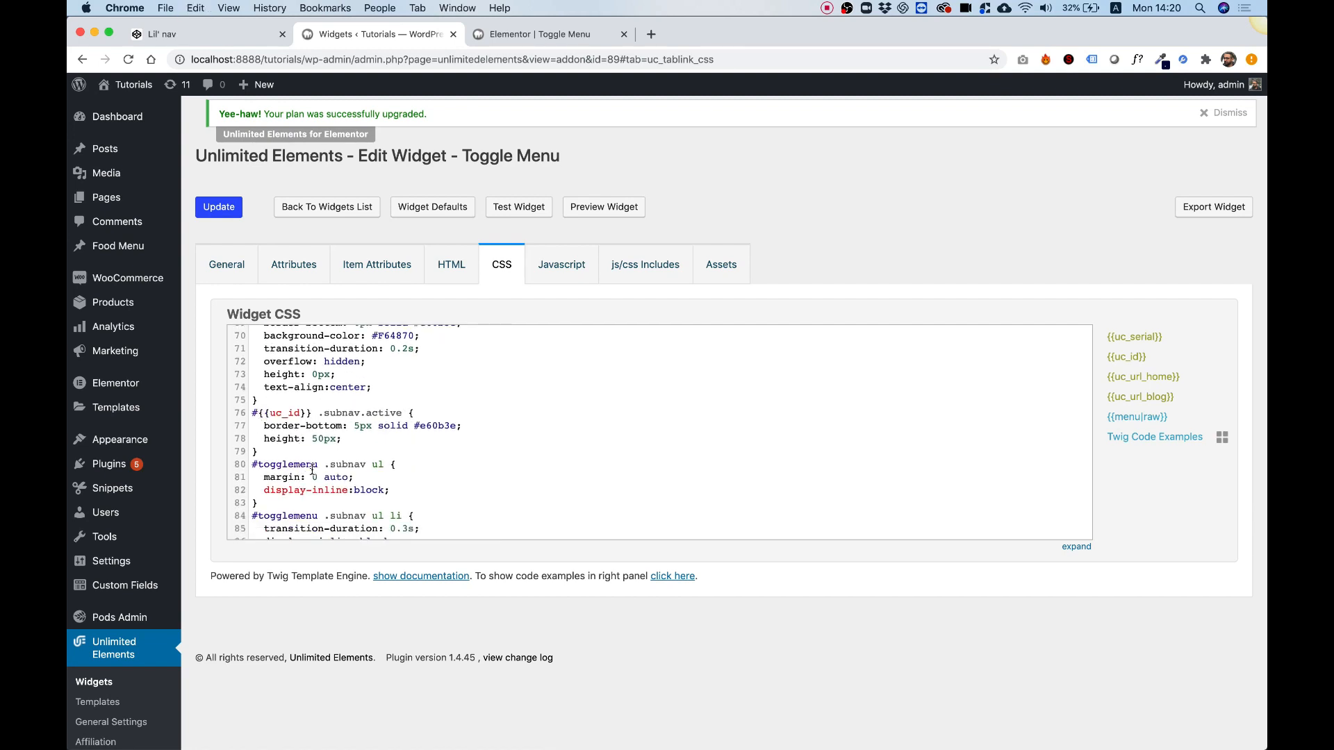
double_click(285, 465)
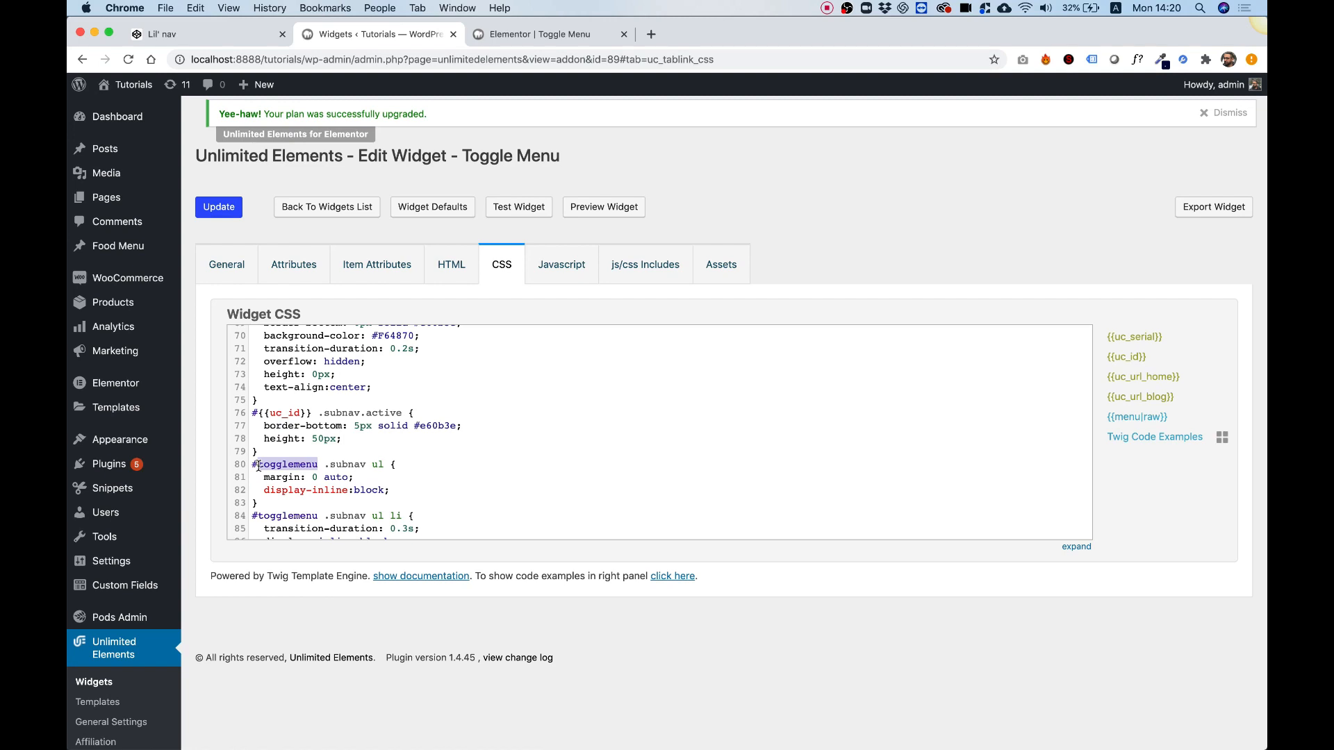
scroll("down", 3)
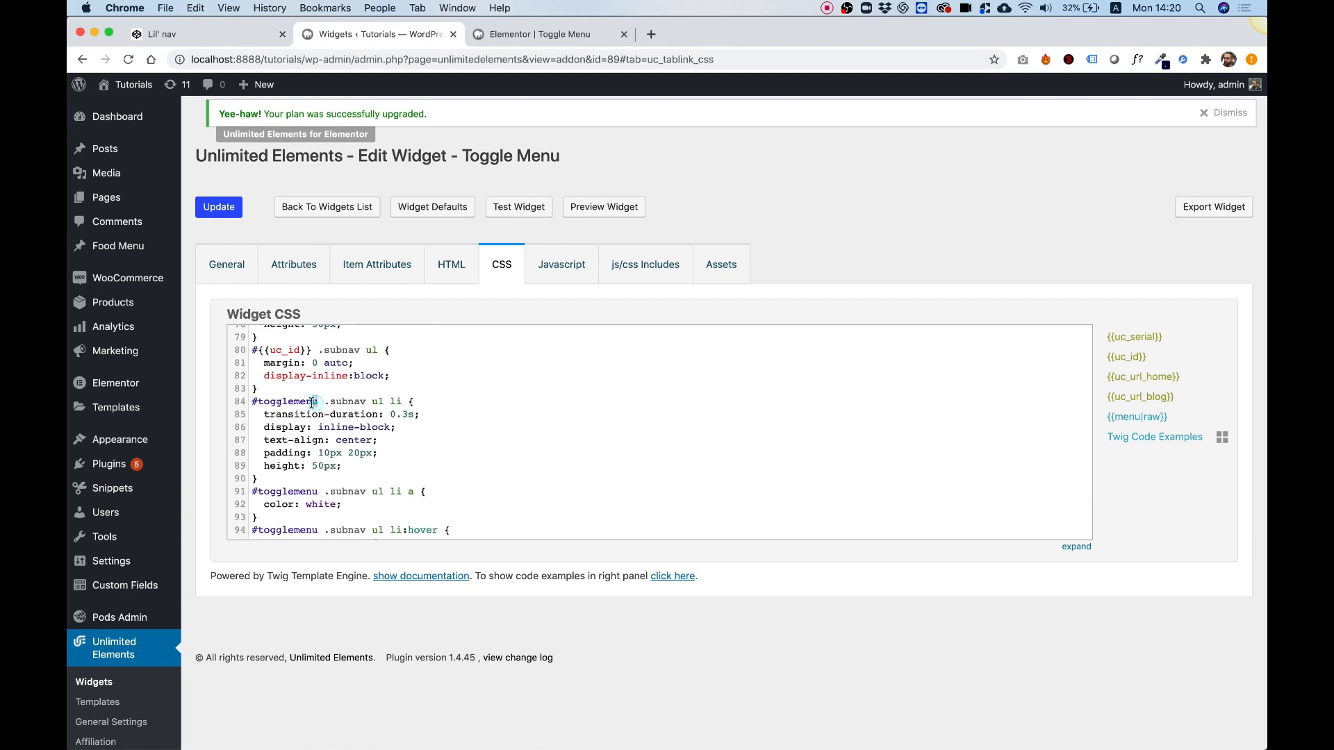
scroll("down", 3)
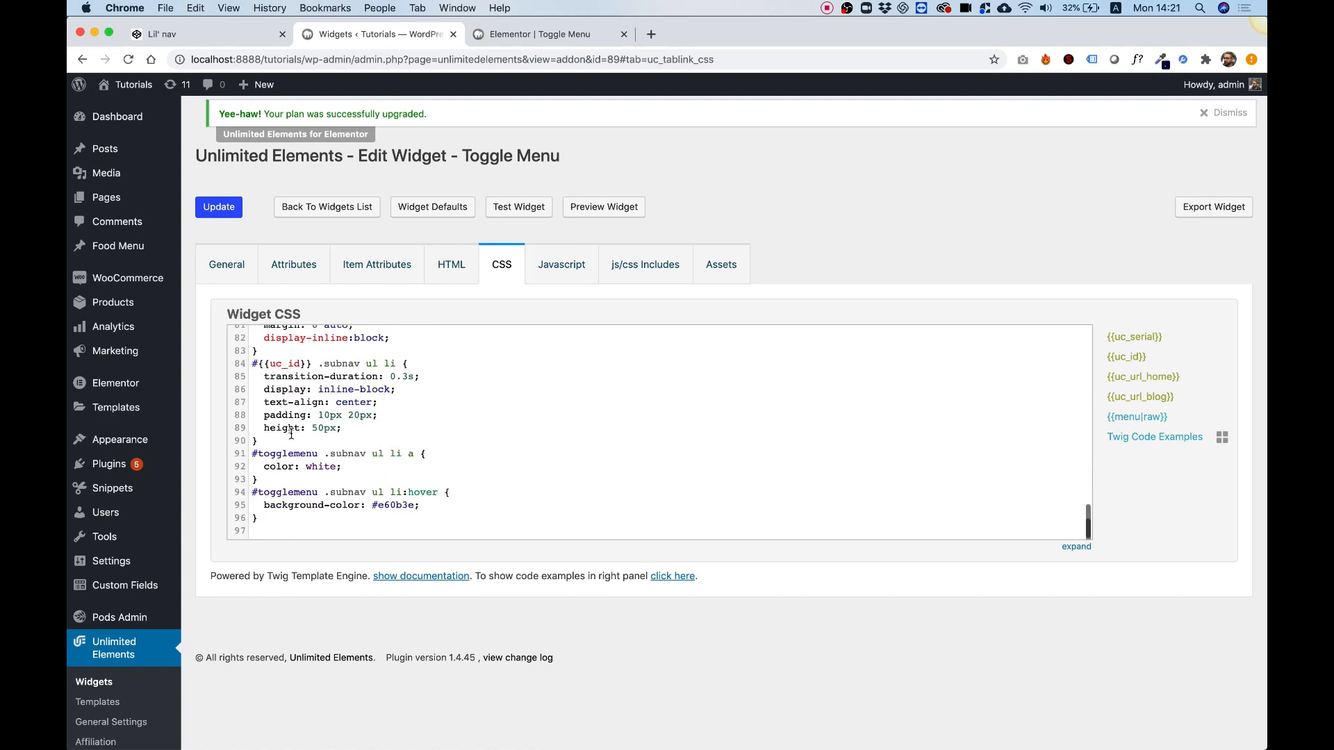
double_click(284, 454)
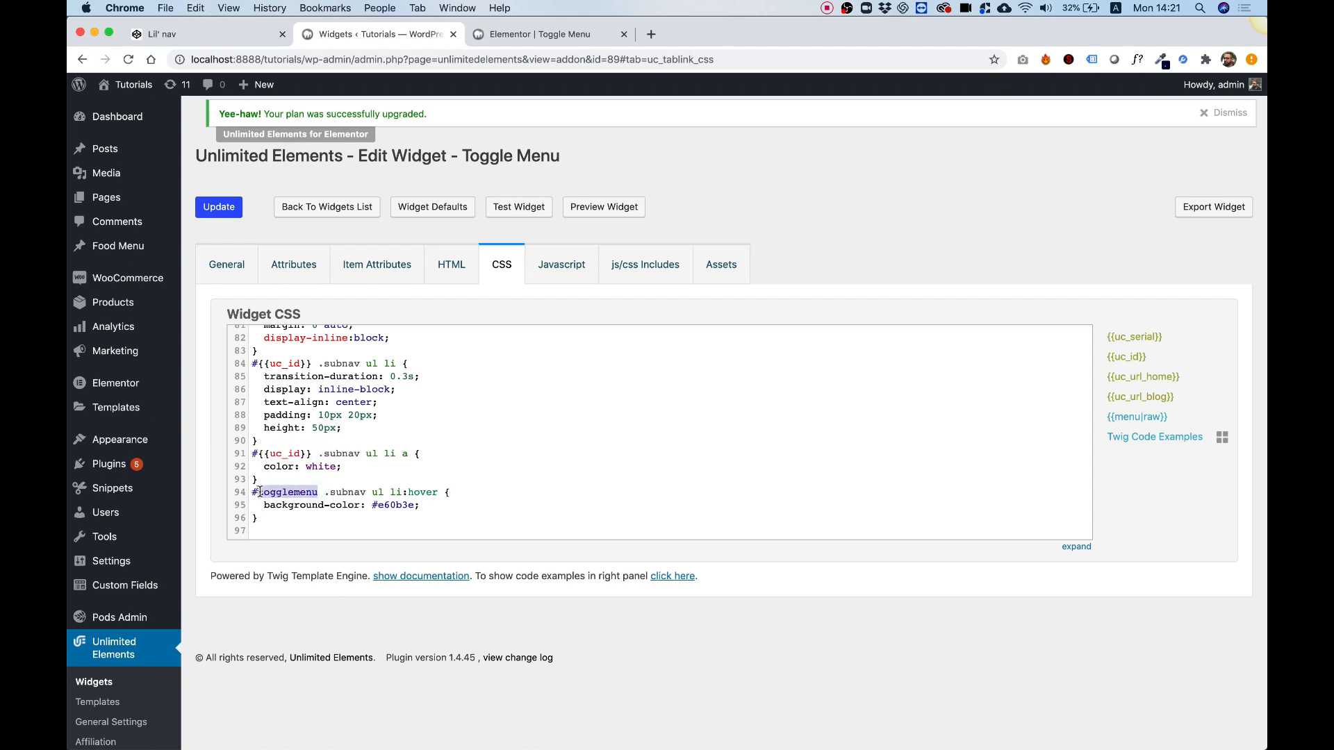
type("{{uc_id}}")
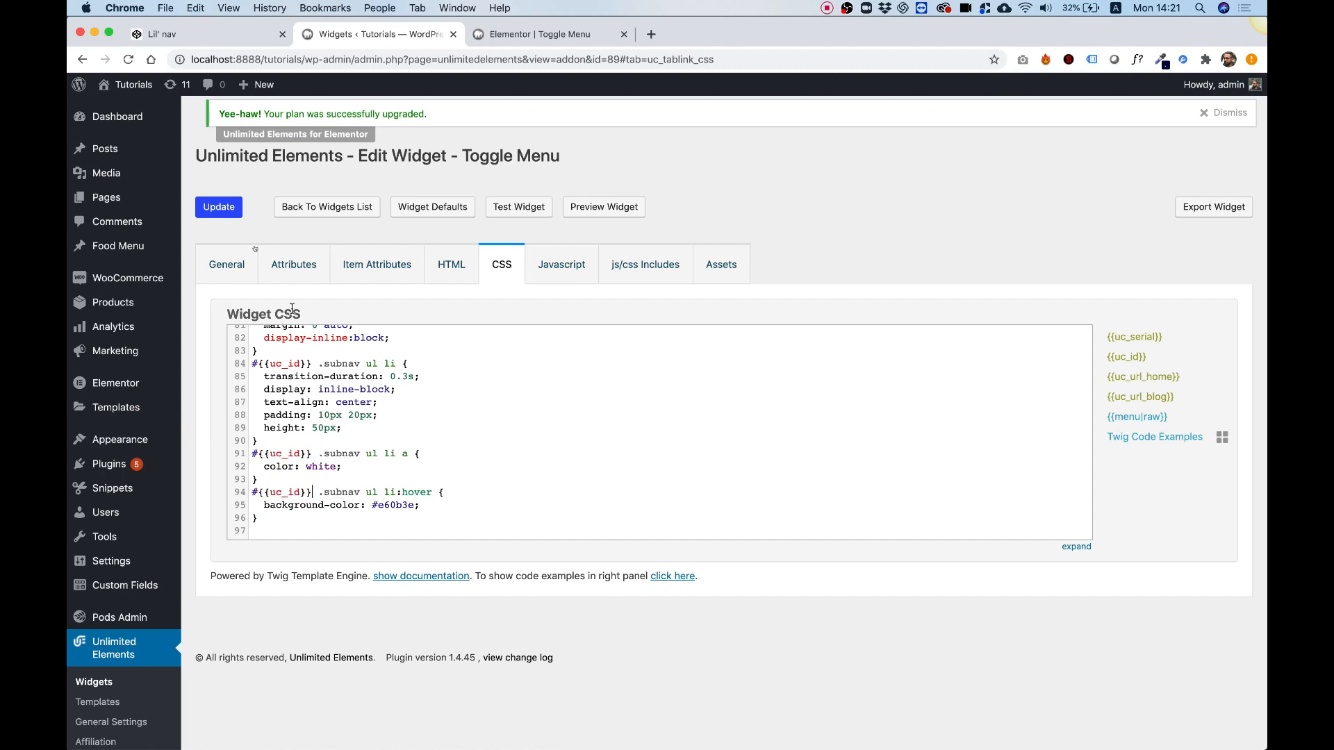
left_click(218, 207)
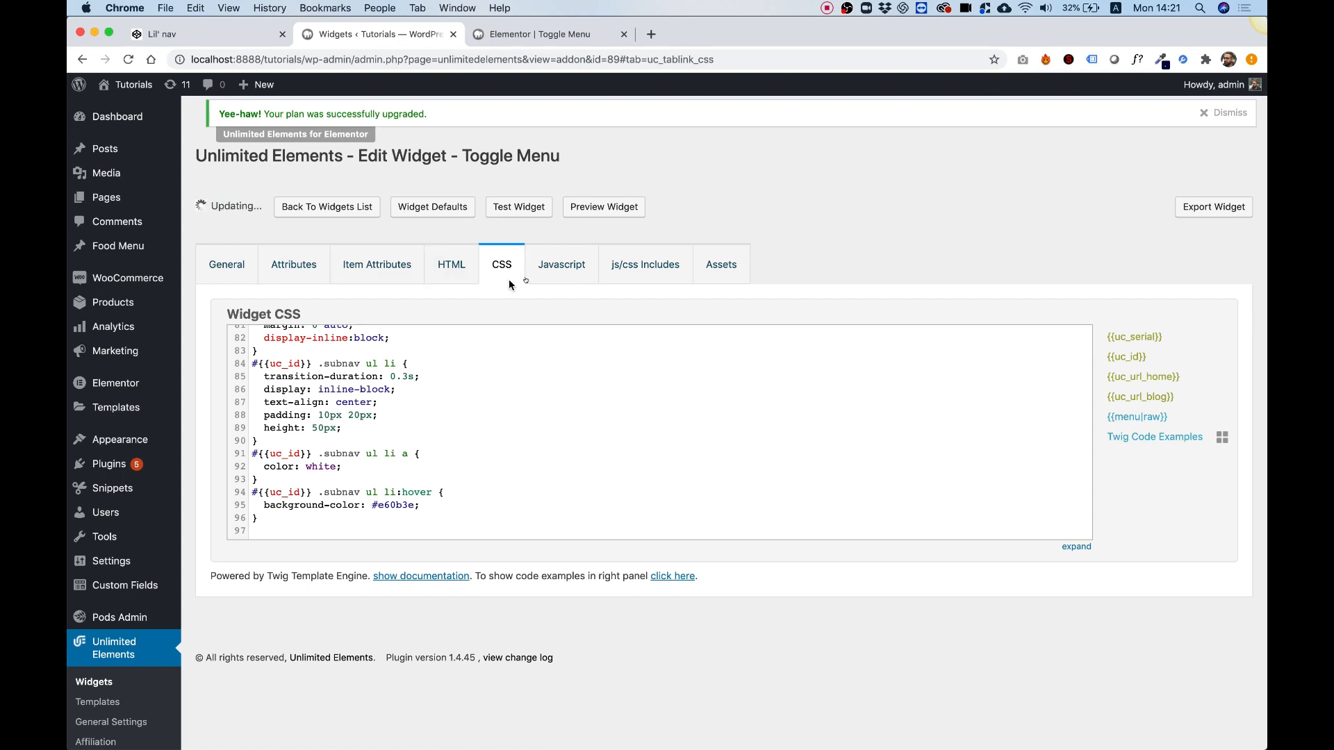
Step: Change the jQuery selectors in the widget JavaScript from #togglemenu to #{{uc_id}} and save
left_click(560, 264)
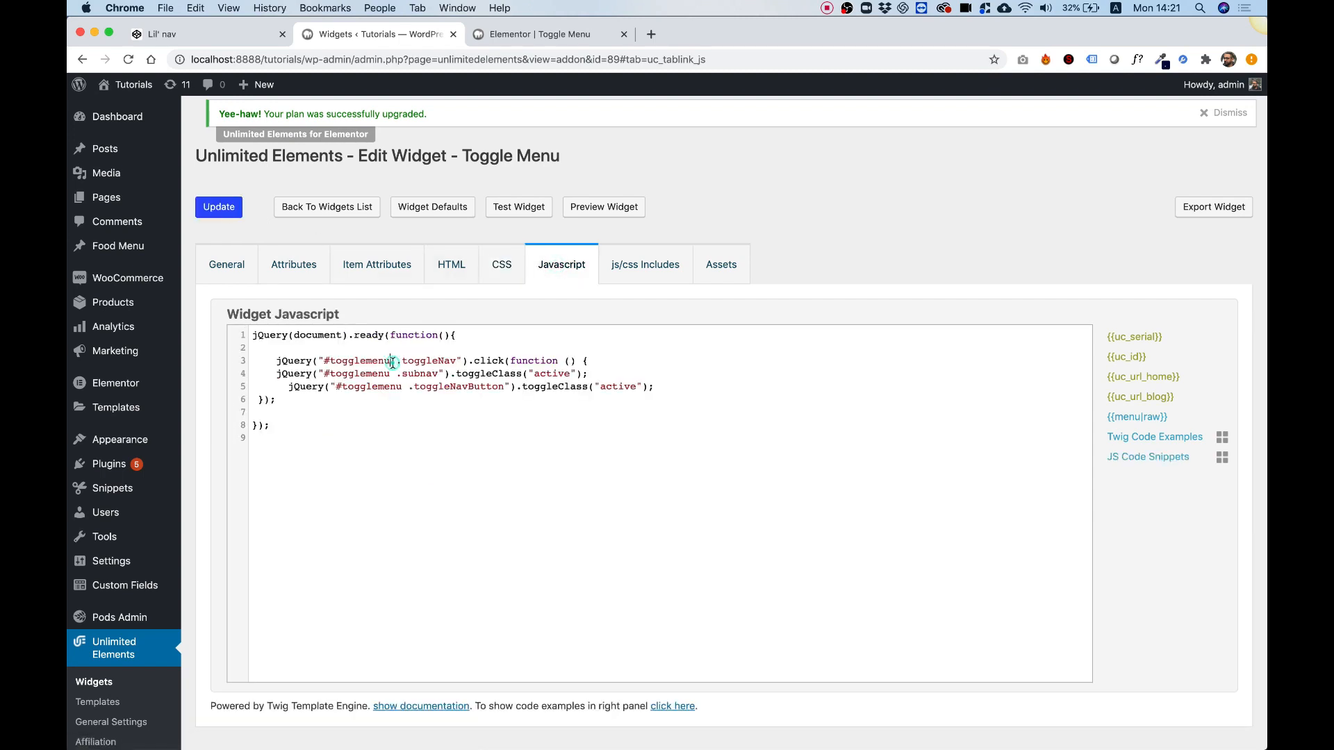
type("{{uc_id}}")
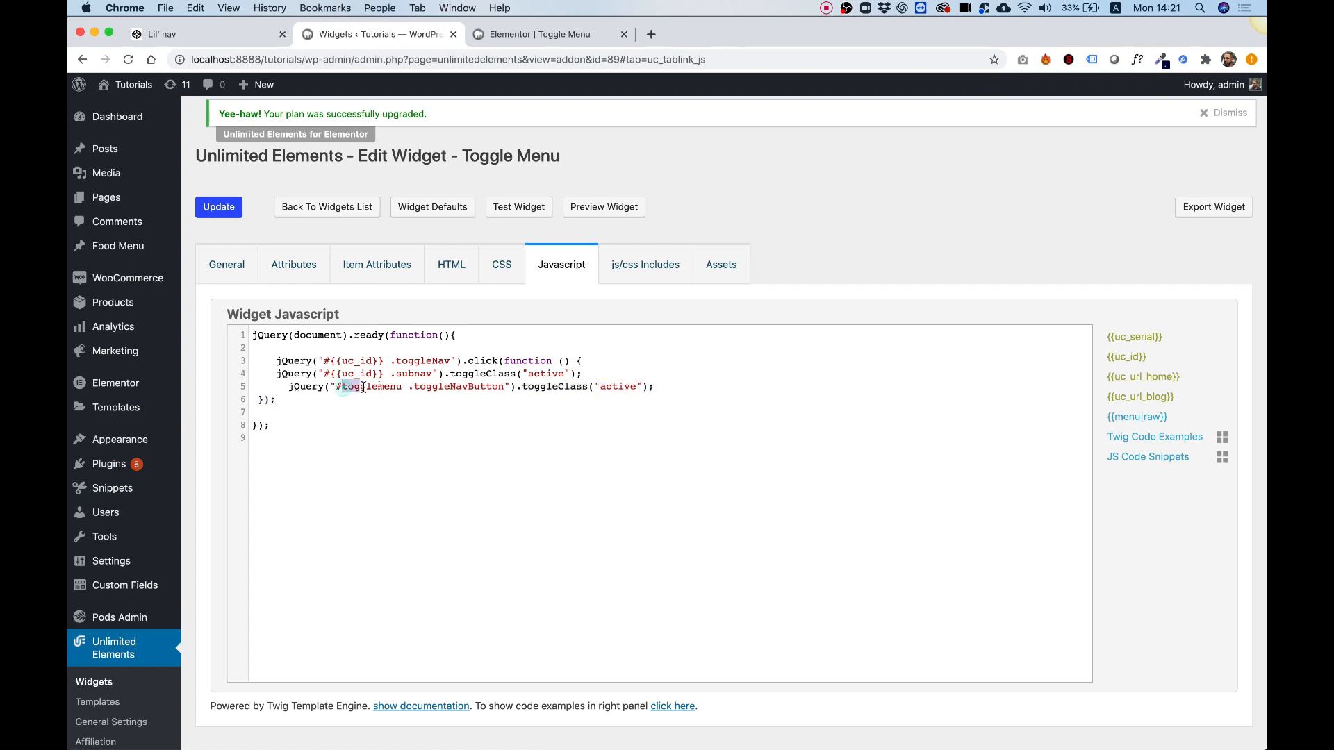
left_click(218, 207)
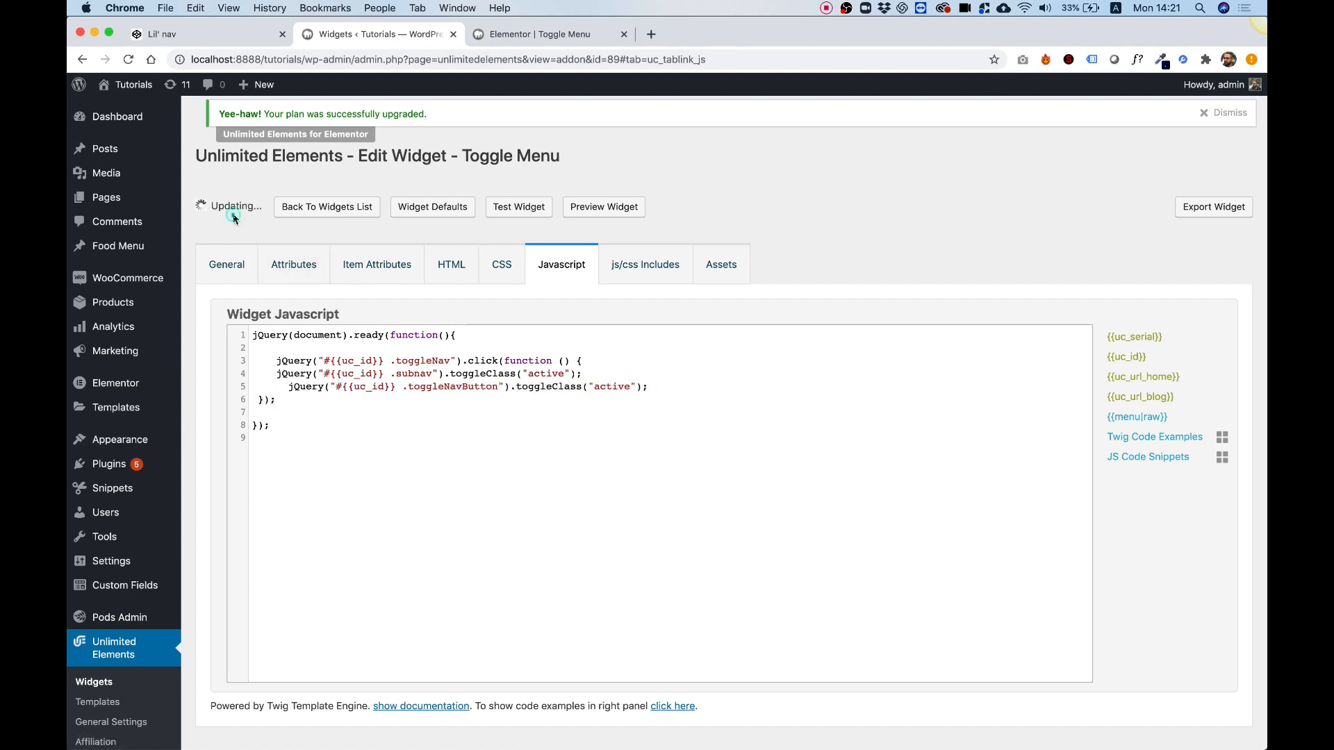
left_click(545, 34)
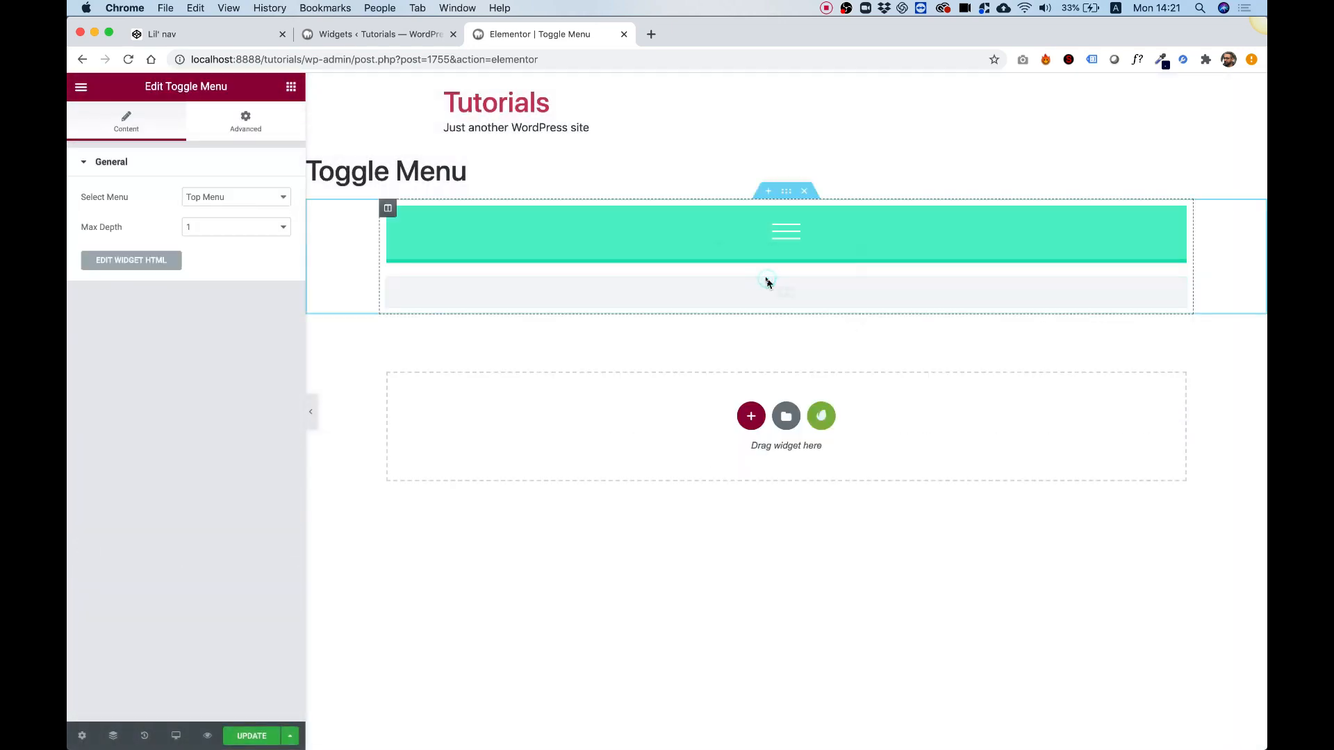
Step: Toggle the hamburger icon so the top menu alone expands to show Home, About and Contact
left_click(785, 231)
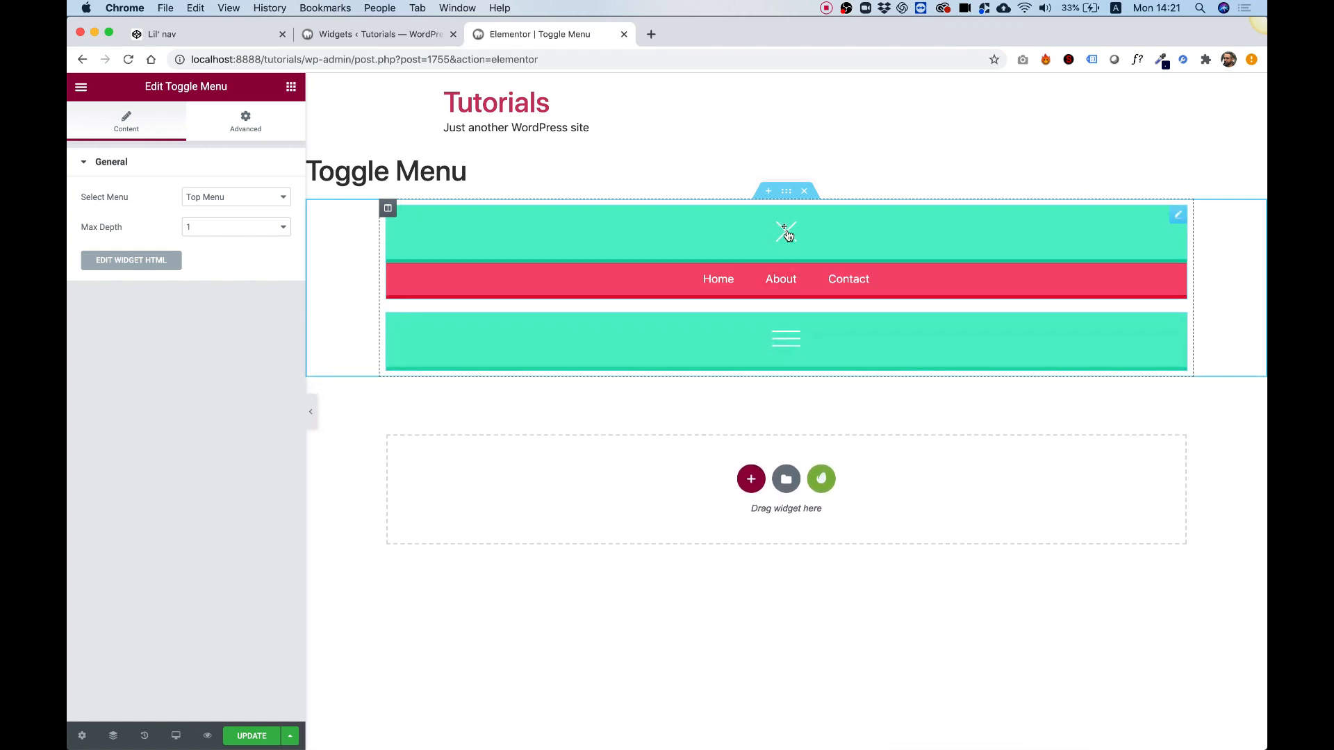
left_click(785, 231)
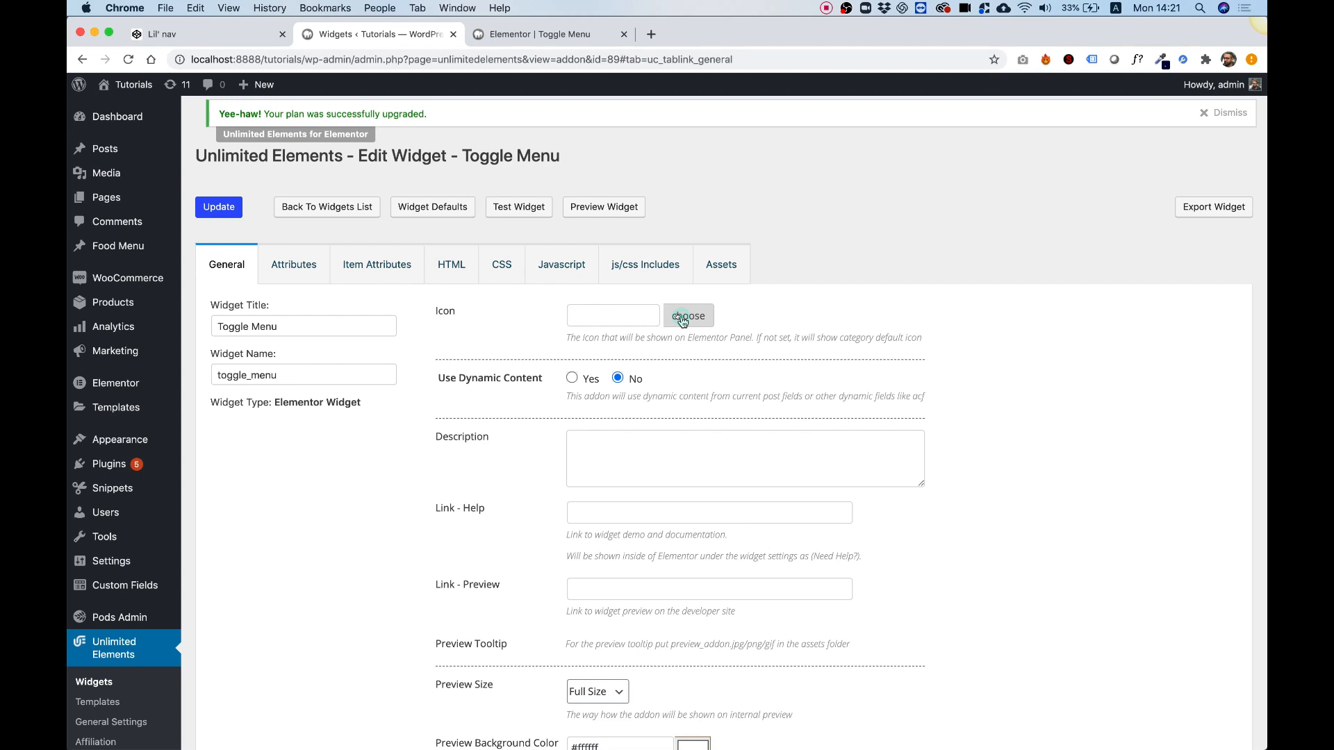
Step: Choose fa fa-align-justify from the icon grid as the widget's General icon
left_click(687, 315)
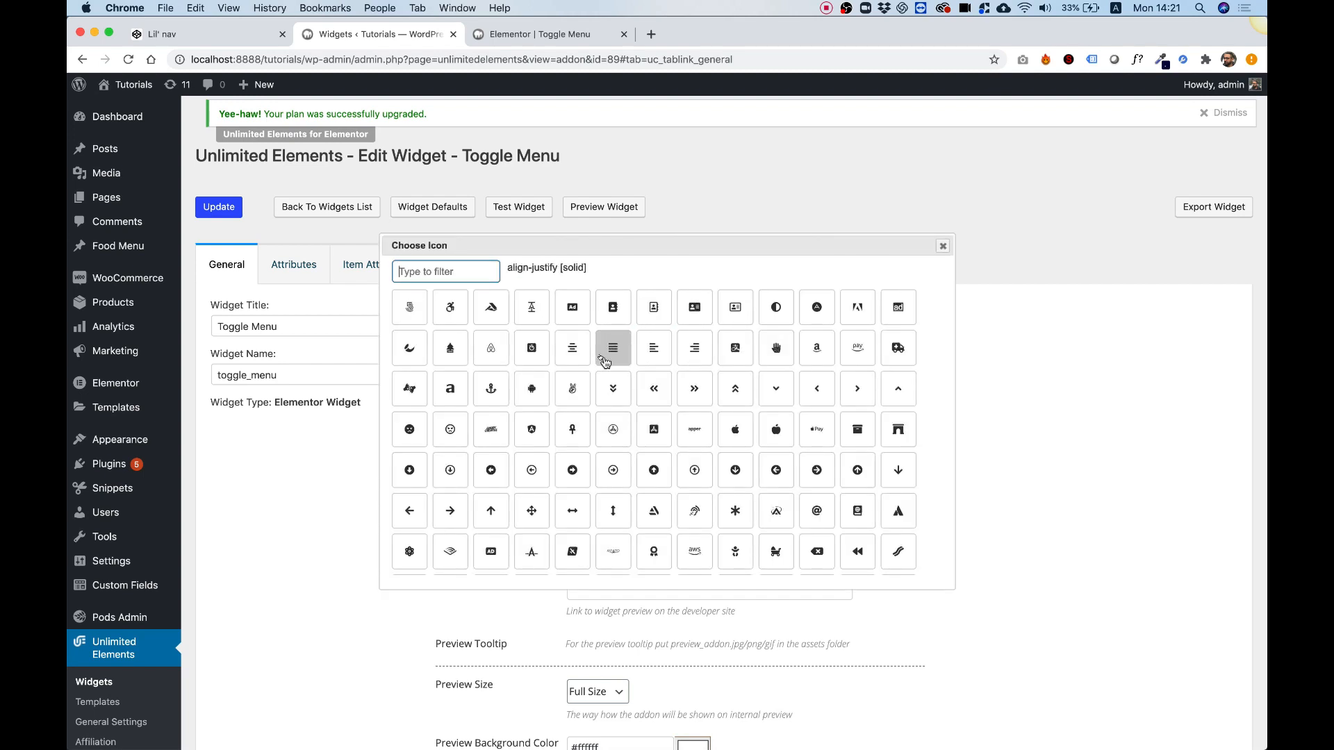
left_click(613, 347)
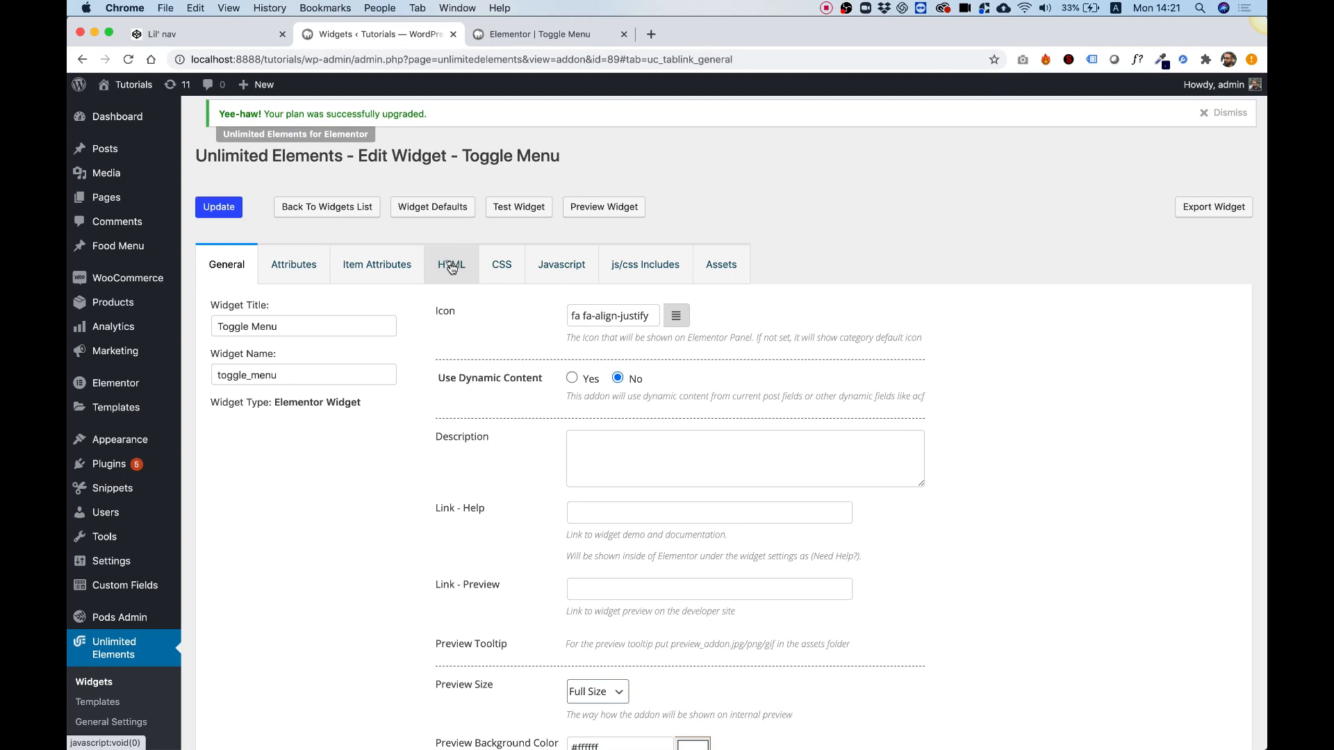
Step: Delete the background-color: #54EFC9; declaration from the .toggleNav rule in the widget CSS
left_click(500, 264)
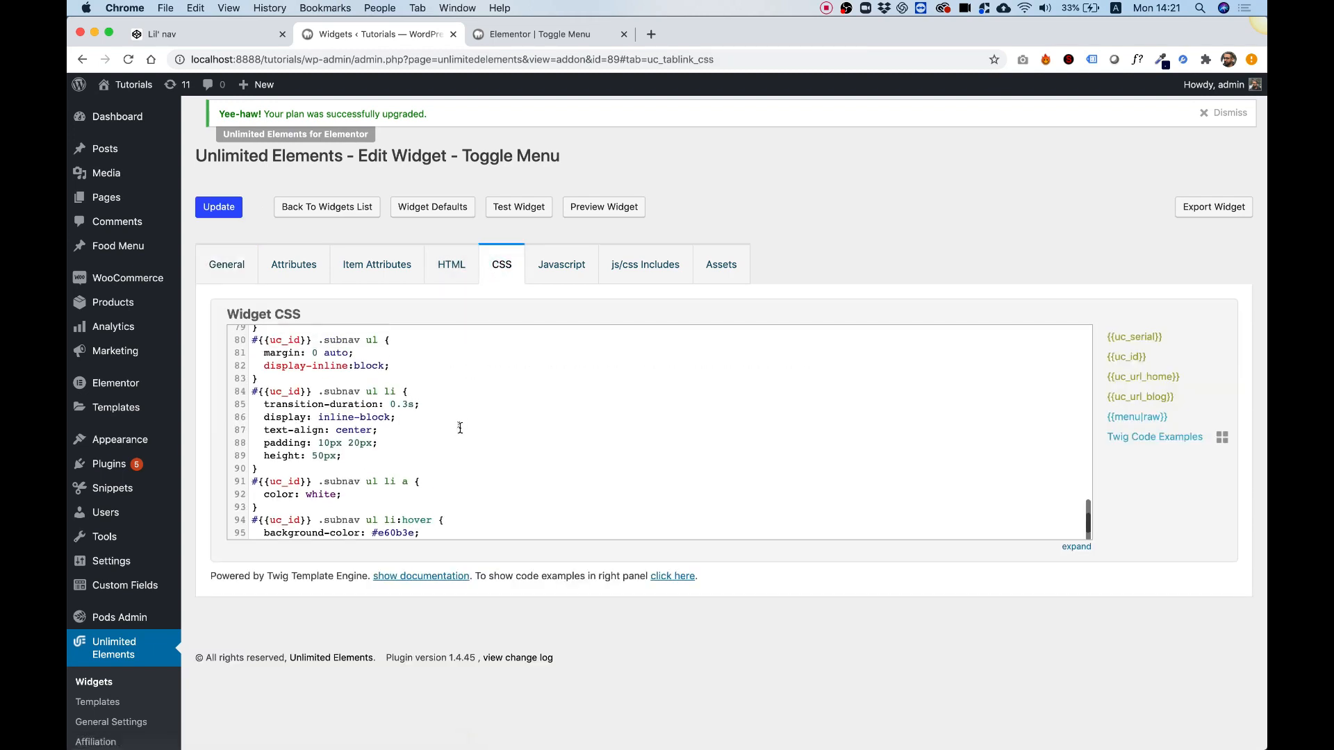
scroll("down", 3)
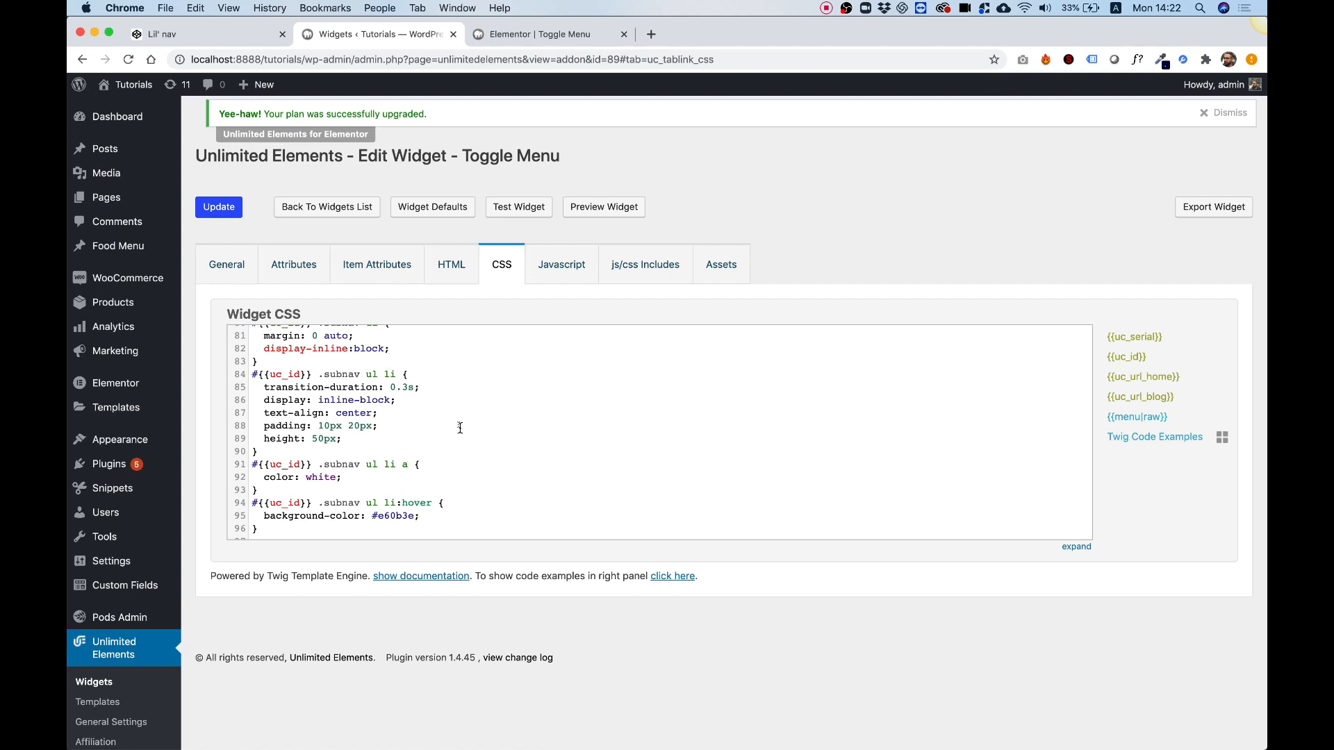
scroll("up", 3)
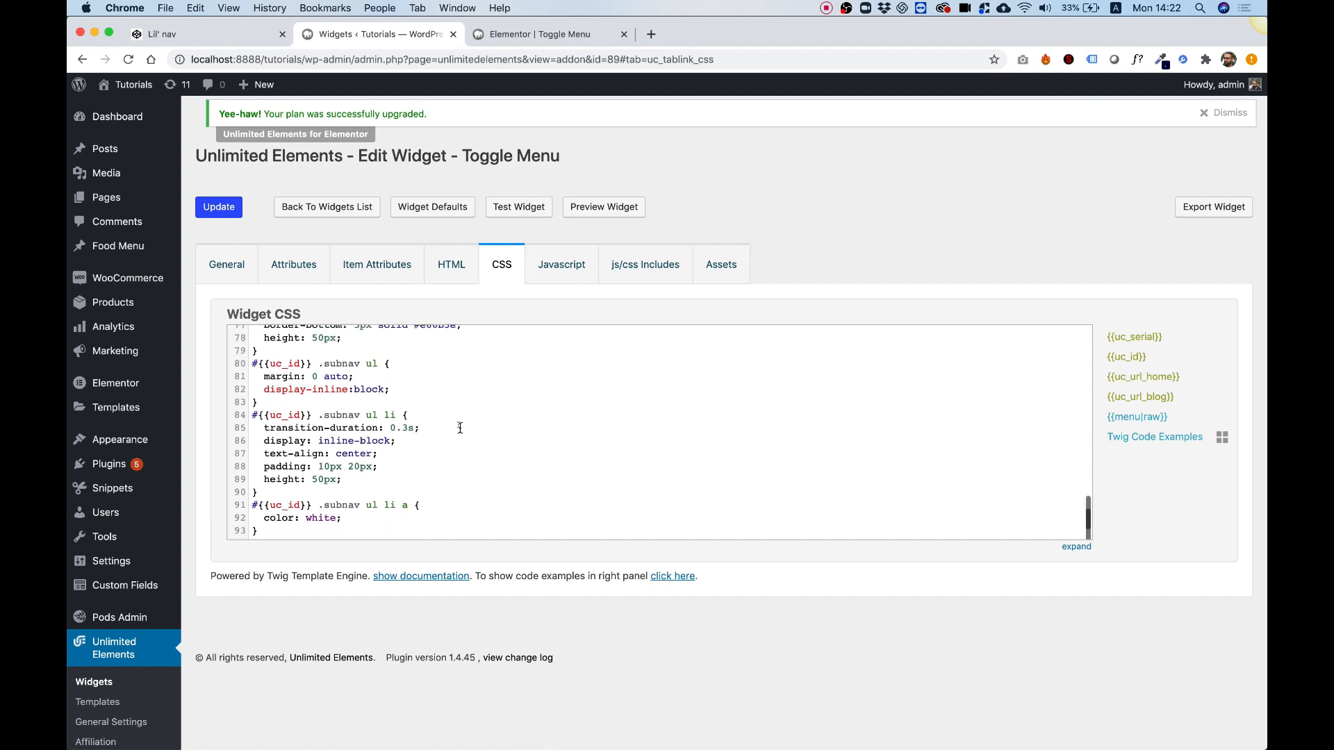
scroll("up", 3)
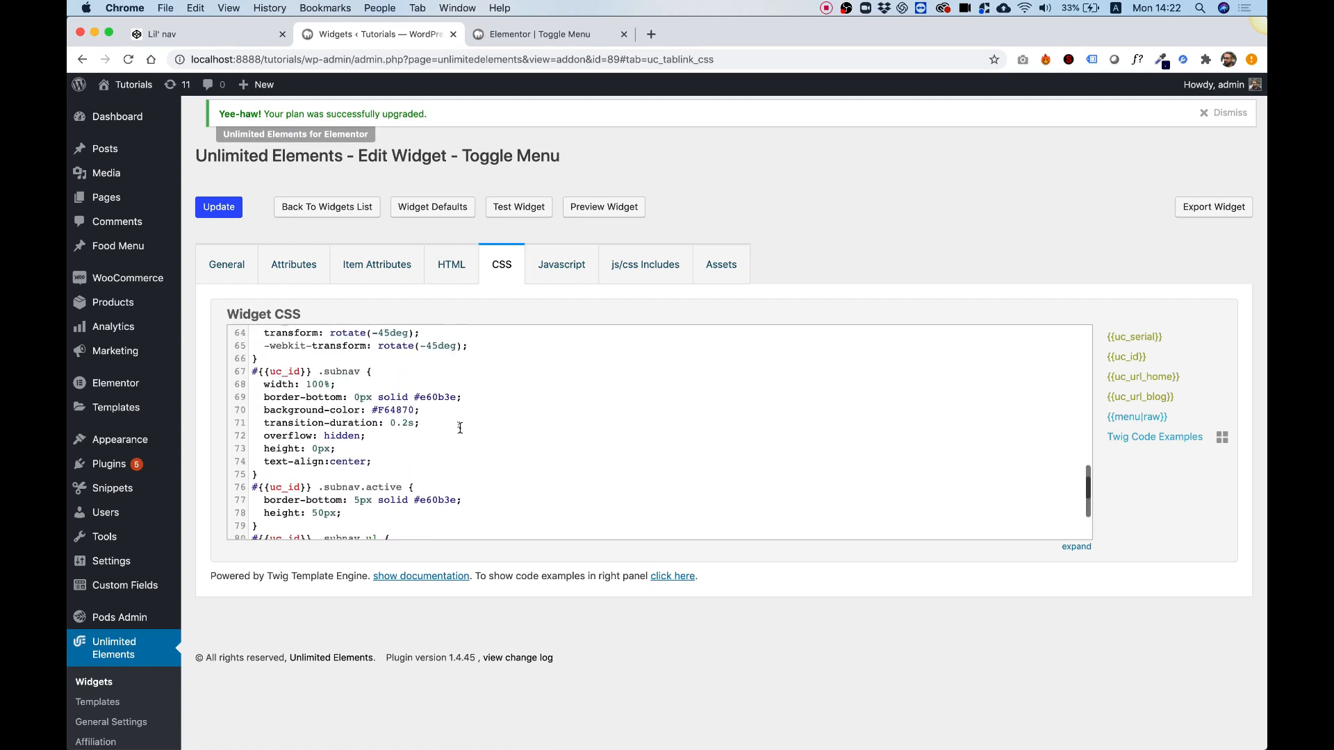
scroll("up", 3)
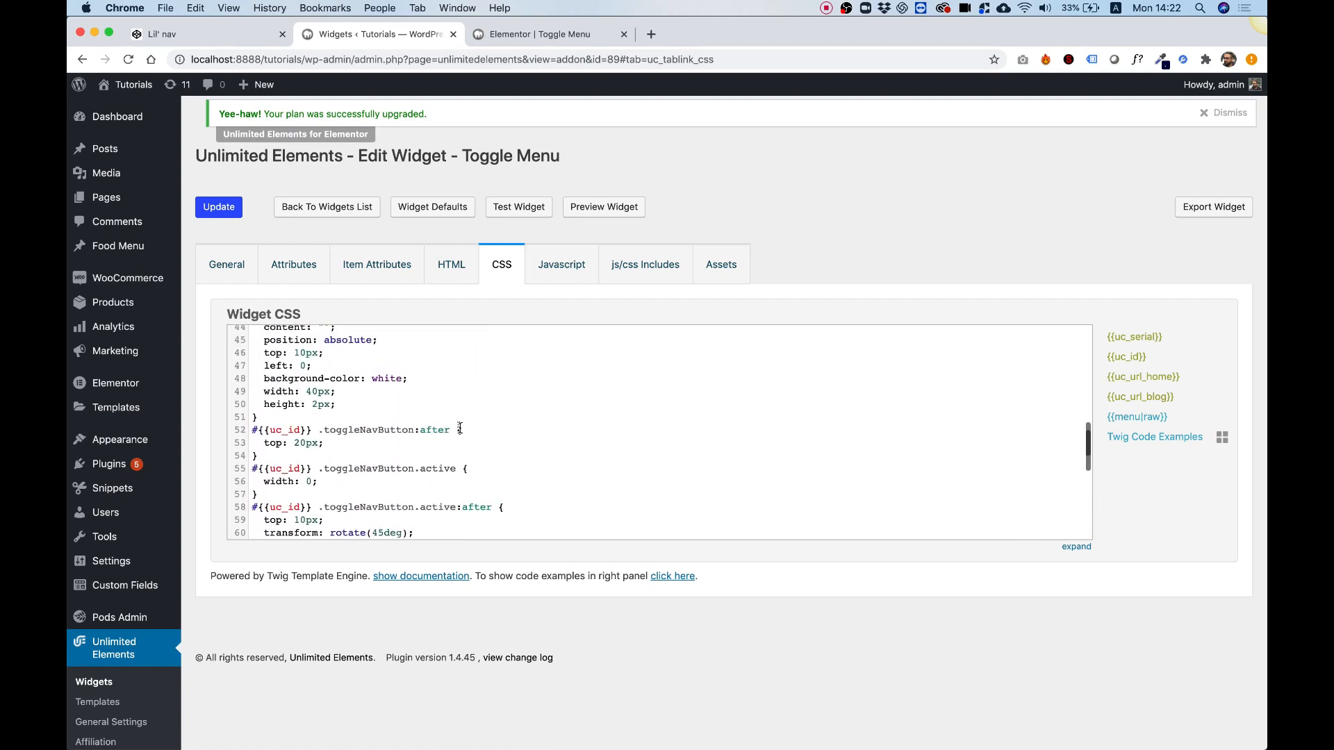
scroll("up", 3)
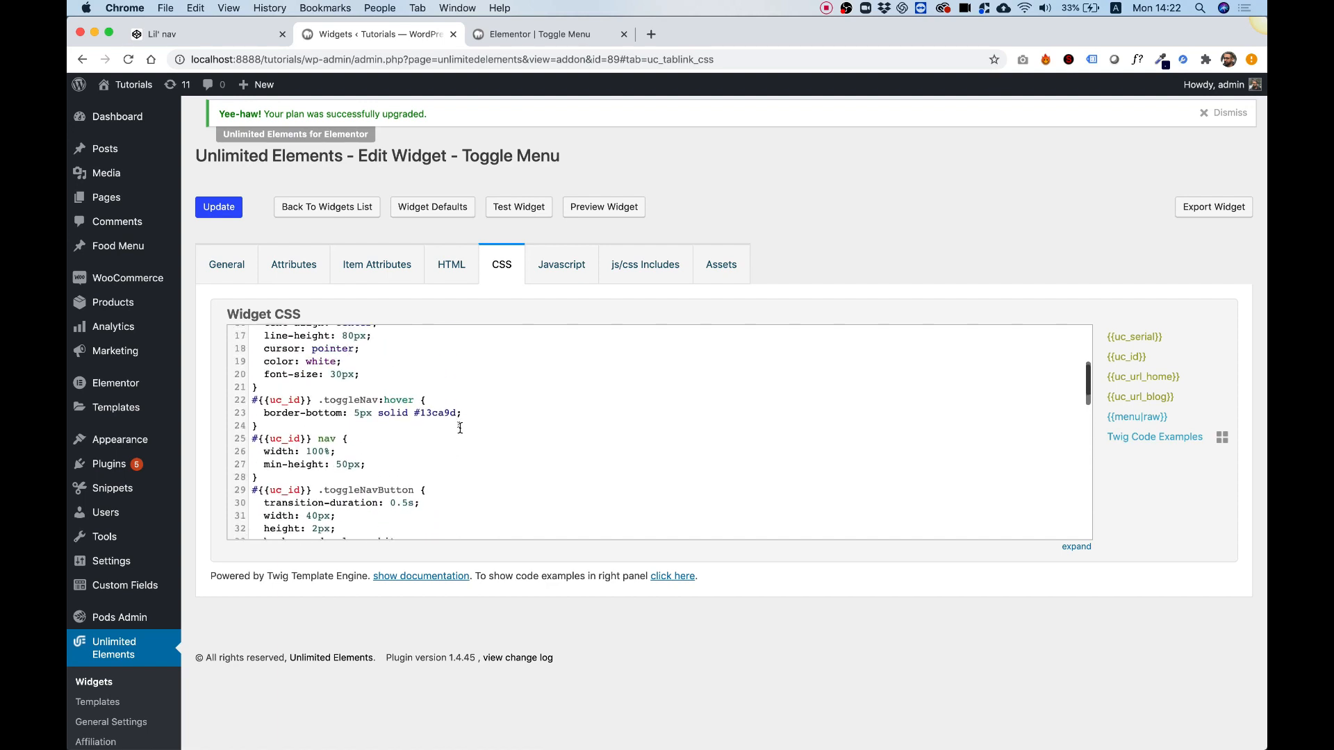
scroll("up", 3)
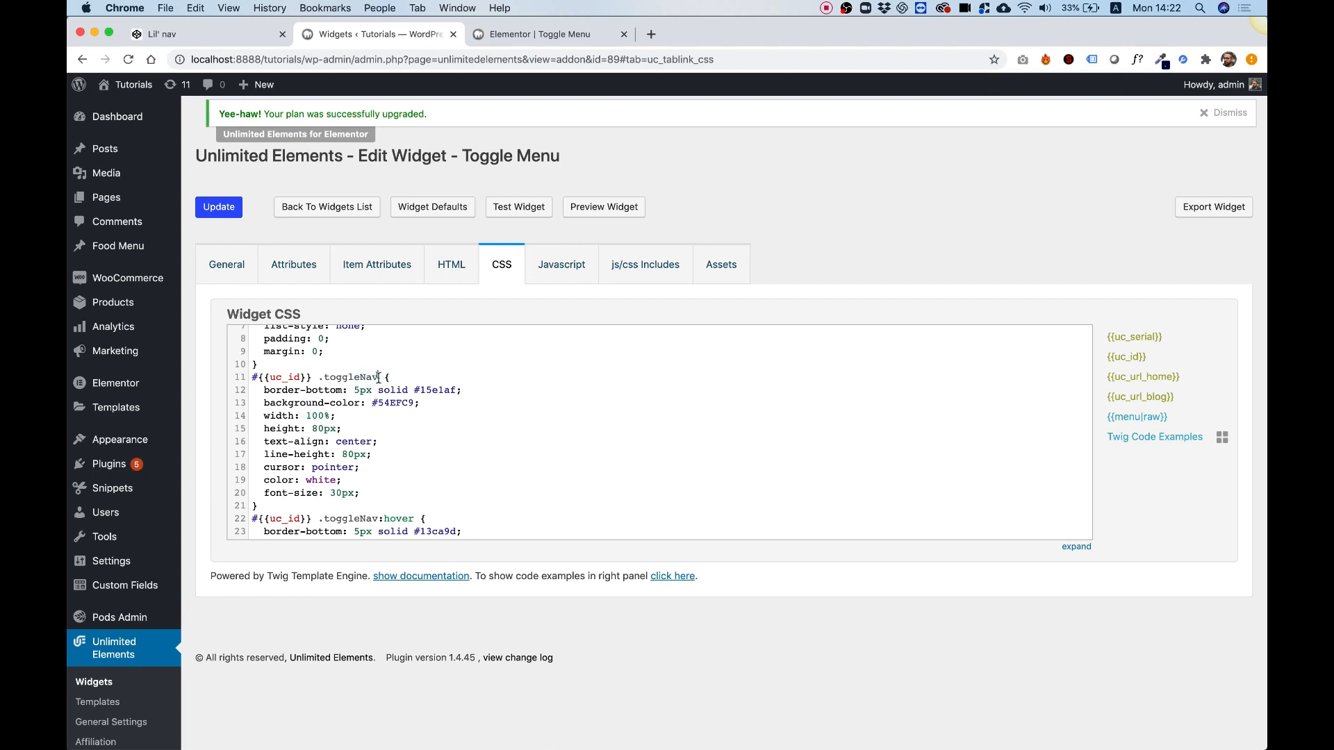
double_click(352, 377)
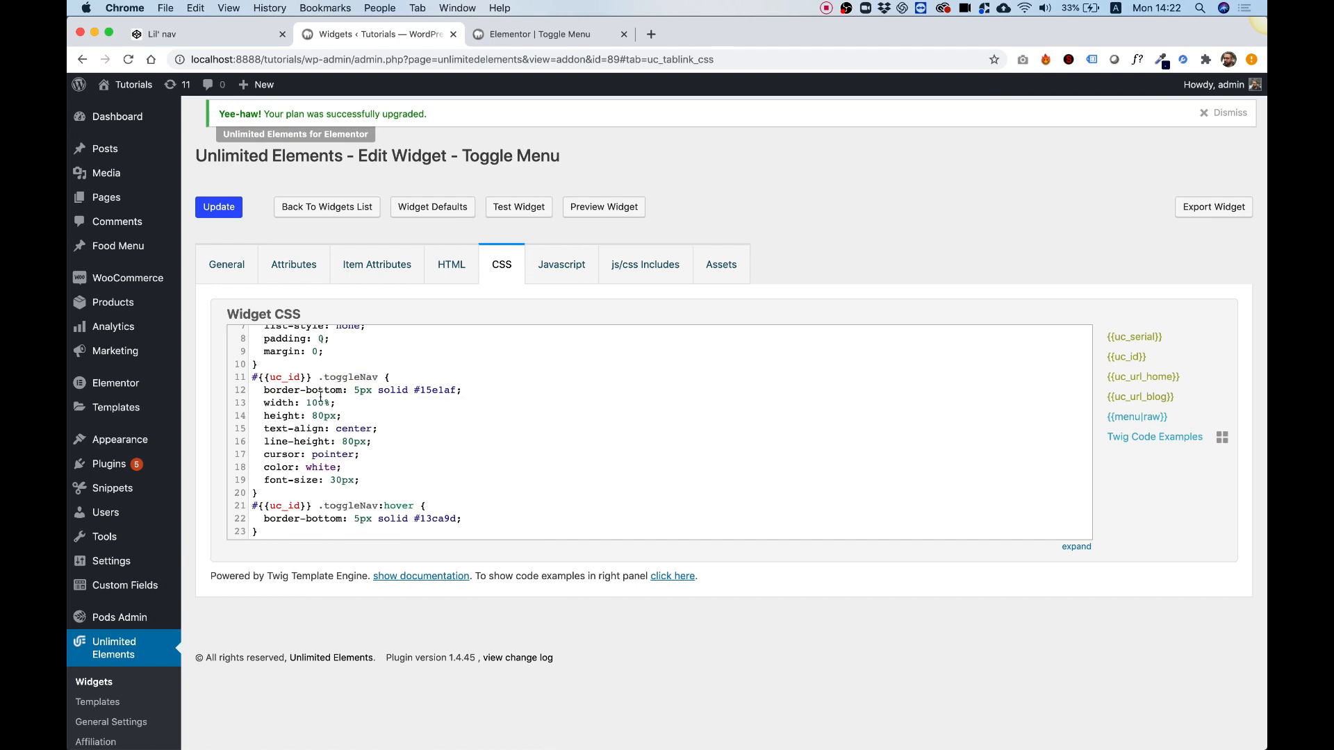
Step: Create a new Style attribute section titled General in the widget's Attributes
left_click(293, 265)
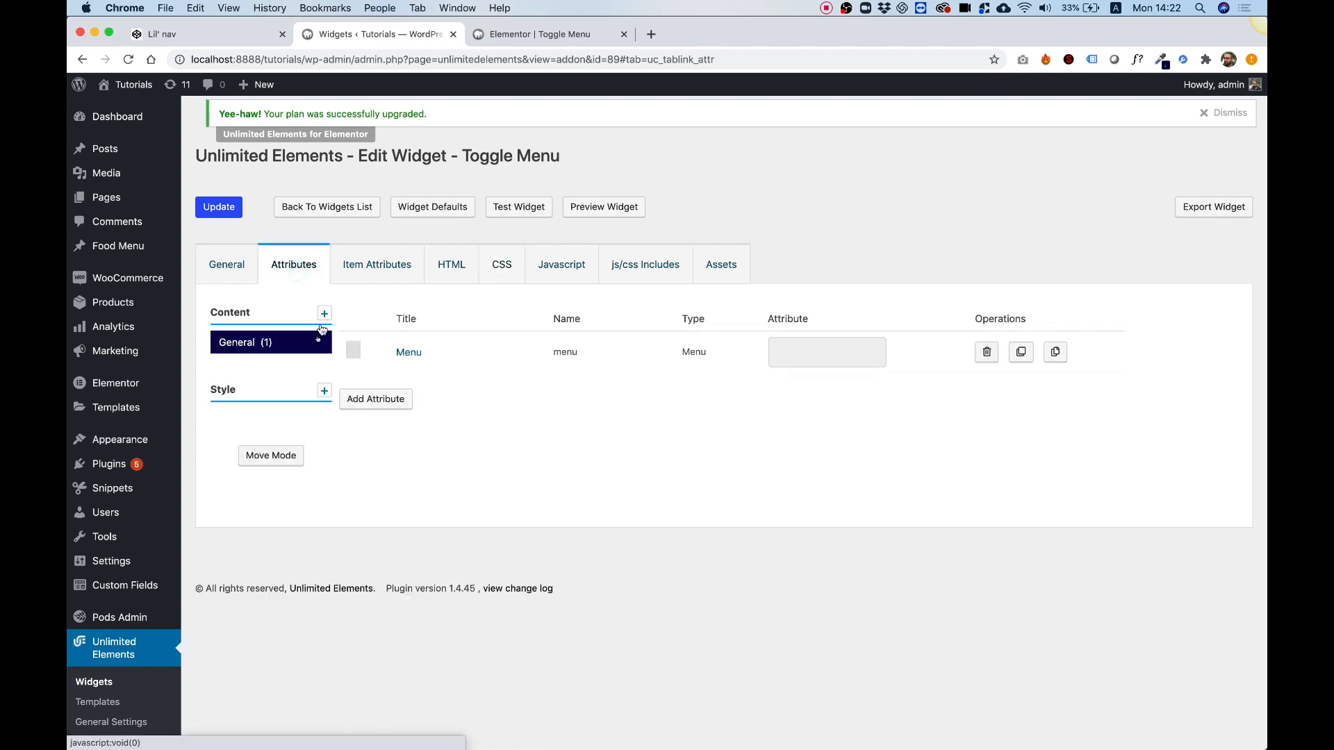
left_click(324, 390)
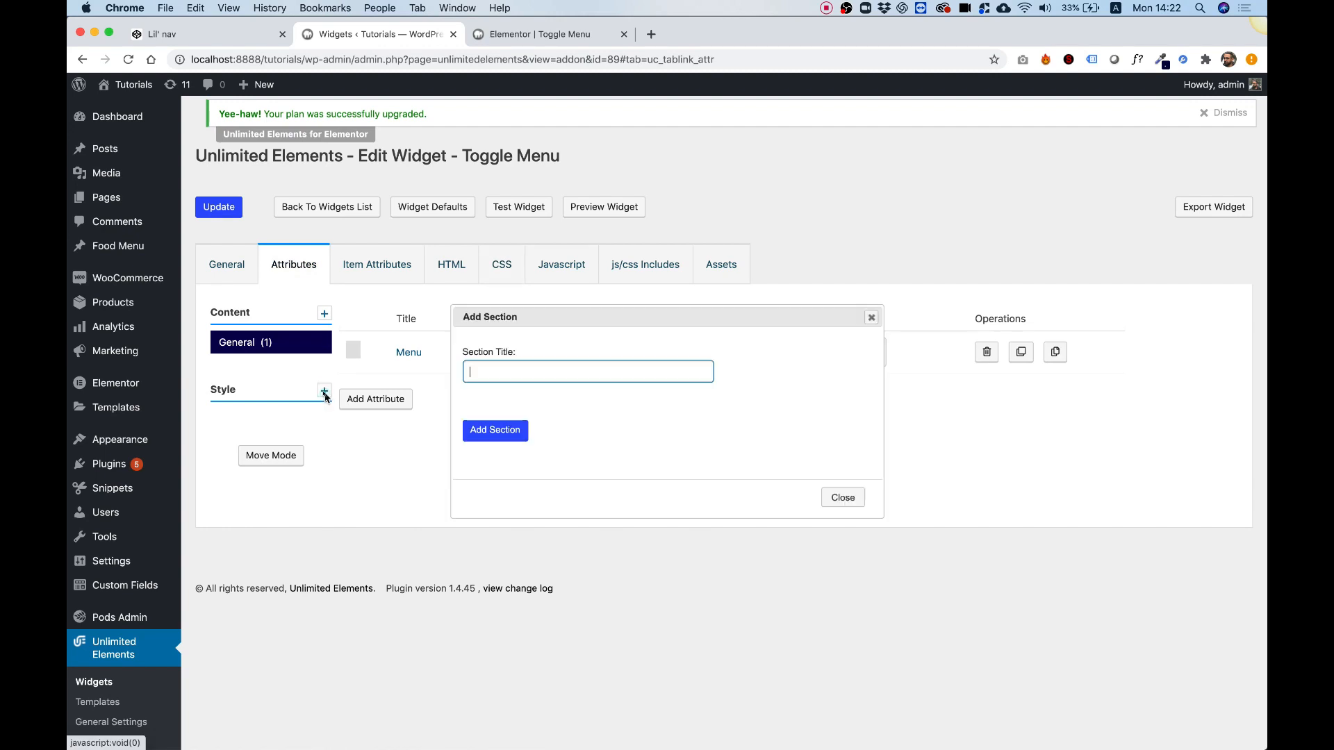
type("G")
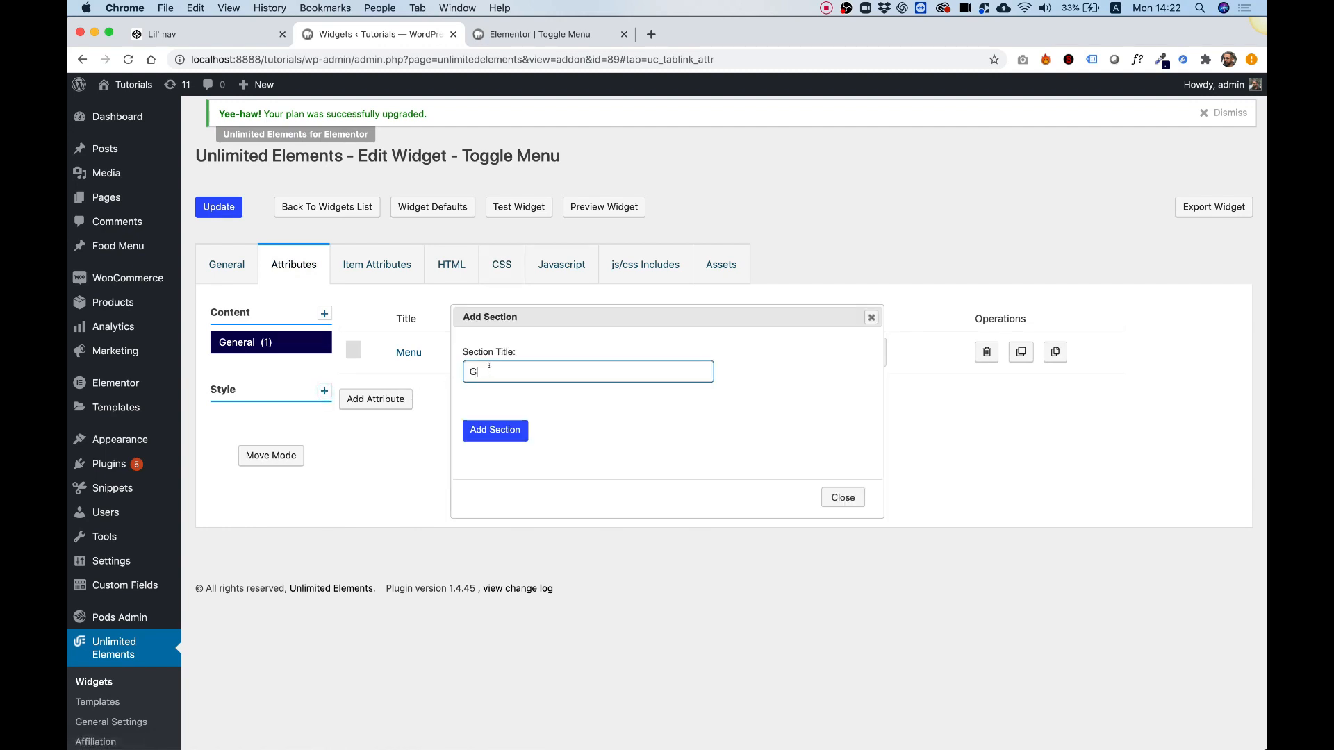
type("eneral")
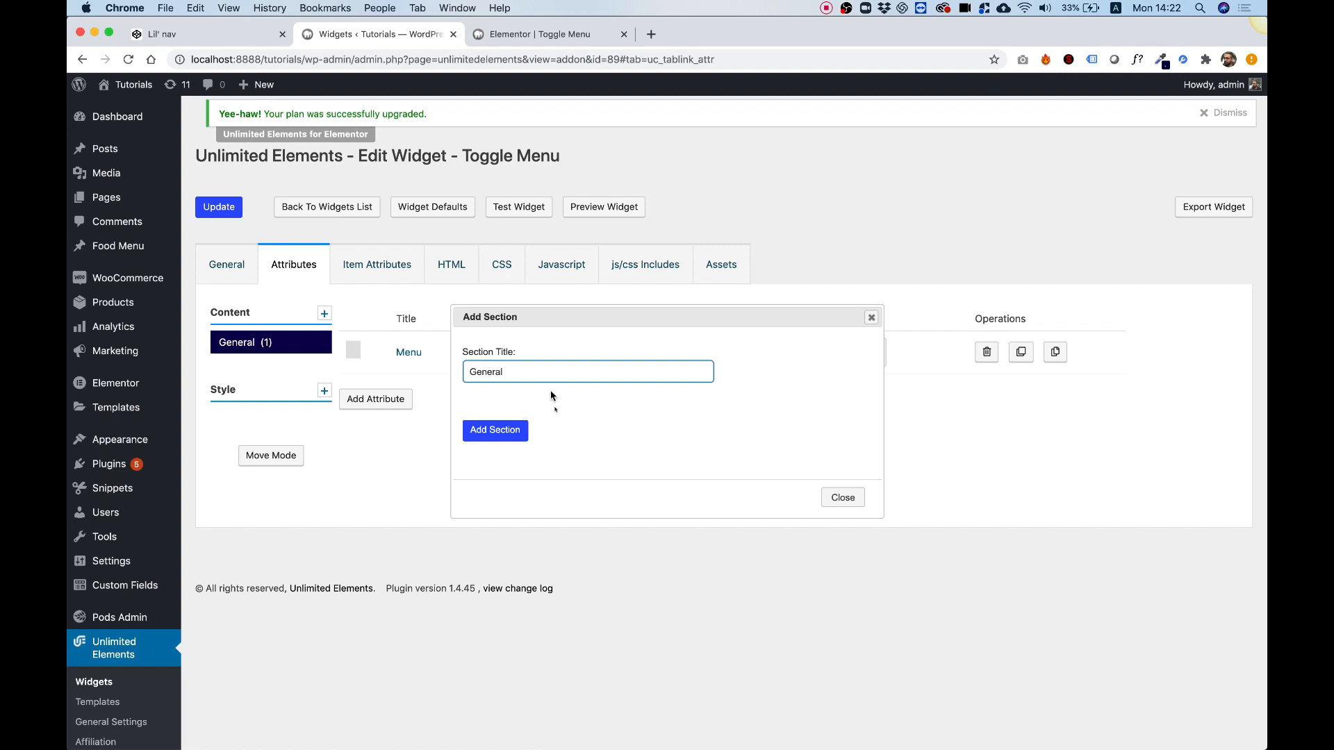
left_click(493, 430)
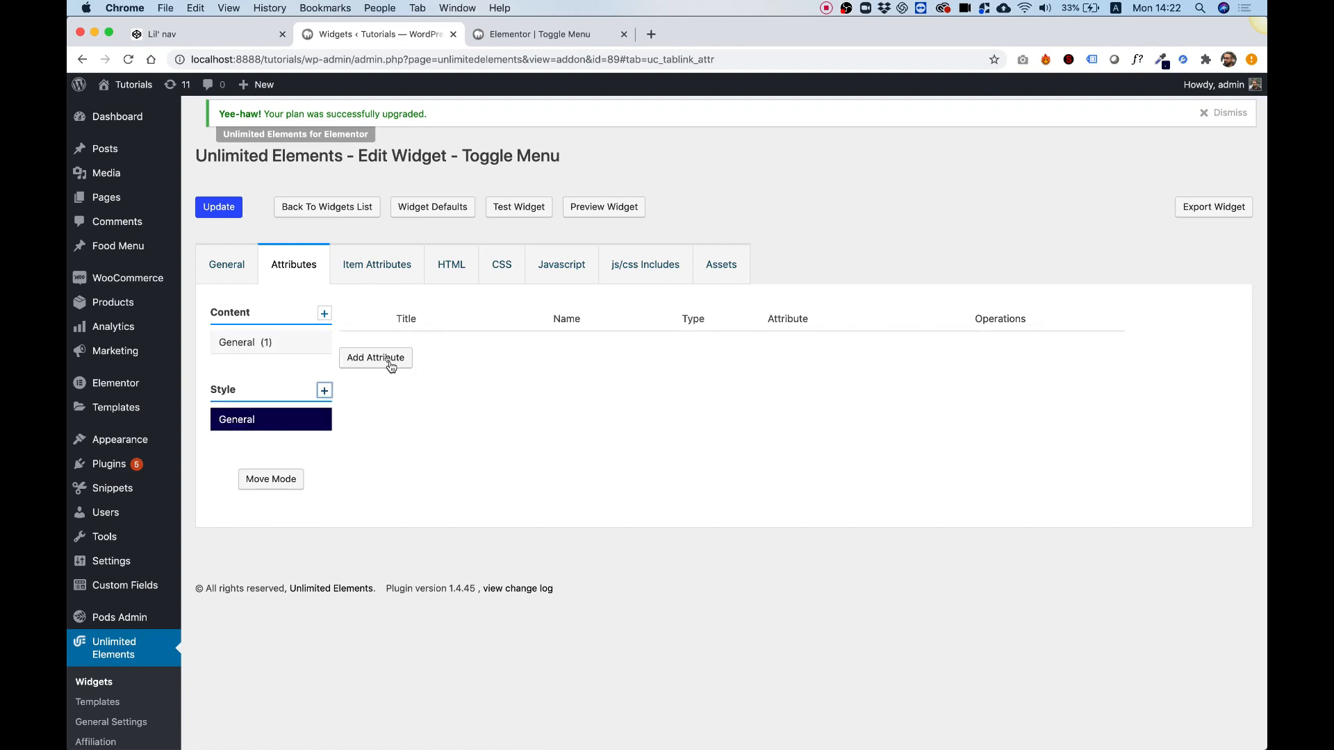
Step: Add a Color Picker attribute to the General style section titled Nav Background Color
left_click(375, 357)
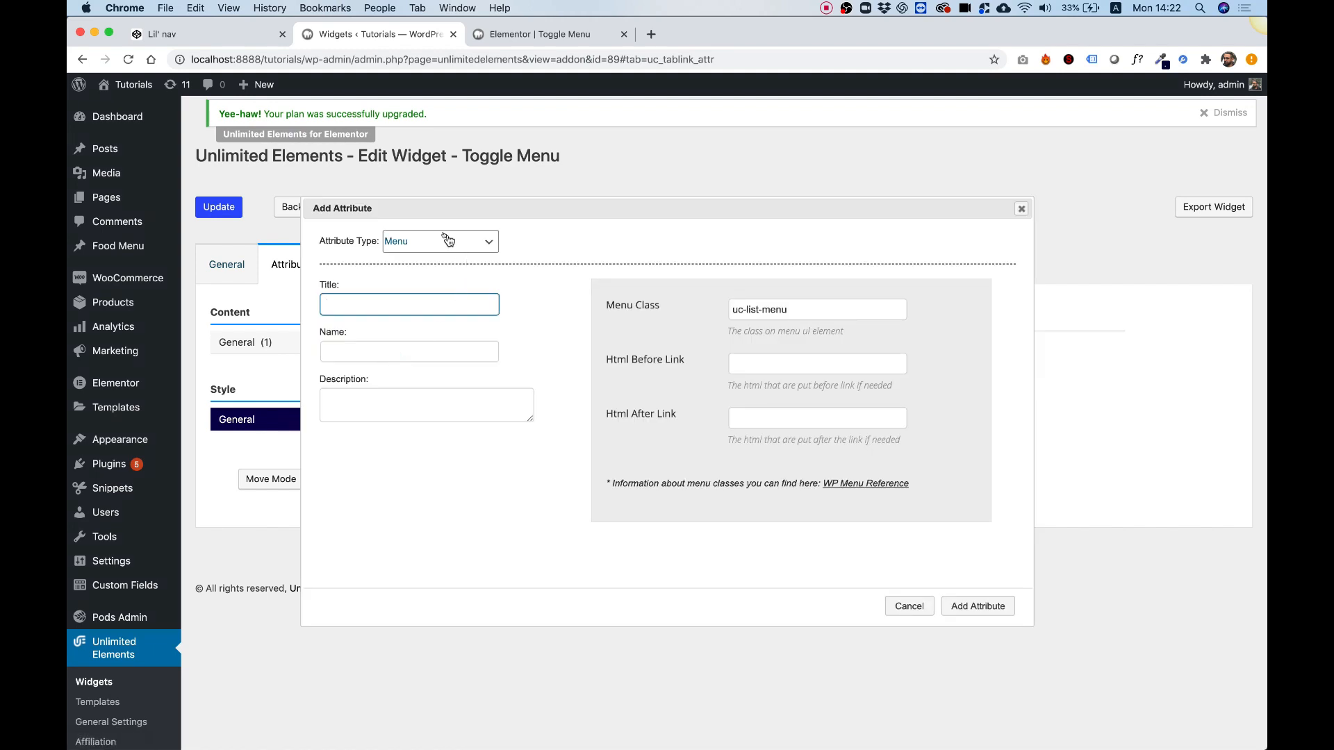
left_click(439, 241)
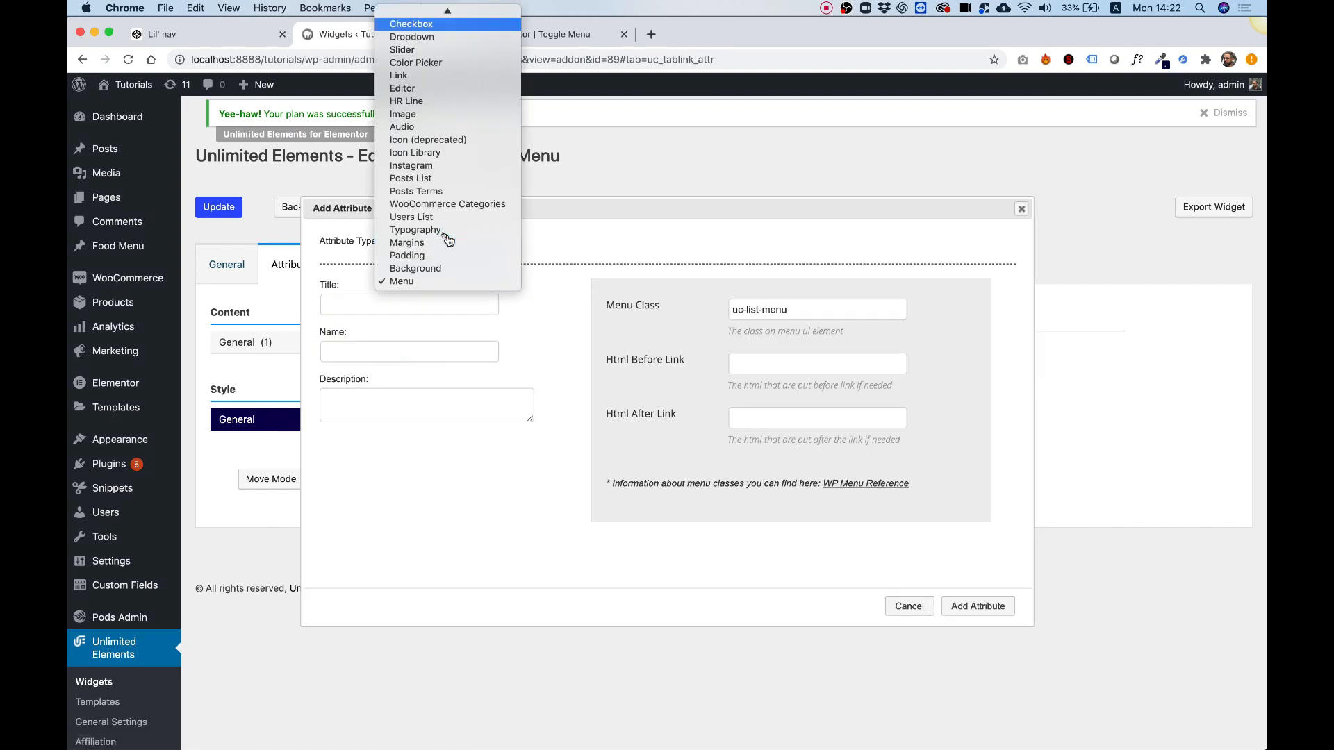
left_click(416, 62)
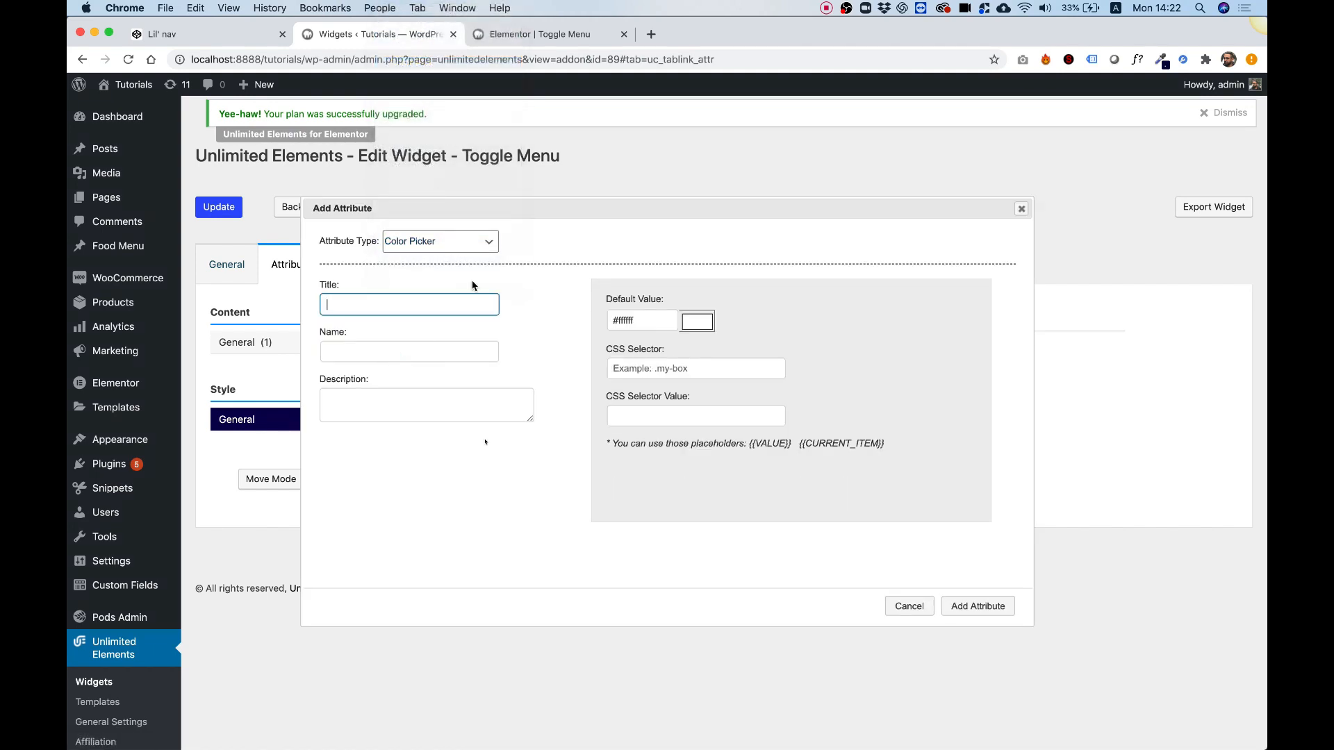
mouse_move(418, 305)
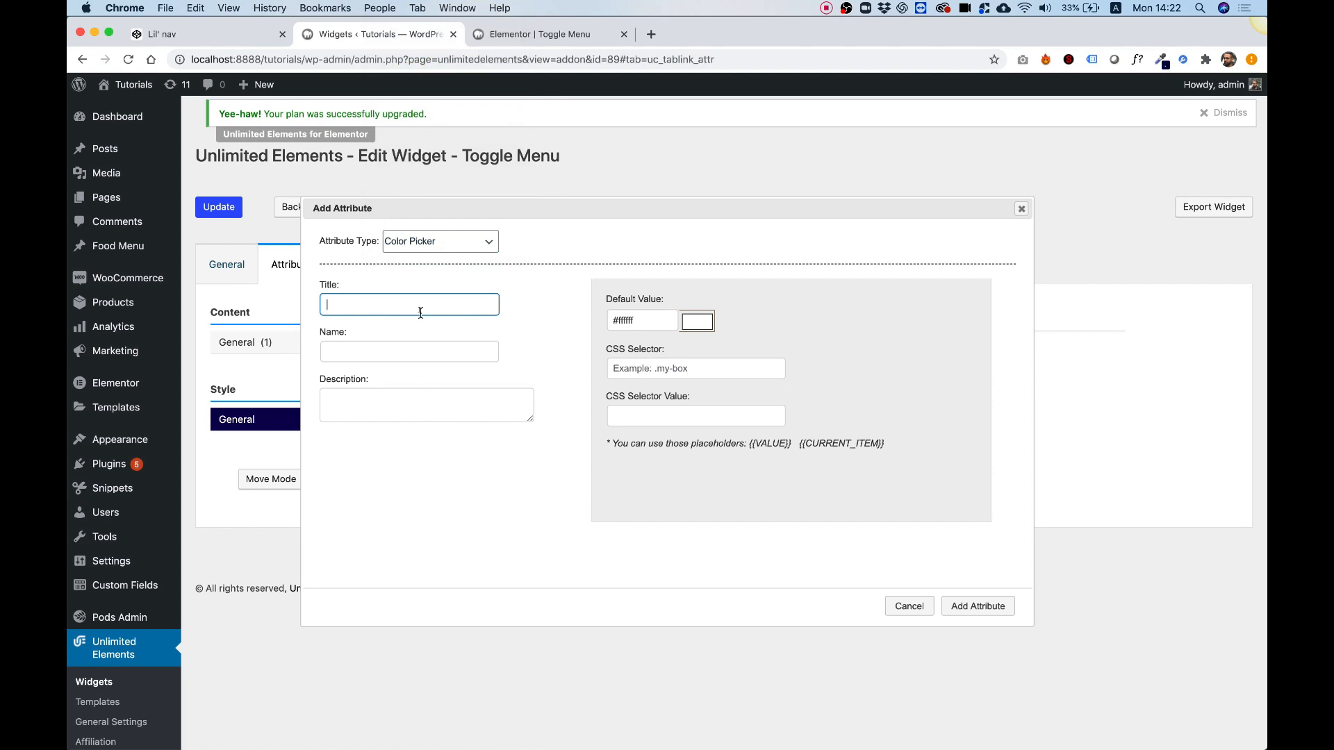
type("Nav")
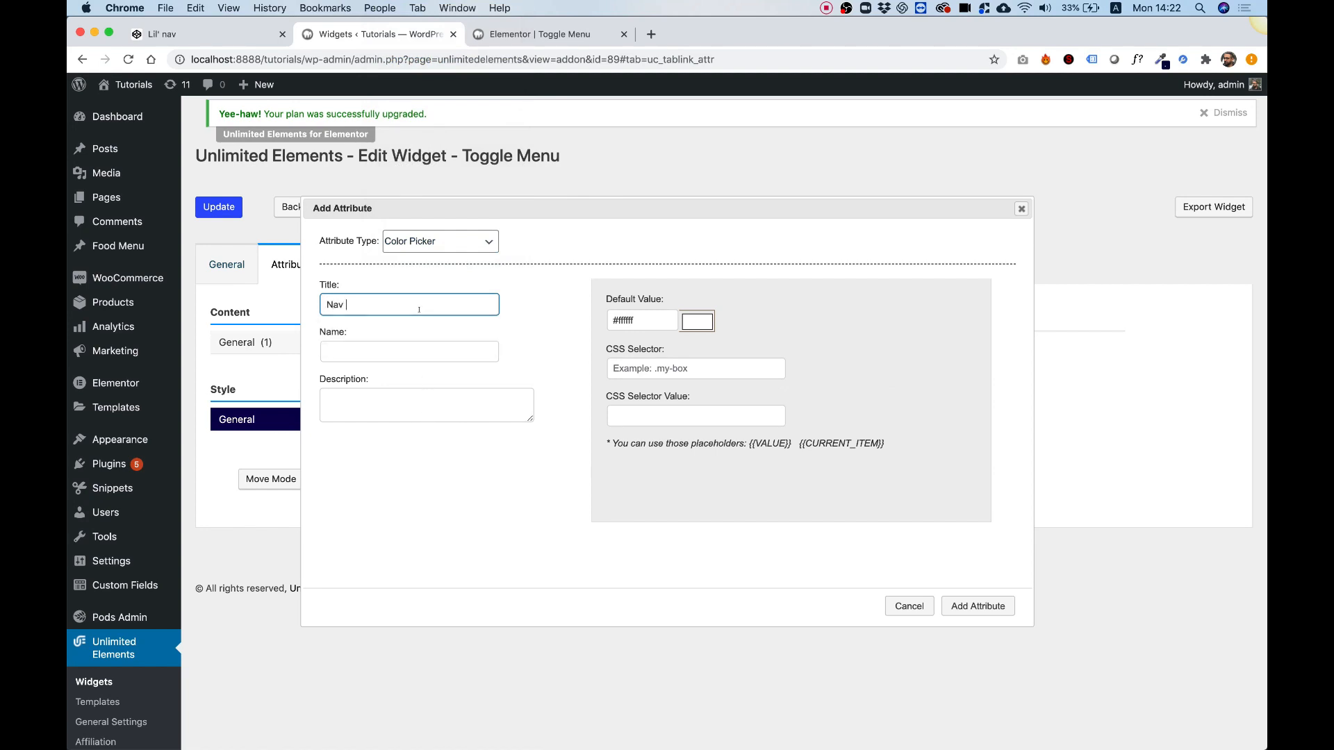
type("Bg")
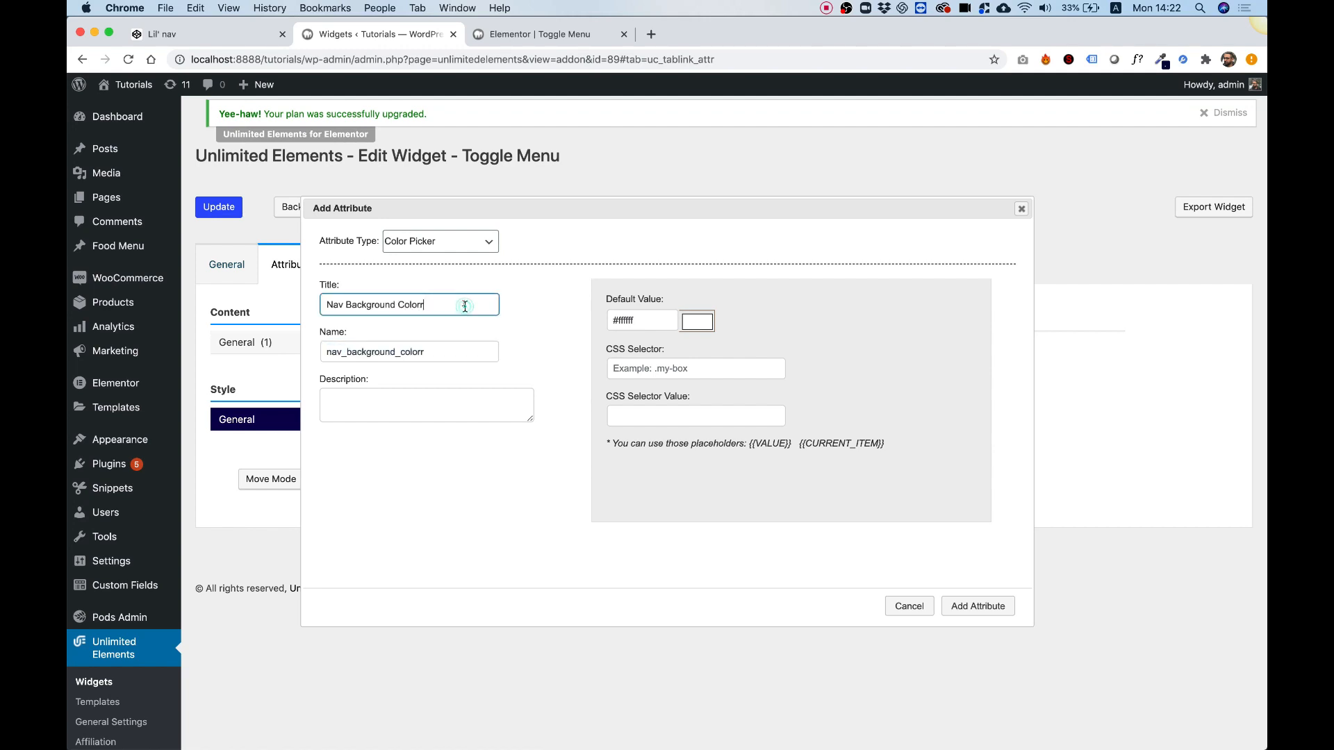
left_click(426, 405)
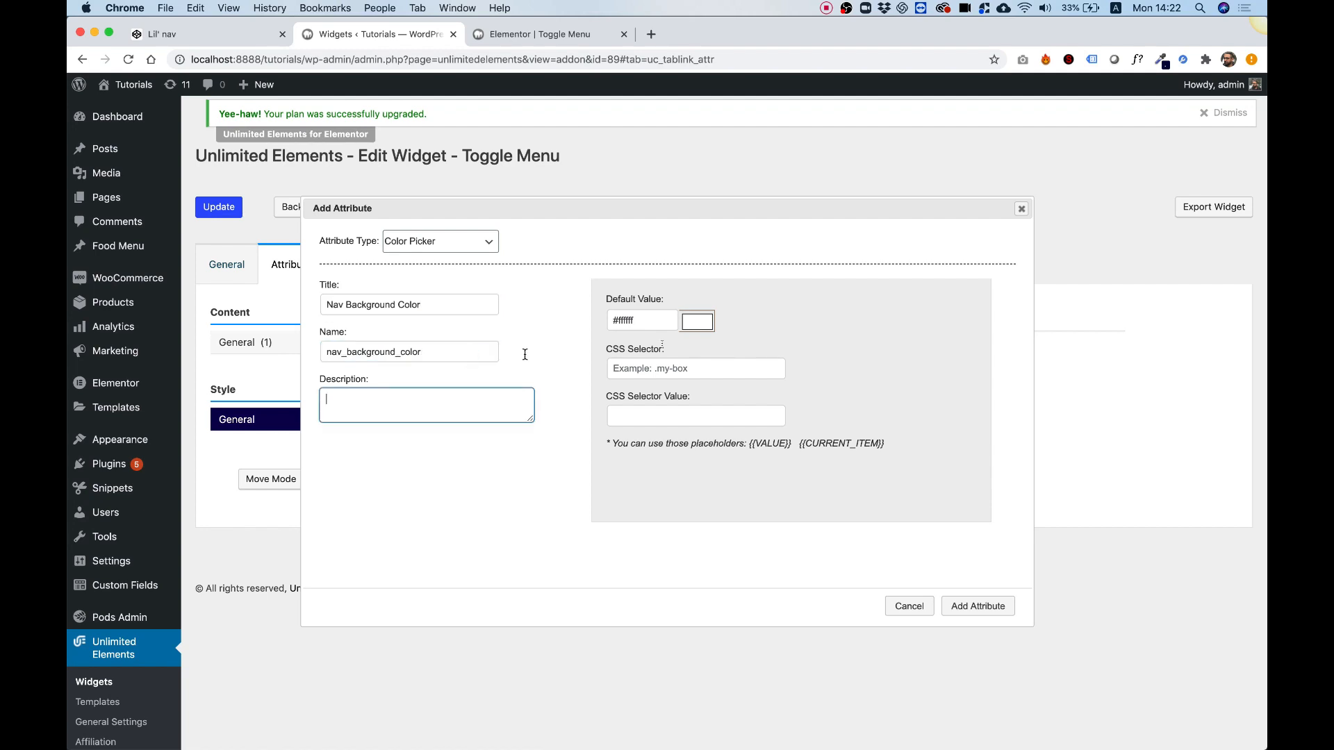
Step: Give it default #414141, selector .toggleNav and CSS rule background-color, then confirm the attribute
left_click(697, 321)
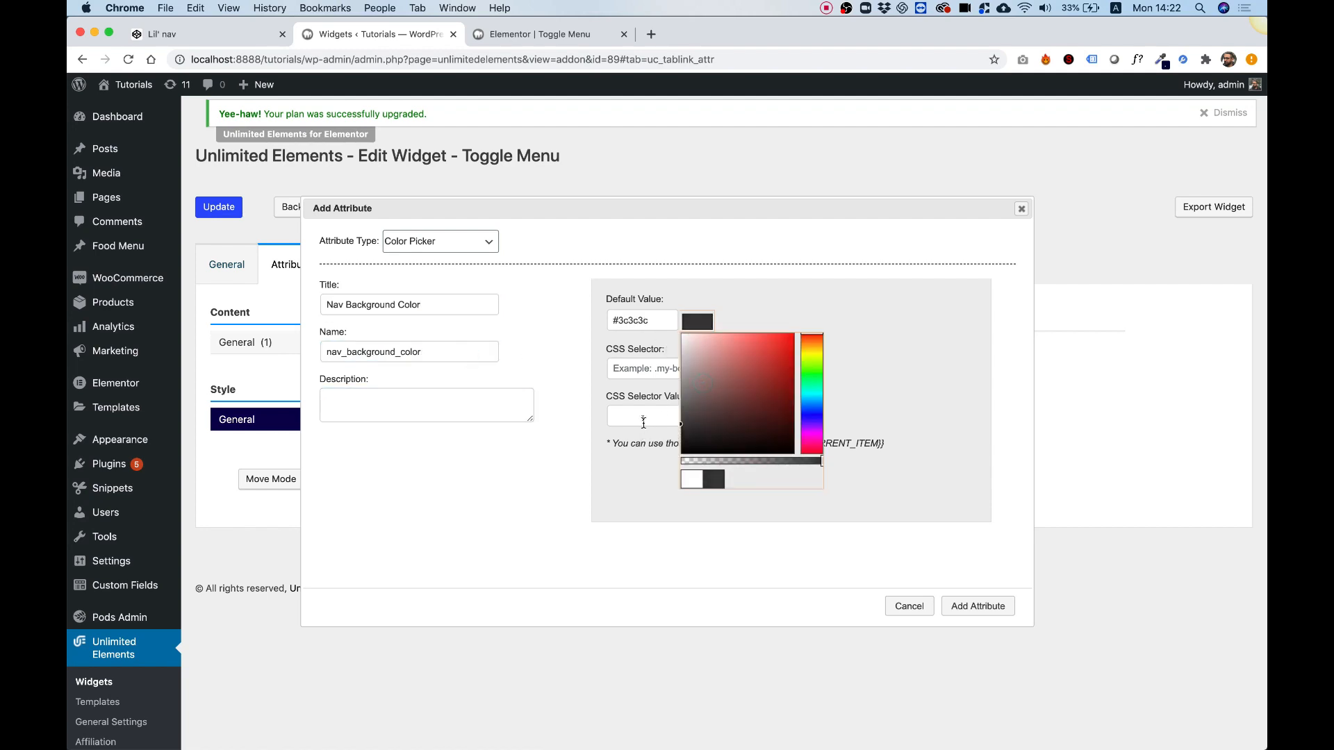
left_click(694, 368)
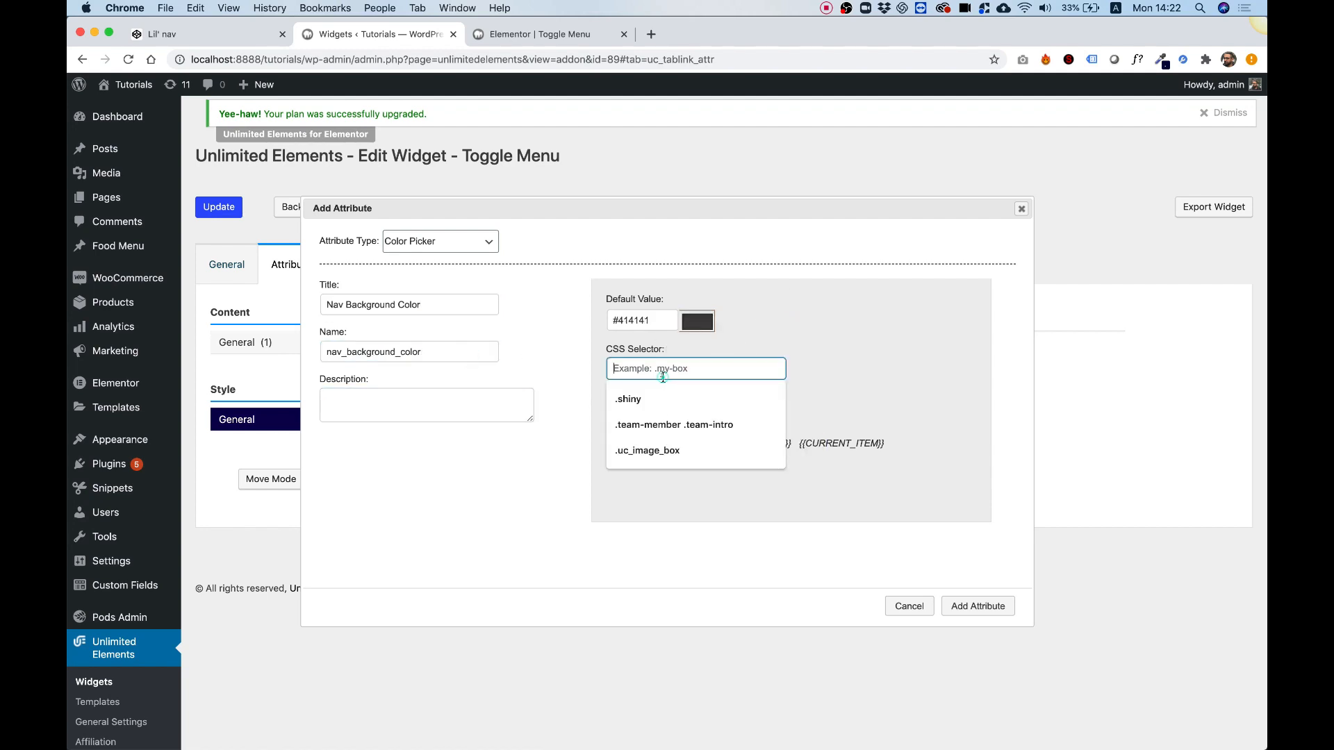
type(".toggleNav")
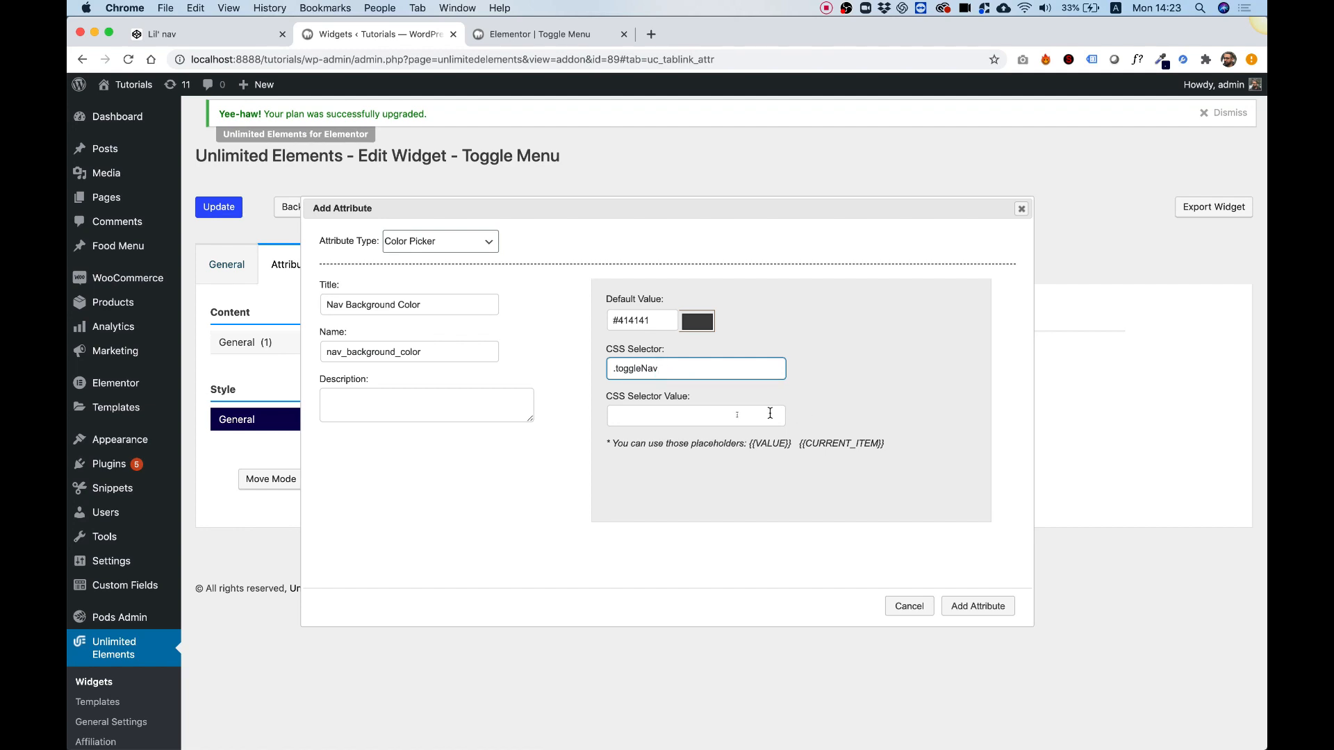
left_click(693, 416)
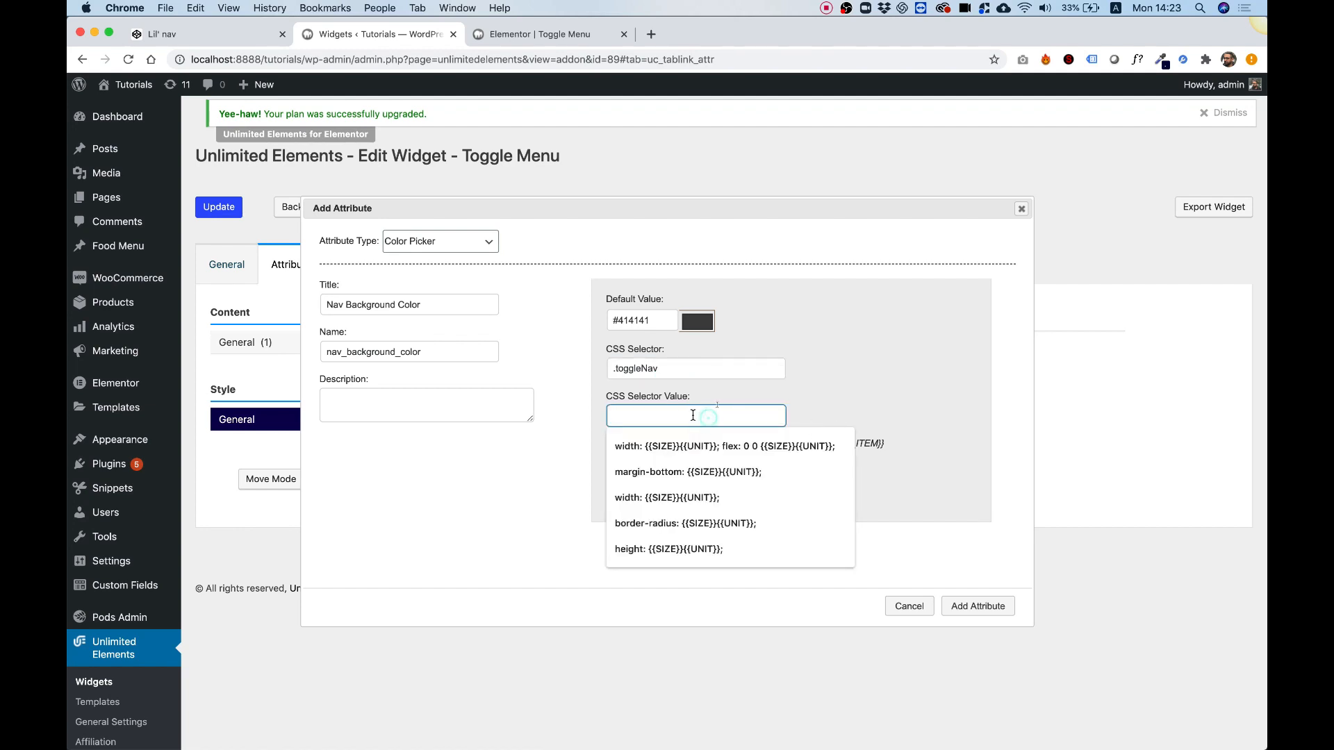
type("background-color: {{")
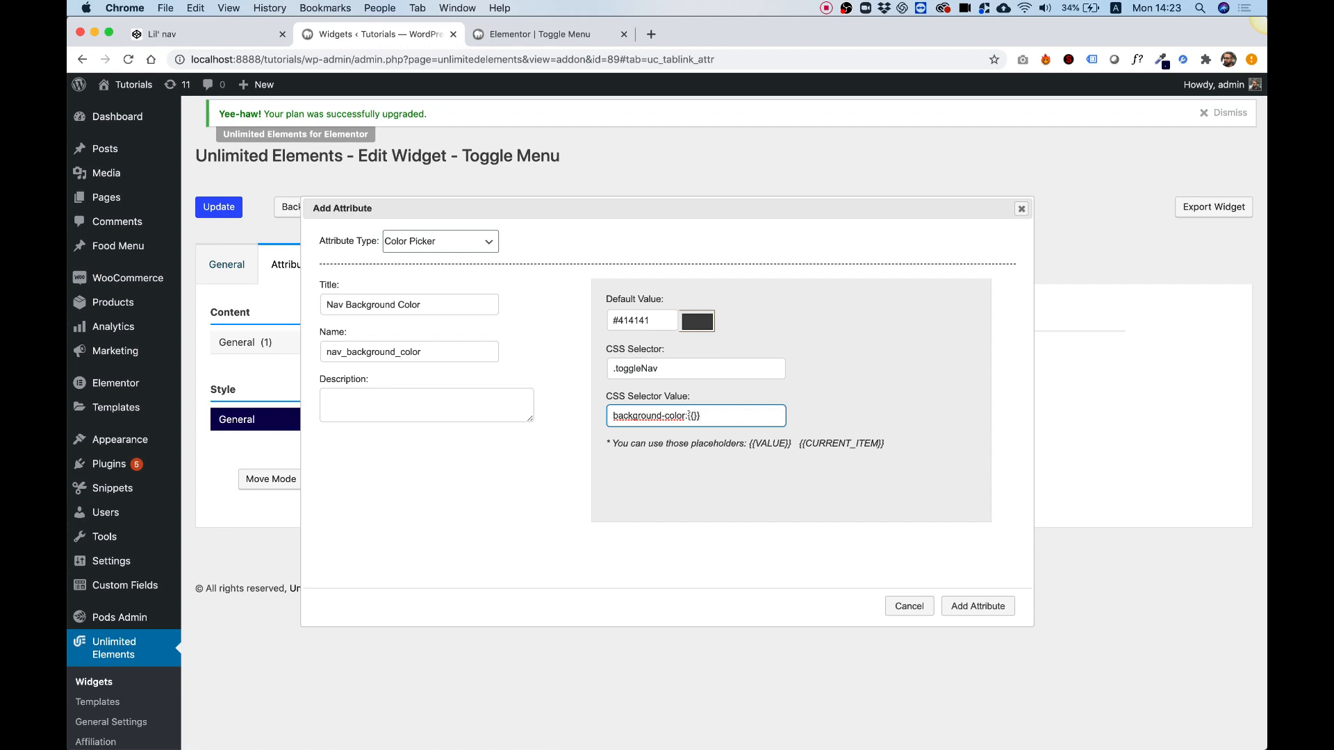
type(";")
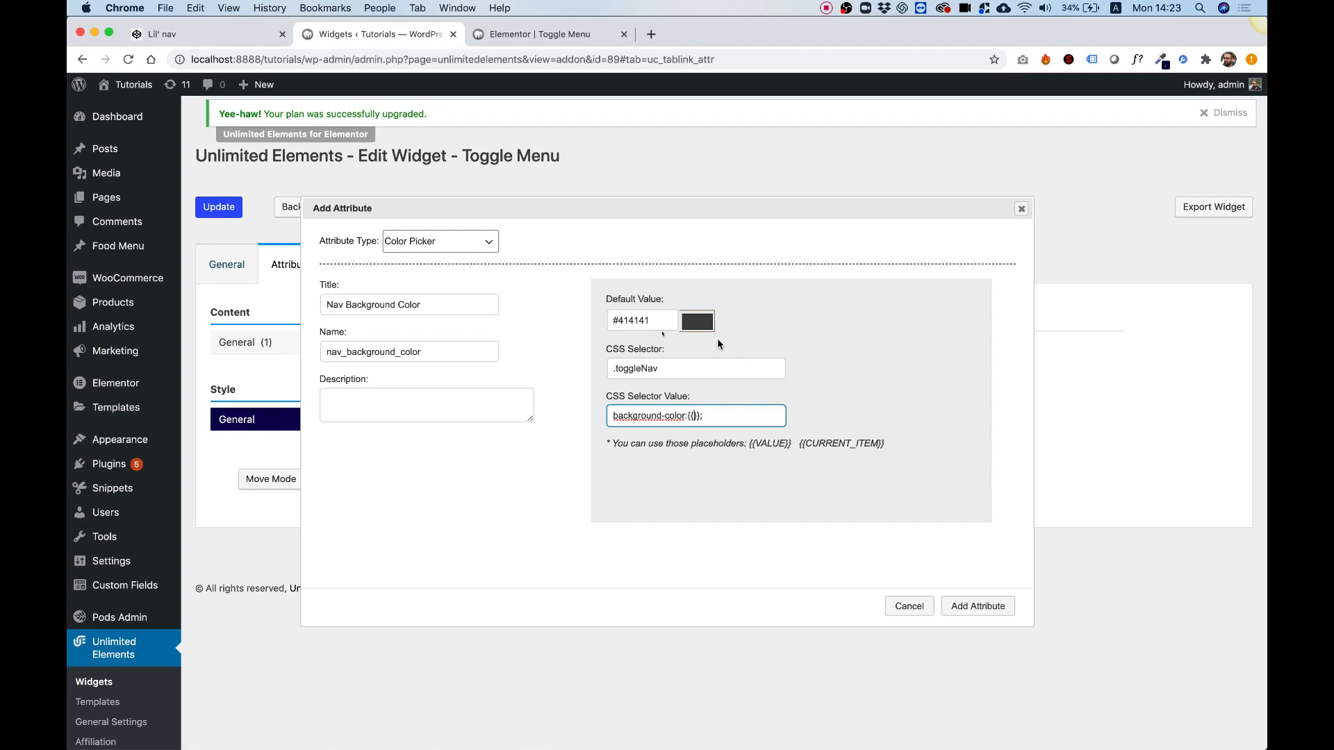
type("VALUE")
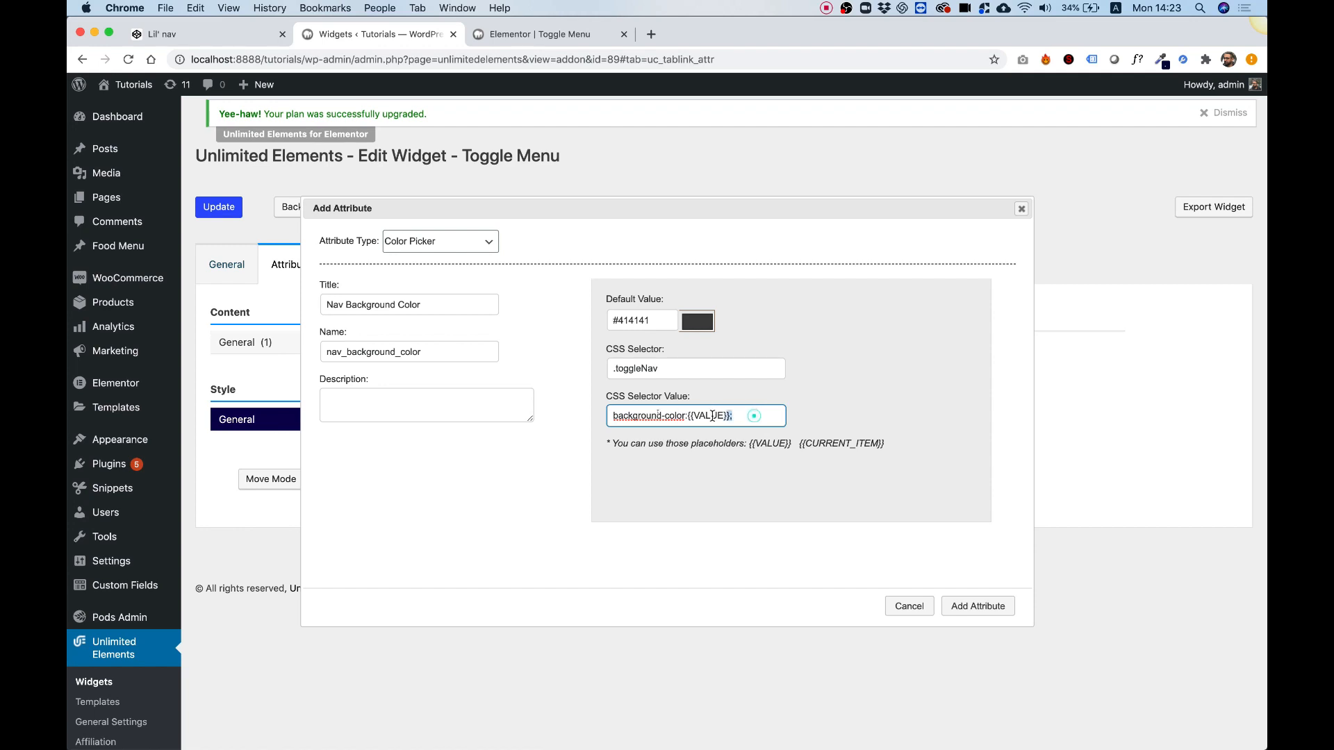
left_click(695, 367)
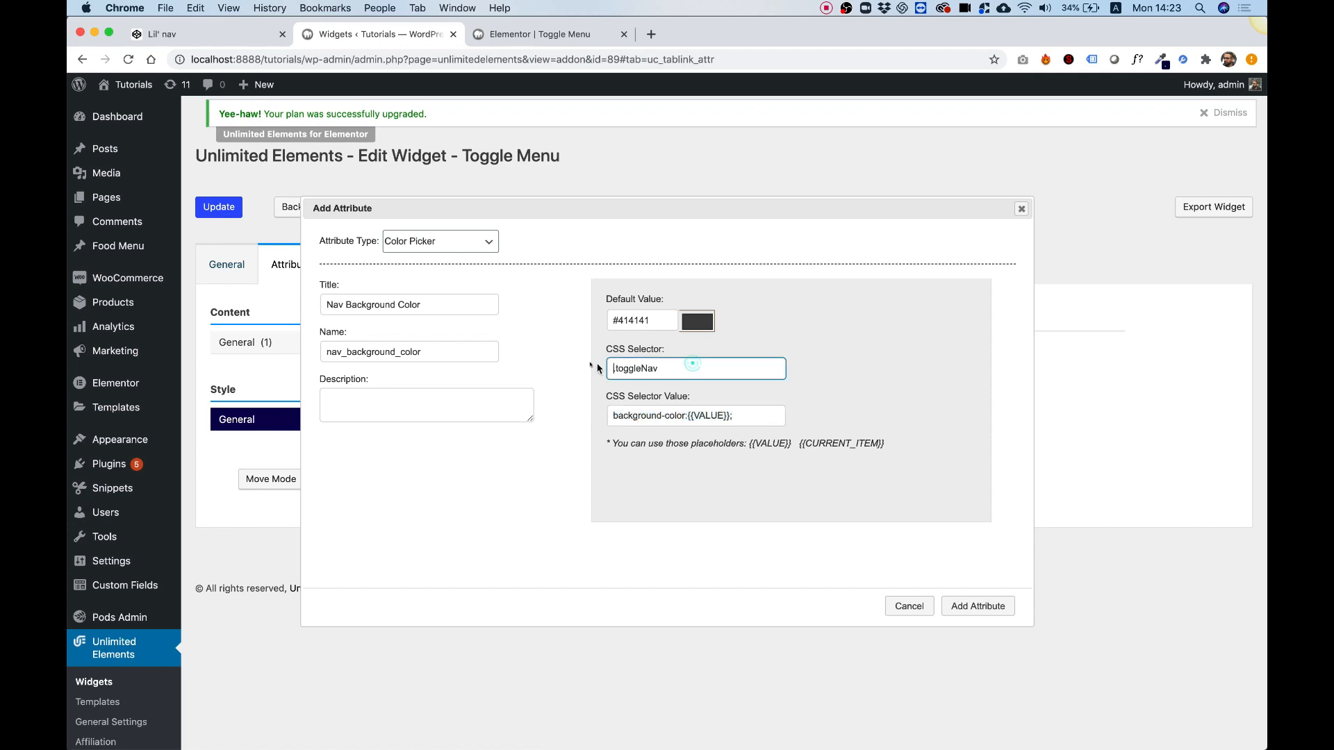
left_click(695, 415)
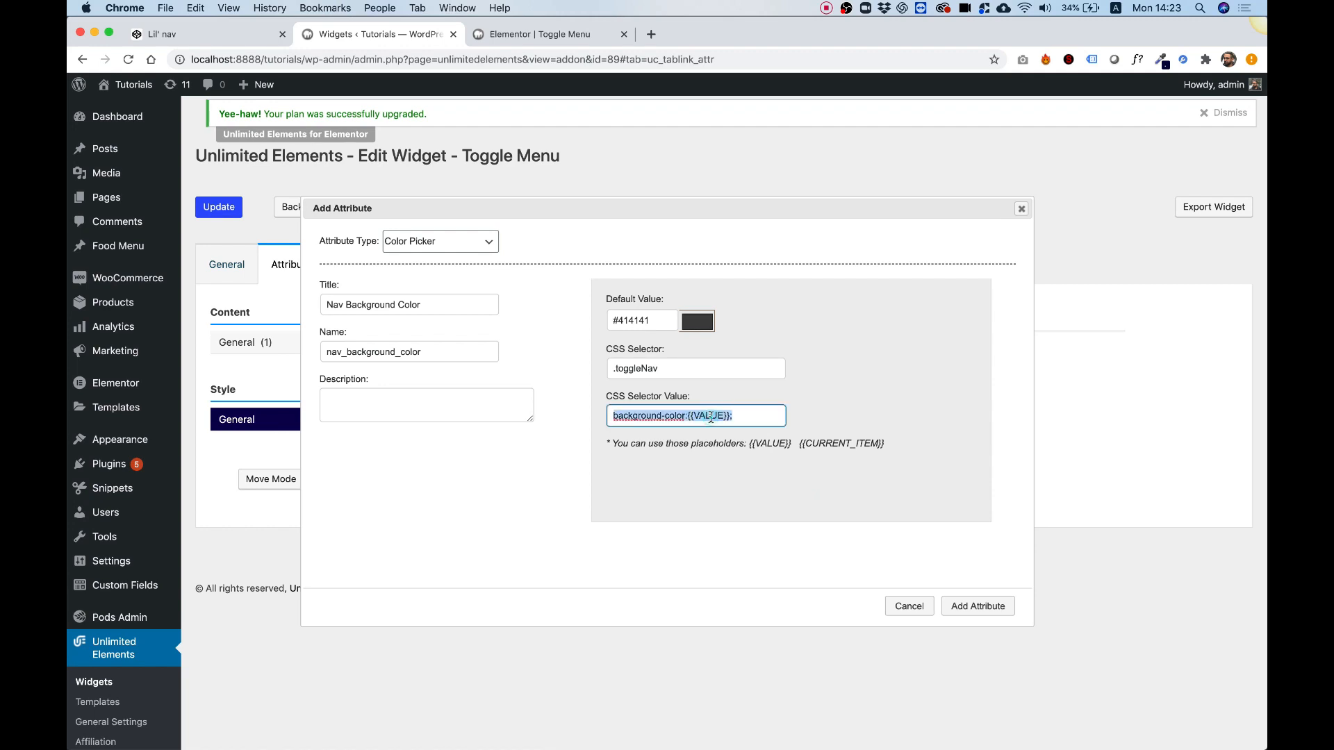
left_click(977, 606)
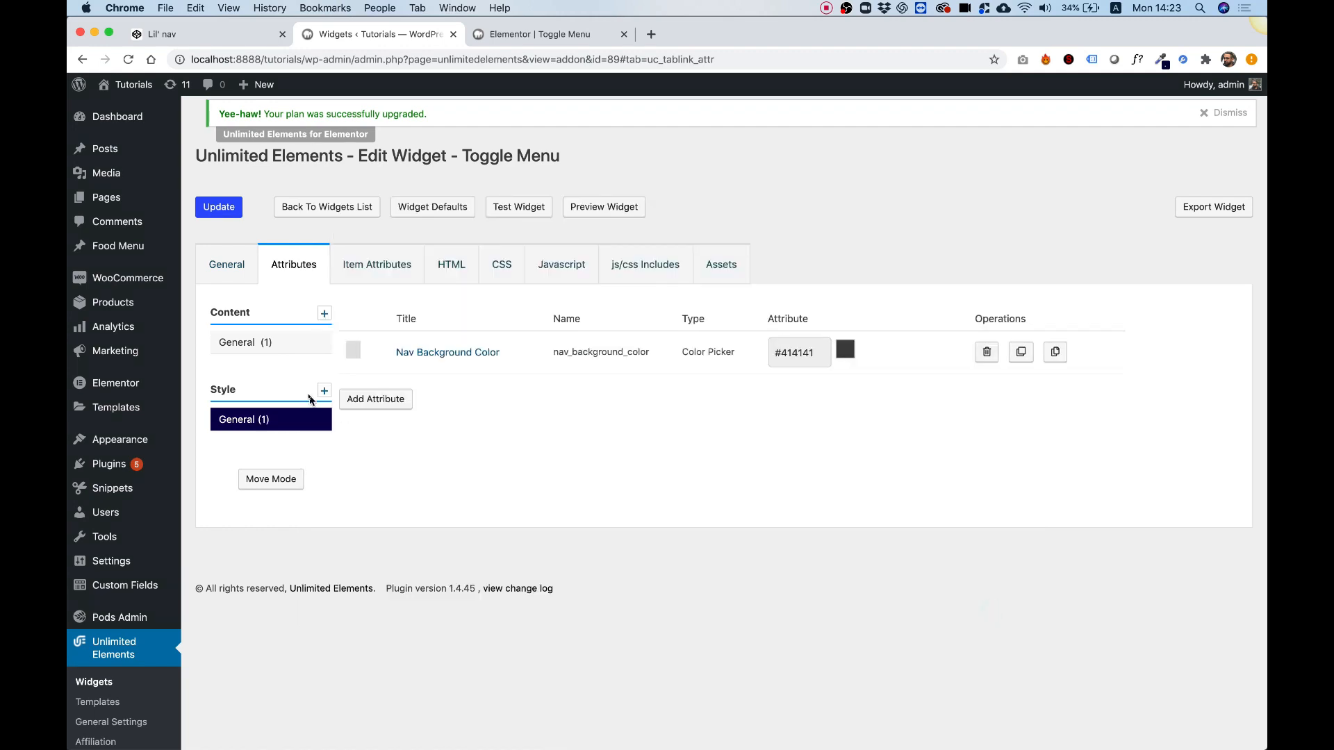
Step: Save the widget with its new colour attribute and switch to the Elementor Toggle Menu page
left_click(218, 207)
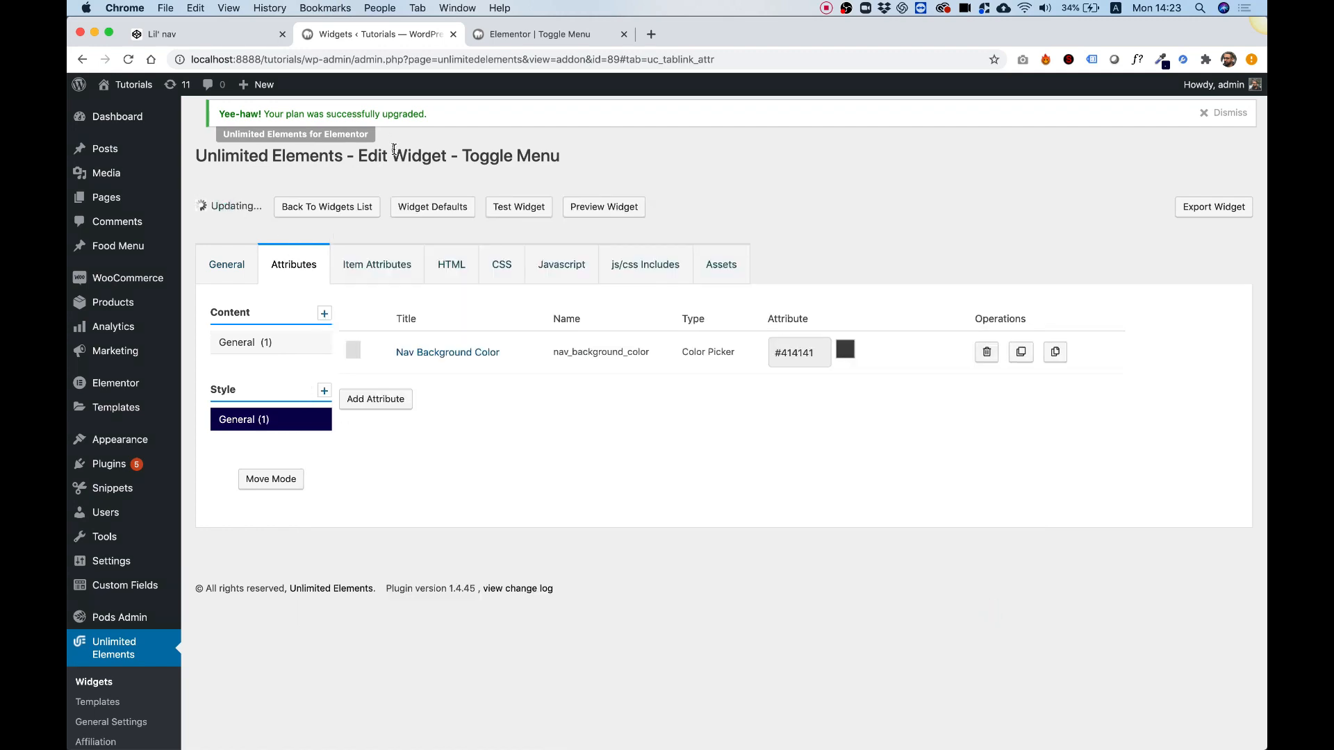
left_click(545, 34)
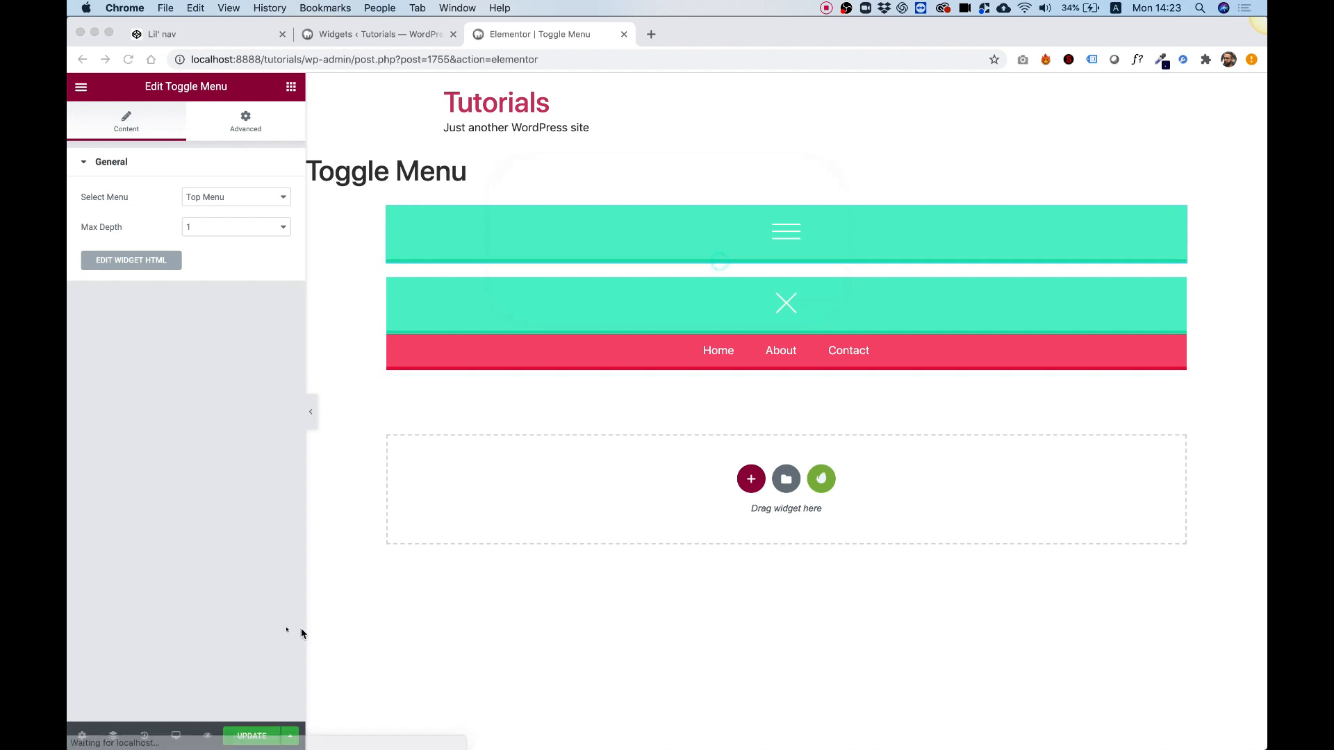
Step: Reload Elementor and set one menu's Nav Background Color style to #954C4C, then return to the widget editor
left_click(251, 736)
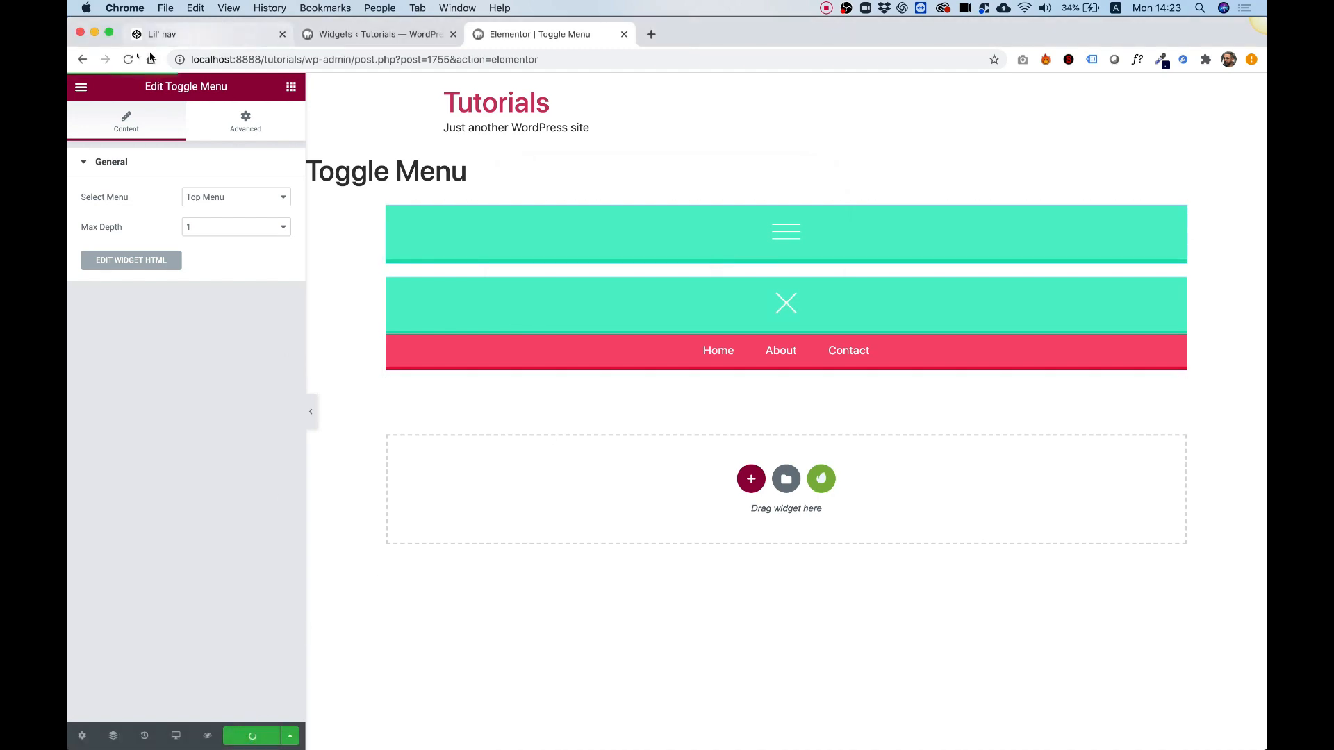
mouse_move(129, 60)
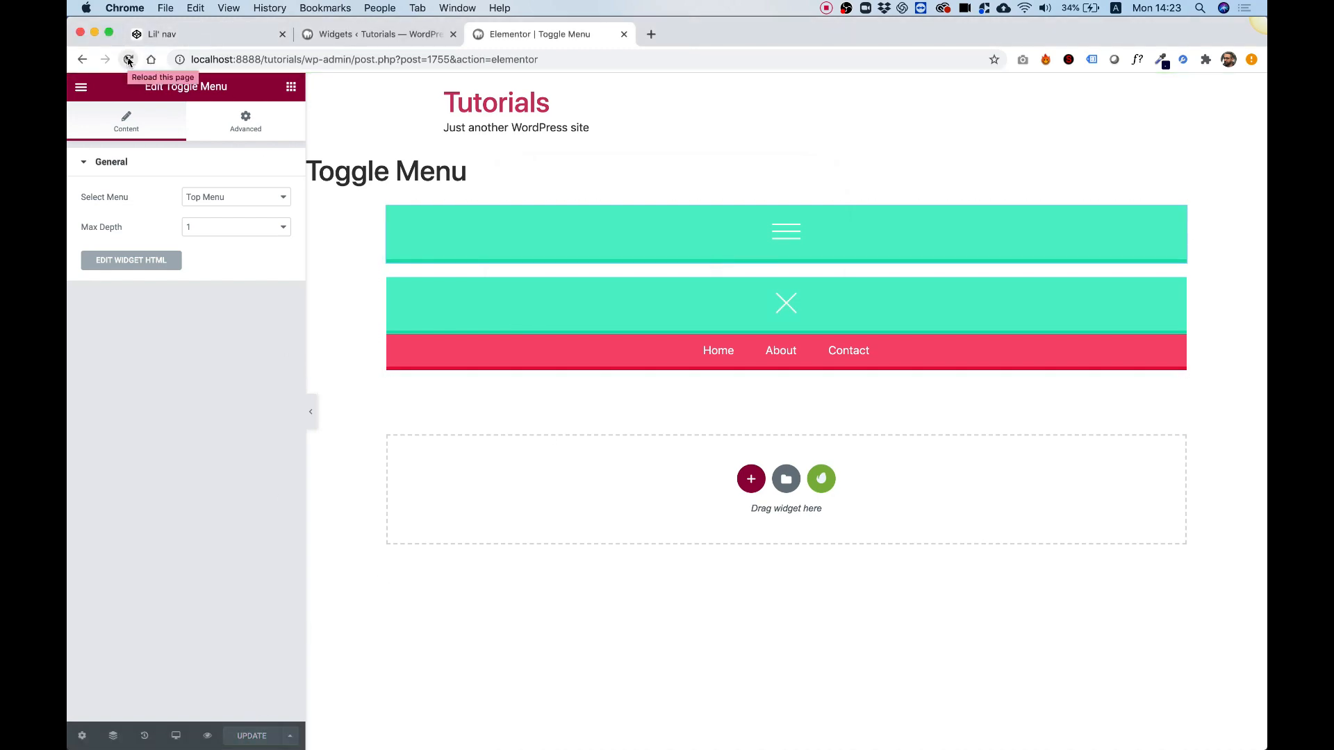
left_click(128, 60)
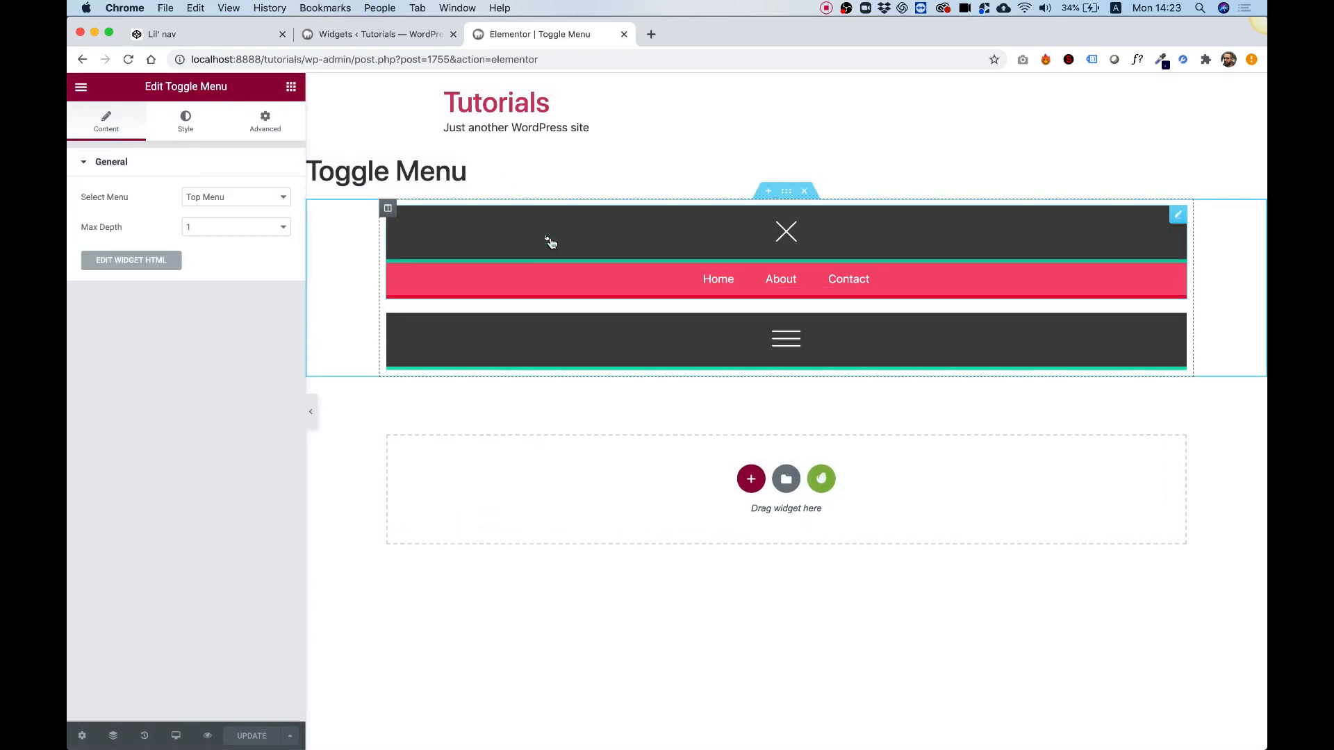
left_click(185, 119)
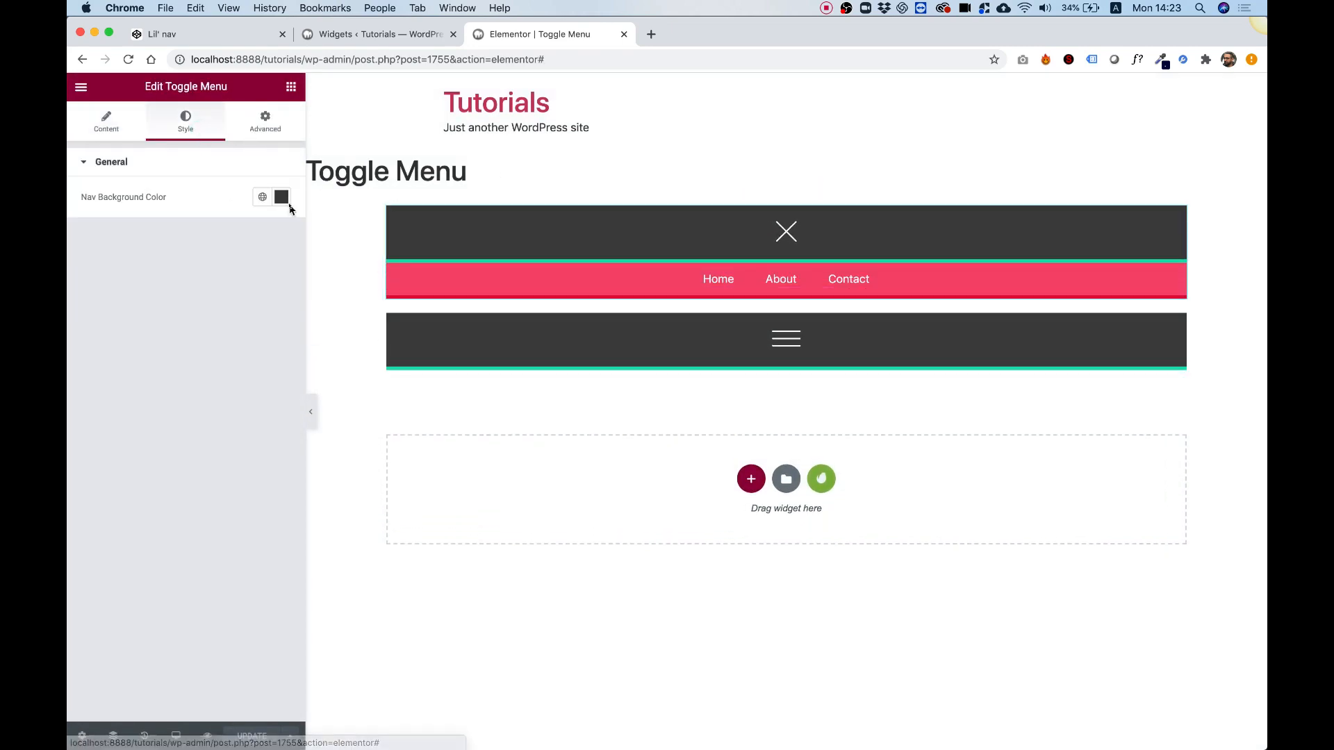
left_click(281, 196)
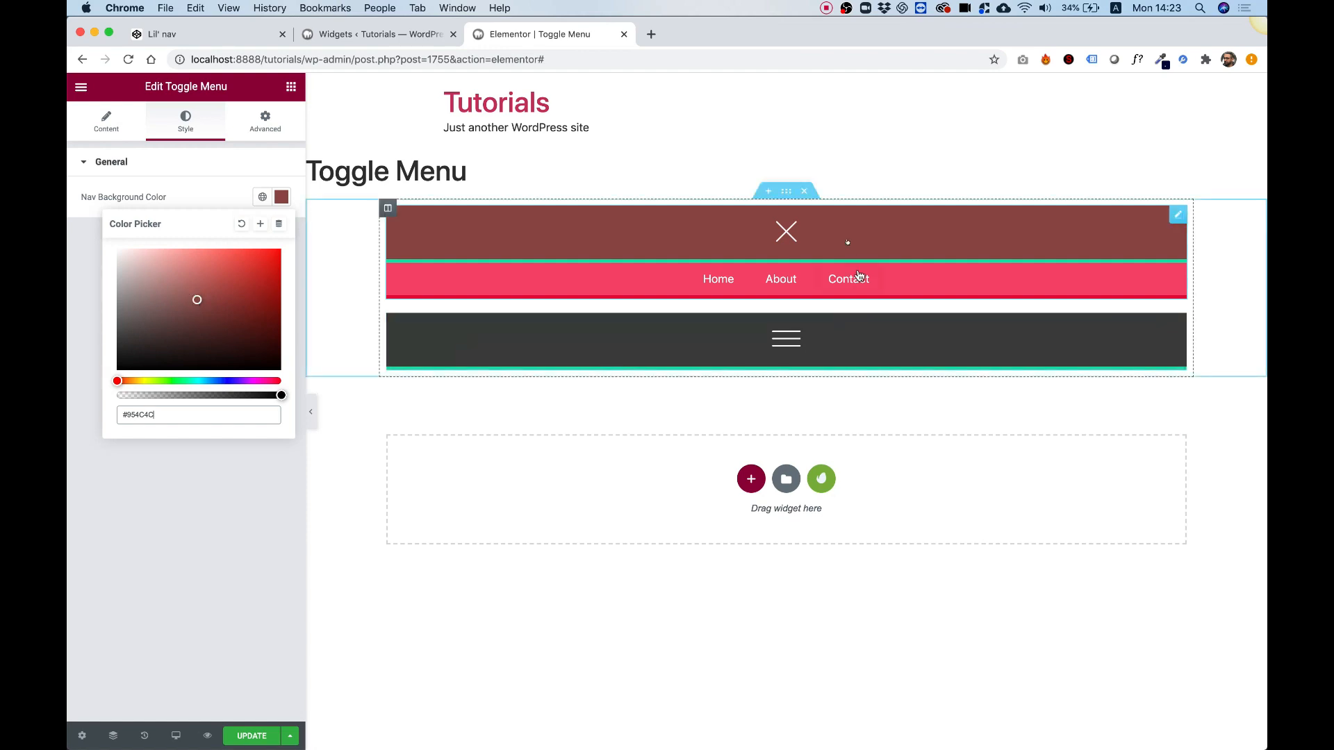
mouse_move(723, 223)
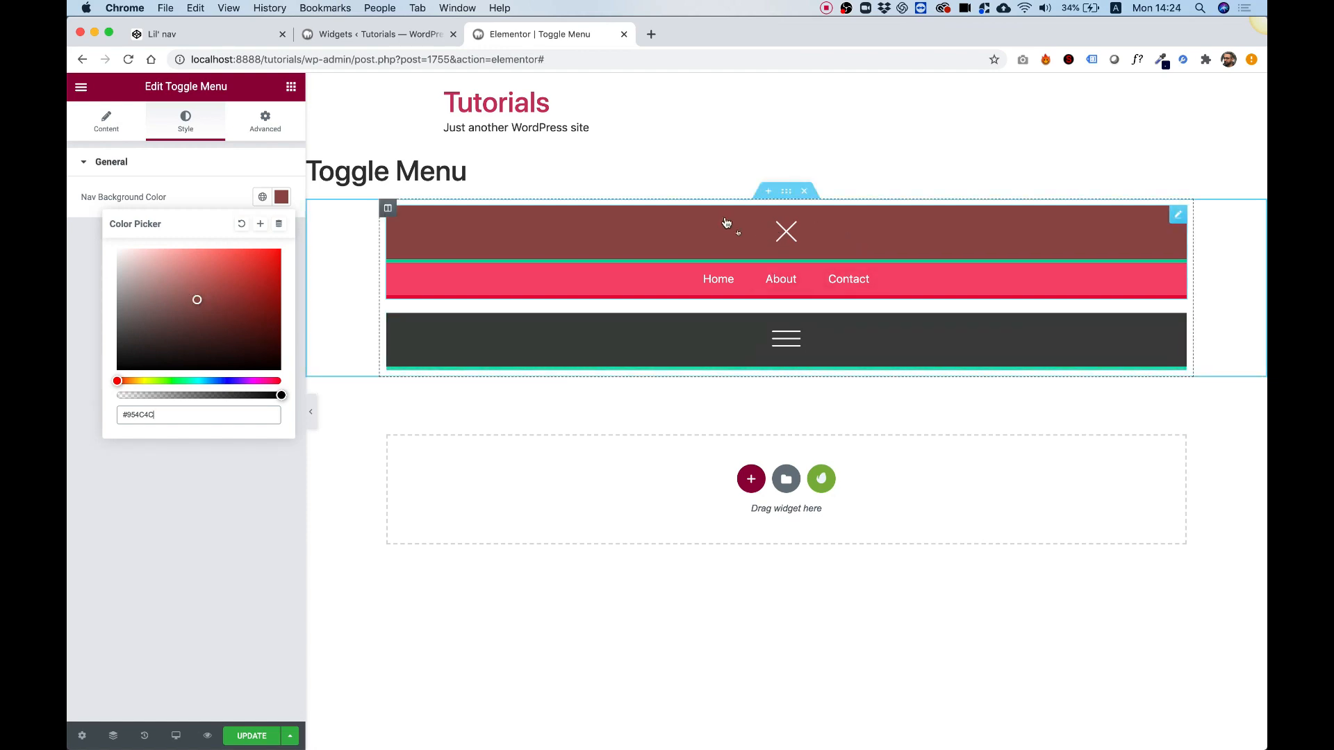
left_click(379, 34)
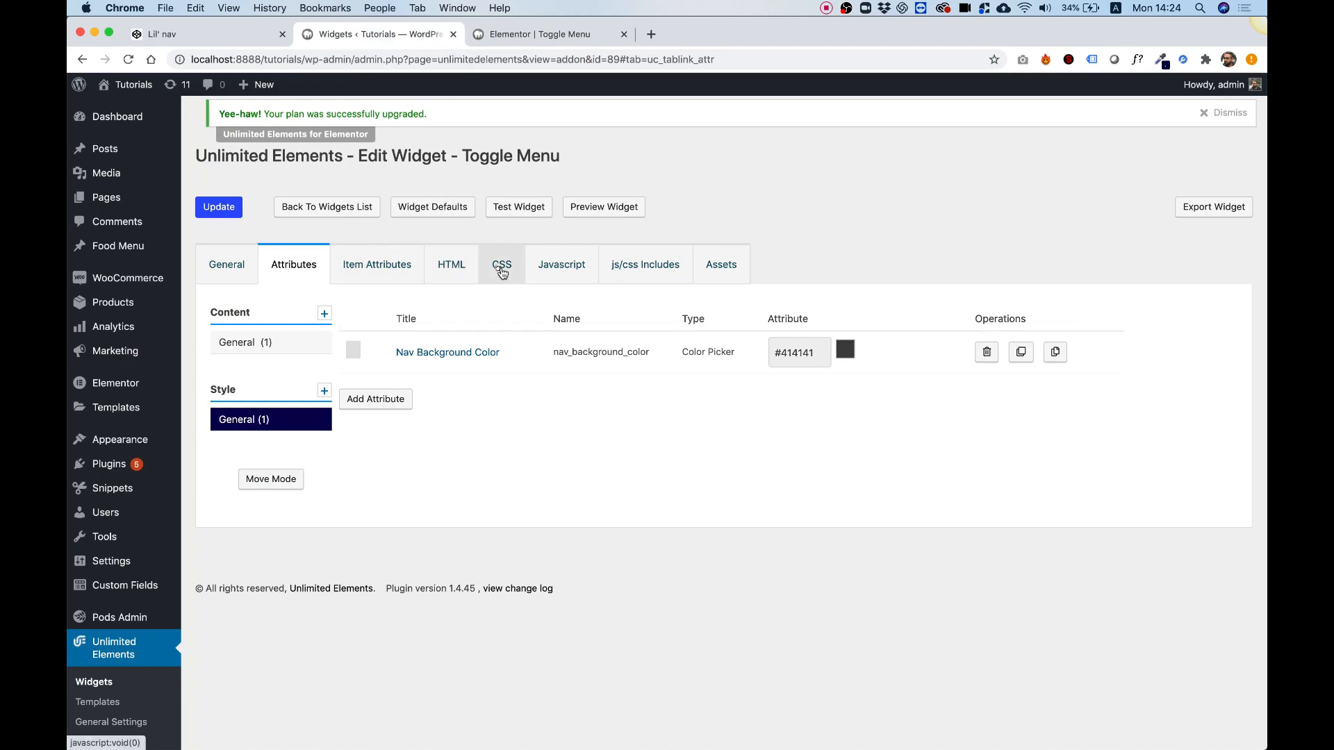
mouse_move(515, 270)
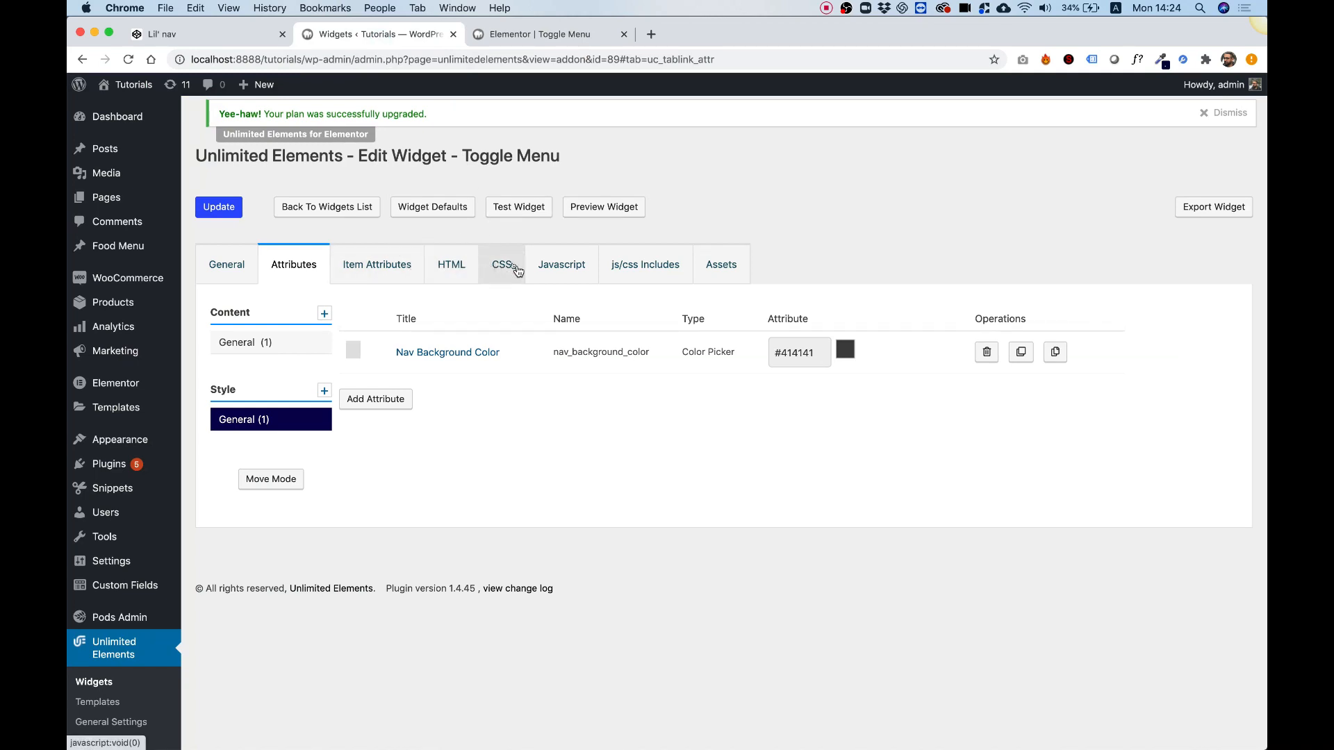
mouse_move(501, 270)
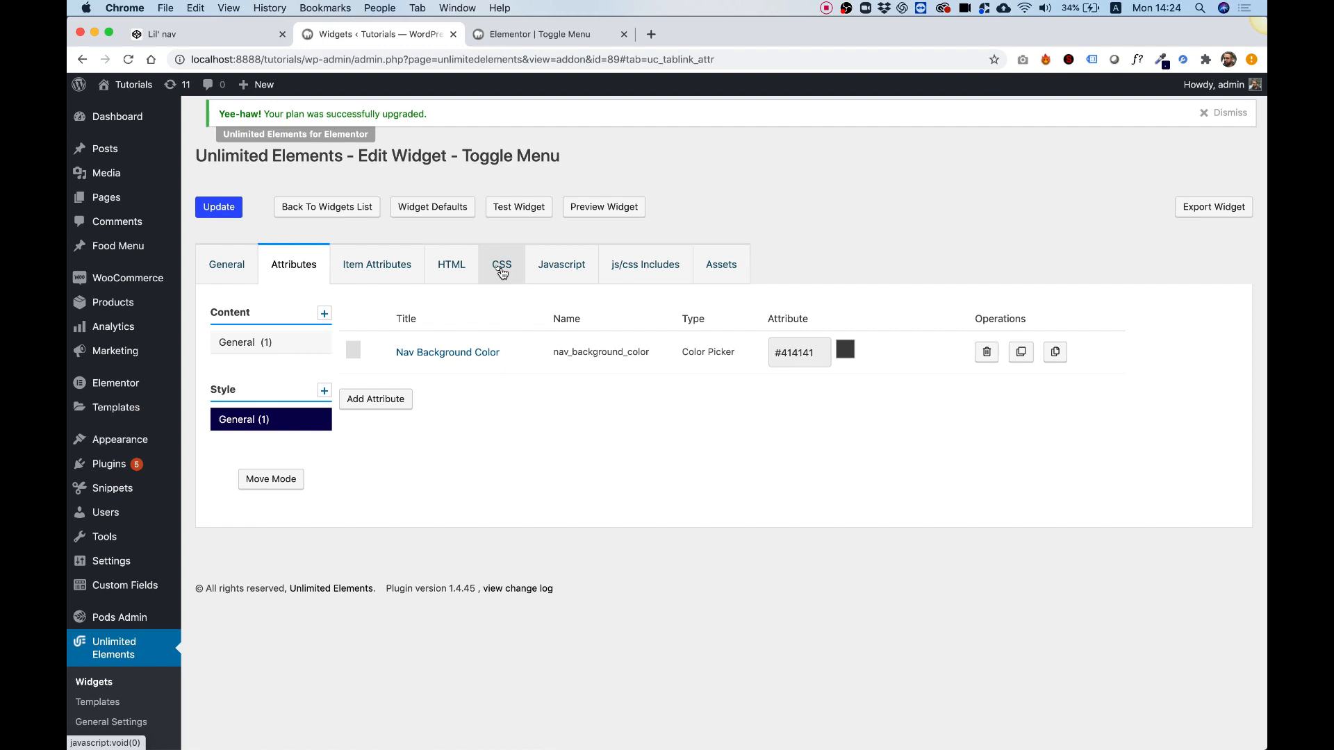
Step: Locate the .subnav ul li rule in the widget's CSS code
left_click(501, 264)
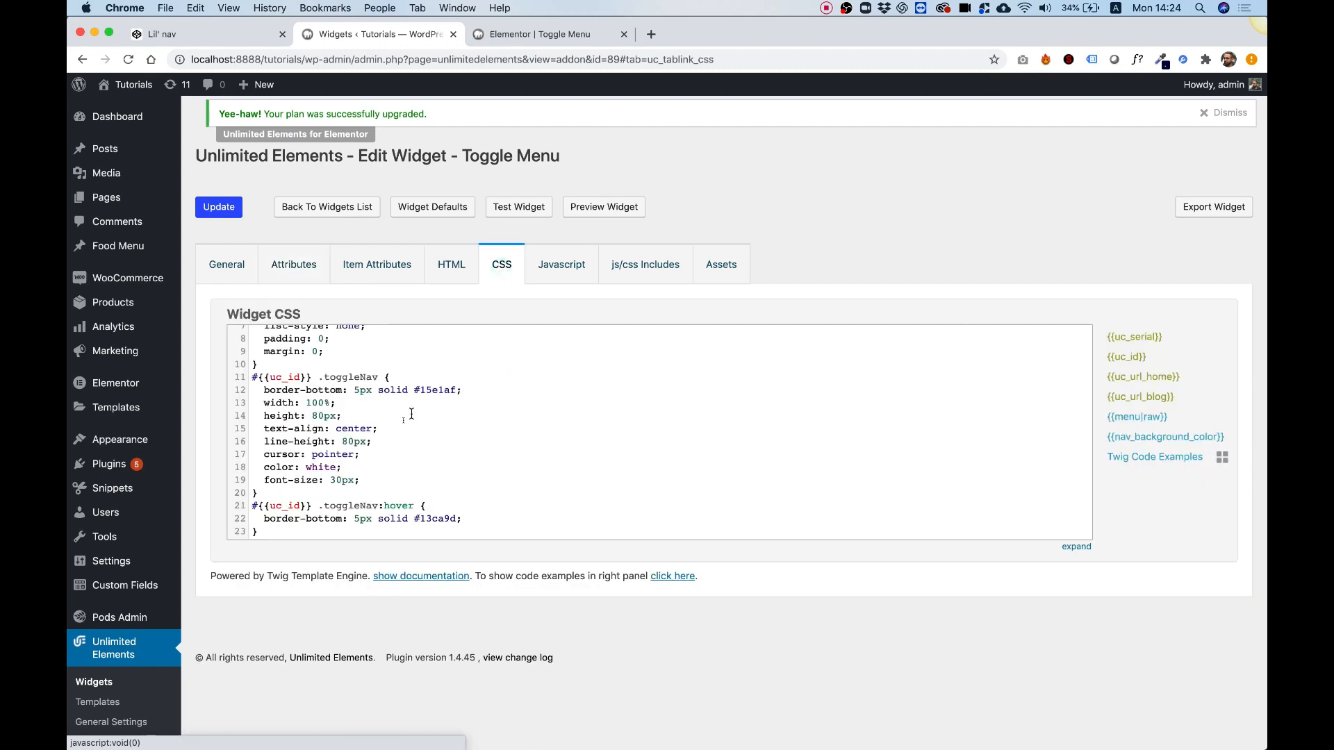
scroll("down", 3)
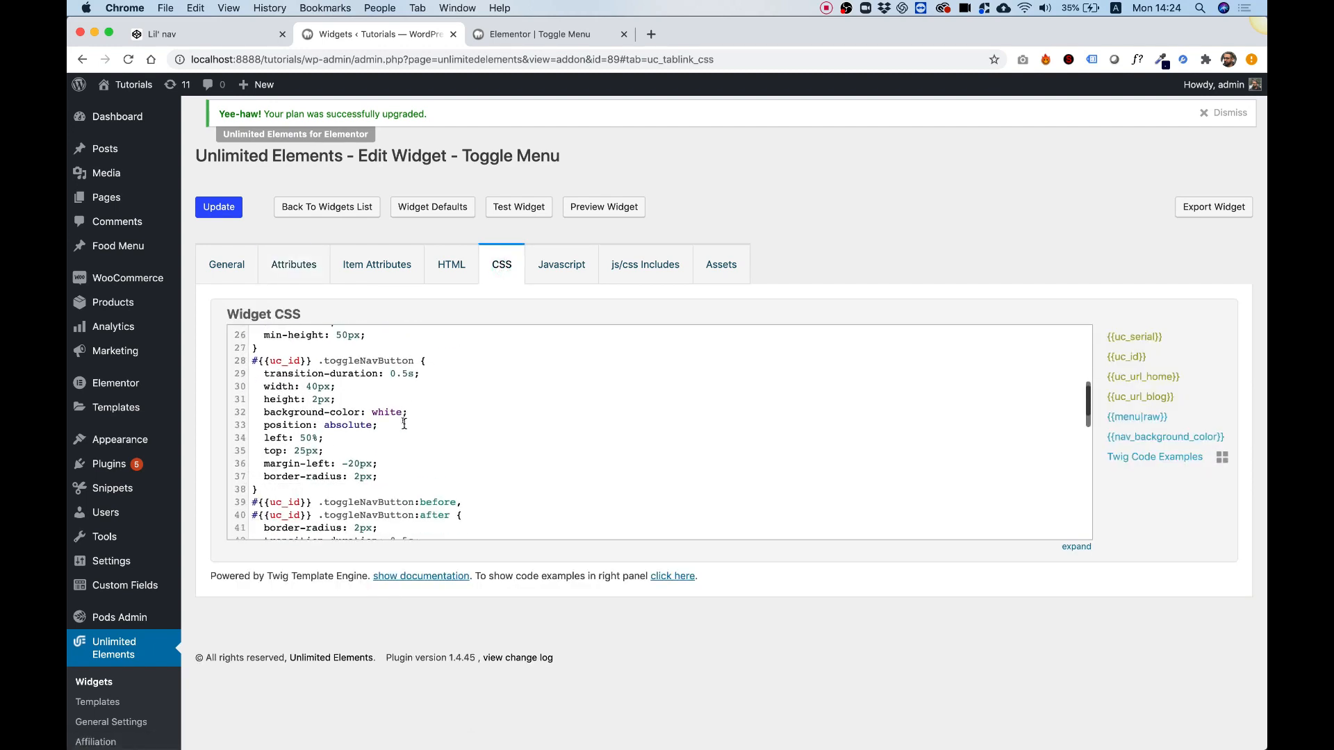
scroll("down", 3)
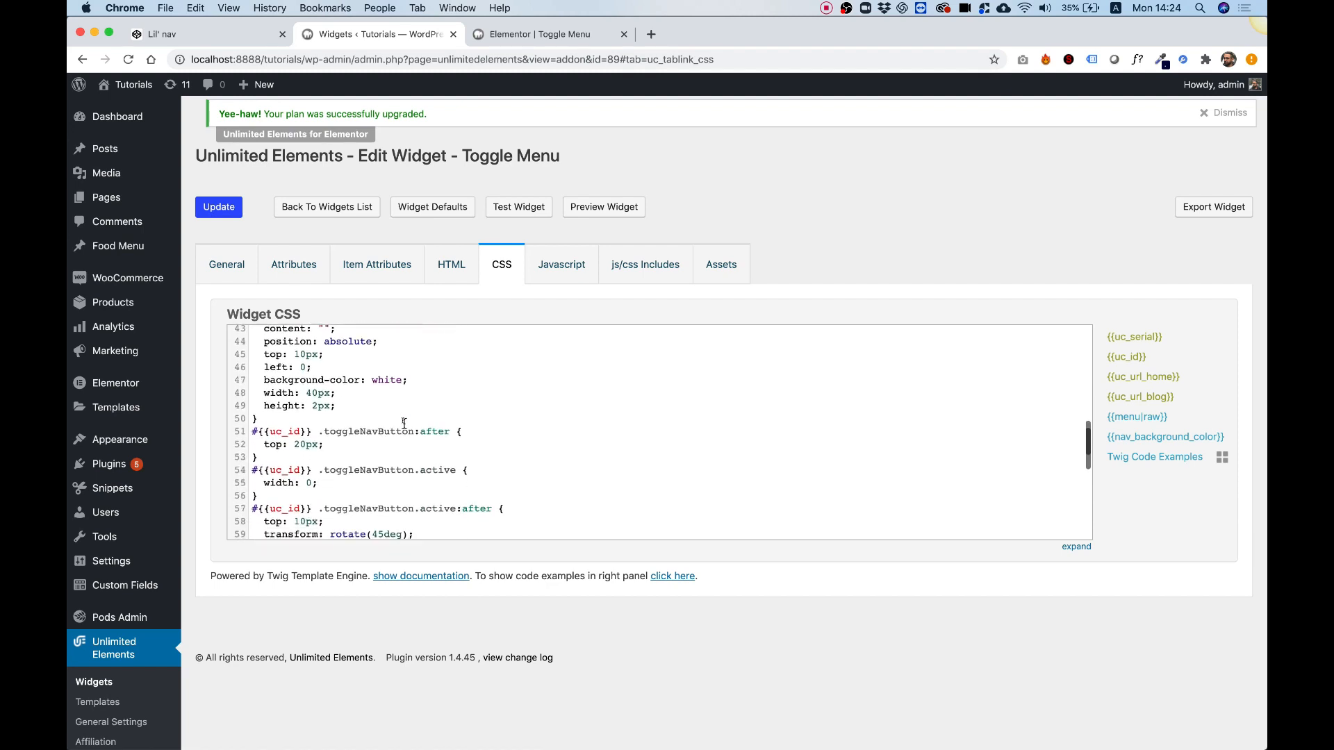
scroll("down", 3)
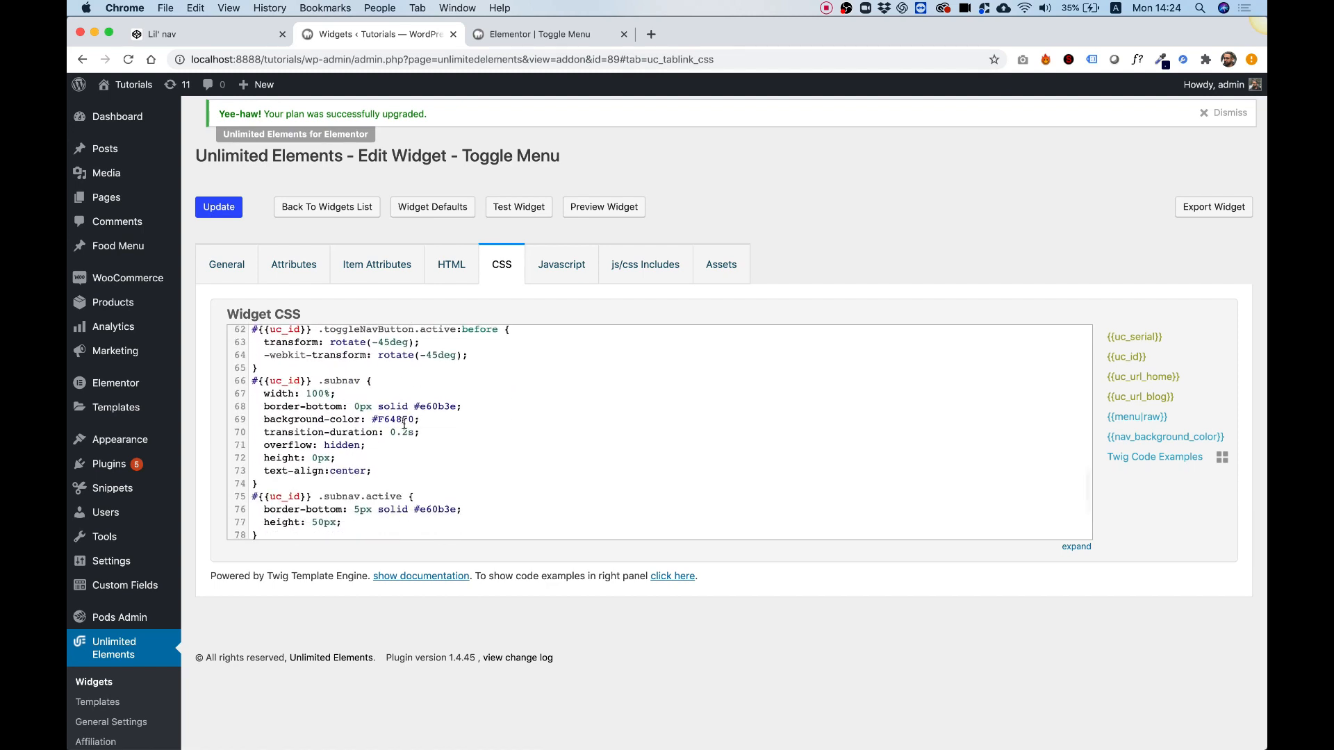
scroll("down", 3)
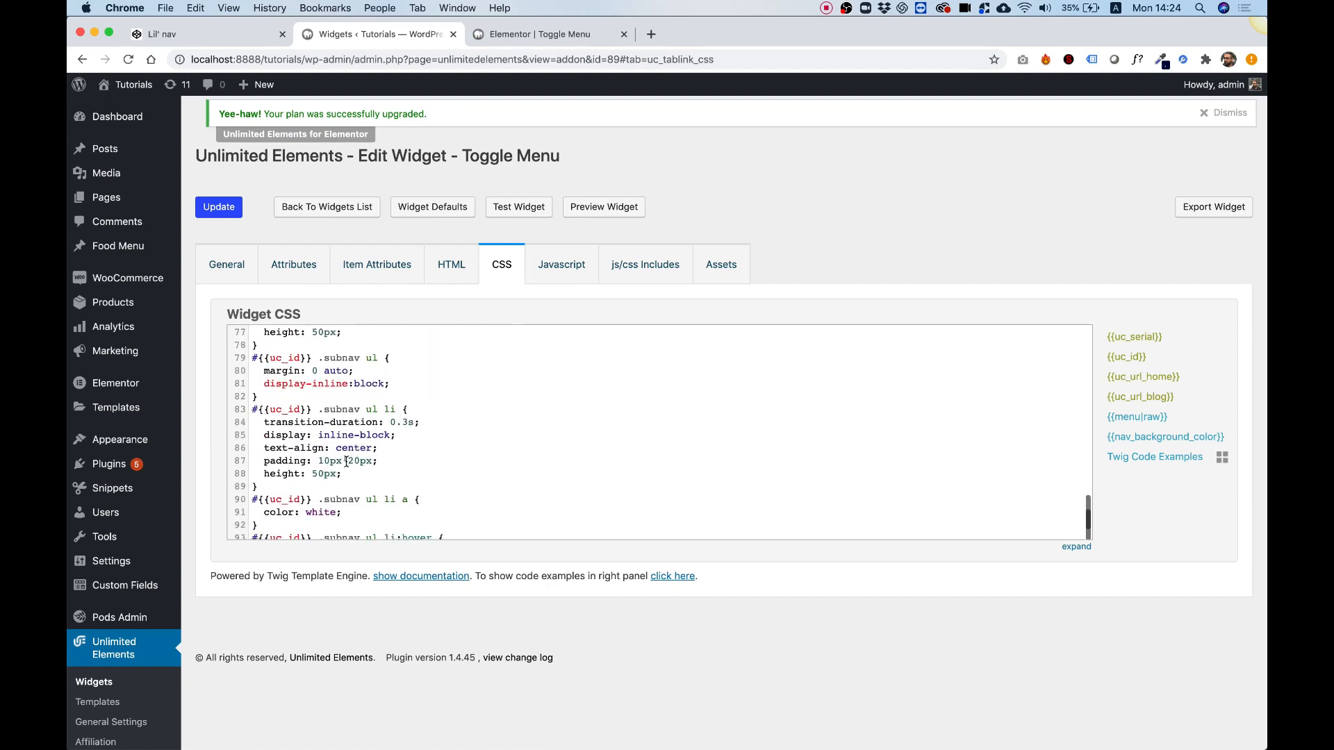
Step: Copy the .subnav ul li selector and delete its padding: 10px 20px line
double_click(357, 409)
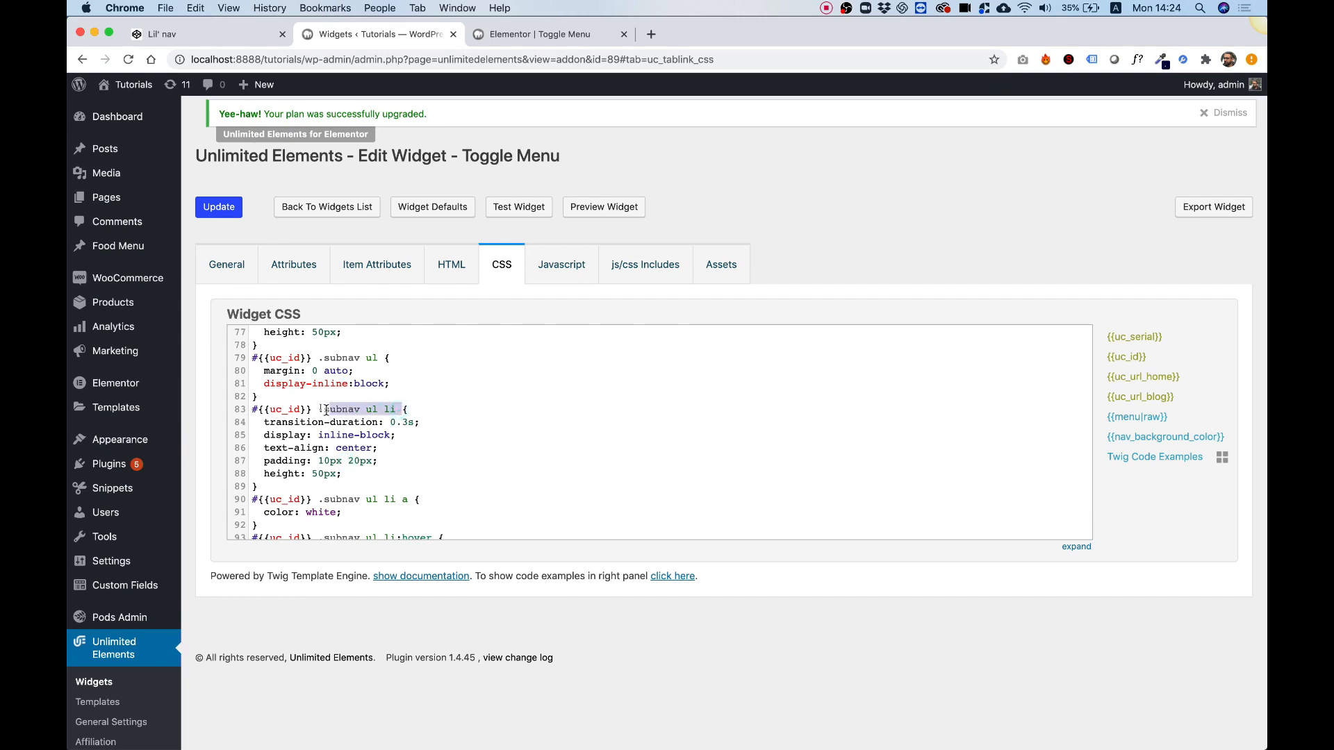
left_click(383, 460)
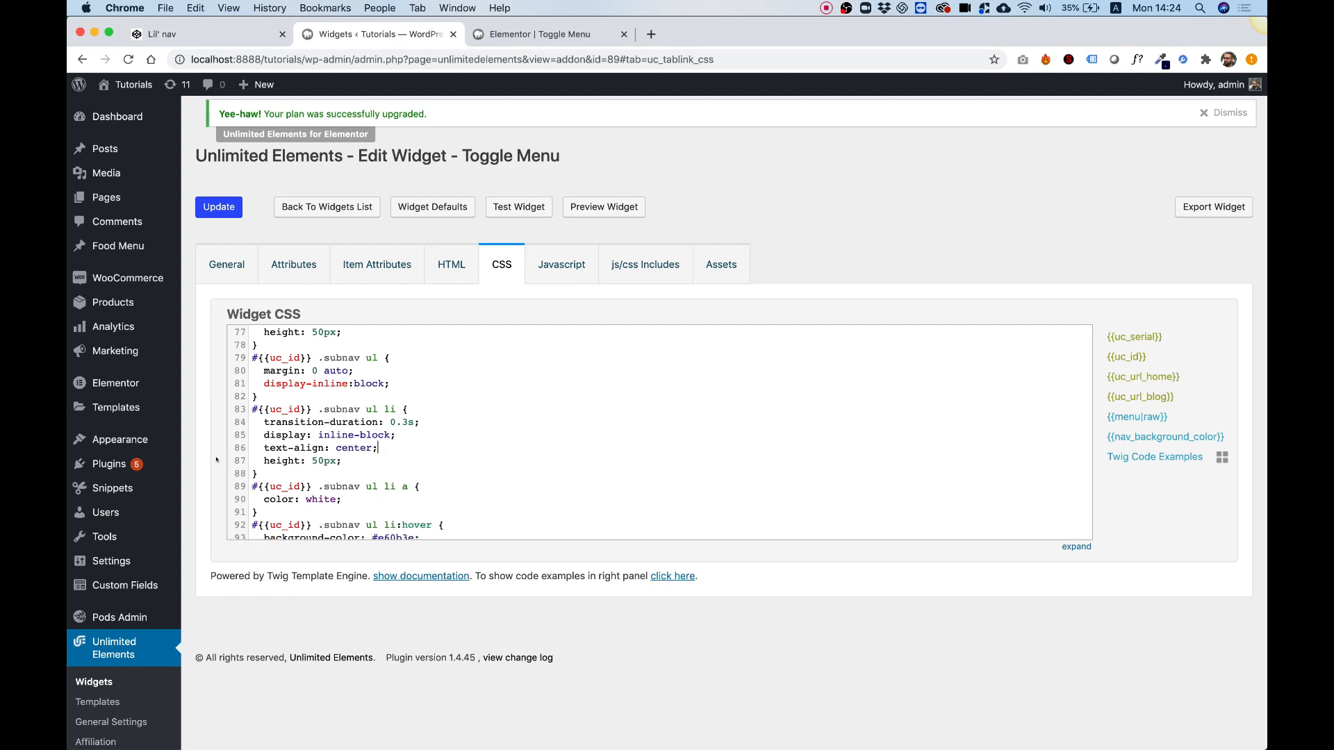
left_click(217, 207)
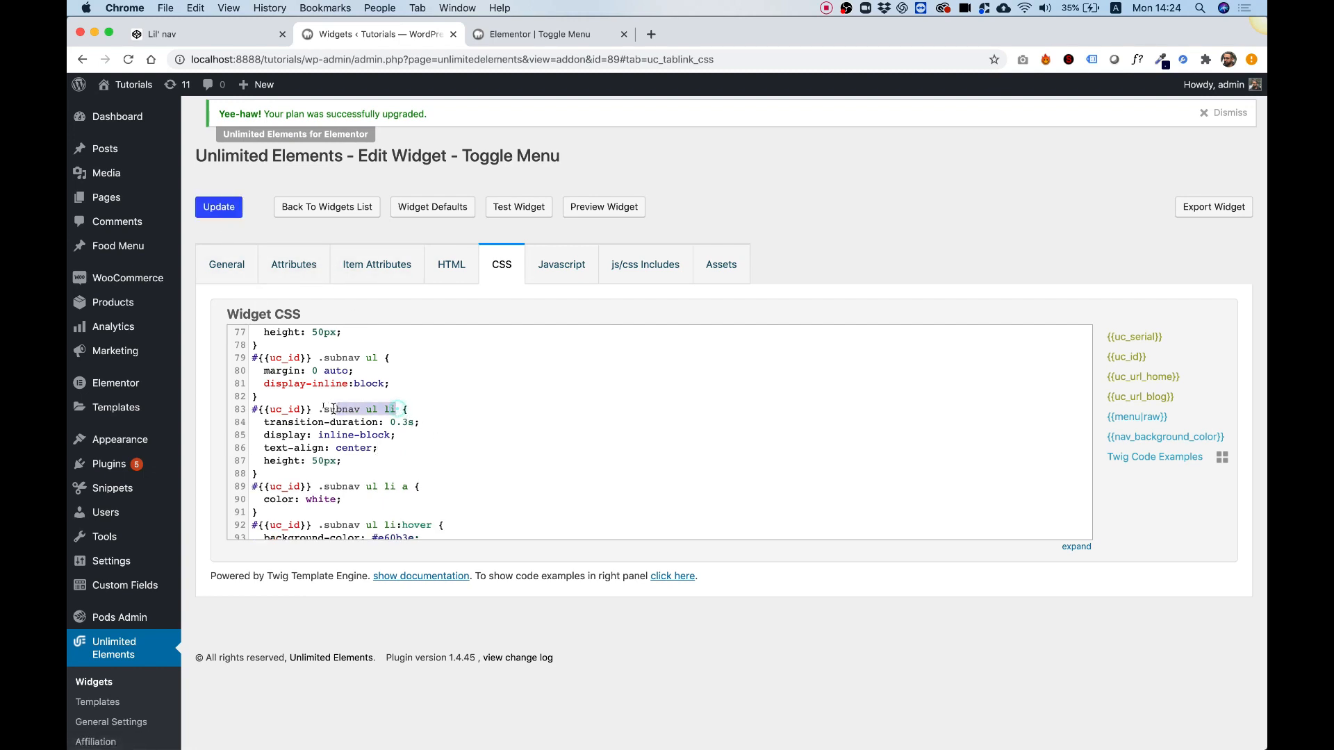
left_click(293, 264)
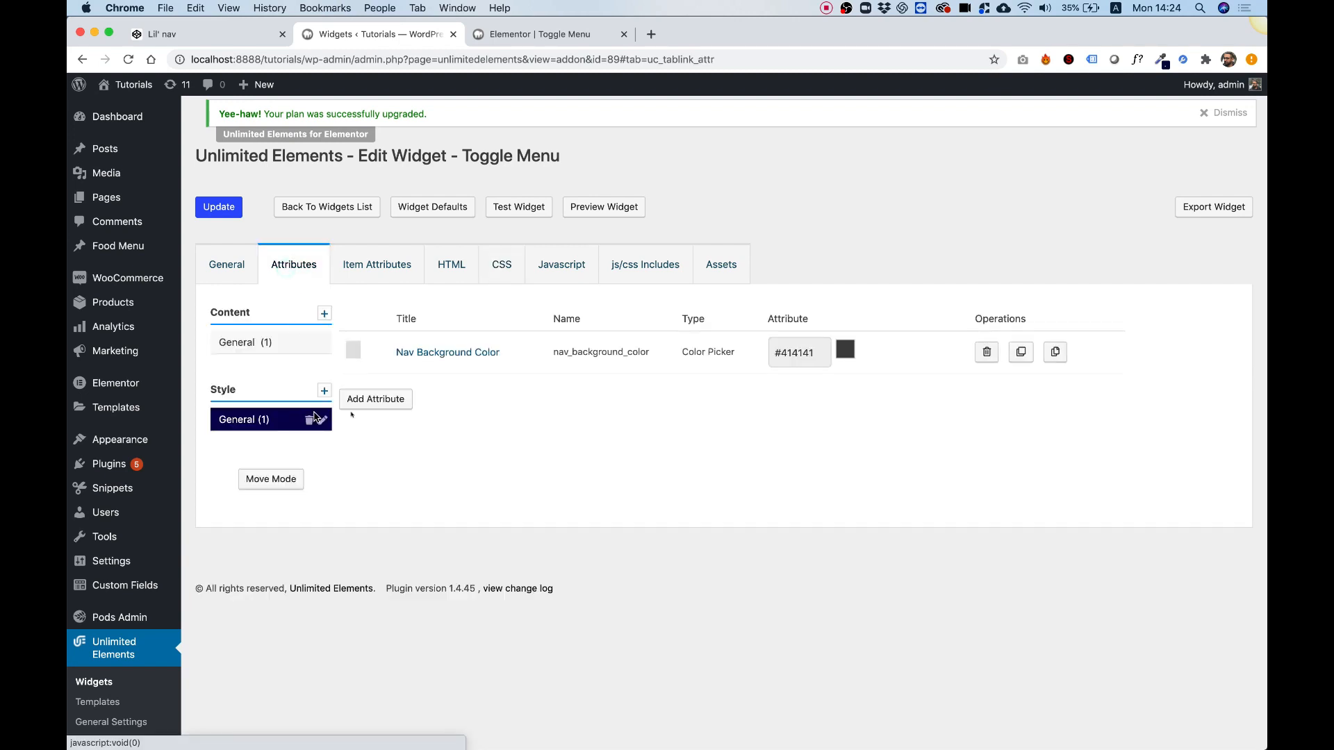
Step: Add a responsive Padding attribute titled Item Padding with desktop values 10, 20, 10, 20
left_click(375, 399)
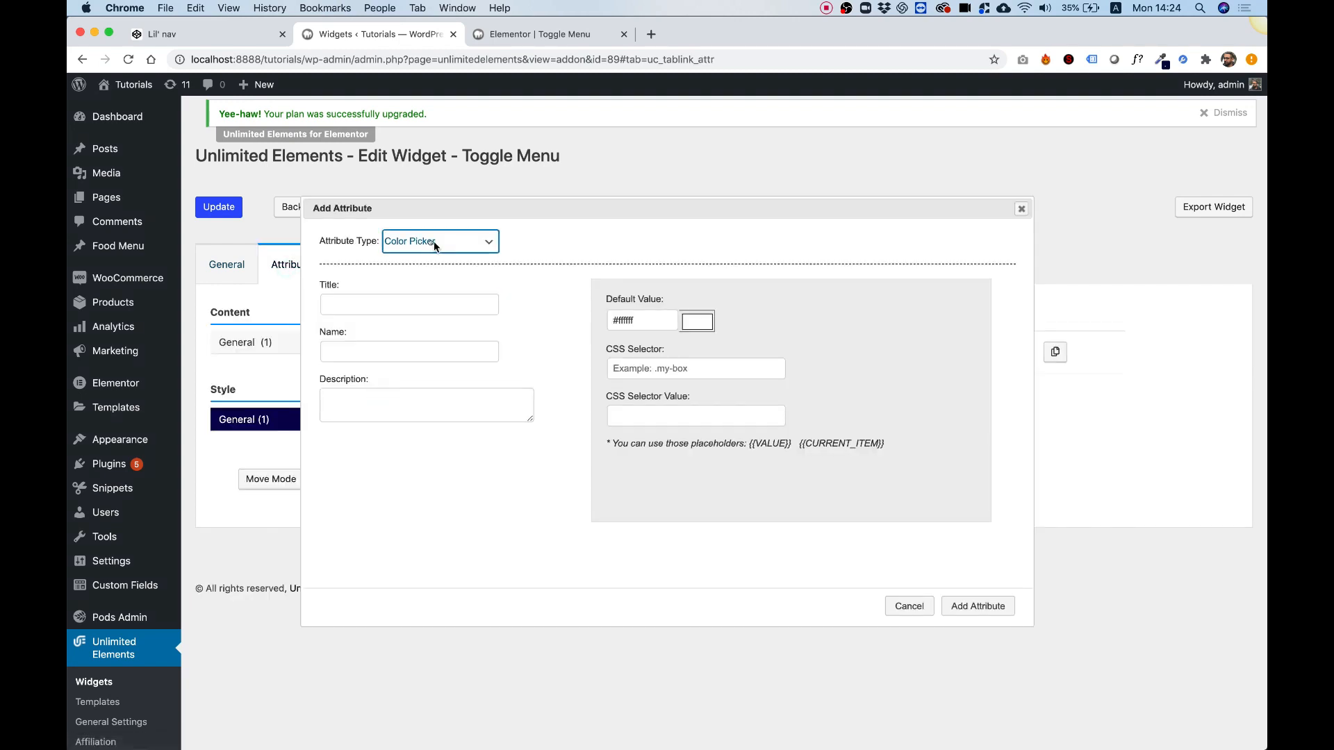
left_click(439, 241)
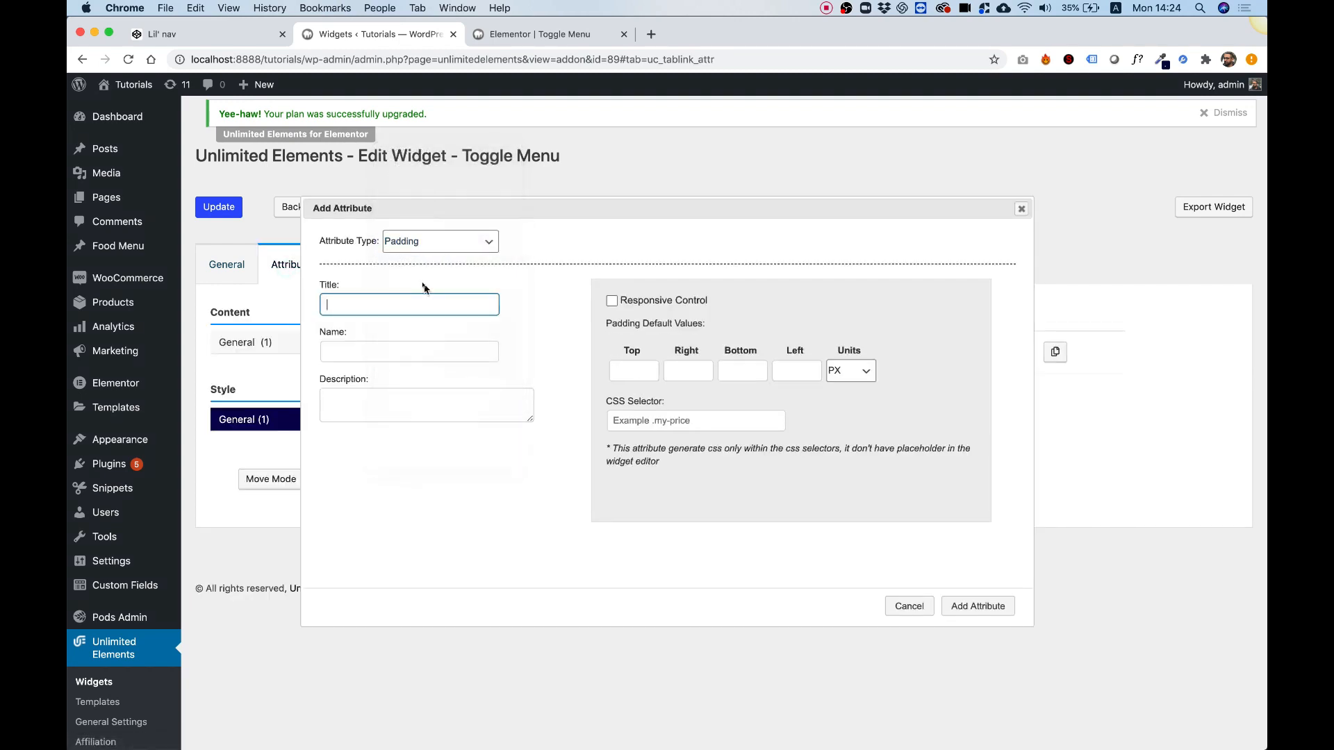
type("Item Padding")
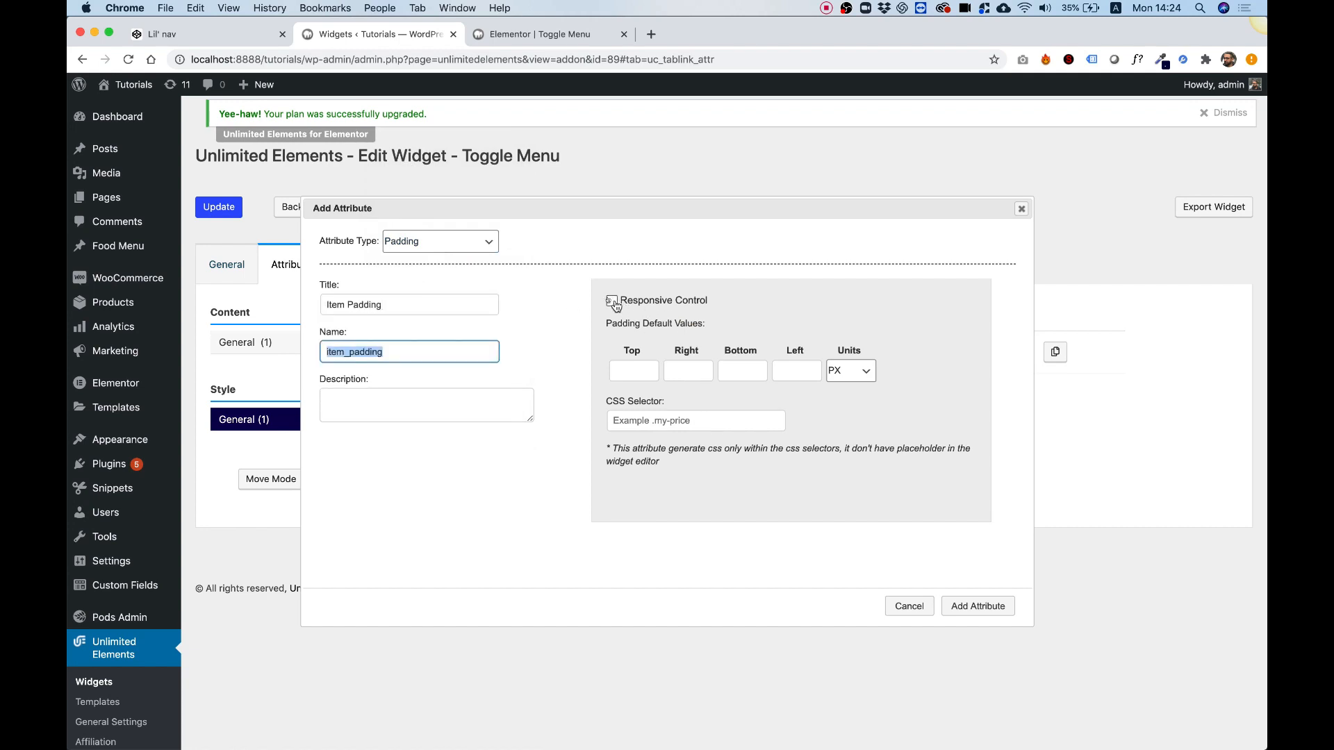
left_click(611, 302)
type("0")
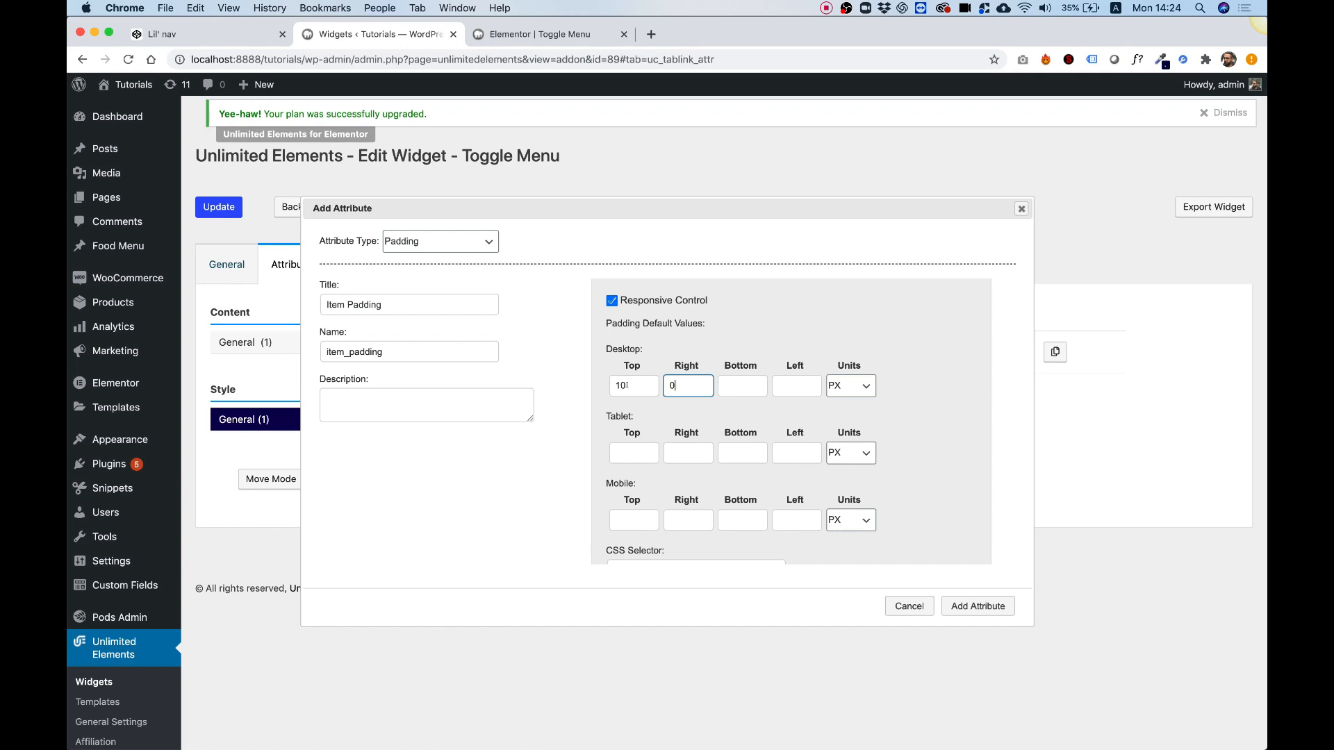
key("Backspace")
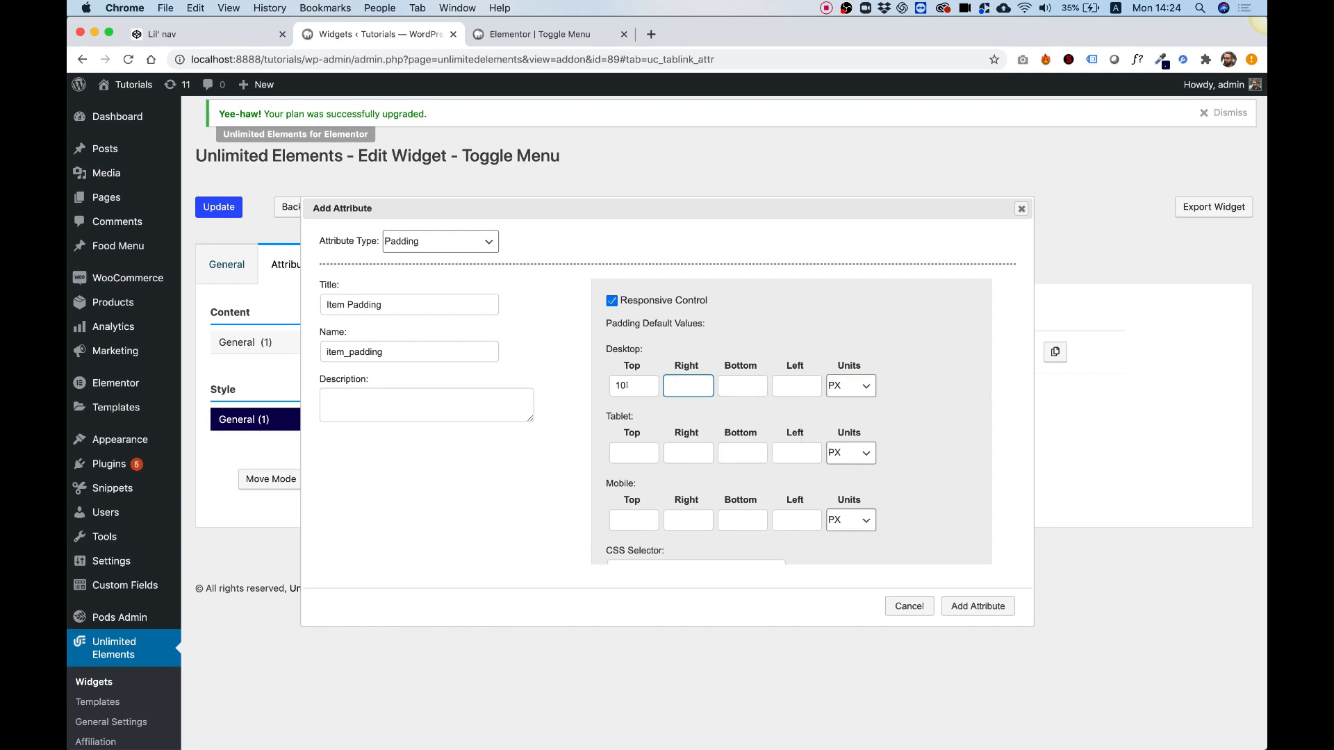
type("20")
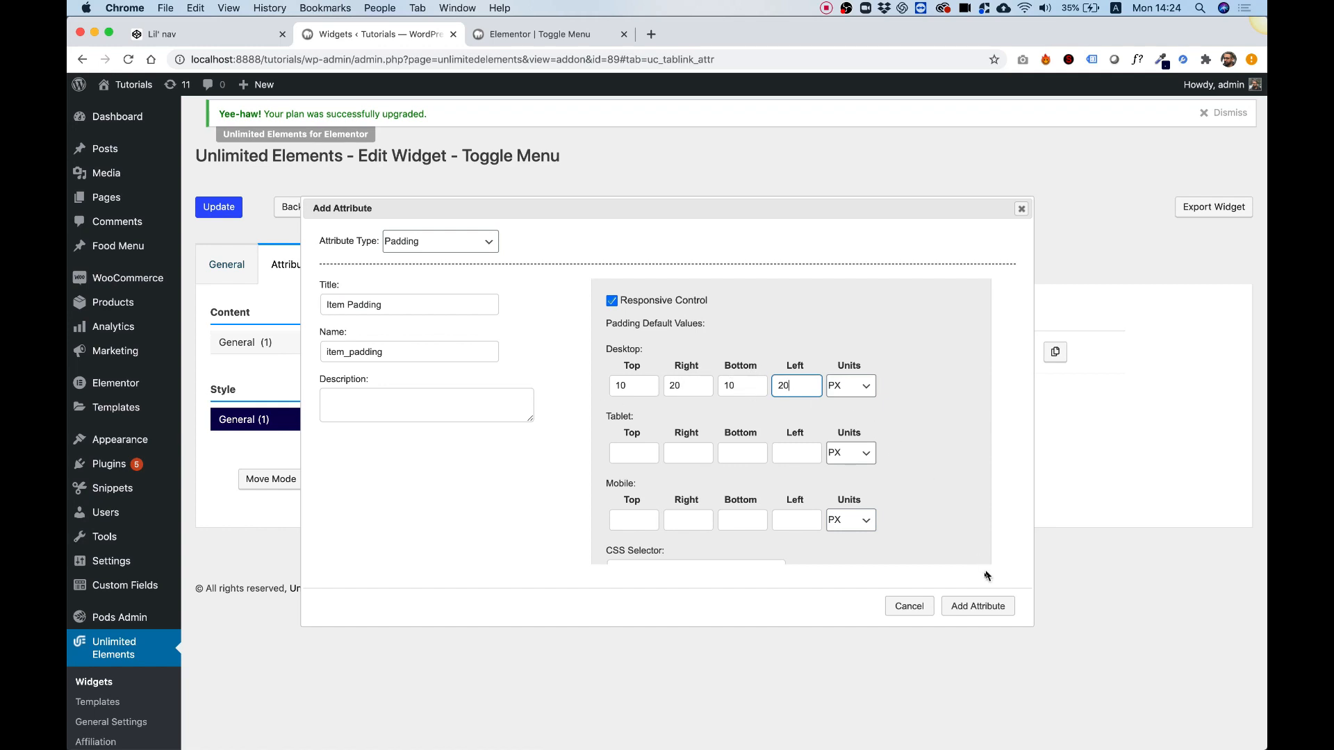
left_click(977, 605)
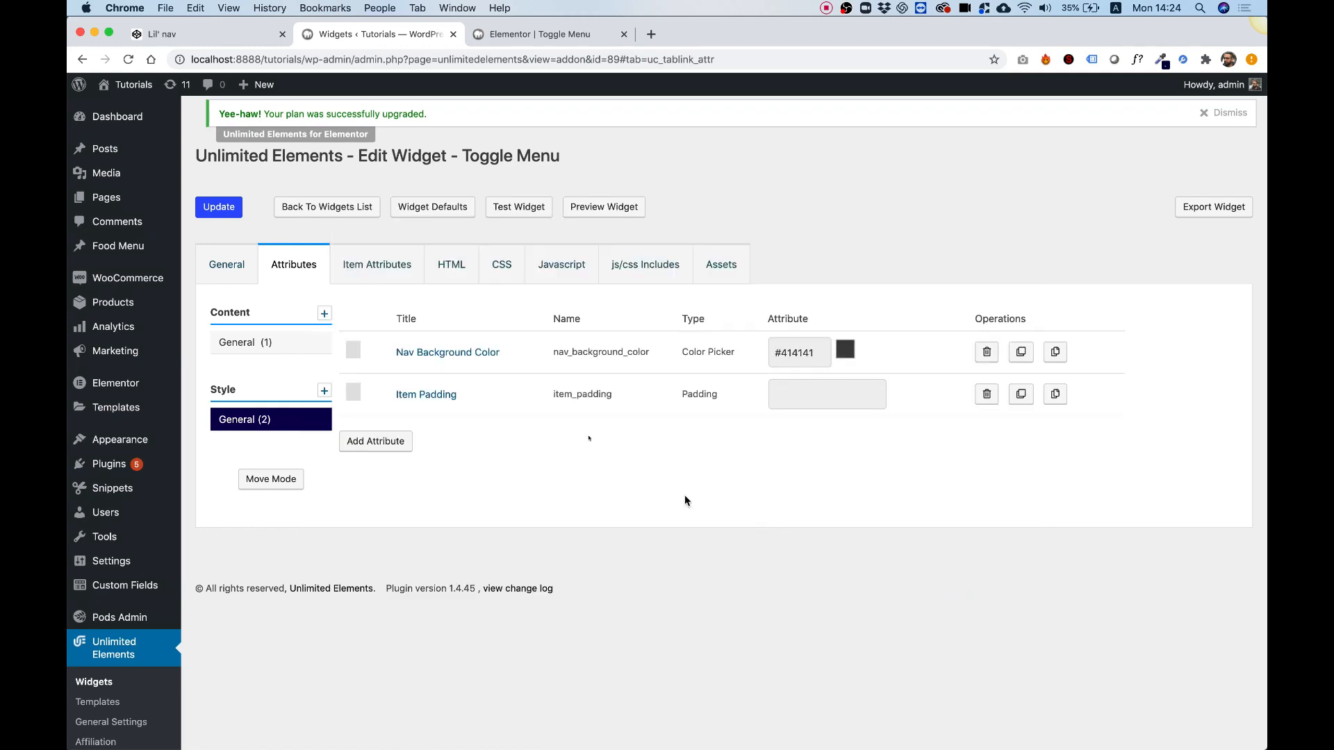
Step: Set the Item Padding attribute's CSS selector to .subnav ul li and update it
left_click(425, 394)
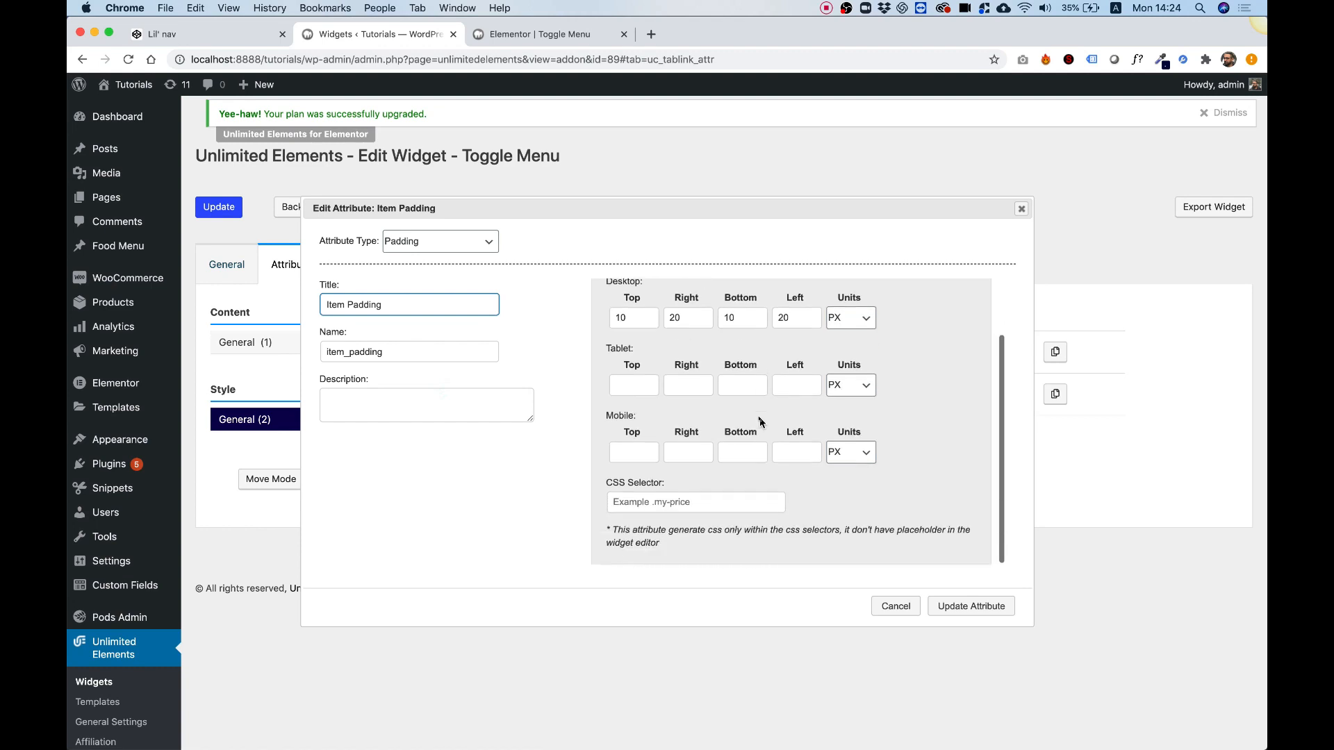
type(".subnav ul li")
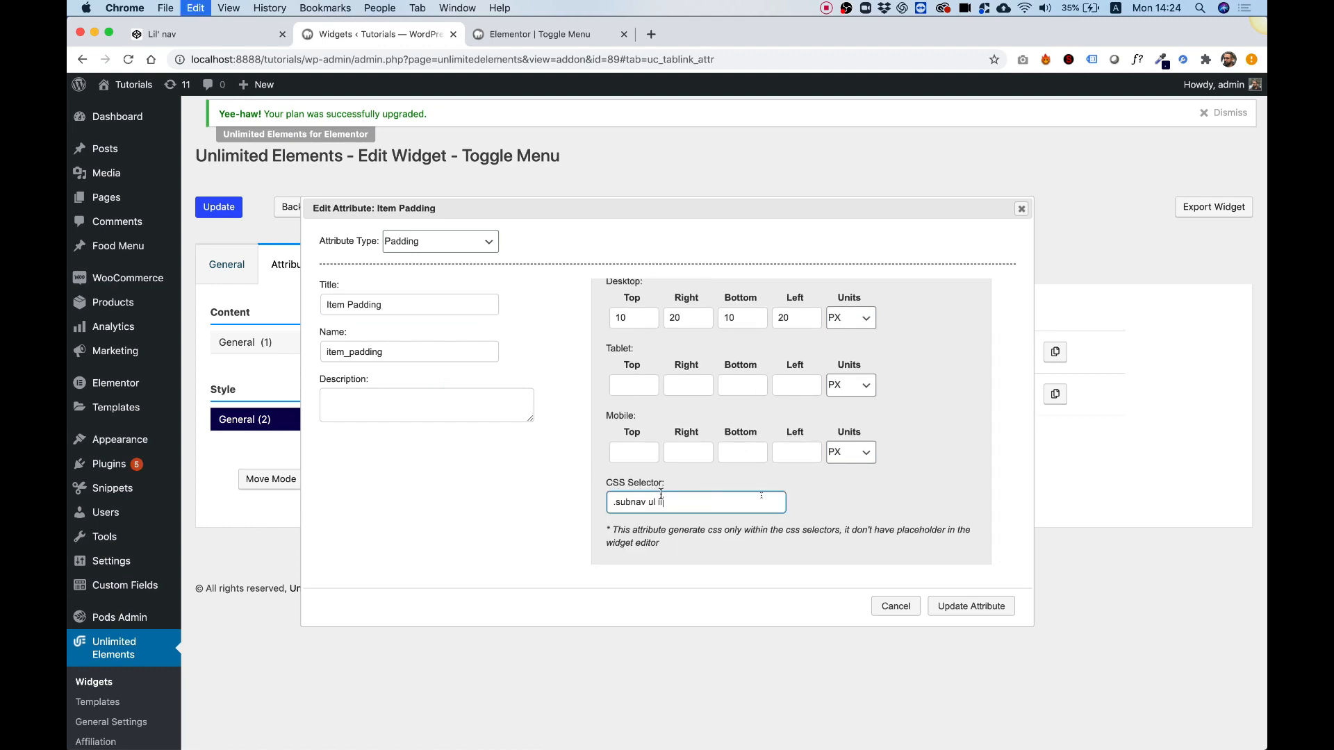
left_click(970, 606)
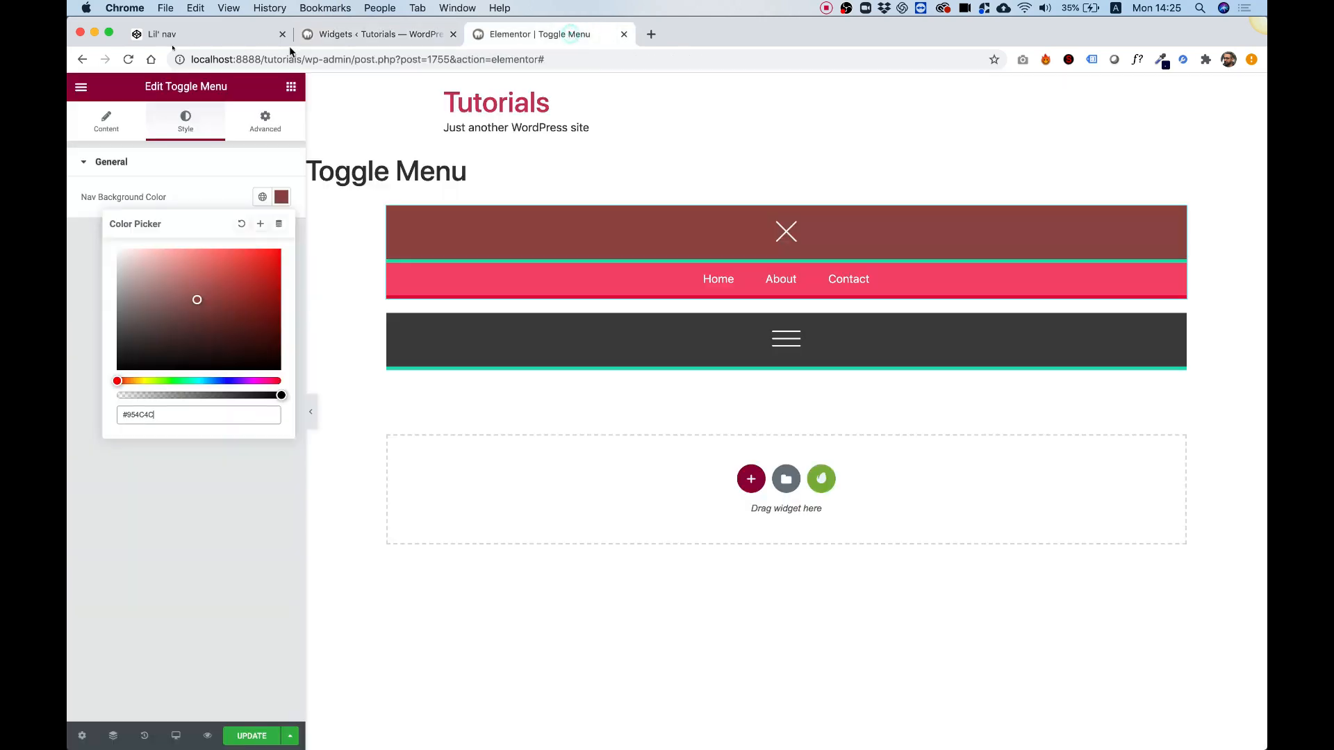
Step: Reload Elementor and confirm the Toggle Menu's Style settings now show the Item Padding control
left_click(250, 735)
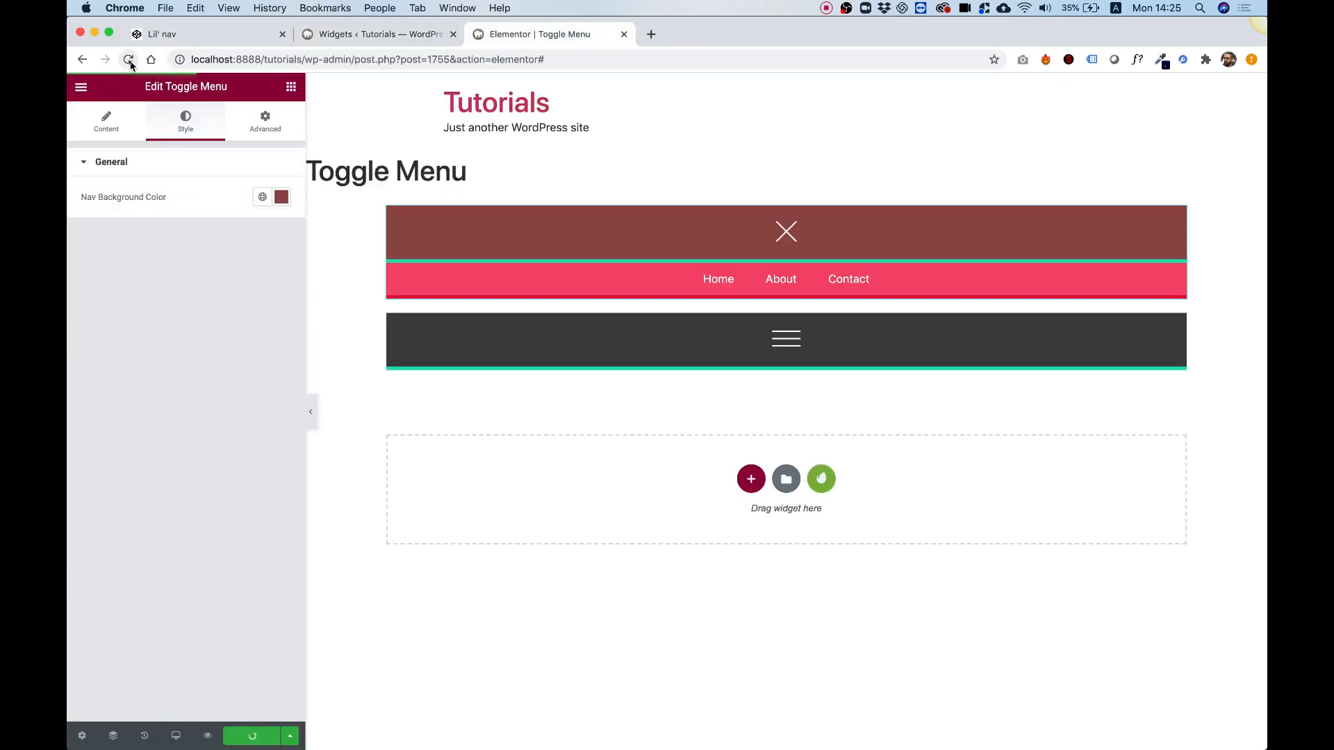
left_click(129, 60)
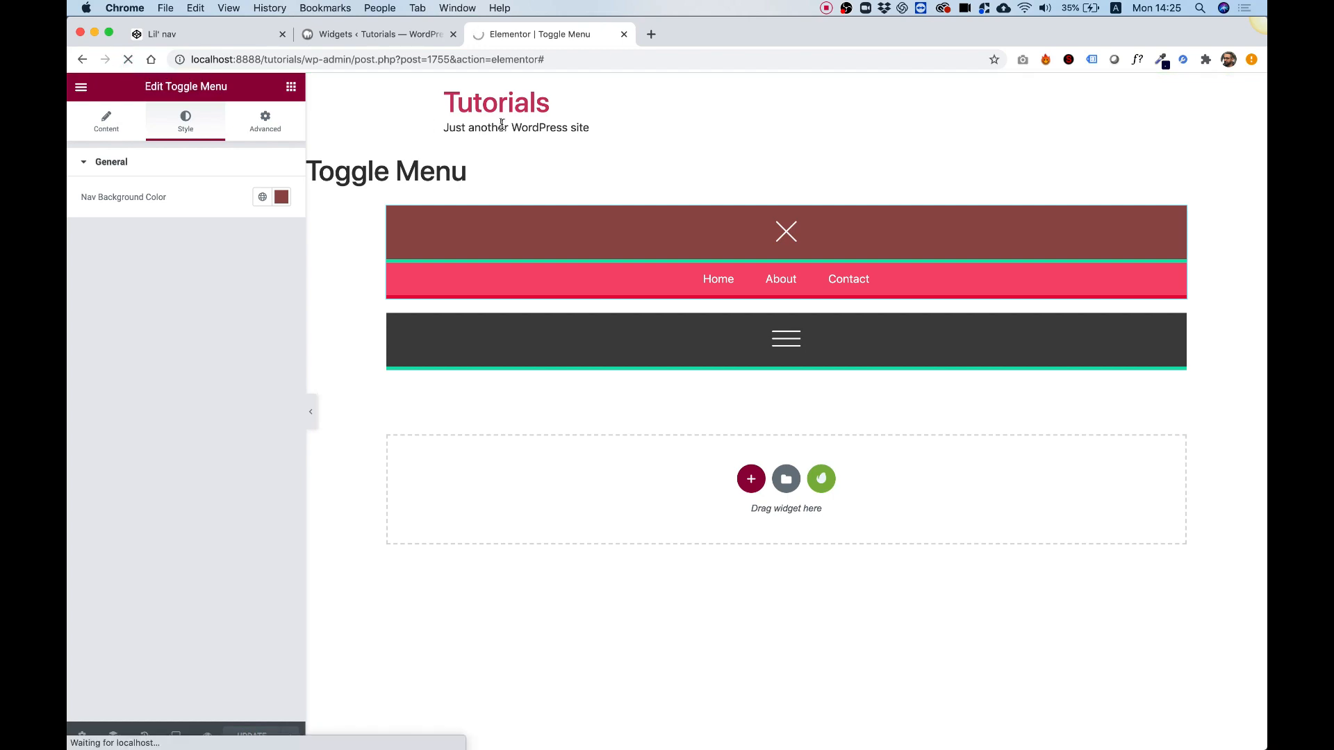
left_click(106, 122)
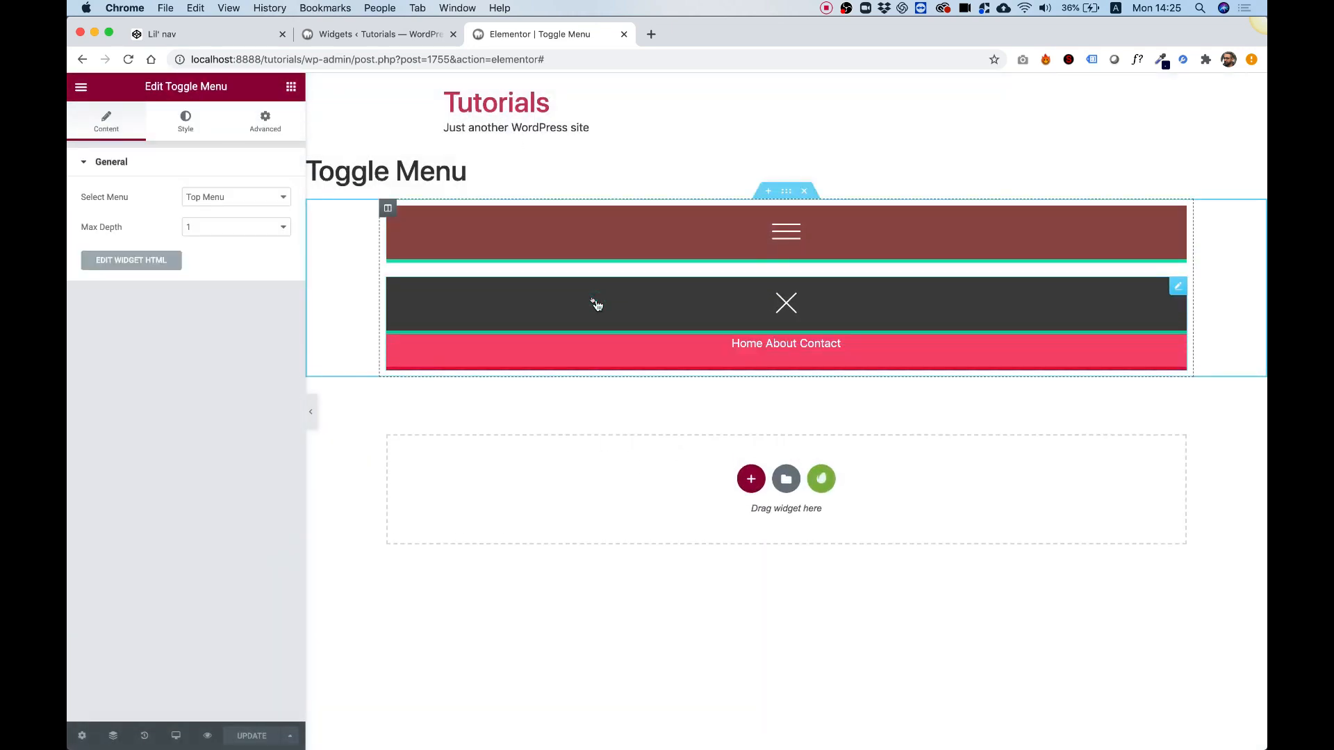
mouse_move(696, 307)
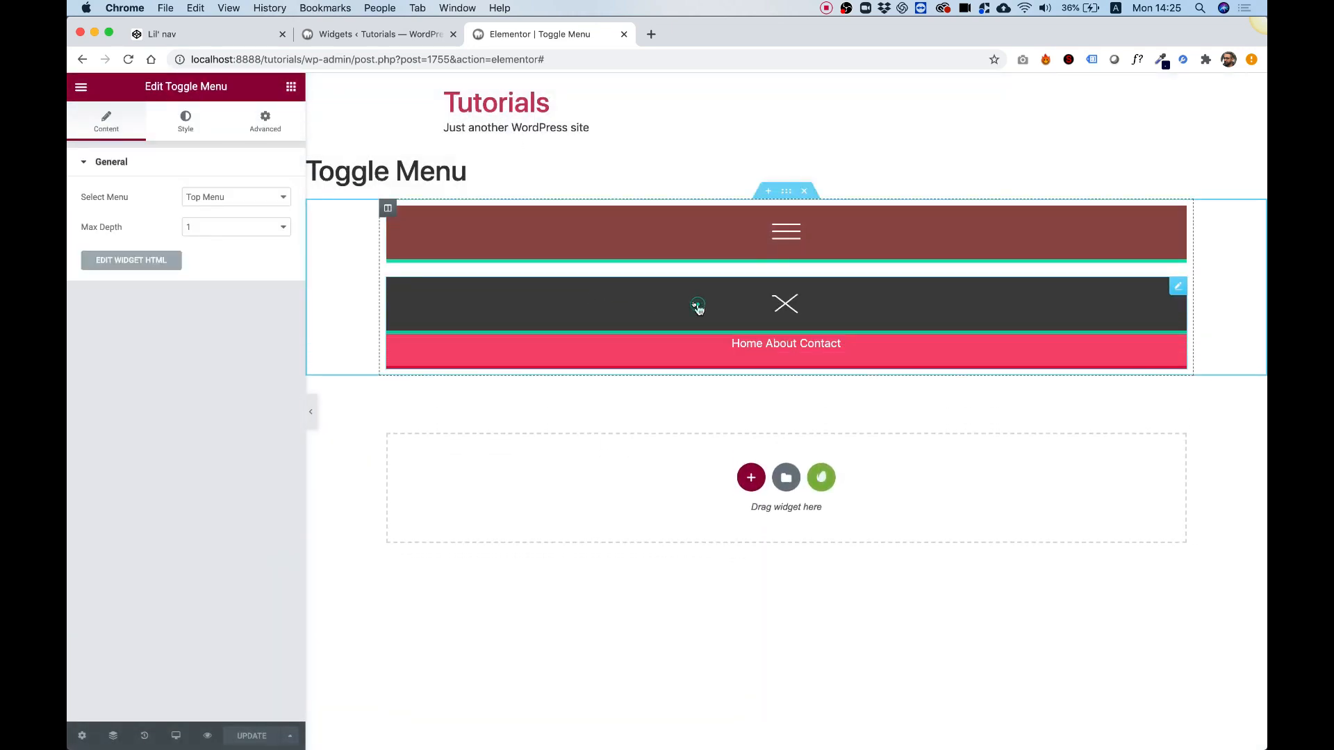
left_click(185, 122)
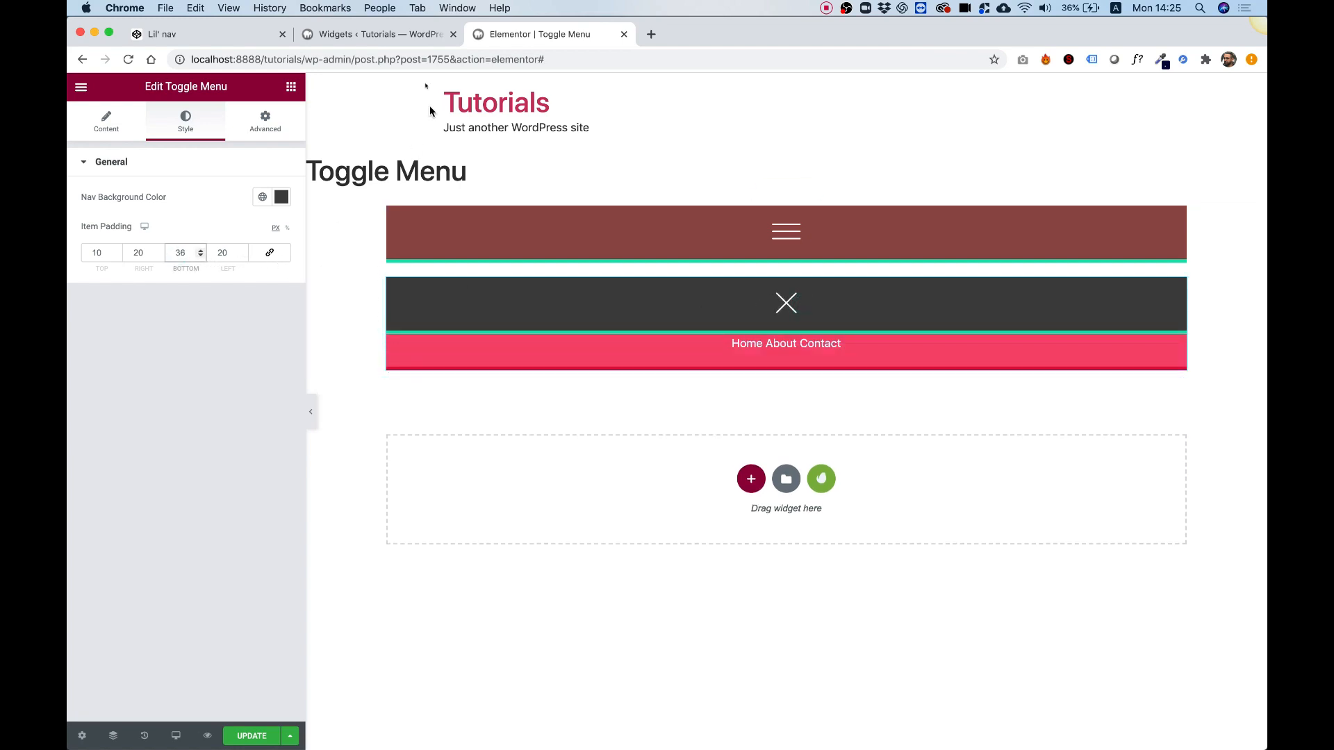
left_click(378, 34)
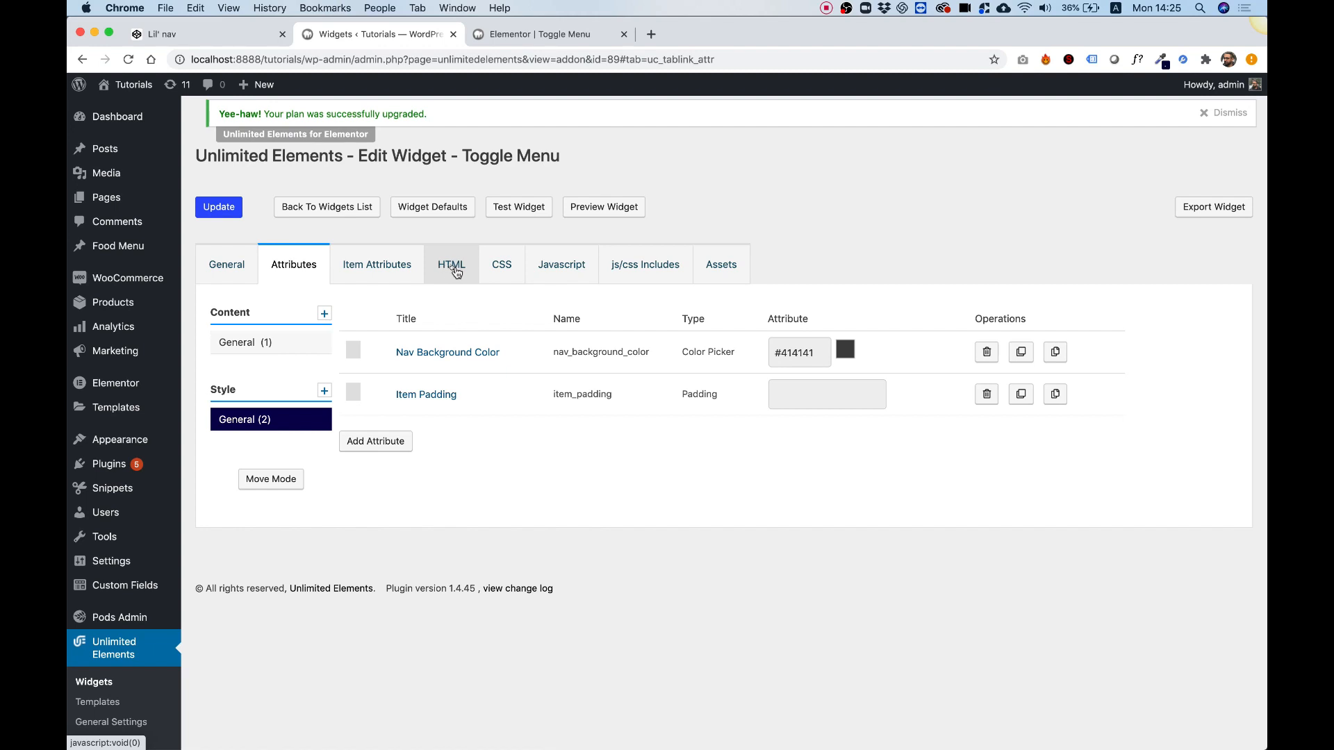
mouse_move(482, 267)
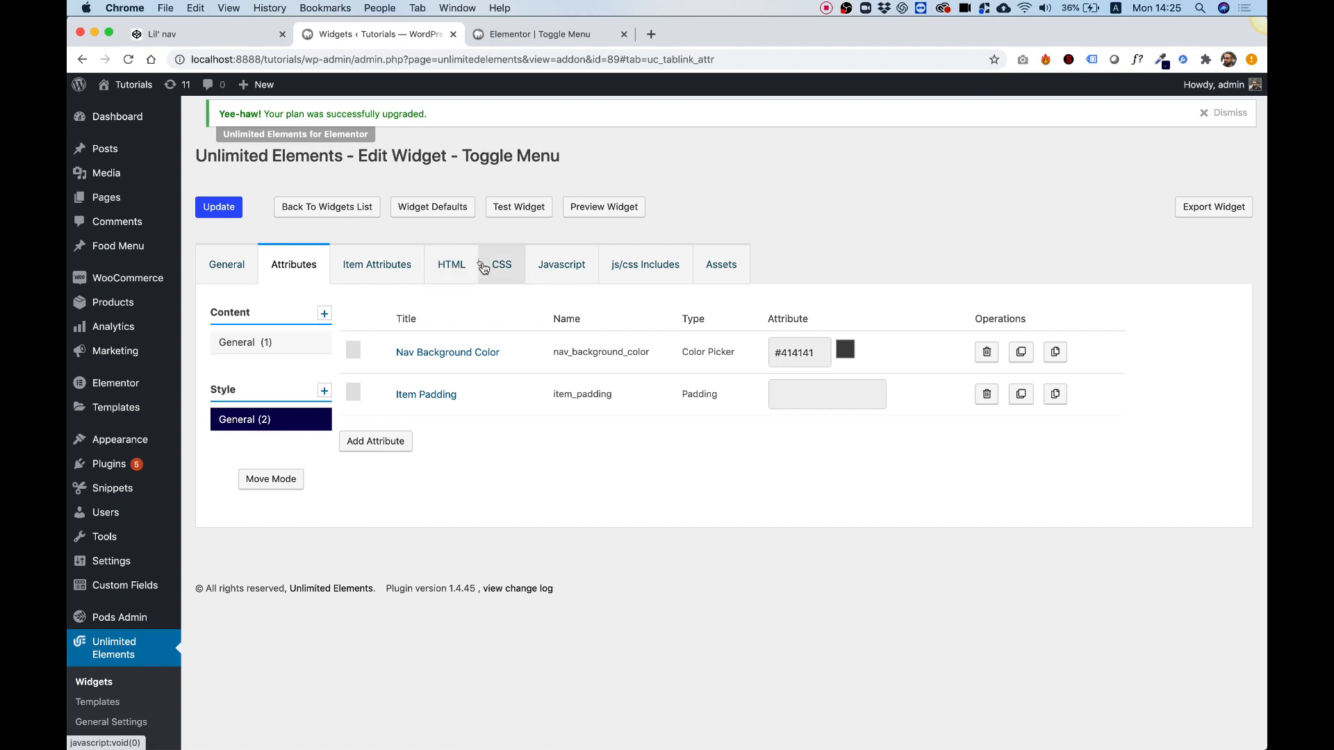
Step: Add class="toggleMenu" to the nav tag in the widget's HTML
left_click(501, 265)
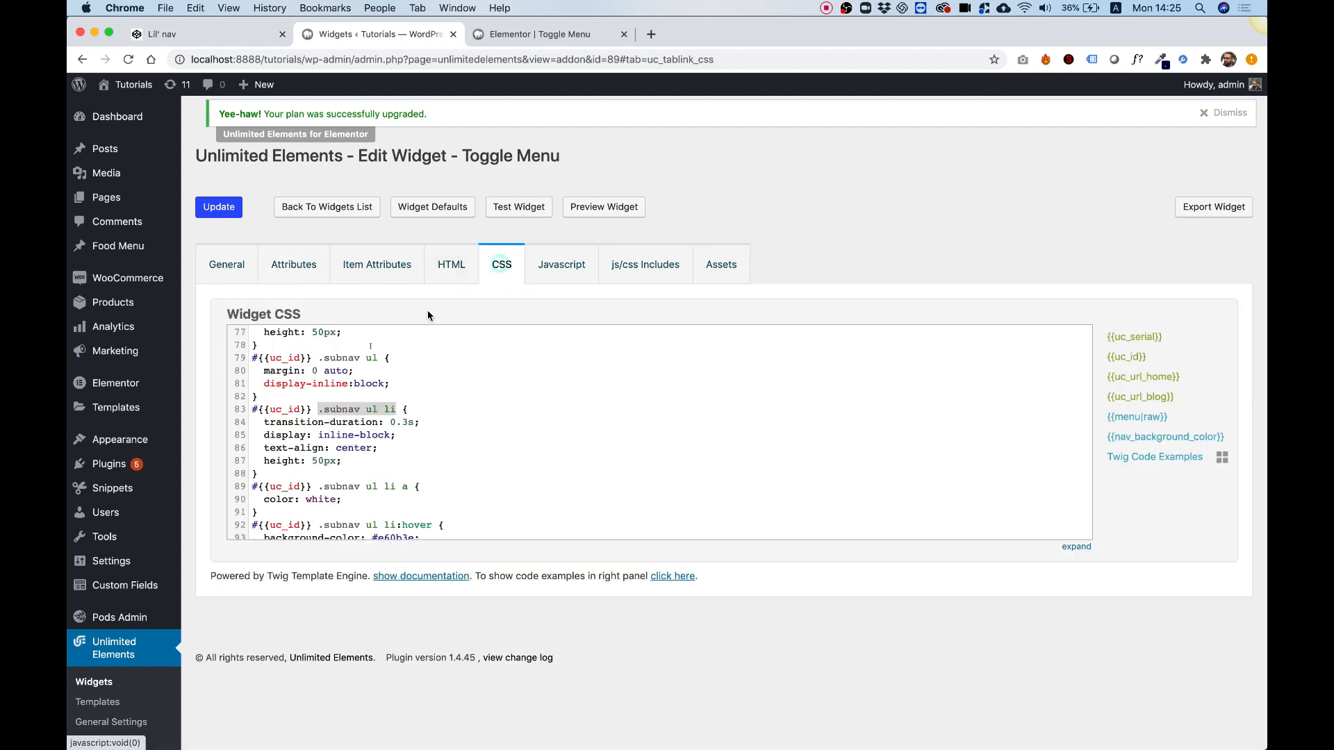
scroll("up", 3)
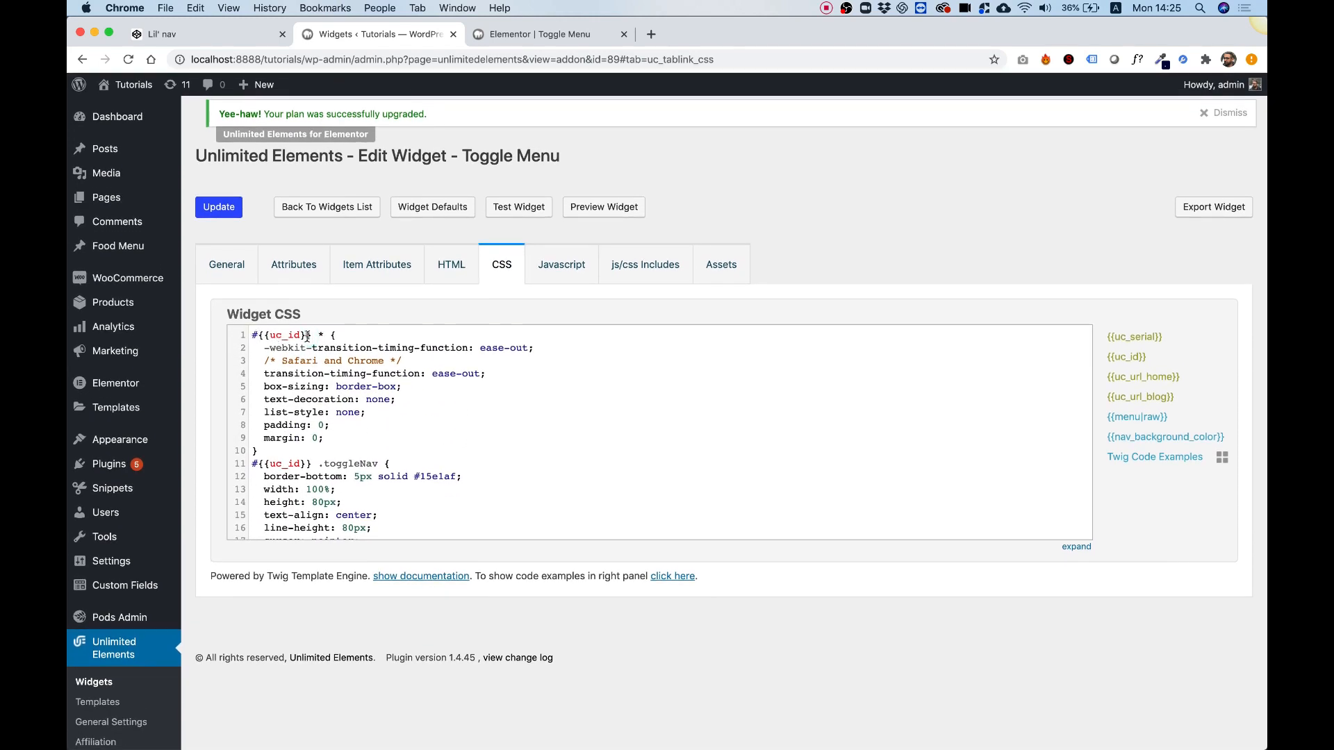
mouse_move(430, 300)
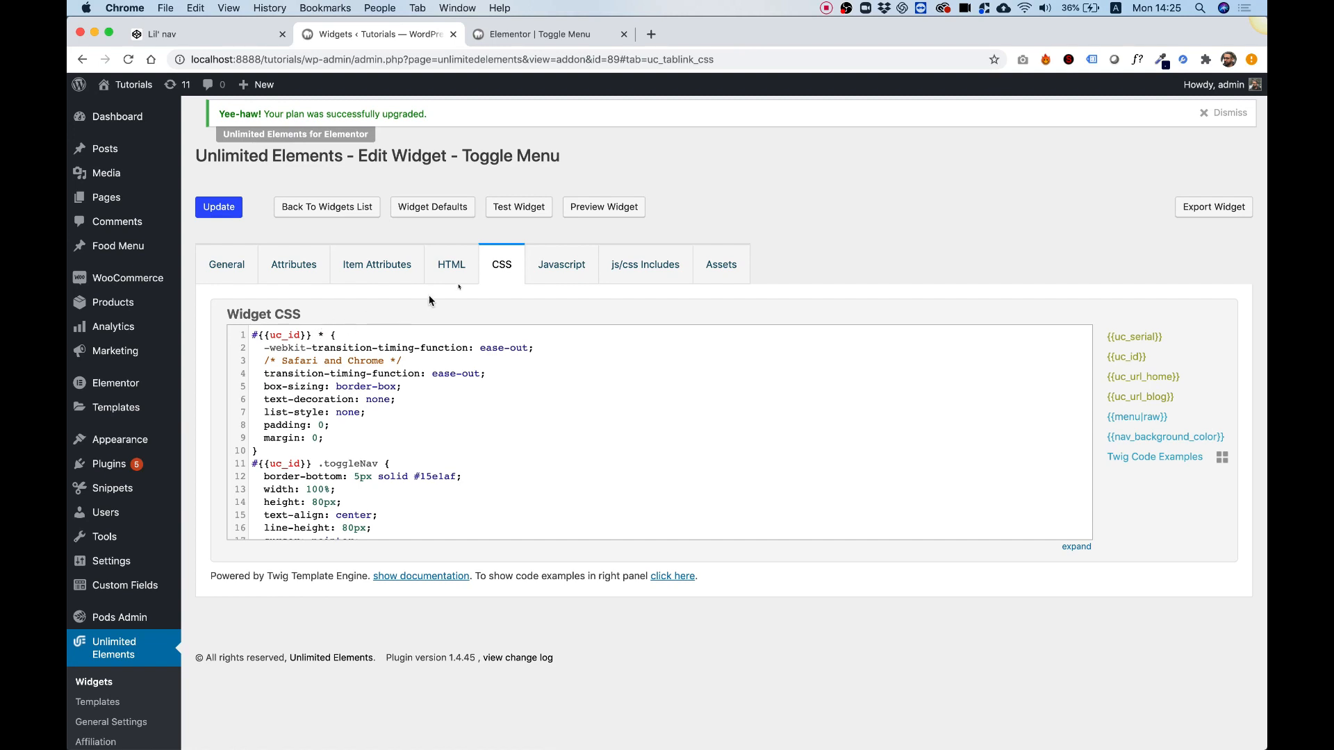
left_click(451, 264)
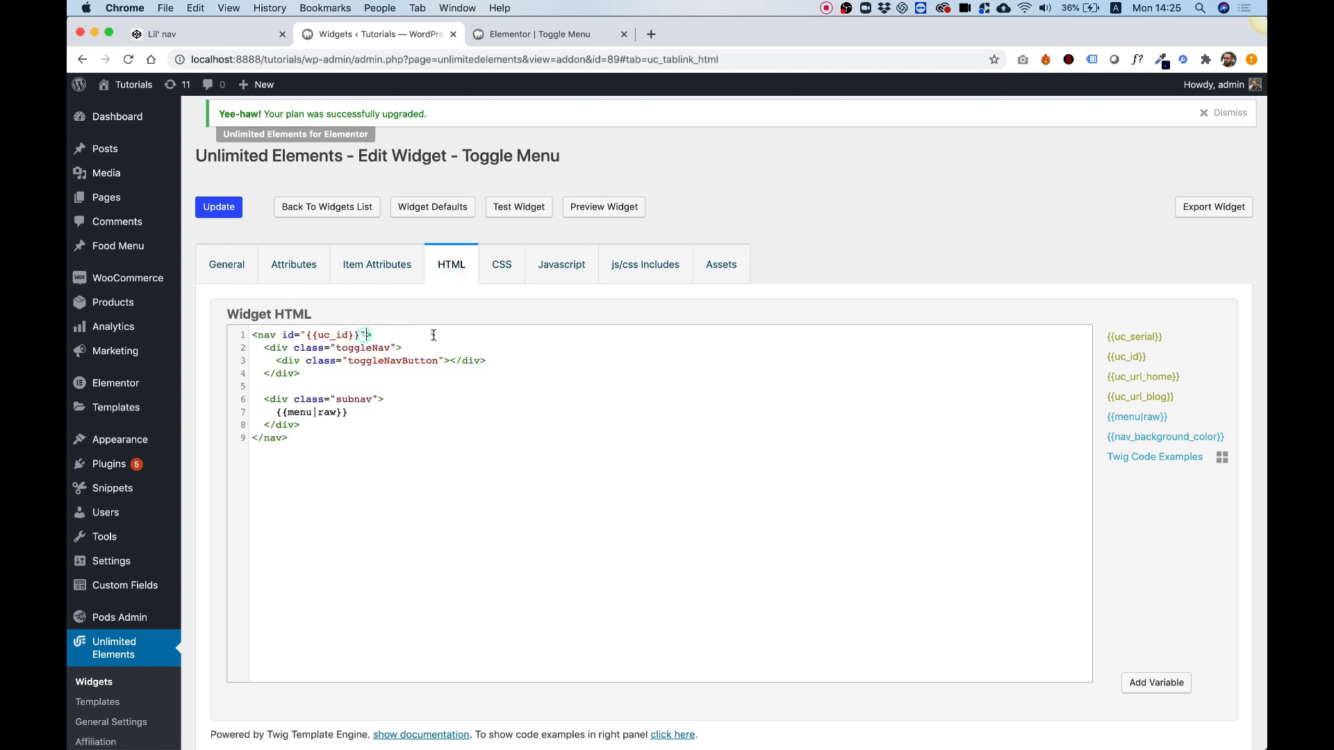
type("class")
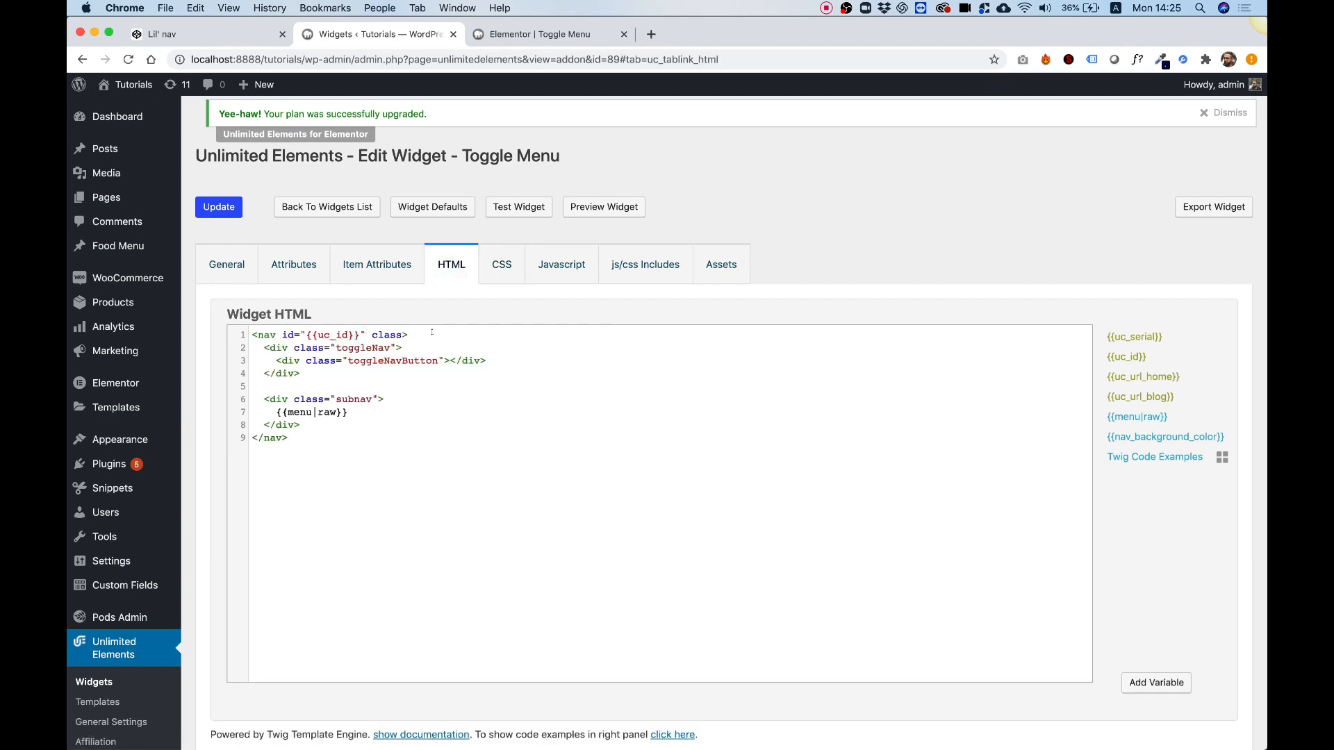
left_click(414, 334)
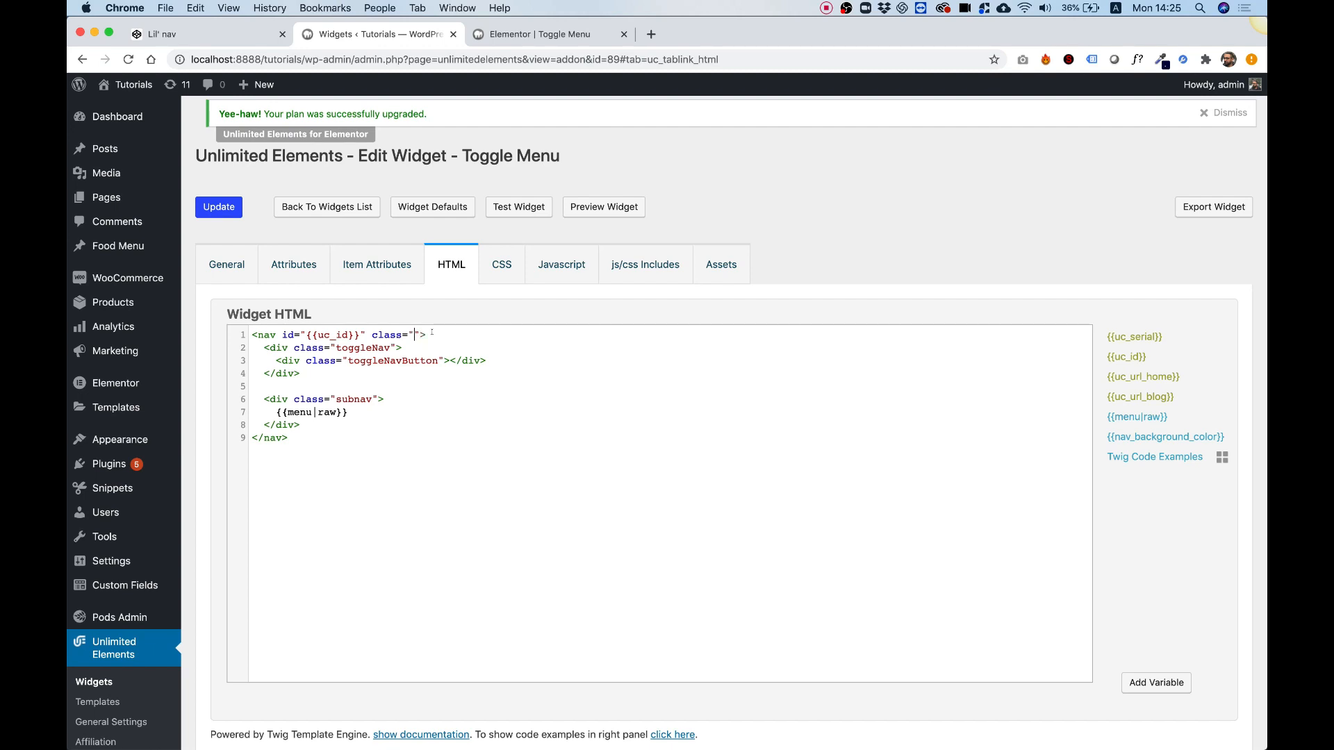
type("toggle")
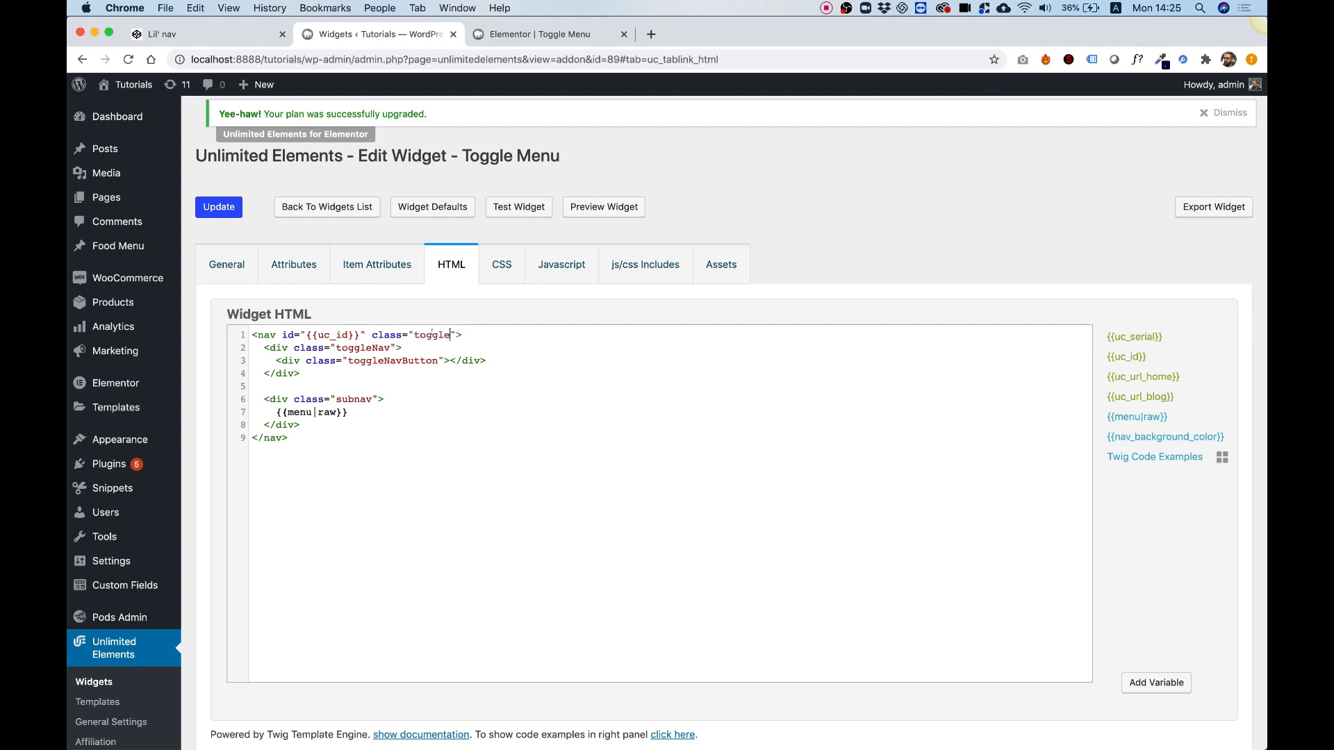
type("Menu")
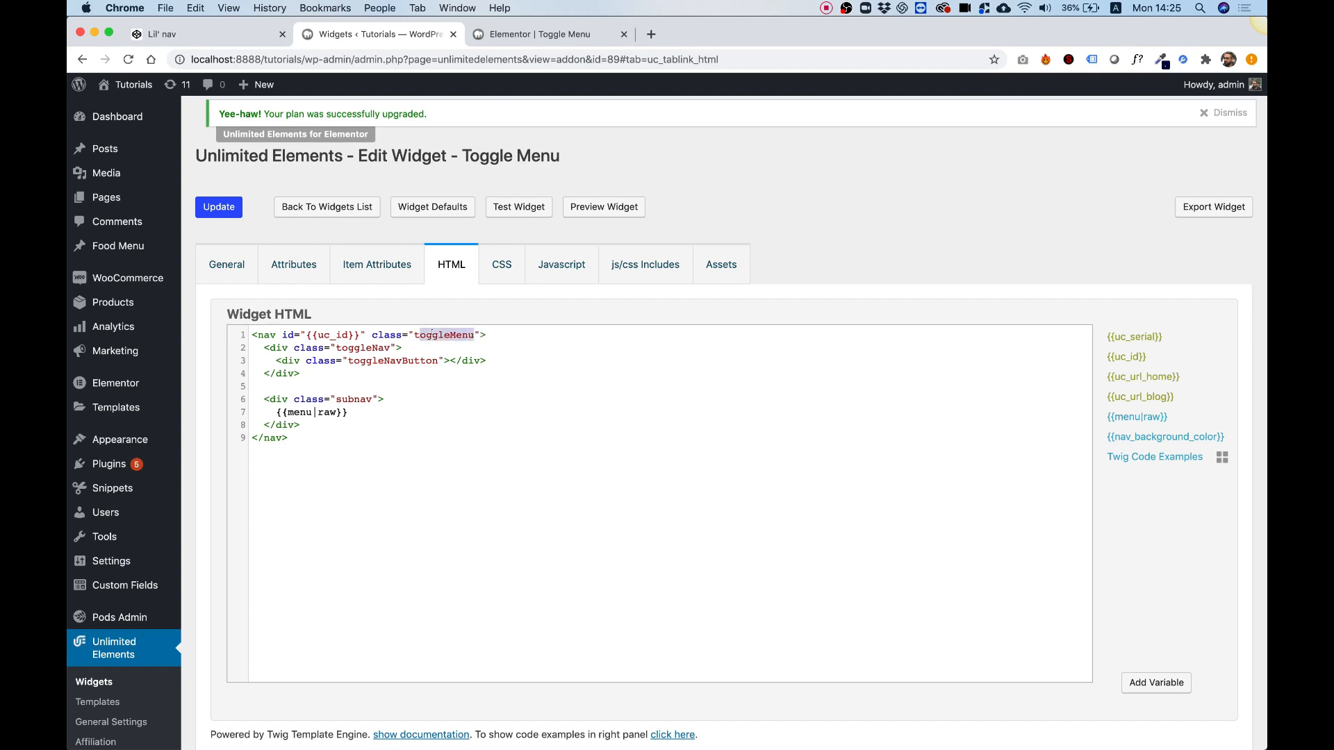
Step: Scope the first CSS rule to .toggleMenu * and update the widget
left_click(500, 264)
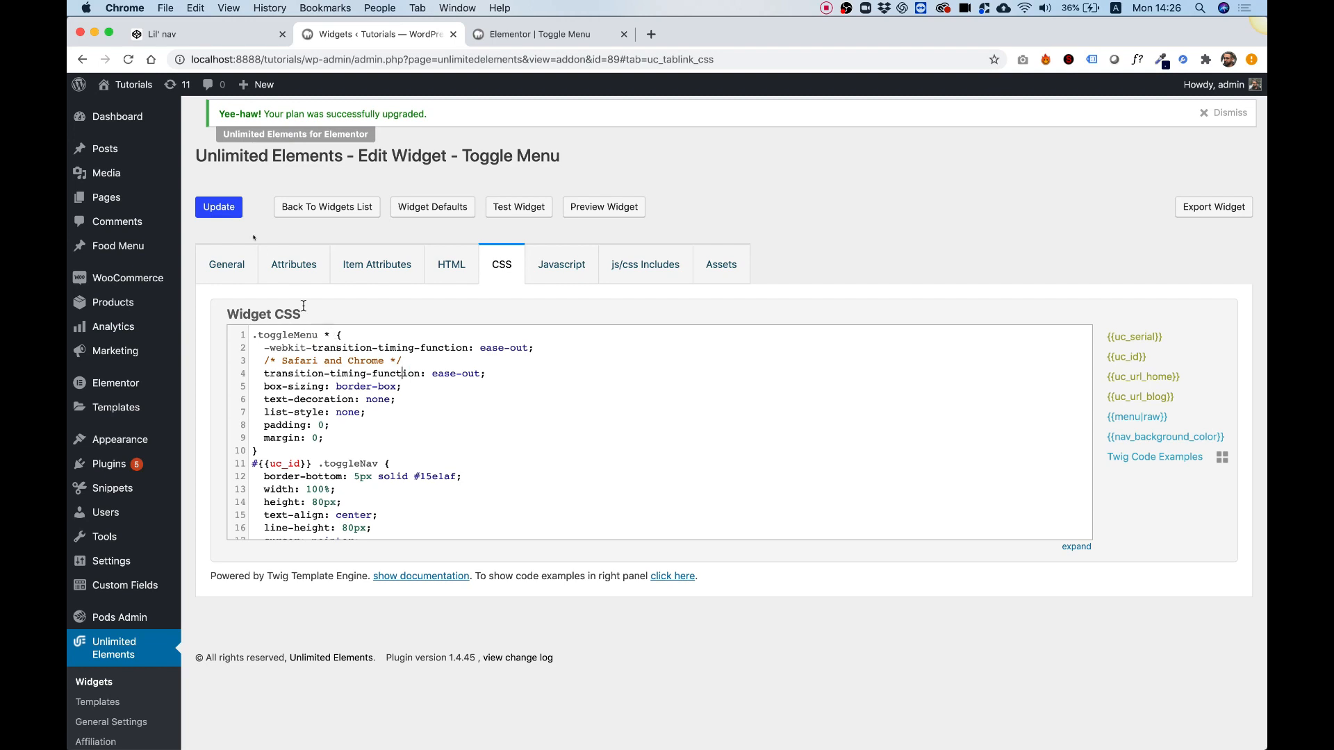
left_click(217, 207)
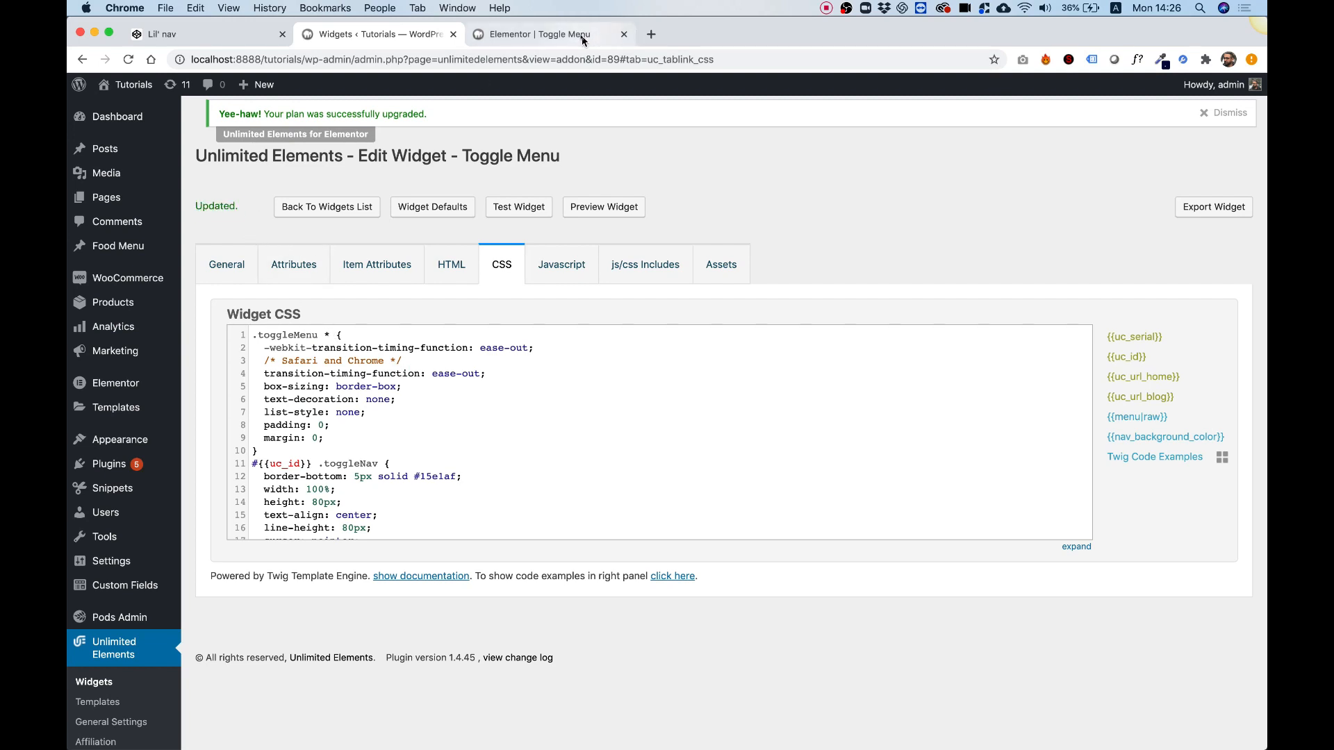
Step: Return to Elementor and reload the editor to pick up the saved widget
left_click(548, 34)
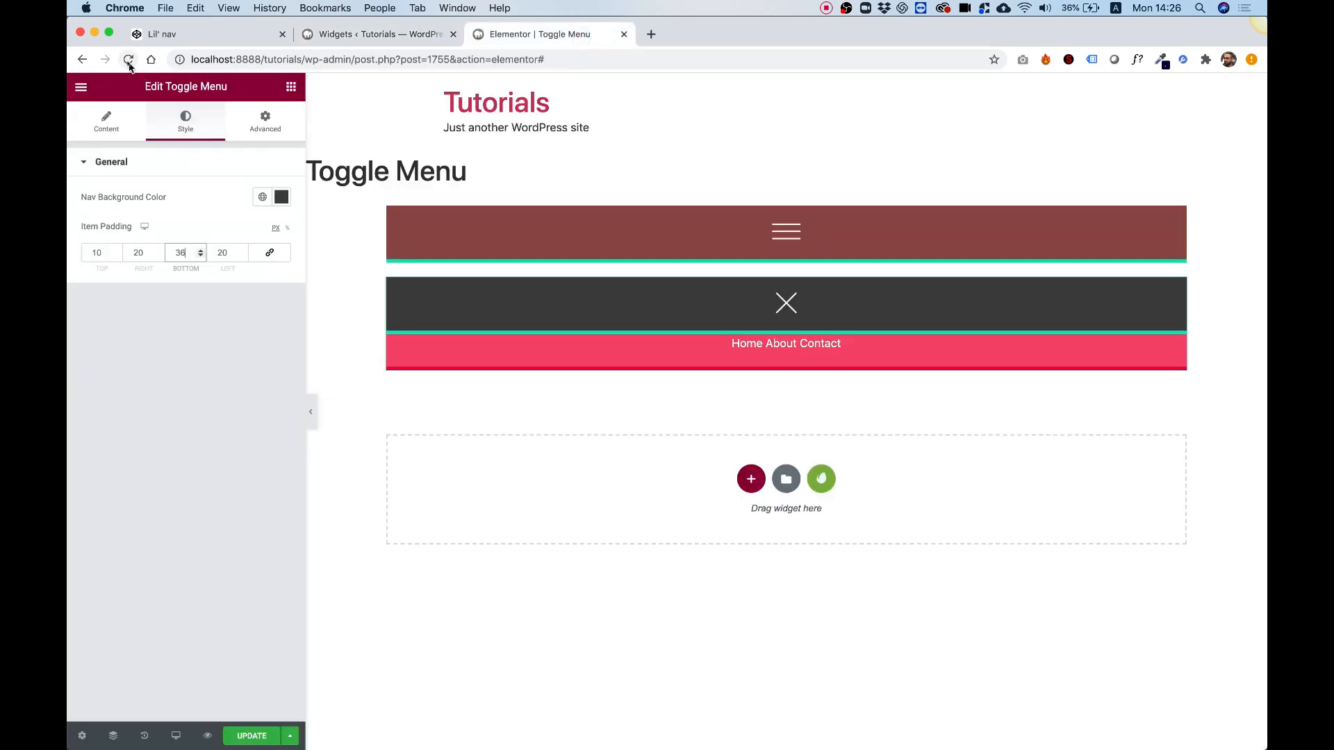
left_click(250, 736)
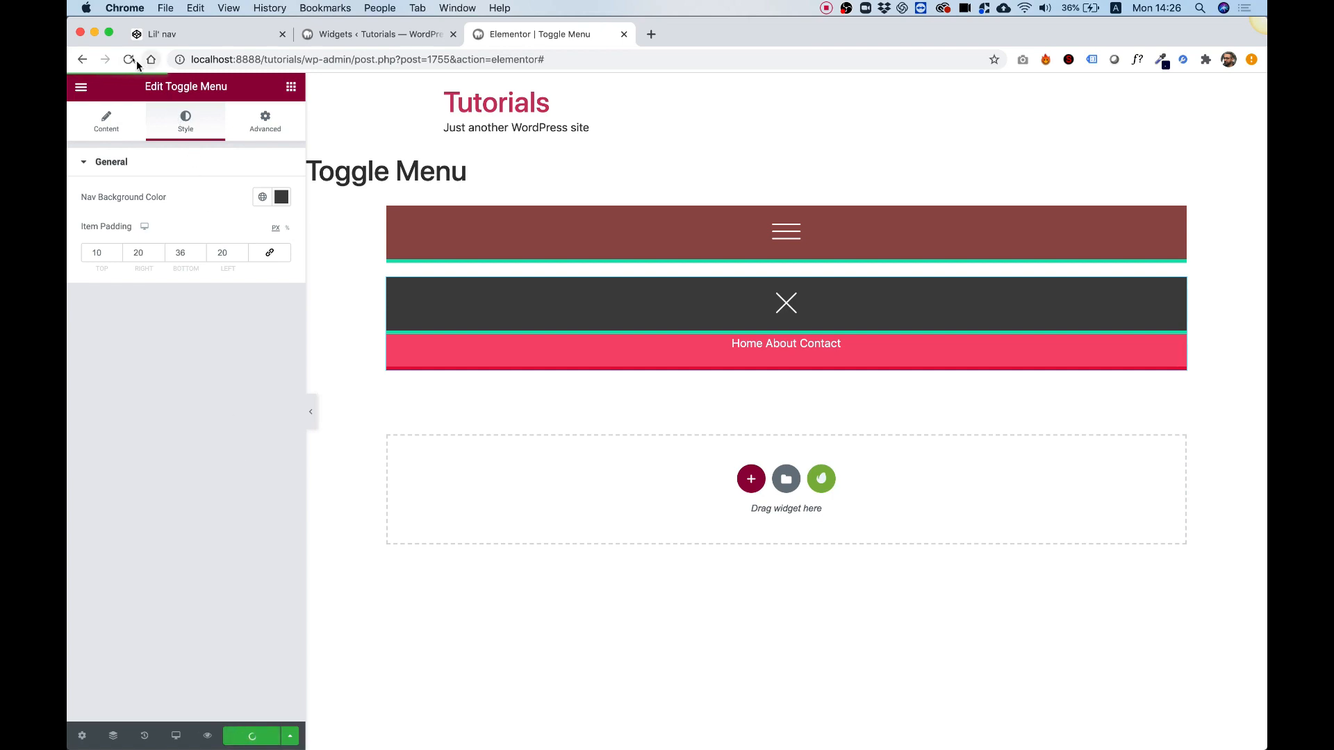
left_click(129, 60)
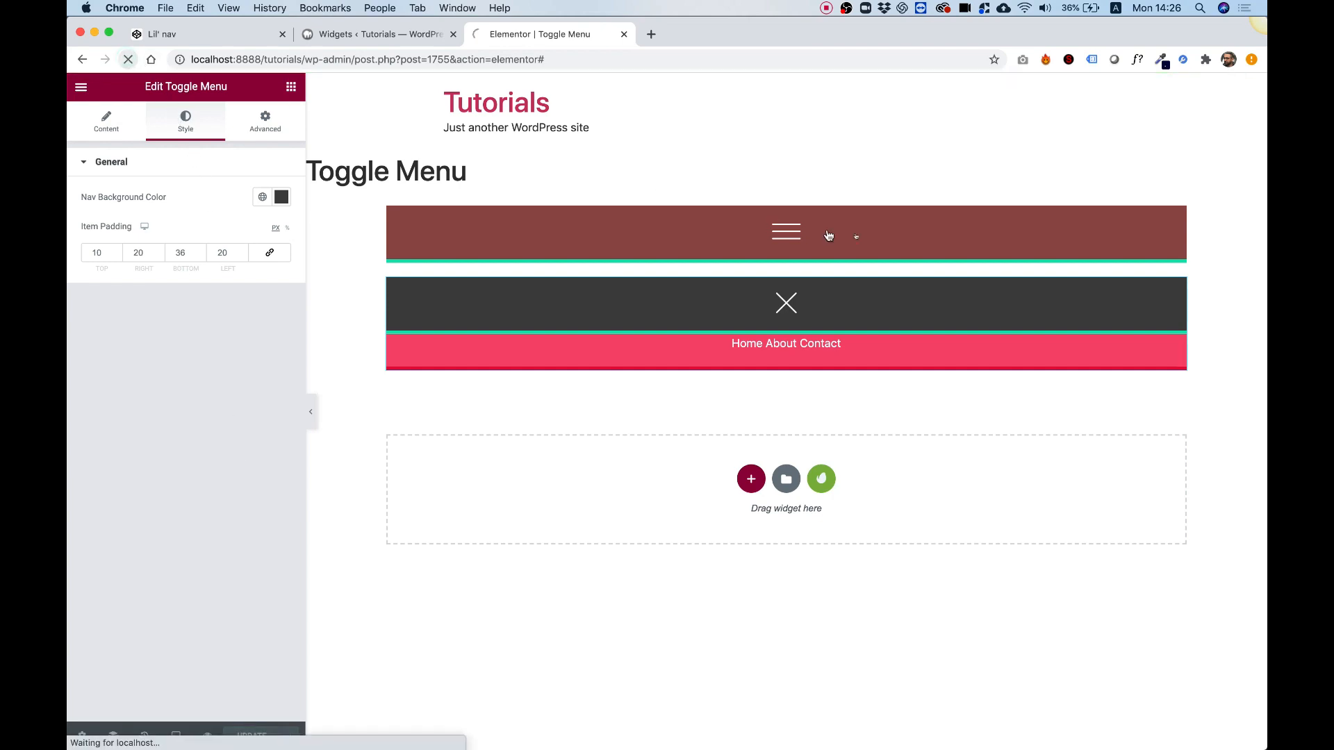
left_click(128, 59)
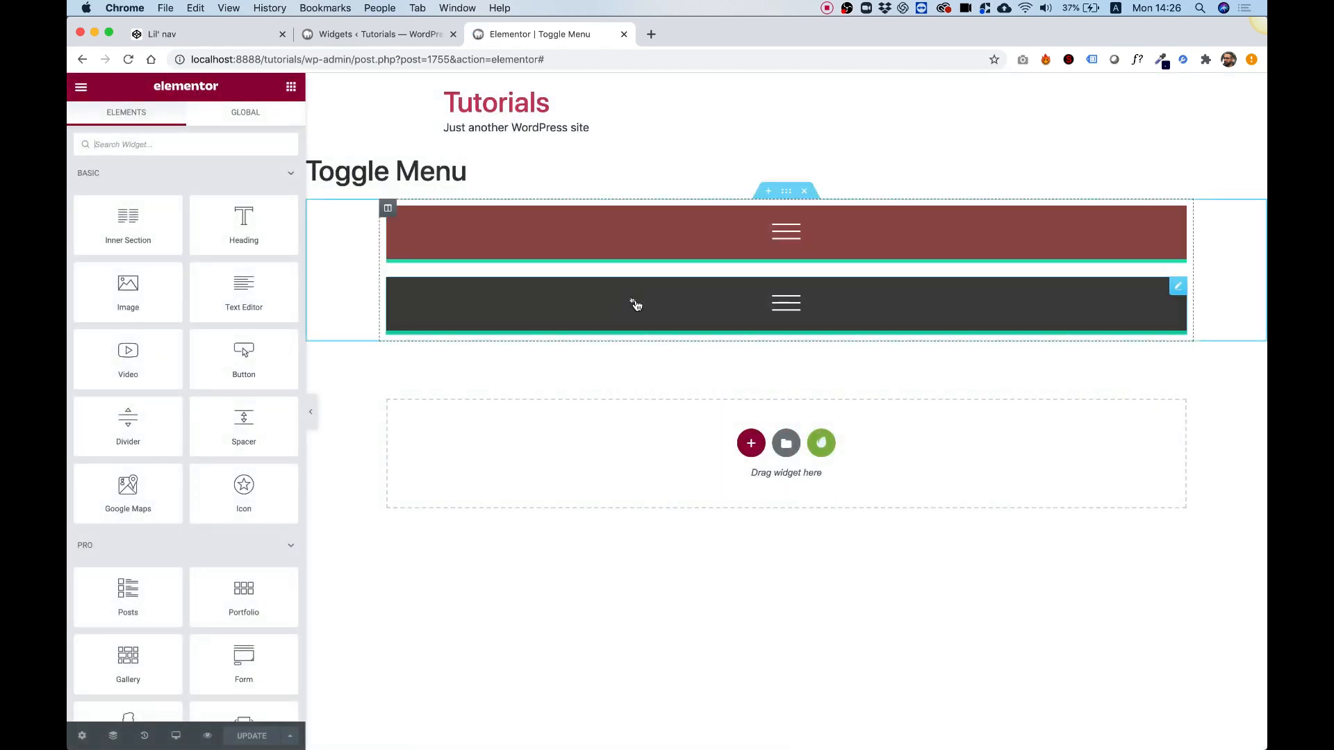
Step: Set the Toggle Menu's Item Padding to 13 on all four linked sides
left_click(785, 303)
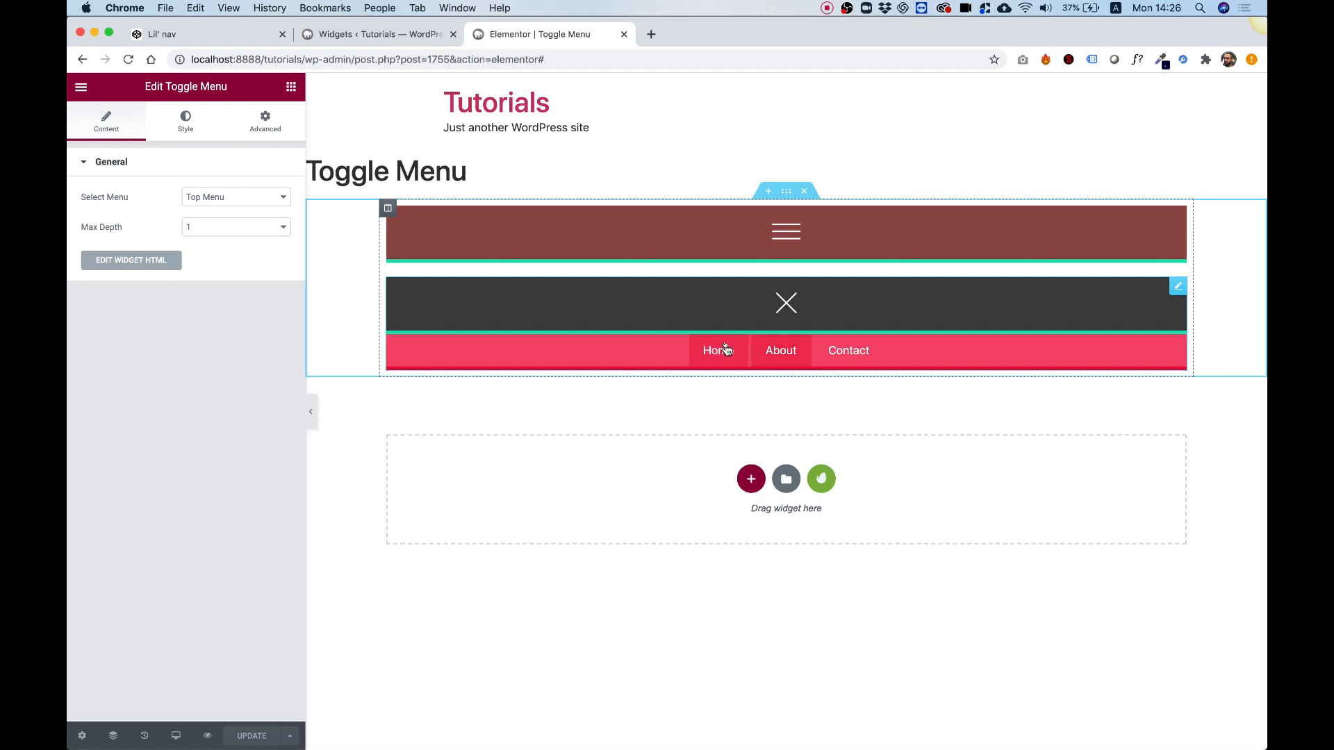
left_click(185, 121)
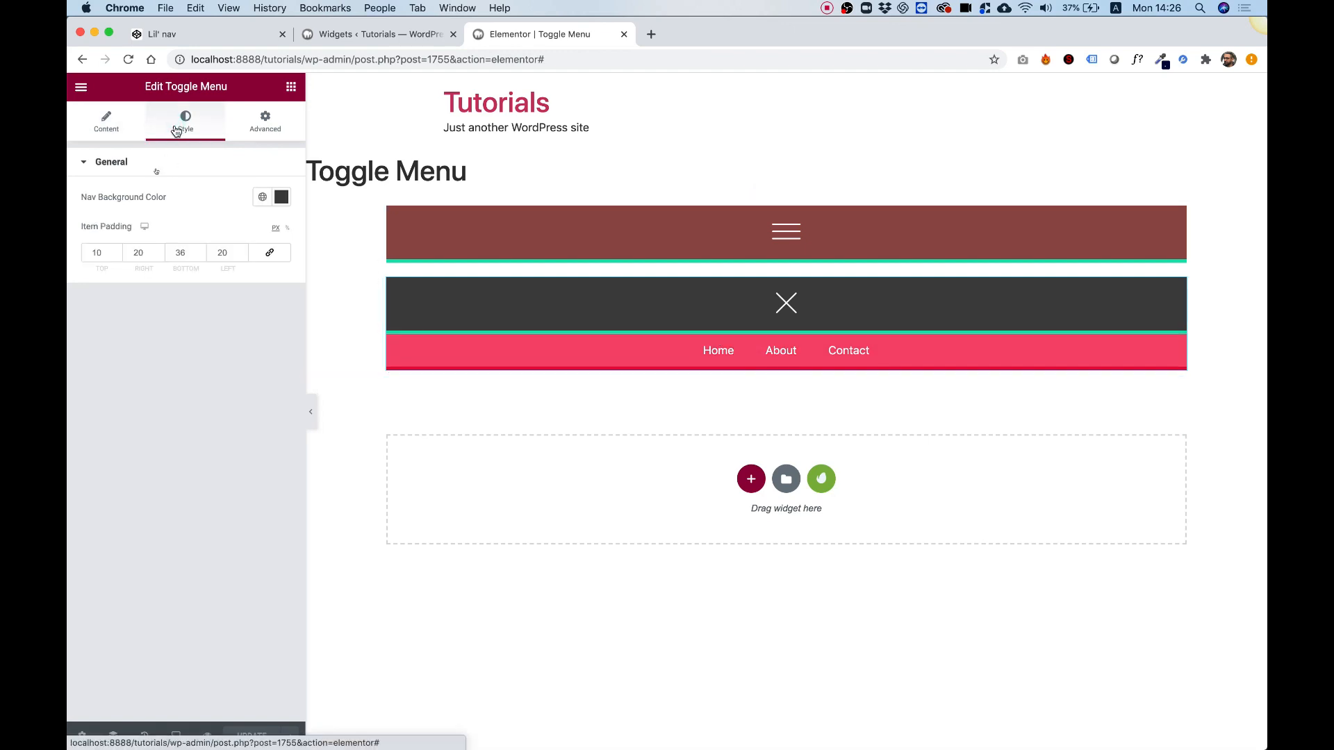
left_click(270, 252)
type("13")
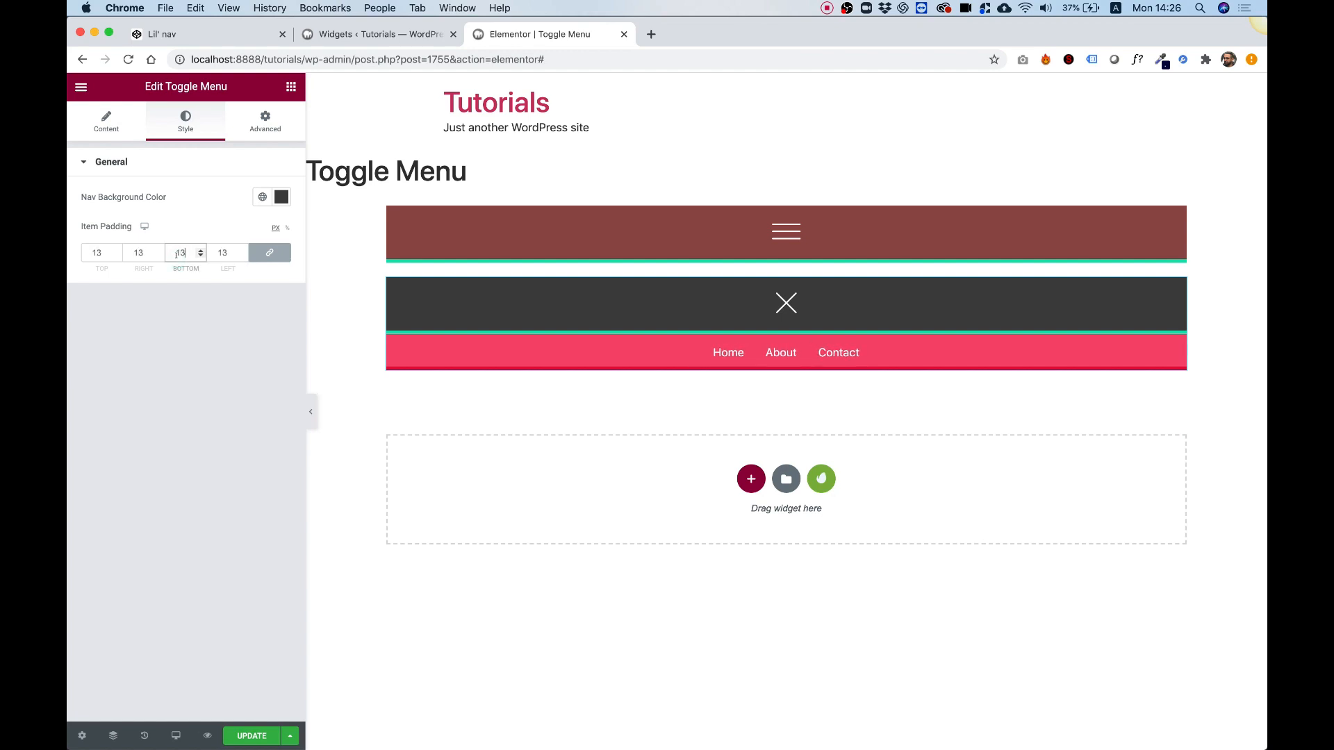
left_click(379, 34)
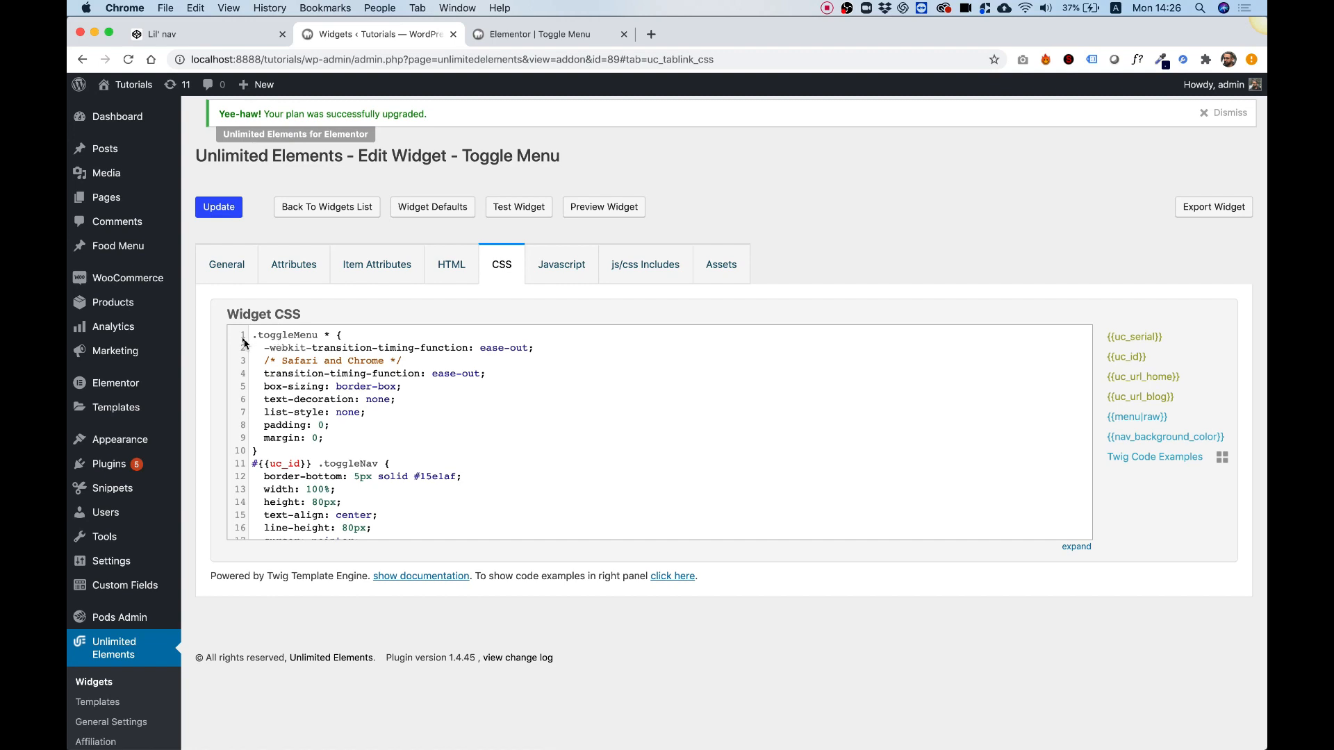
mouse_move(361, 445)
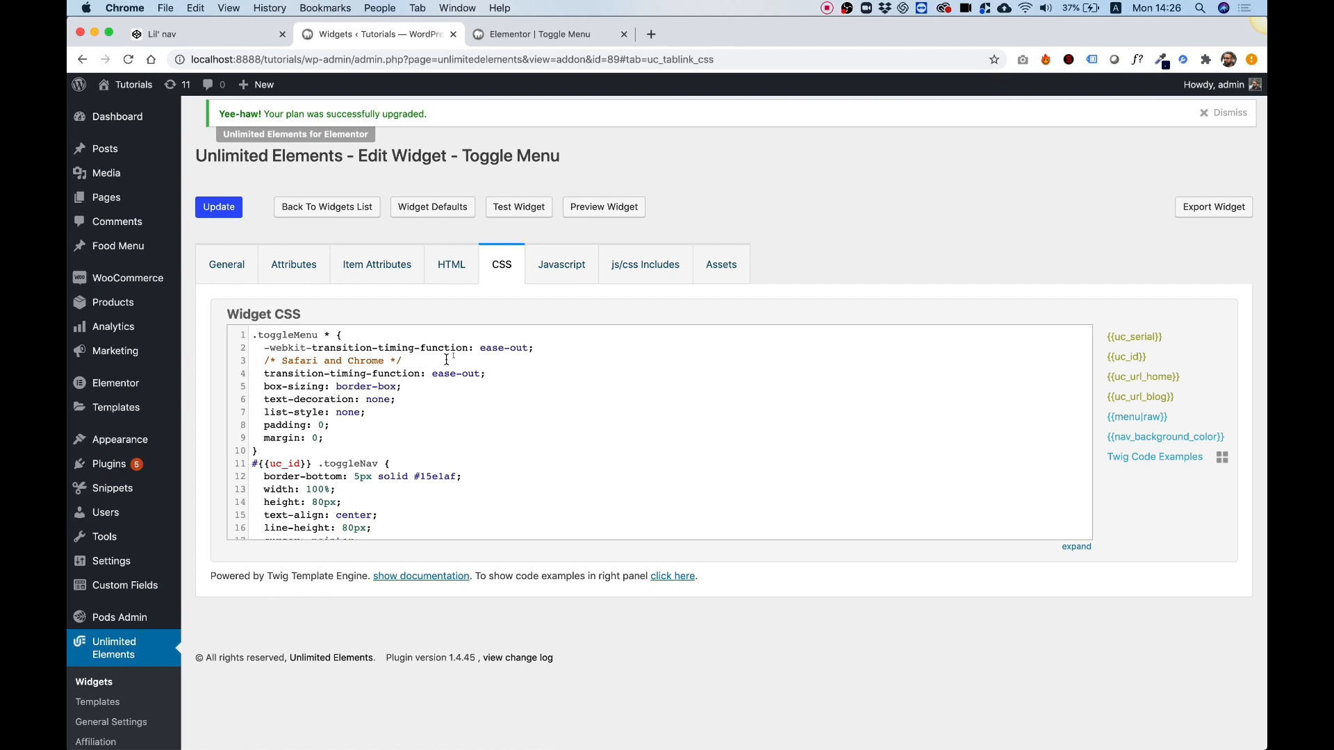
scroll("down", 3)
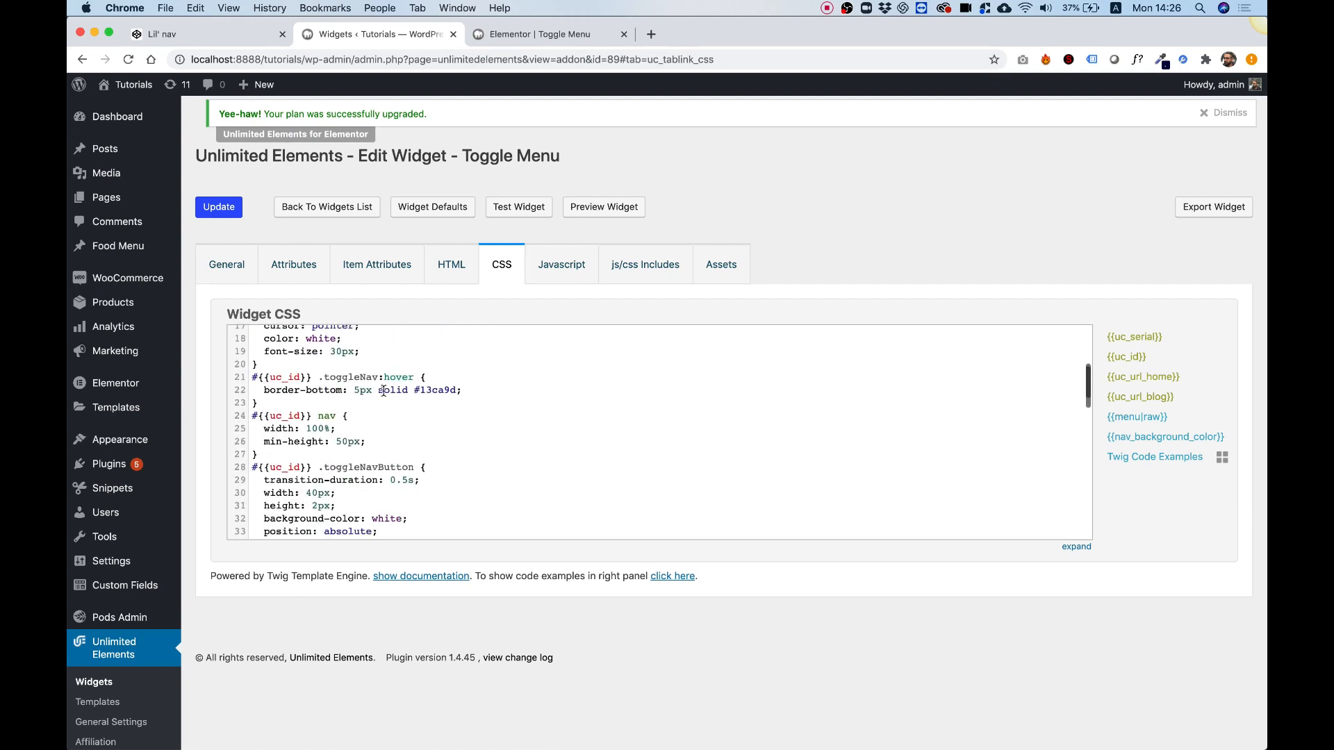
scroll("down", 3)
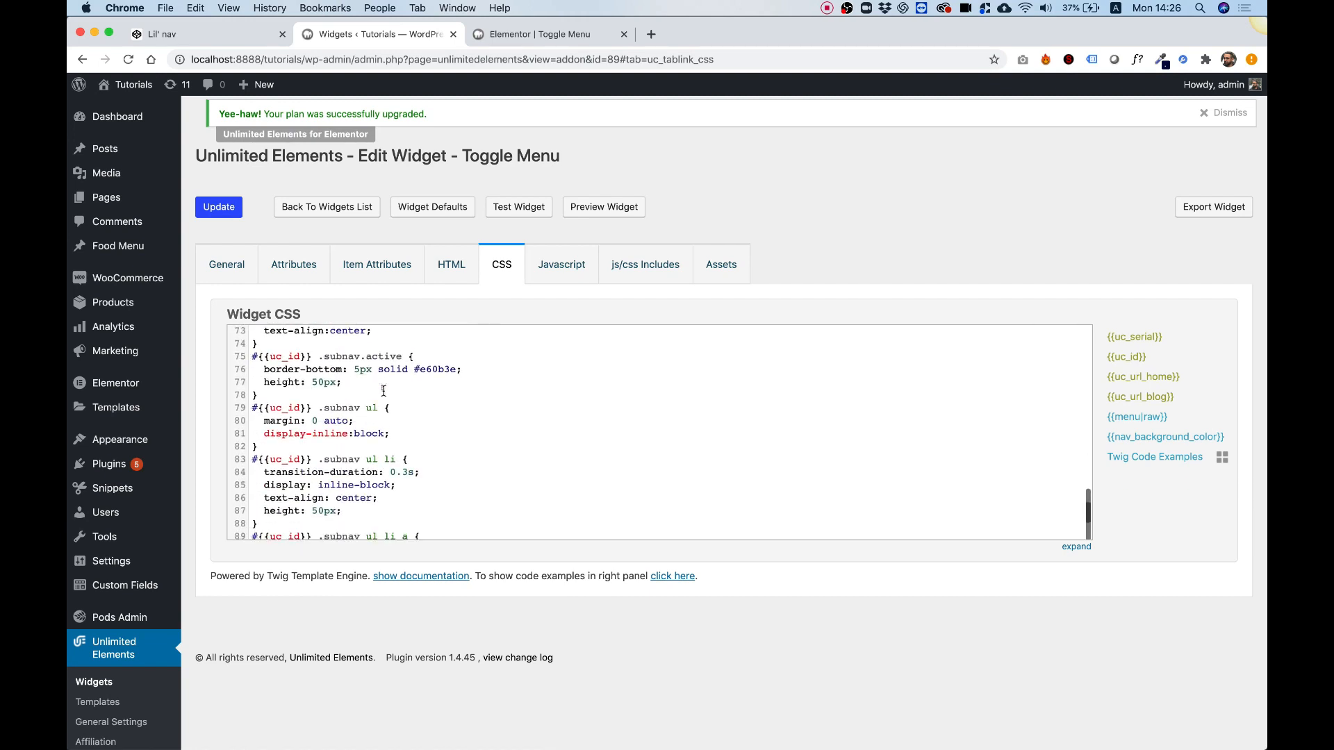
scroll("down", 3)
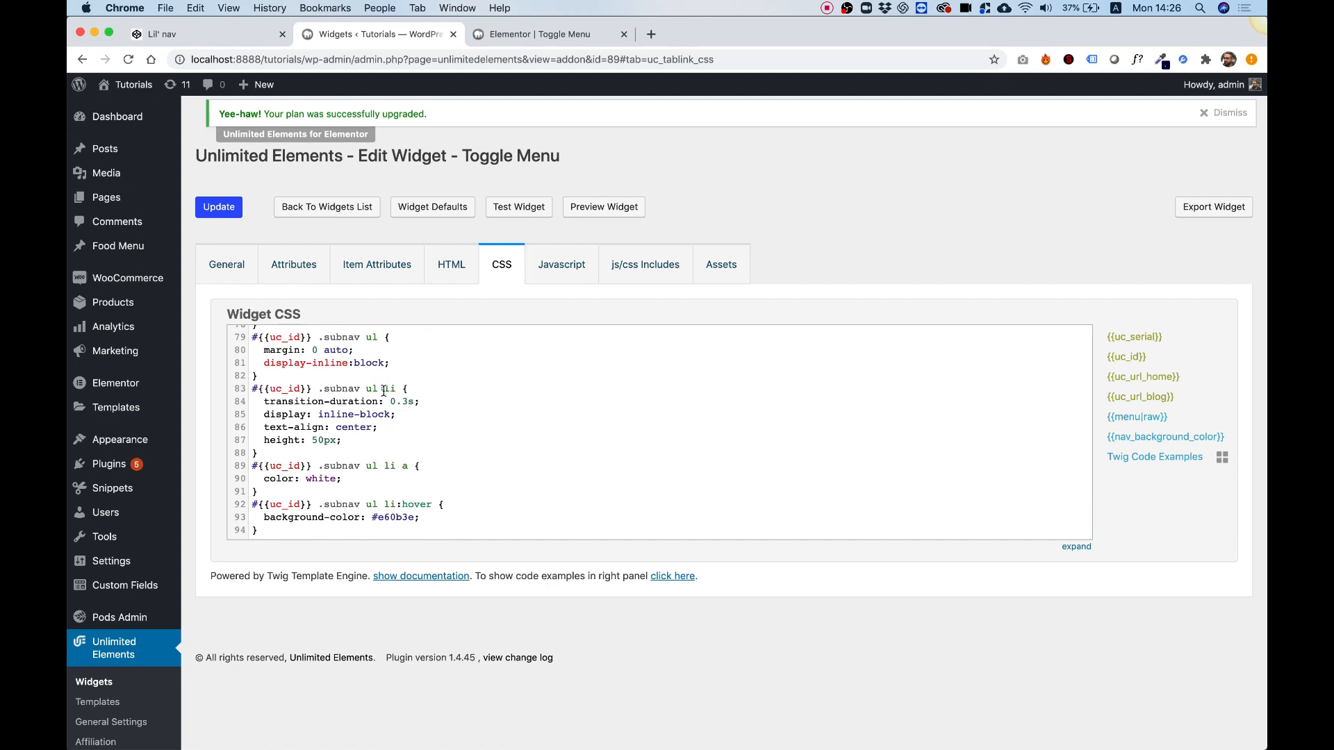